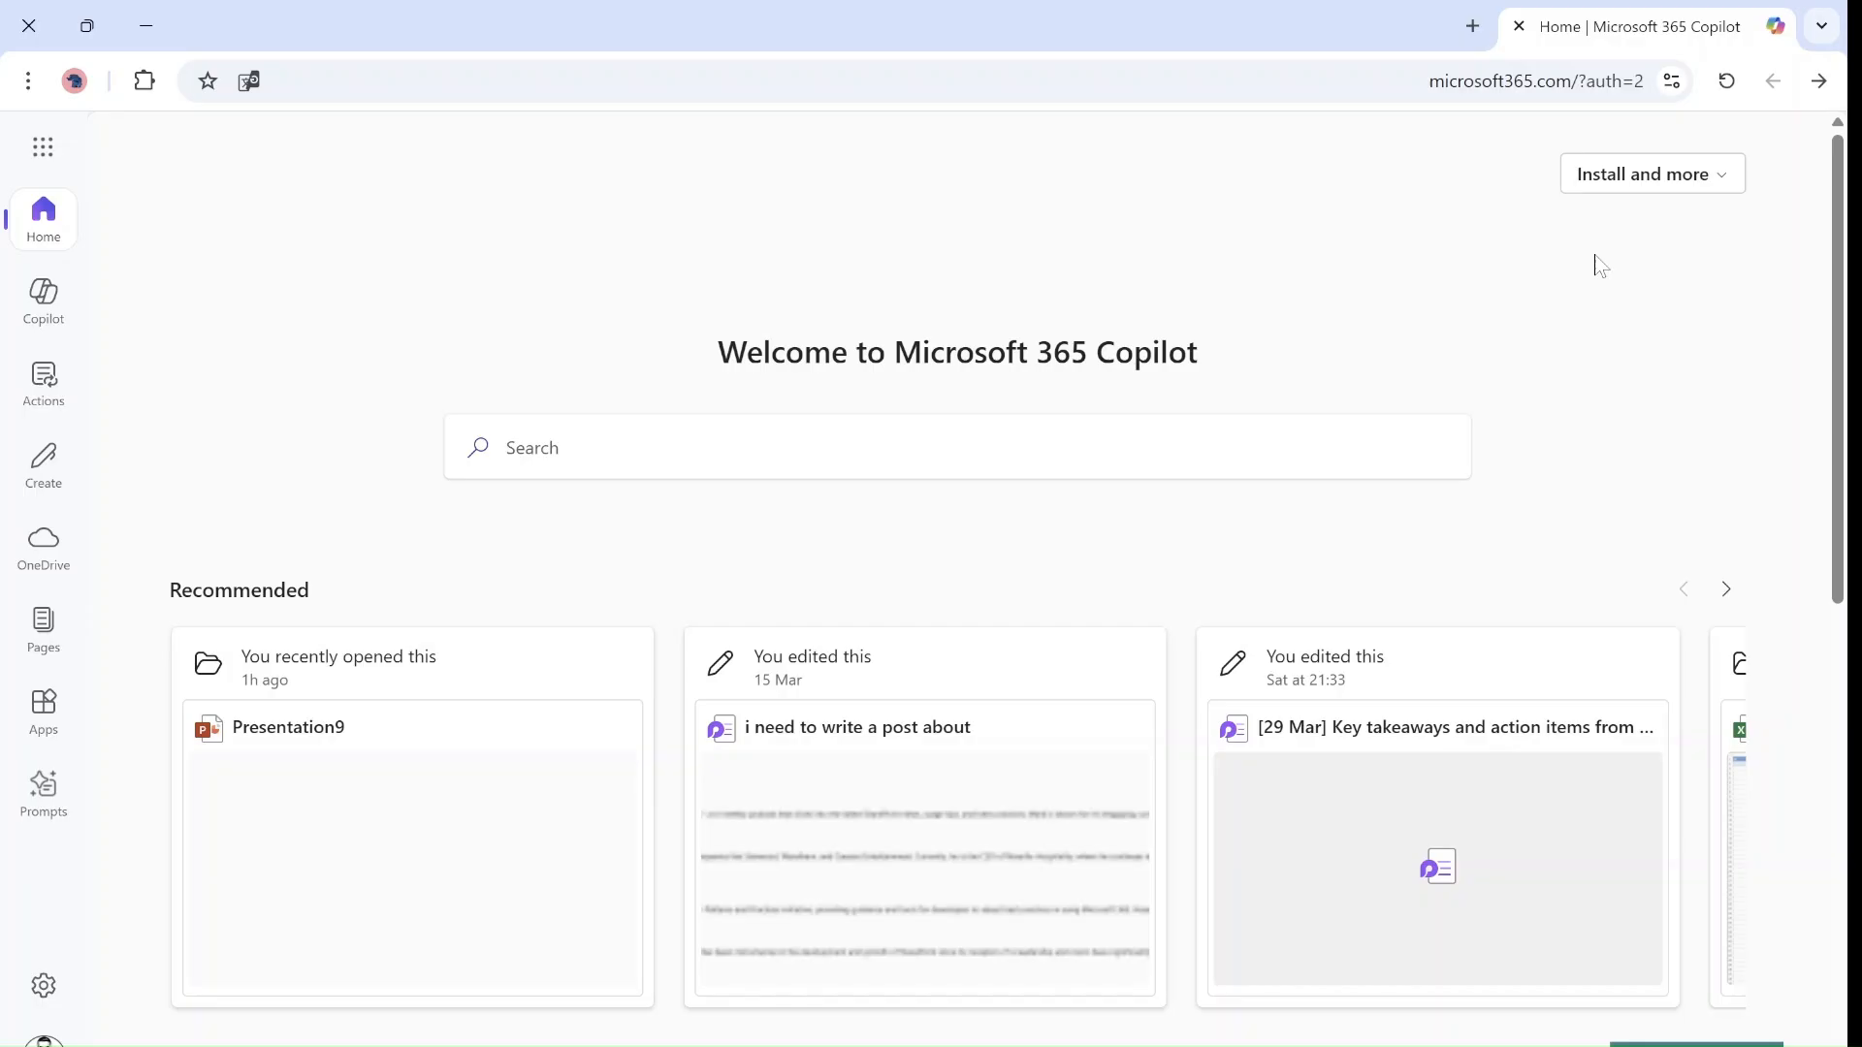
pyautogui.moveTo(671, 420)
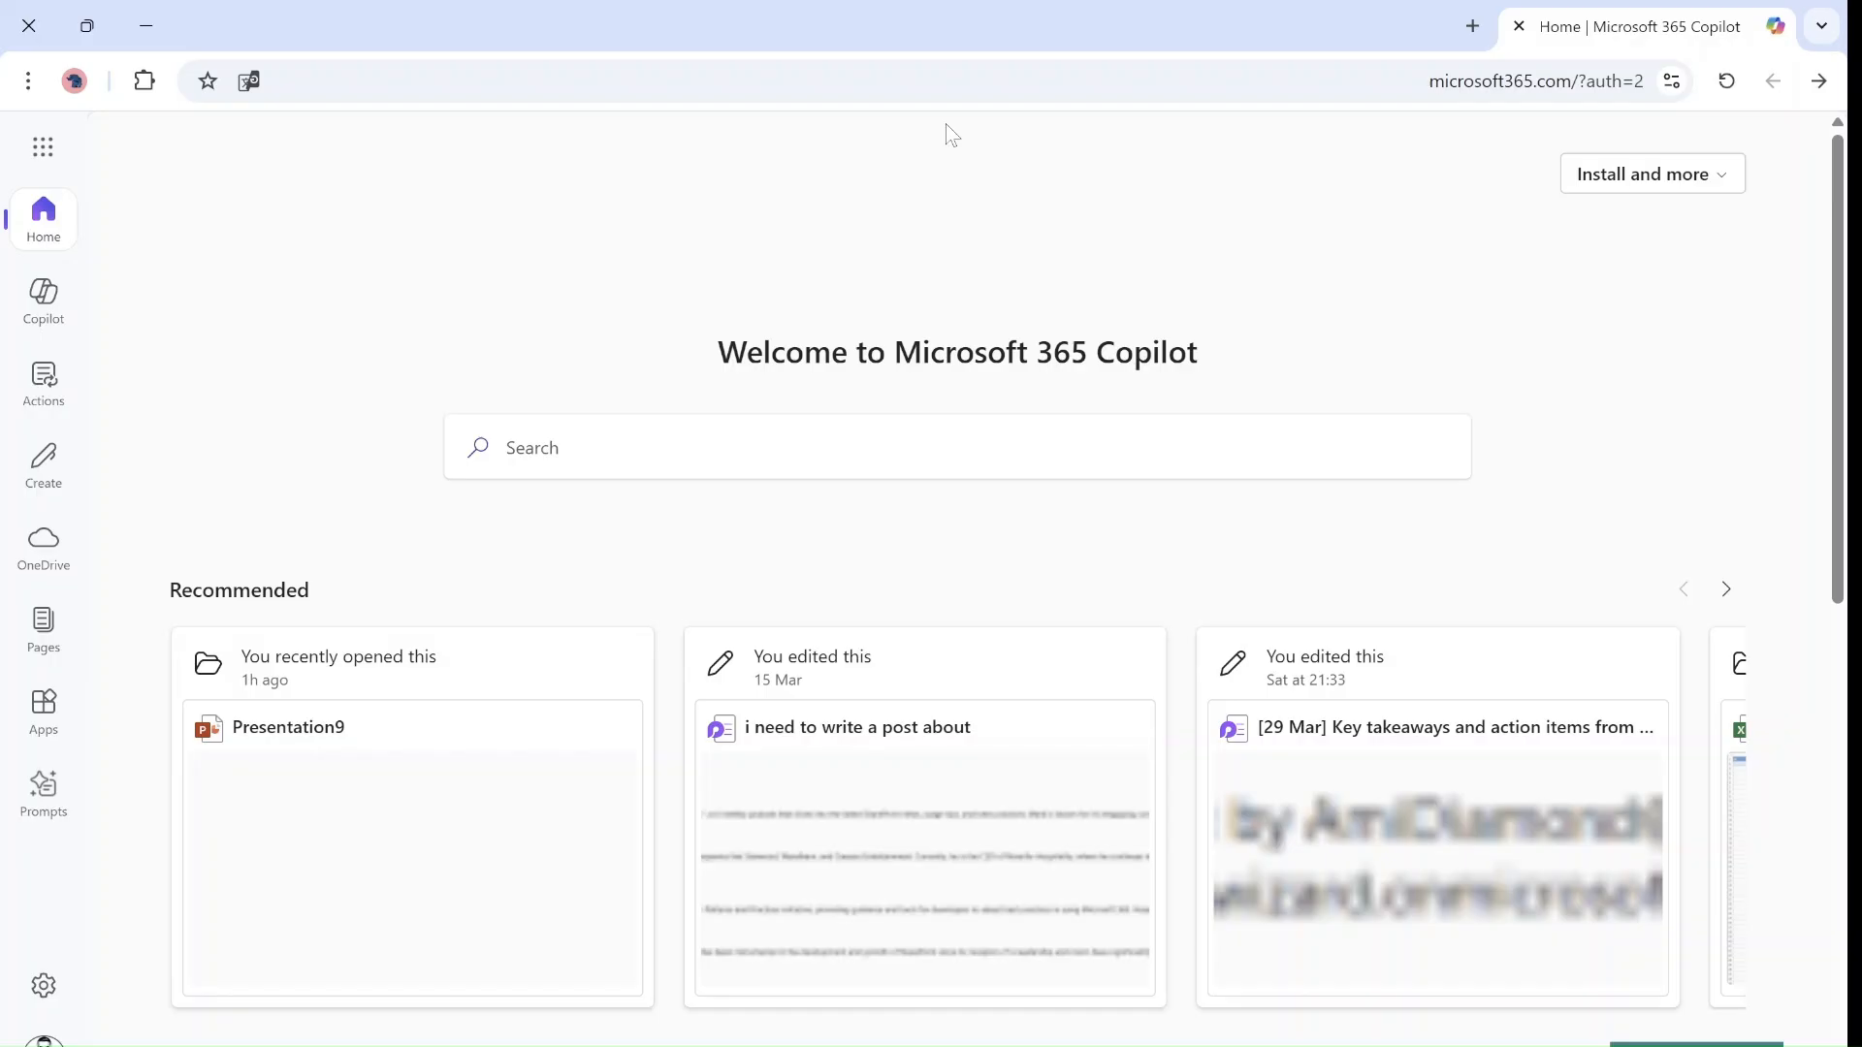
pyautogui.moveTo(407, 196)
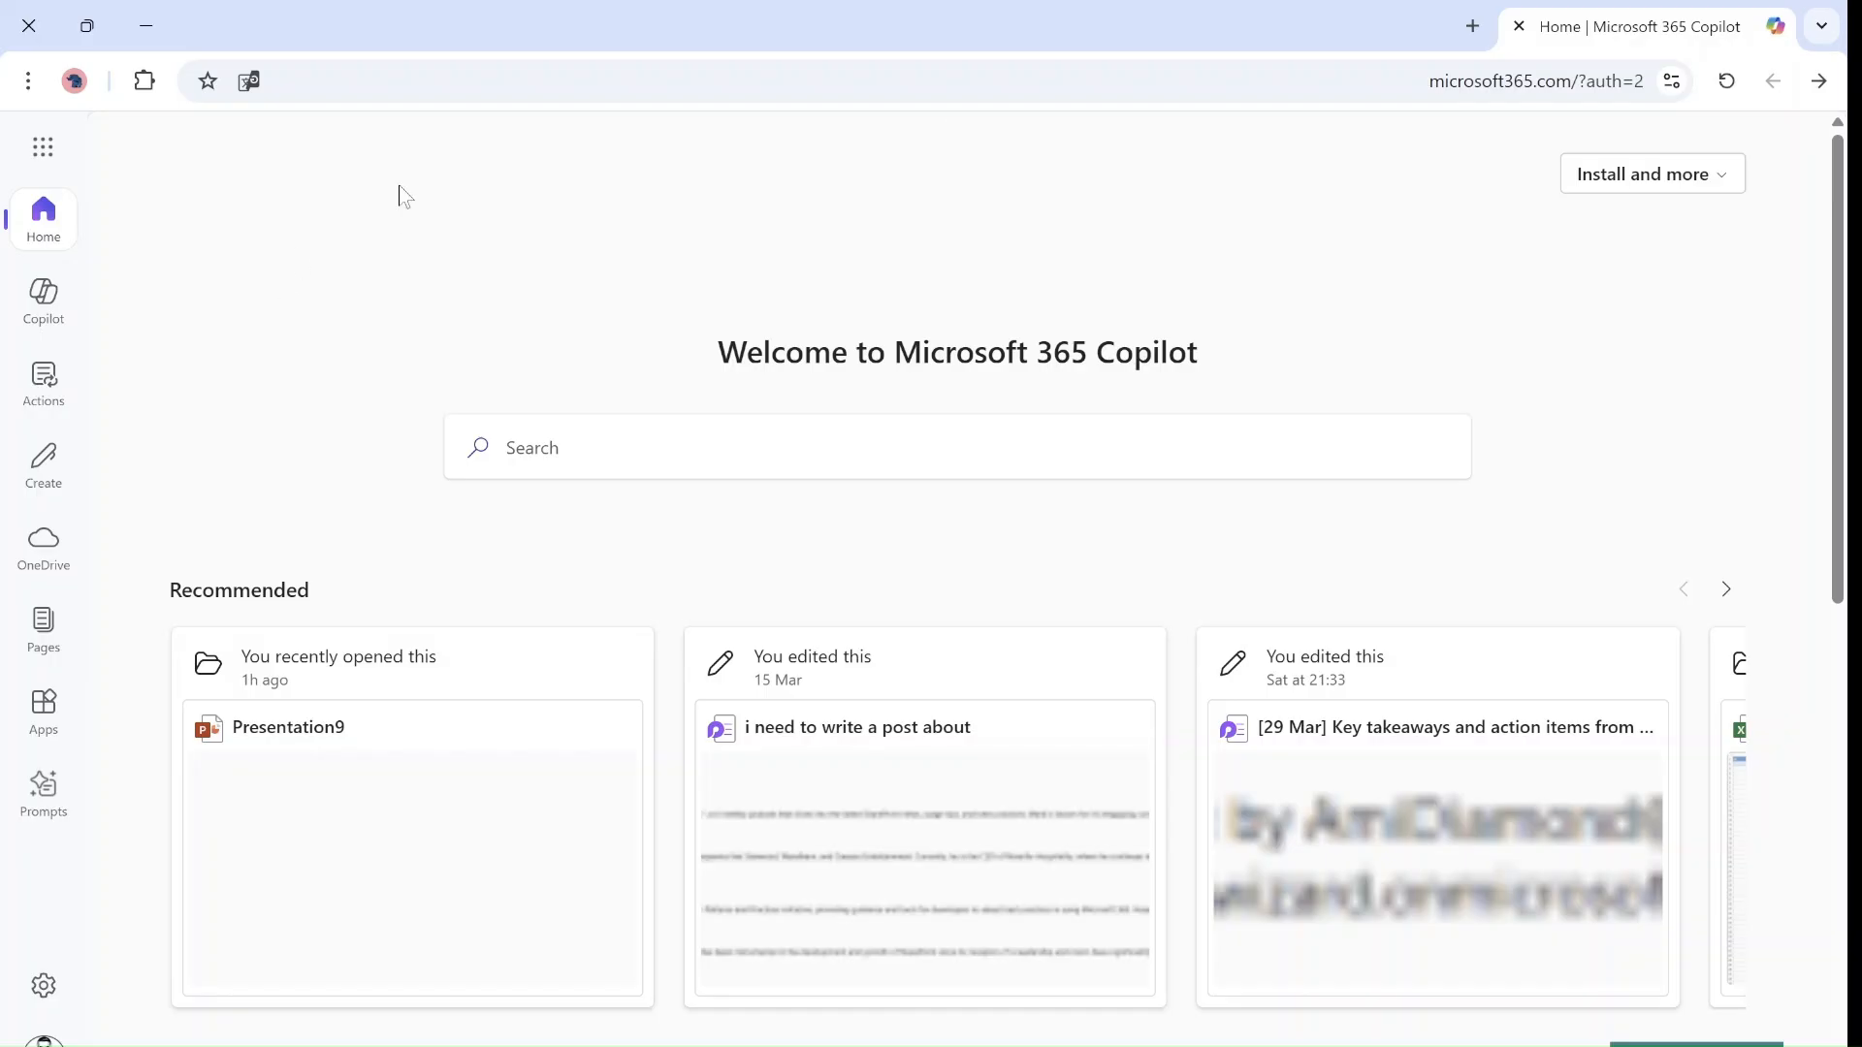
pyautogui.moveTo(43, 386)
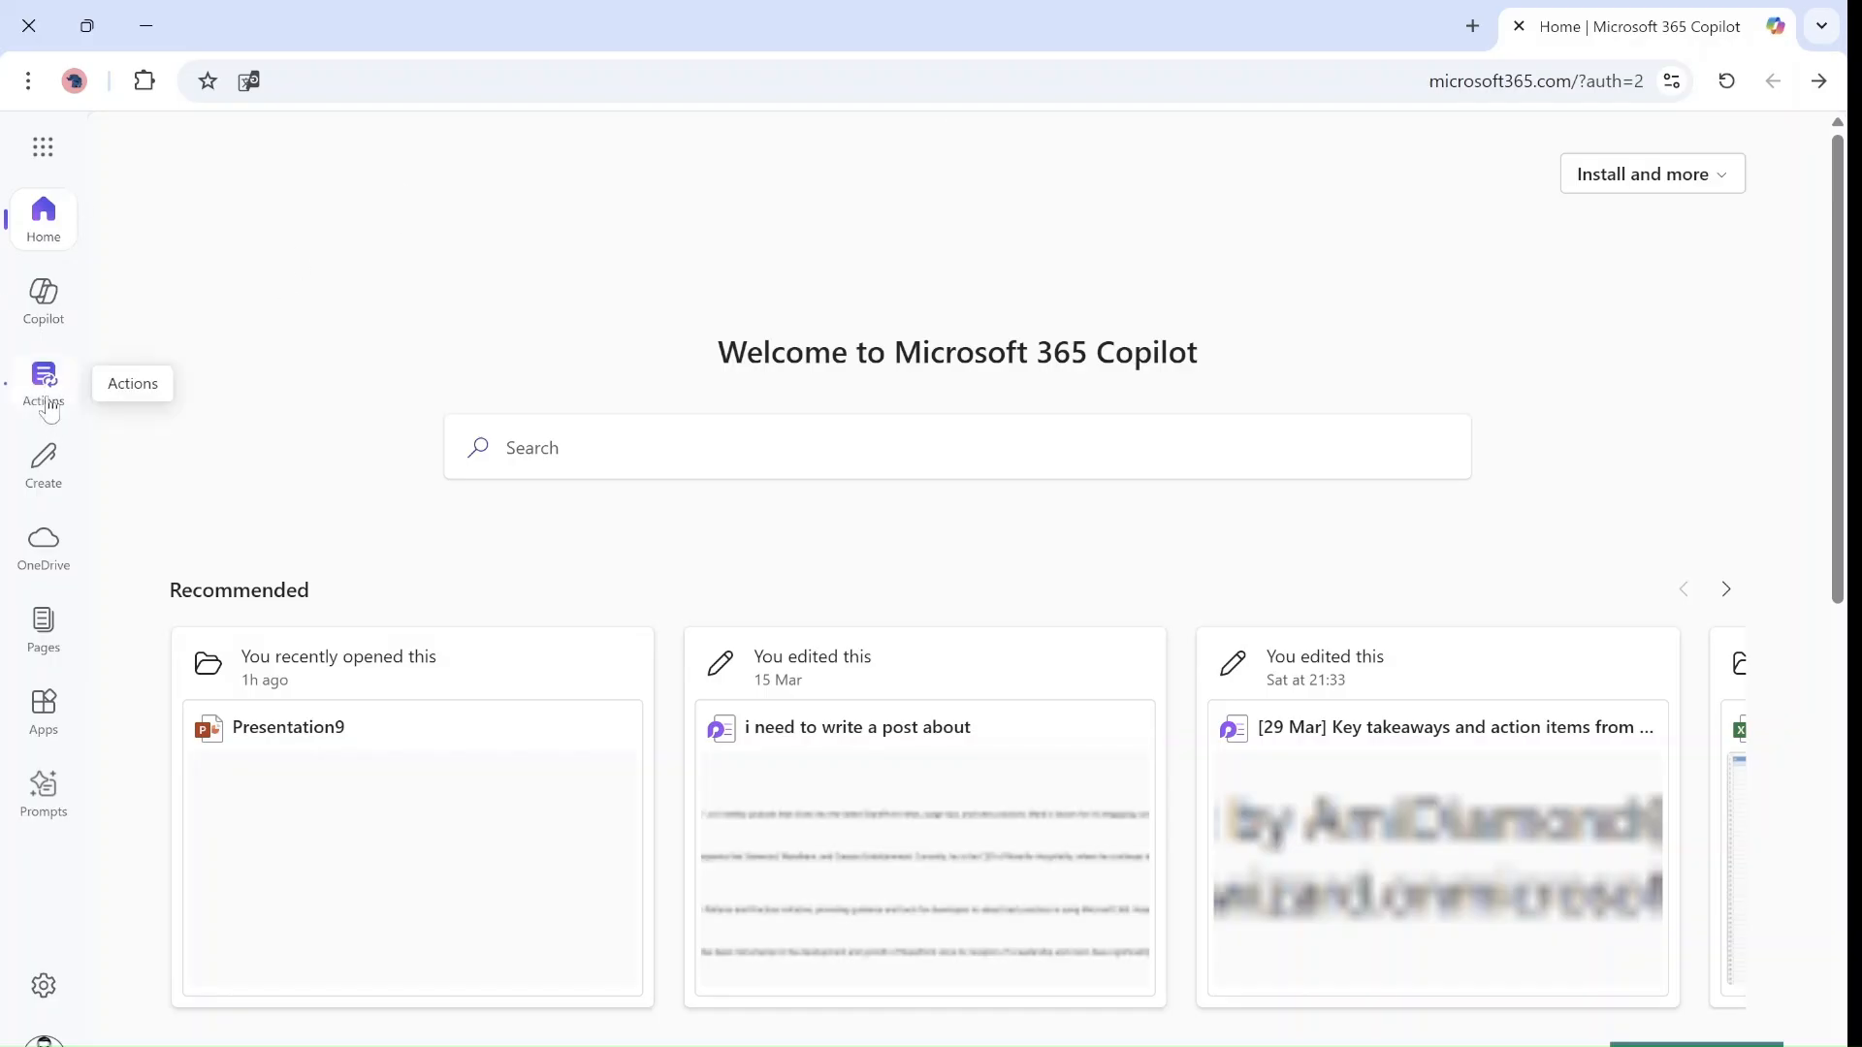
pyautogui.moveTo(827, 263)
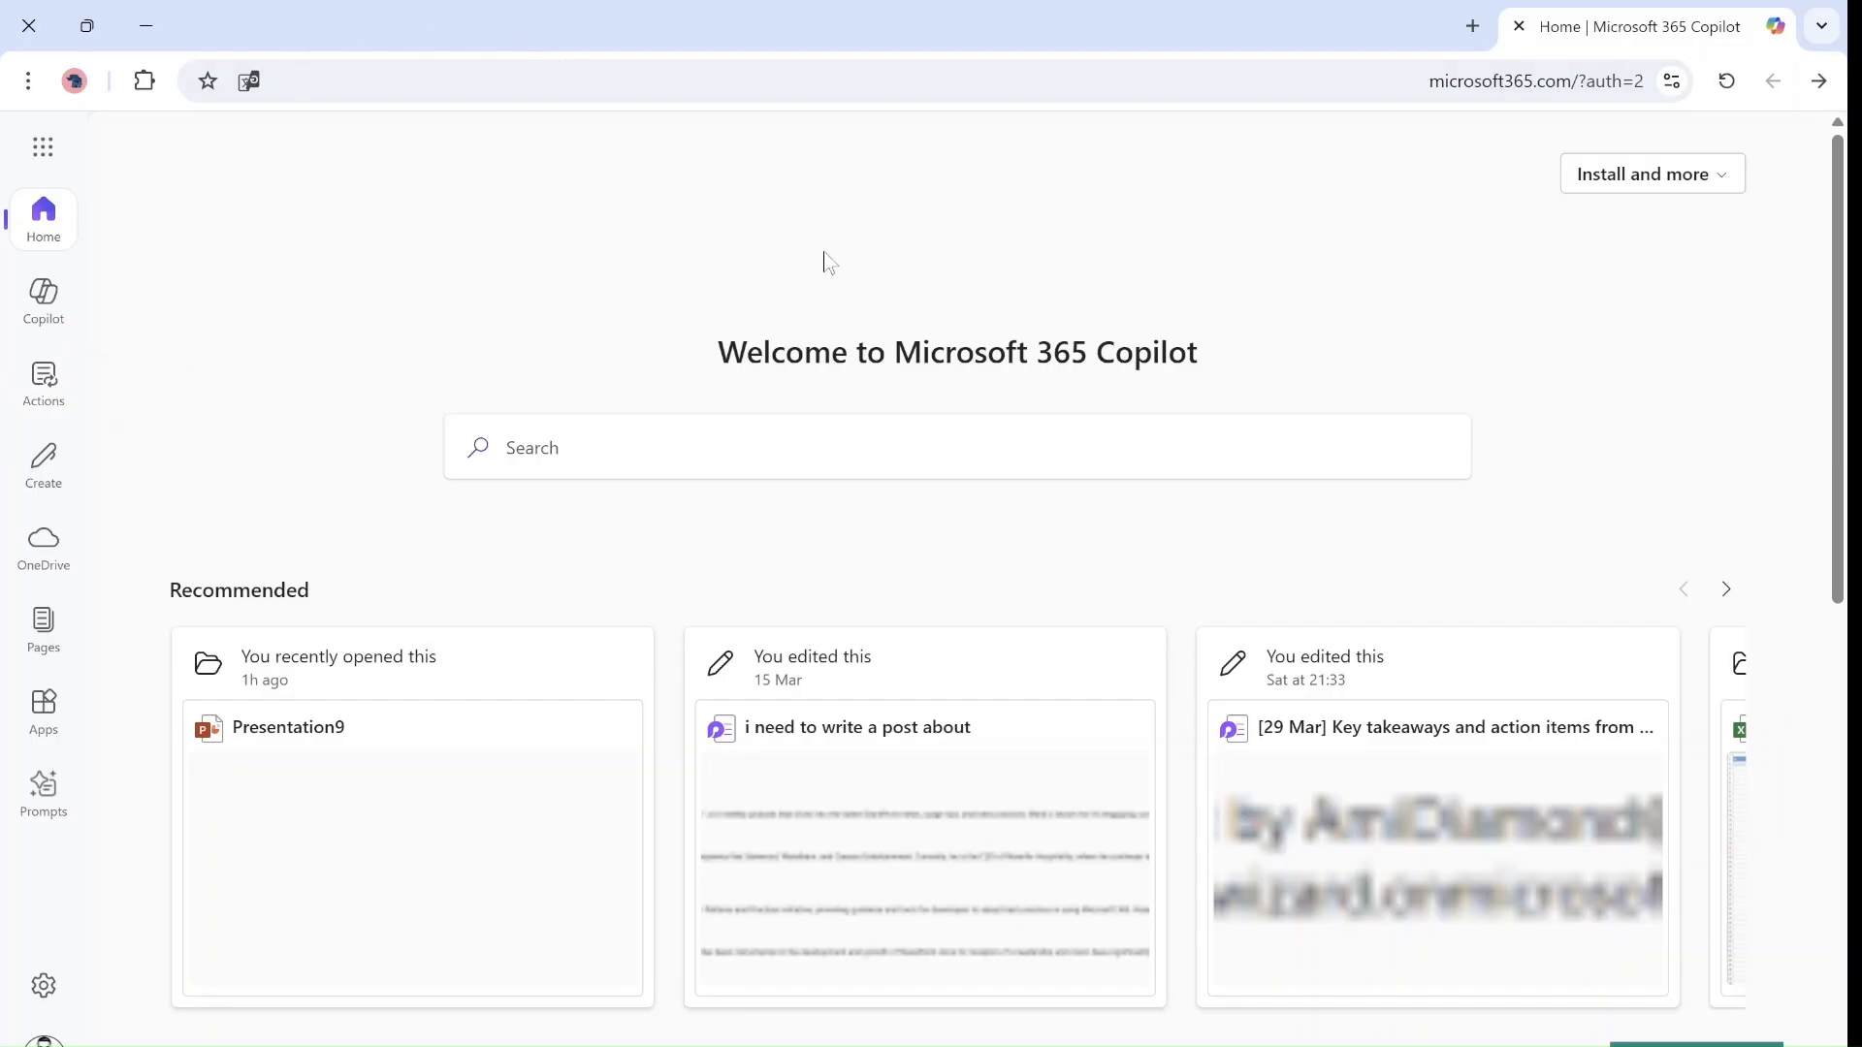
pyautogui.moveTo(808, 143)
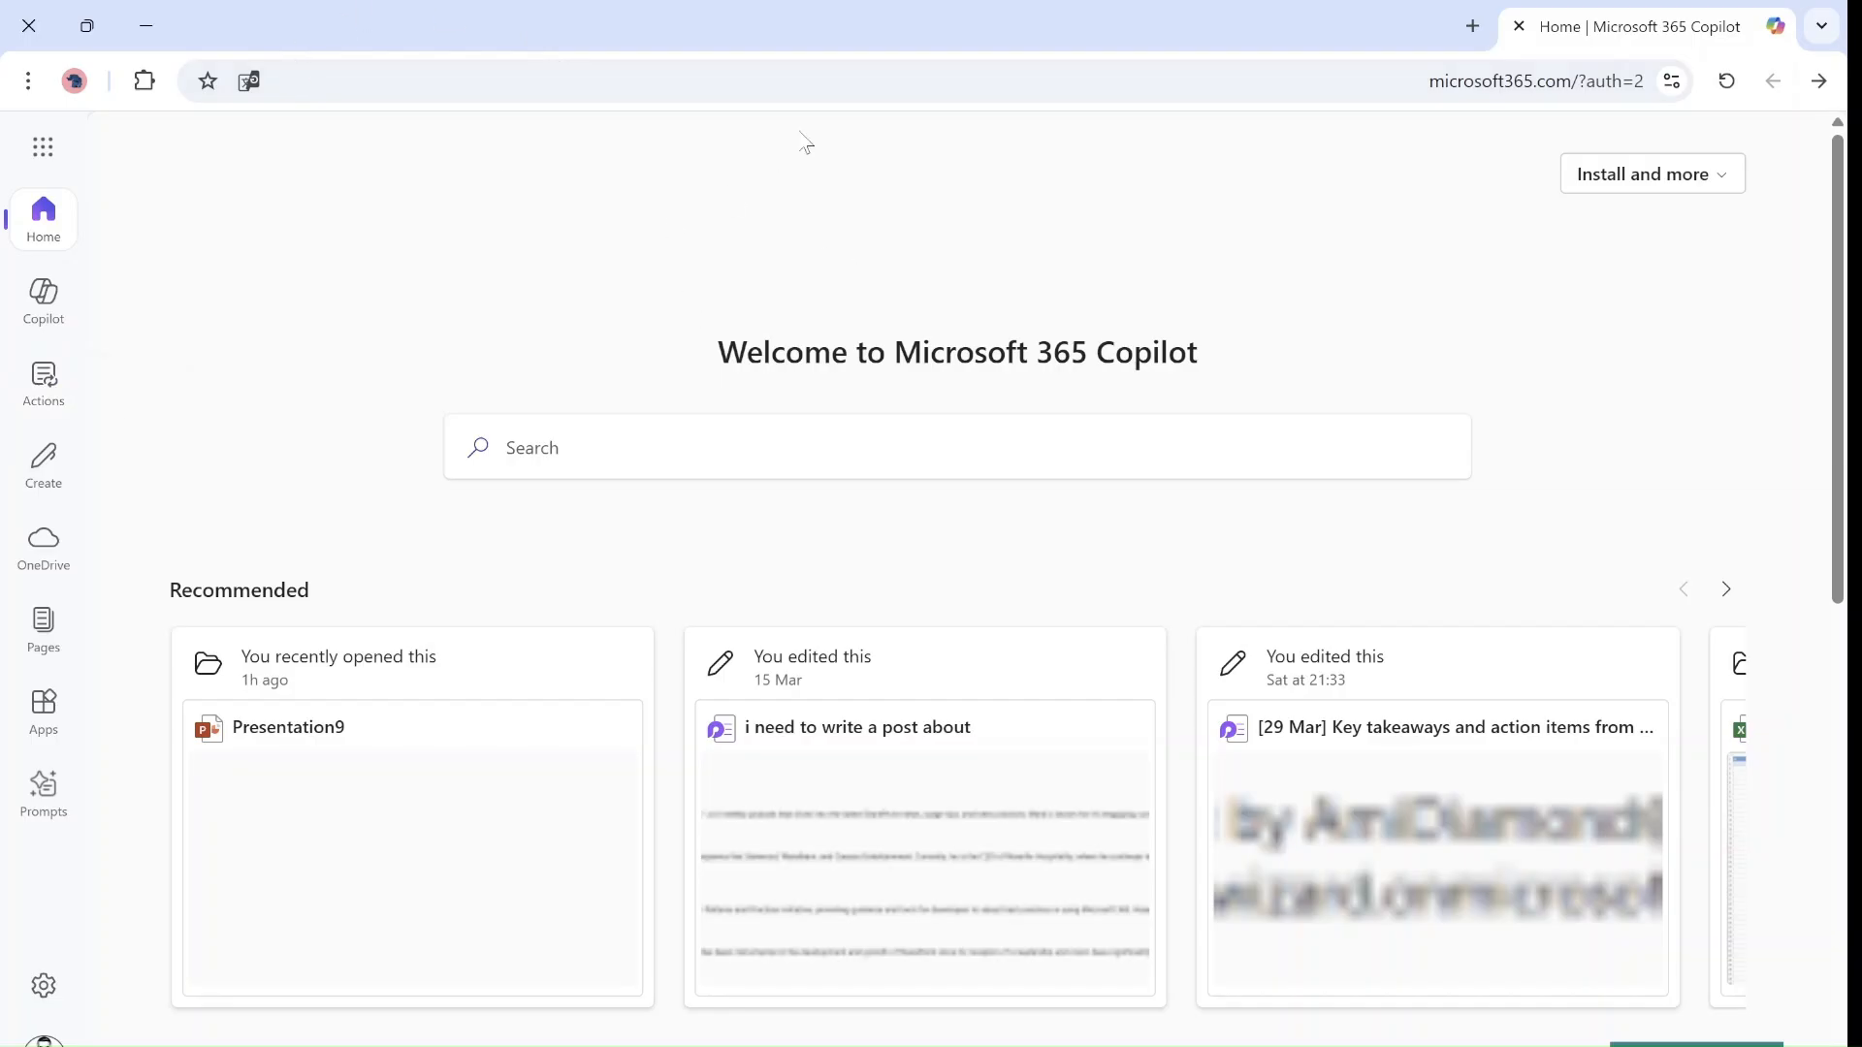
# Switch from Home to Copilot chat using the left navigation rail
pyautogui.click(42, 301)
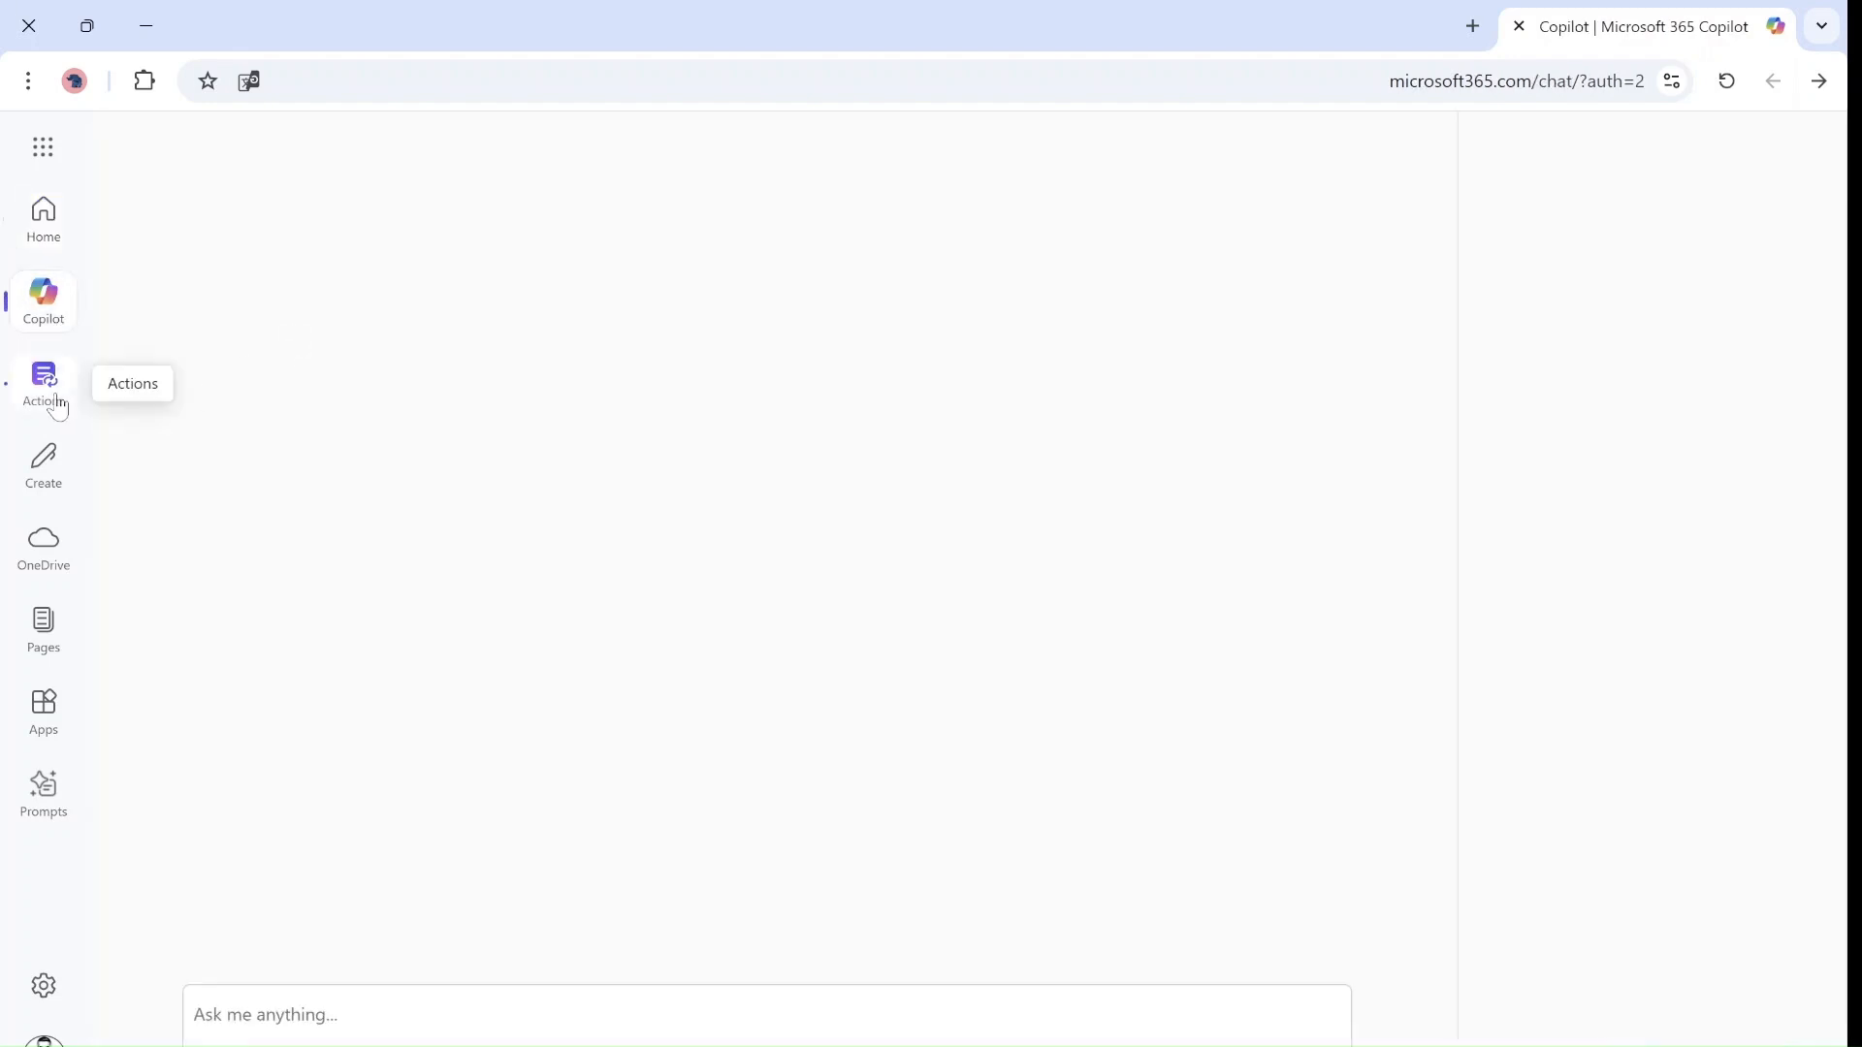
pyautogui.click(43, 300)
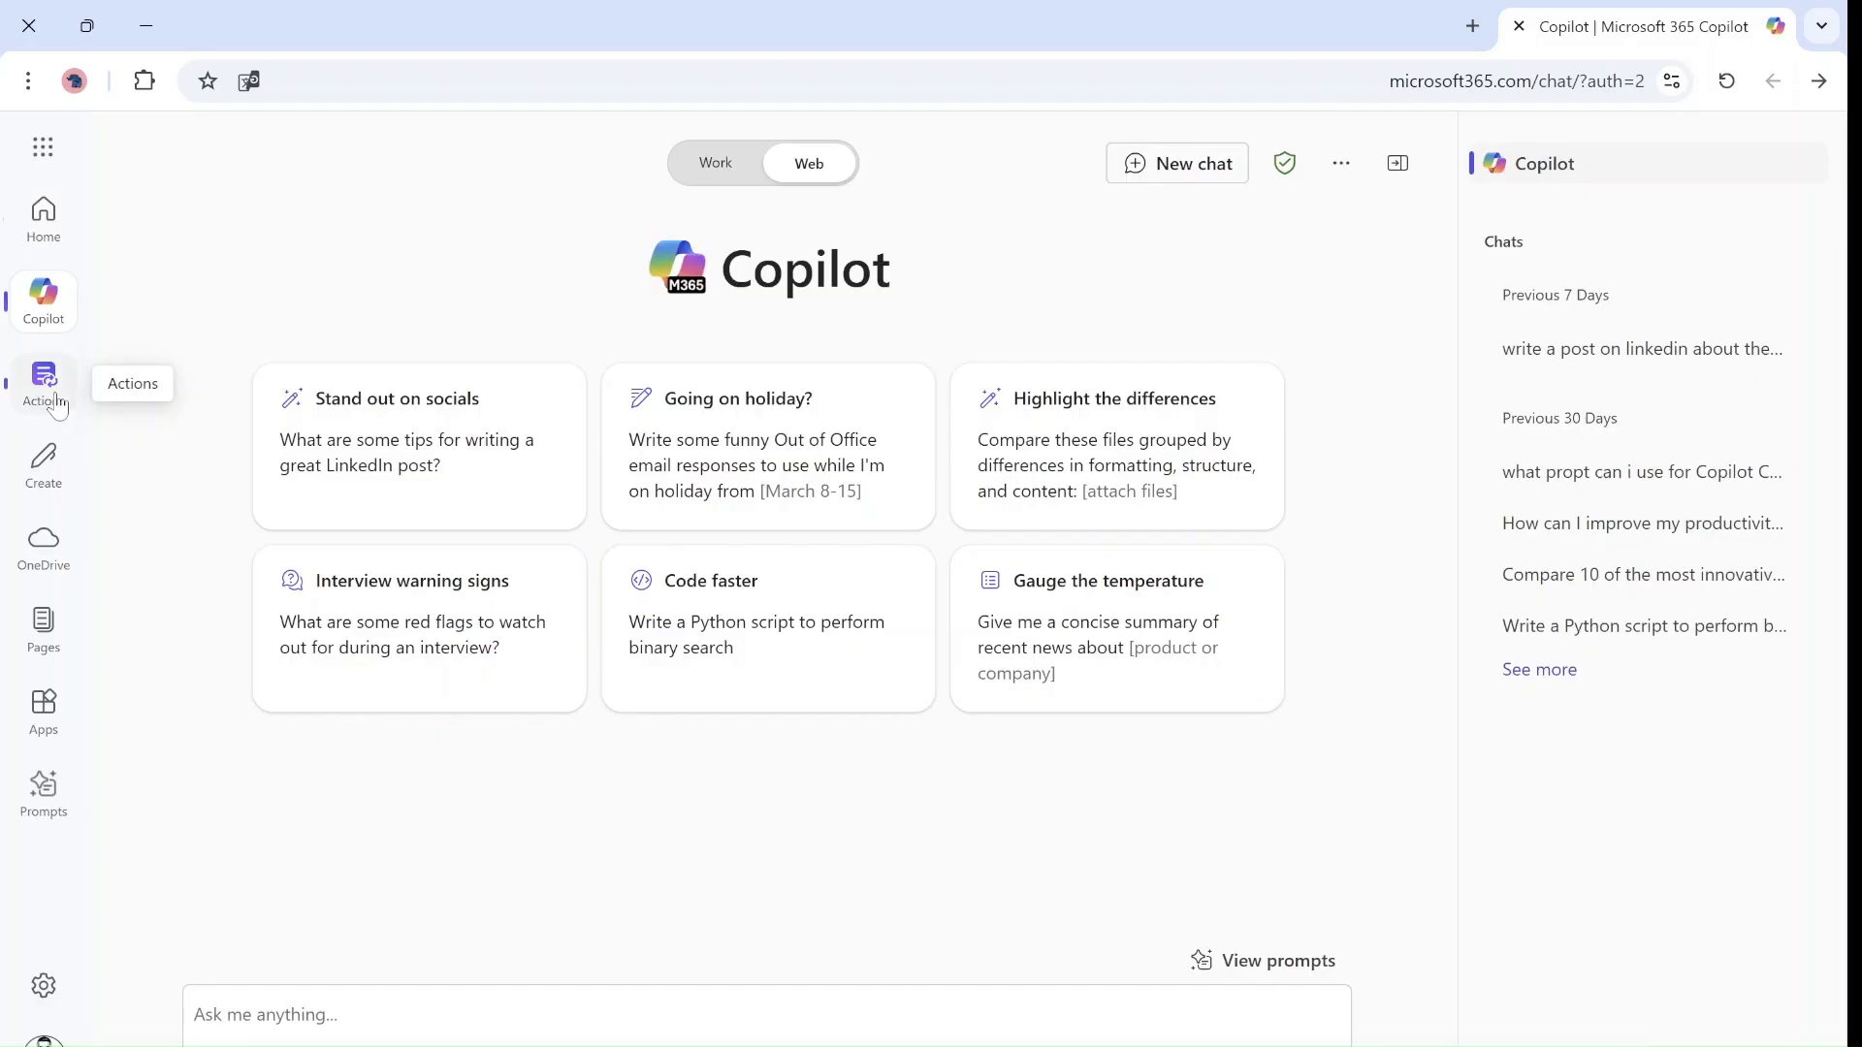
# Open the Actions page with its Catch up, Gather and Prepare templates
pyautogui.click(43, 380)
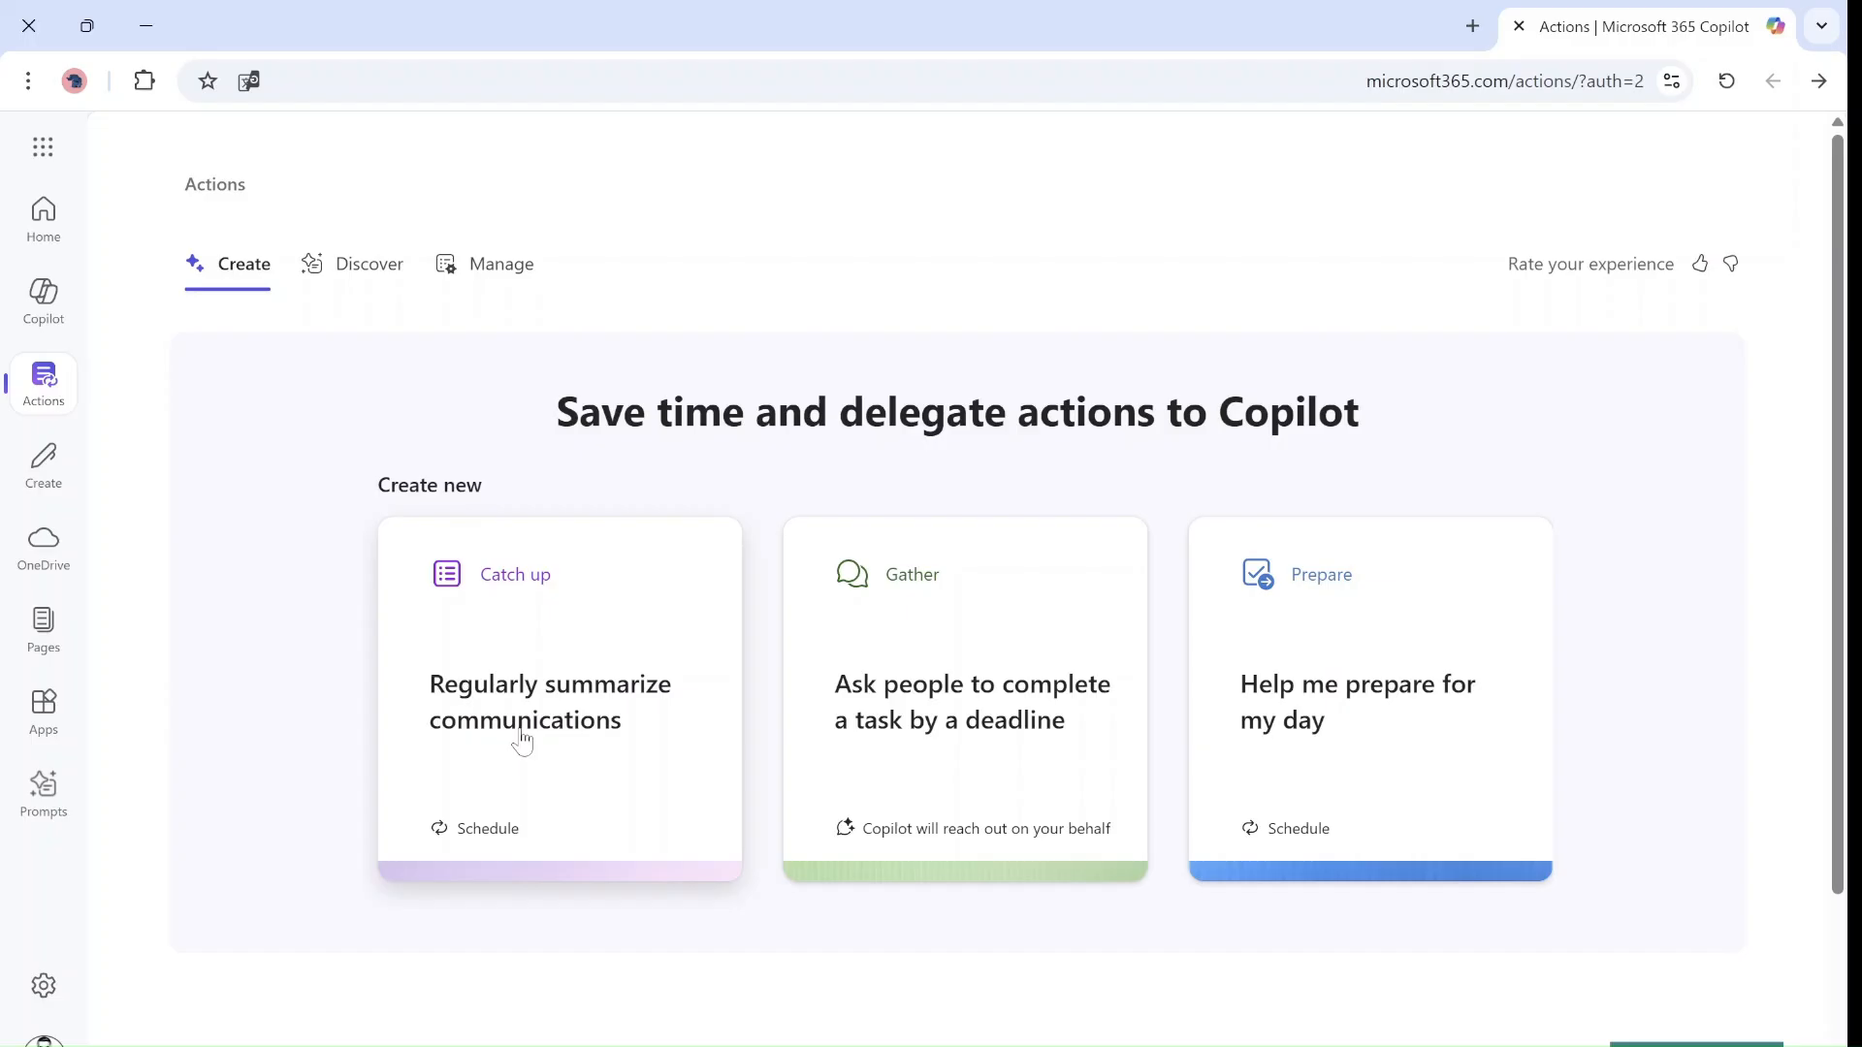
pyautogui.moveTo(230, 358)
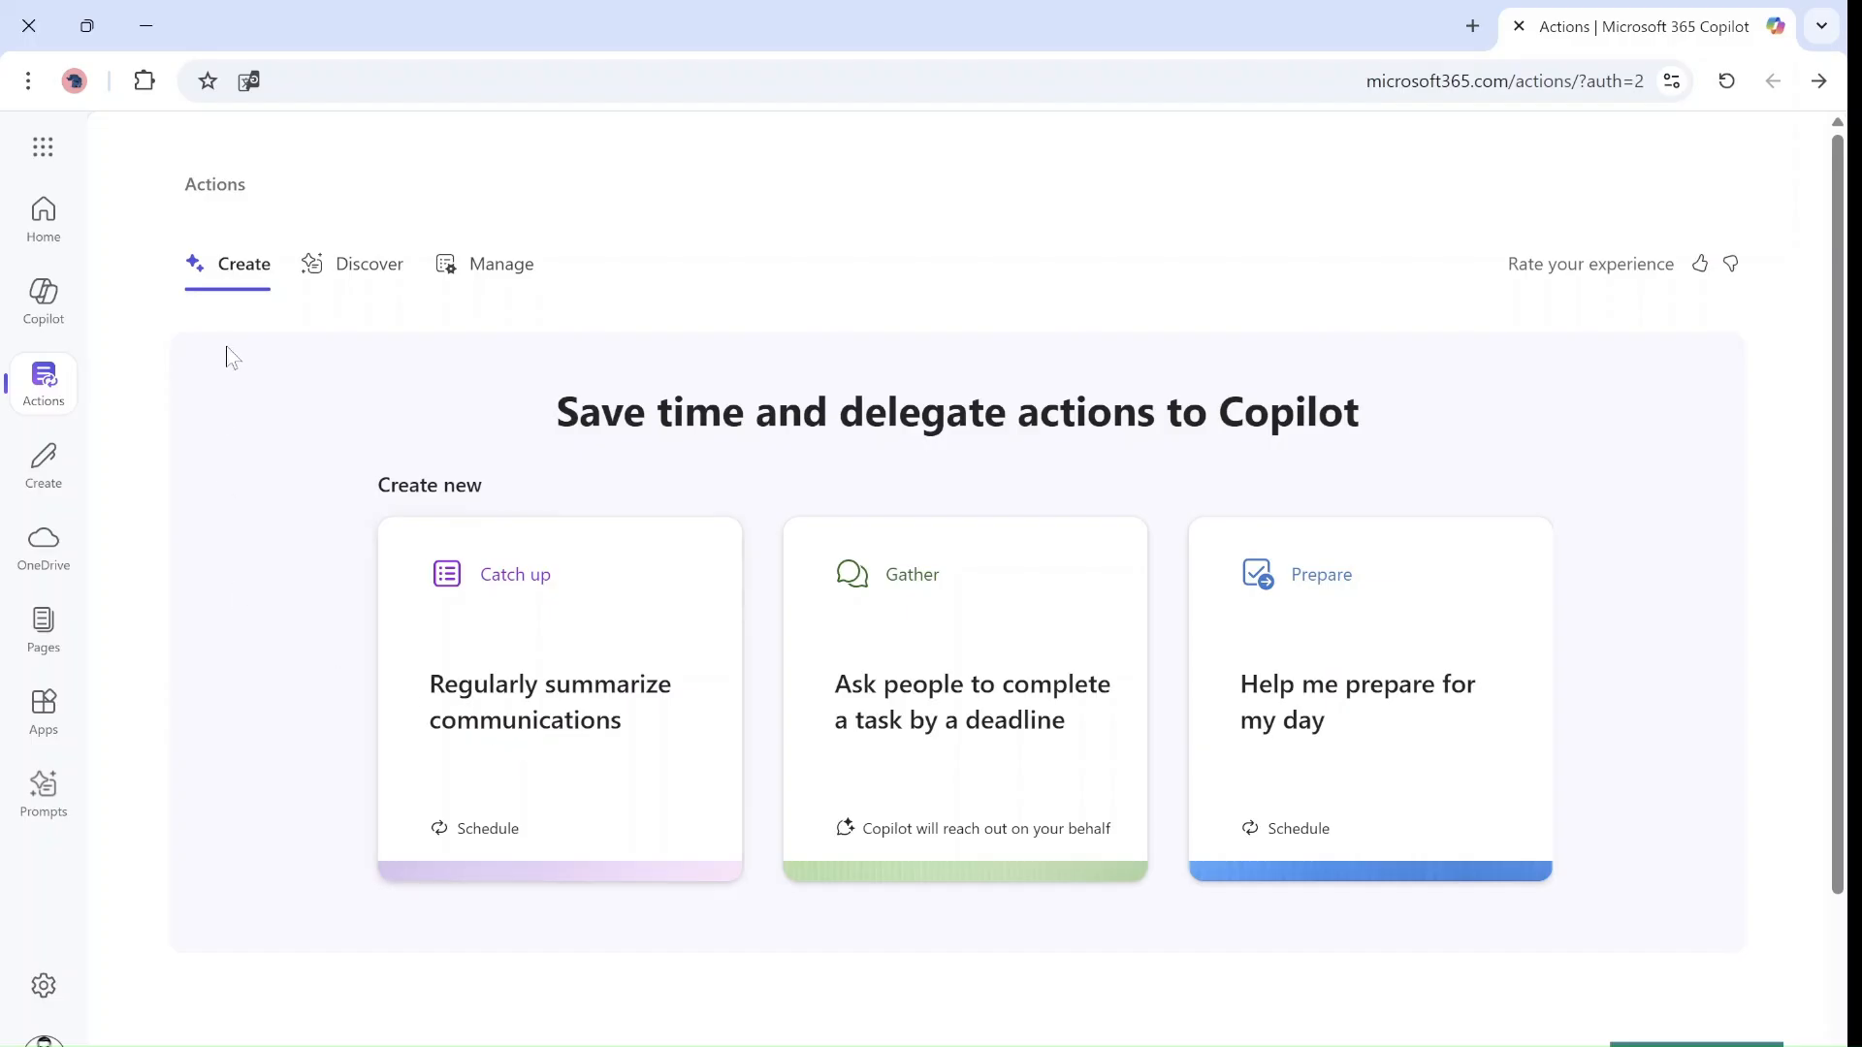
pyautogui.moveTo(499, 264)
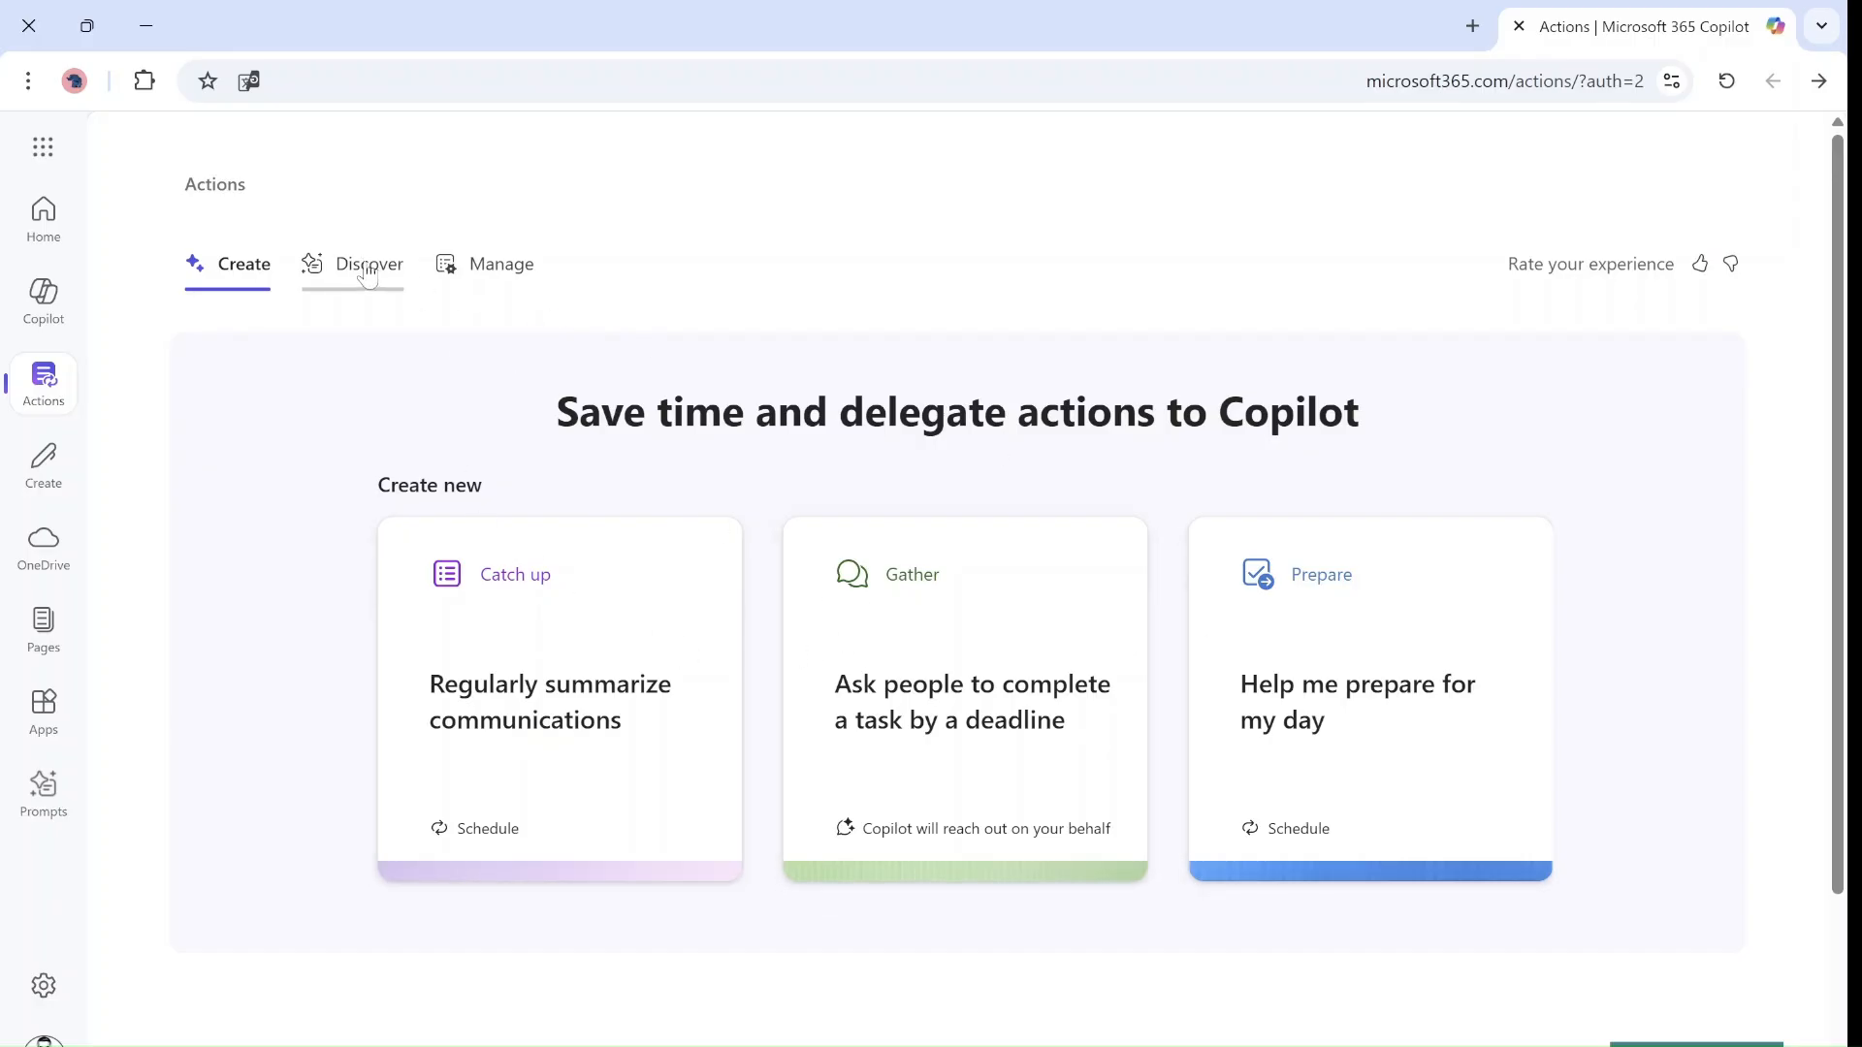
# Browse the Discover tab's Catch up, Gather and Prepare template cards
pyautogui.click(370, 264)
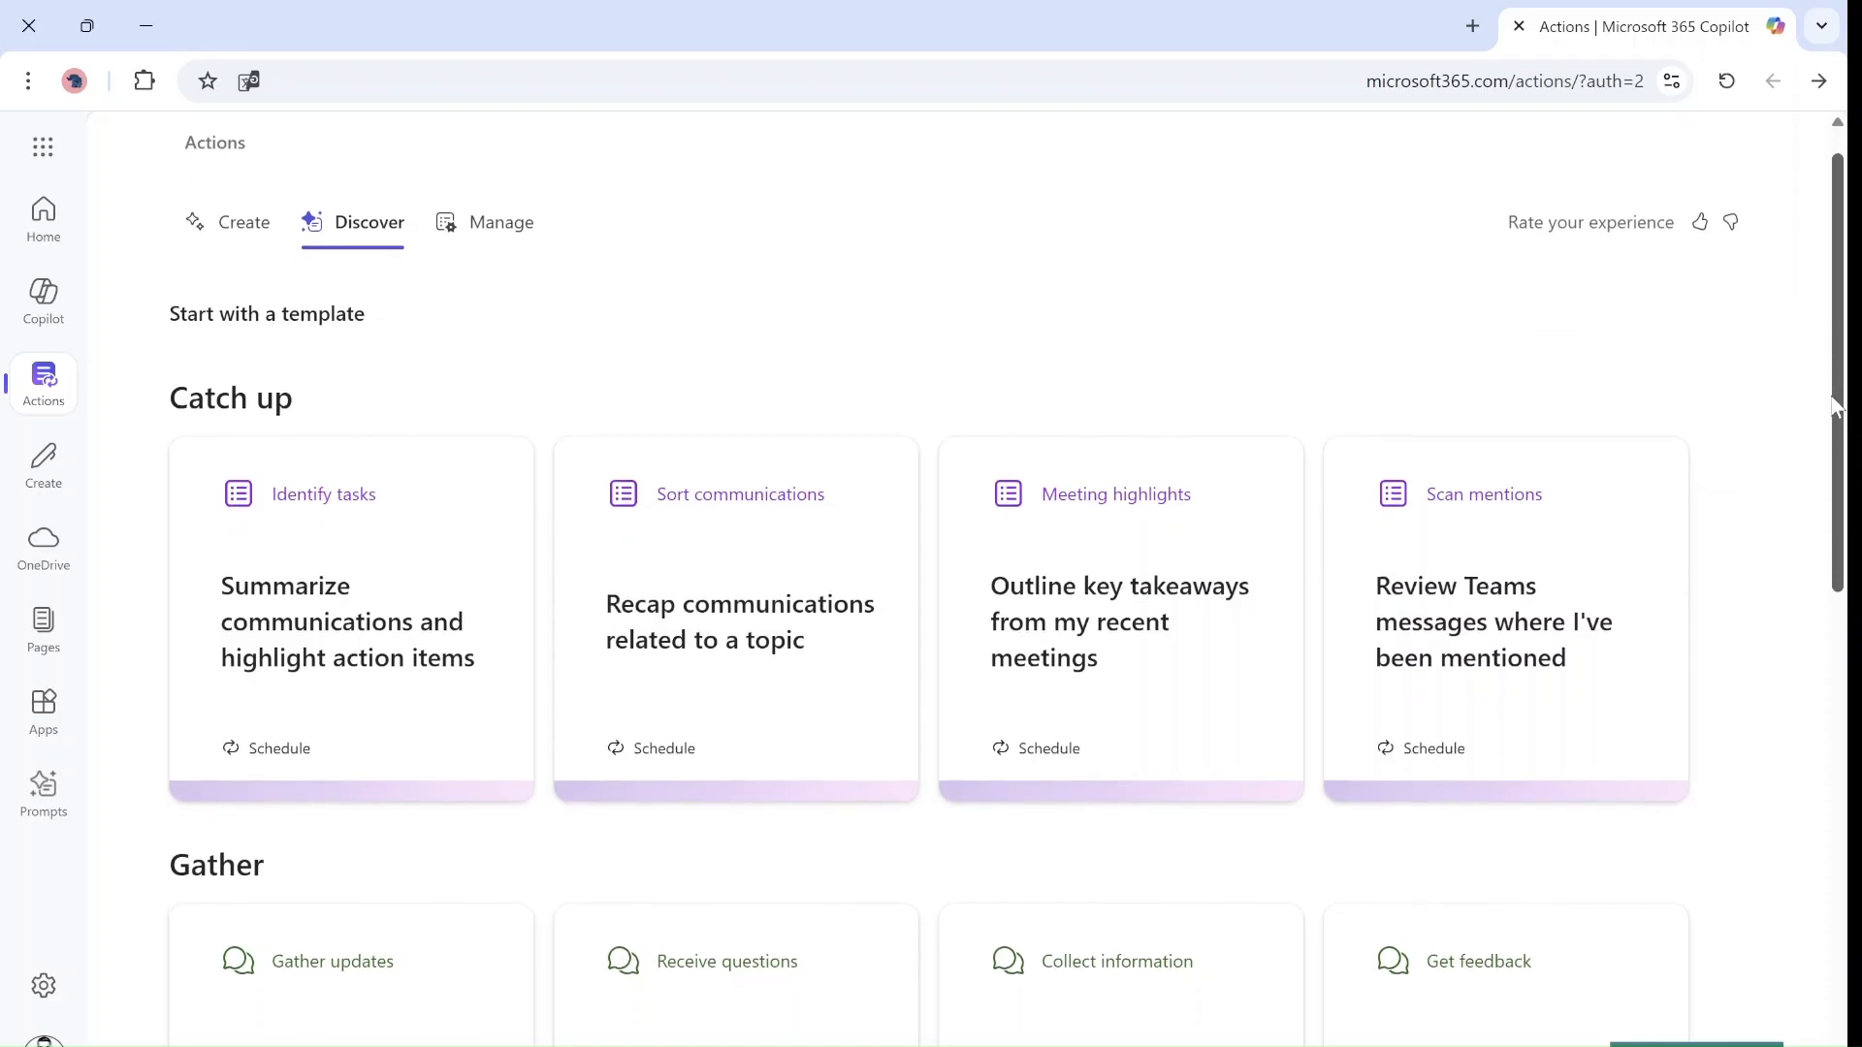
pyautogui.scroll(-3)
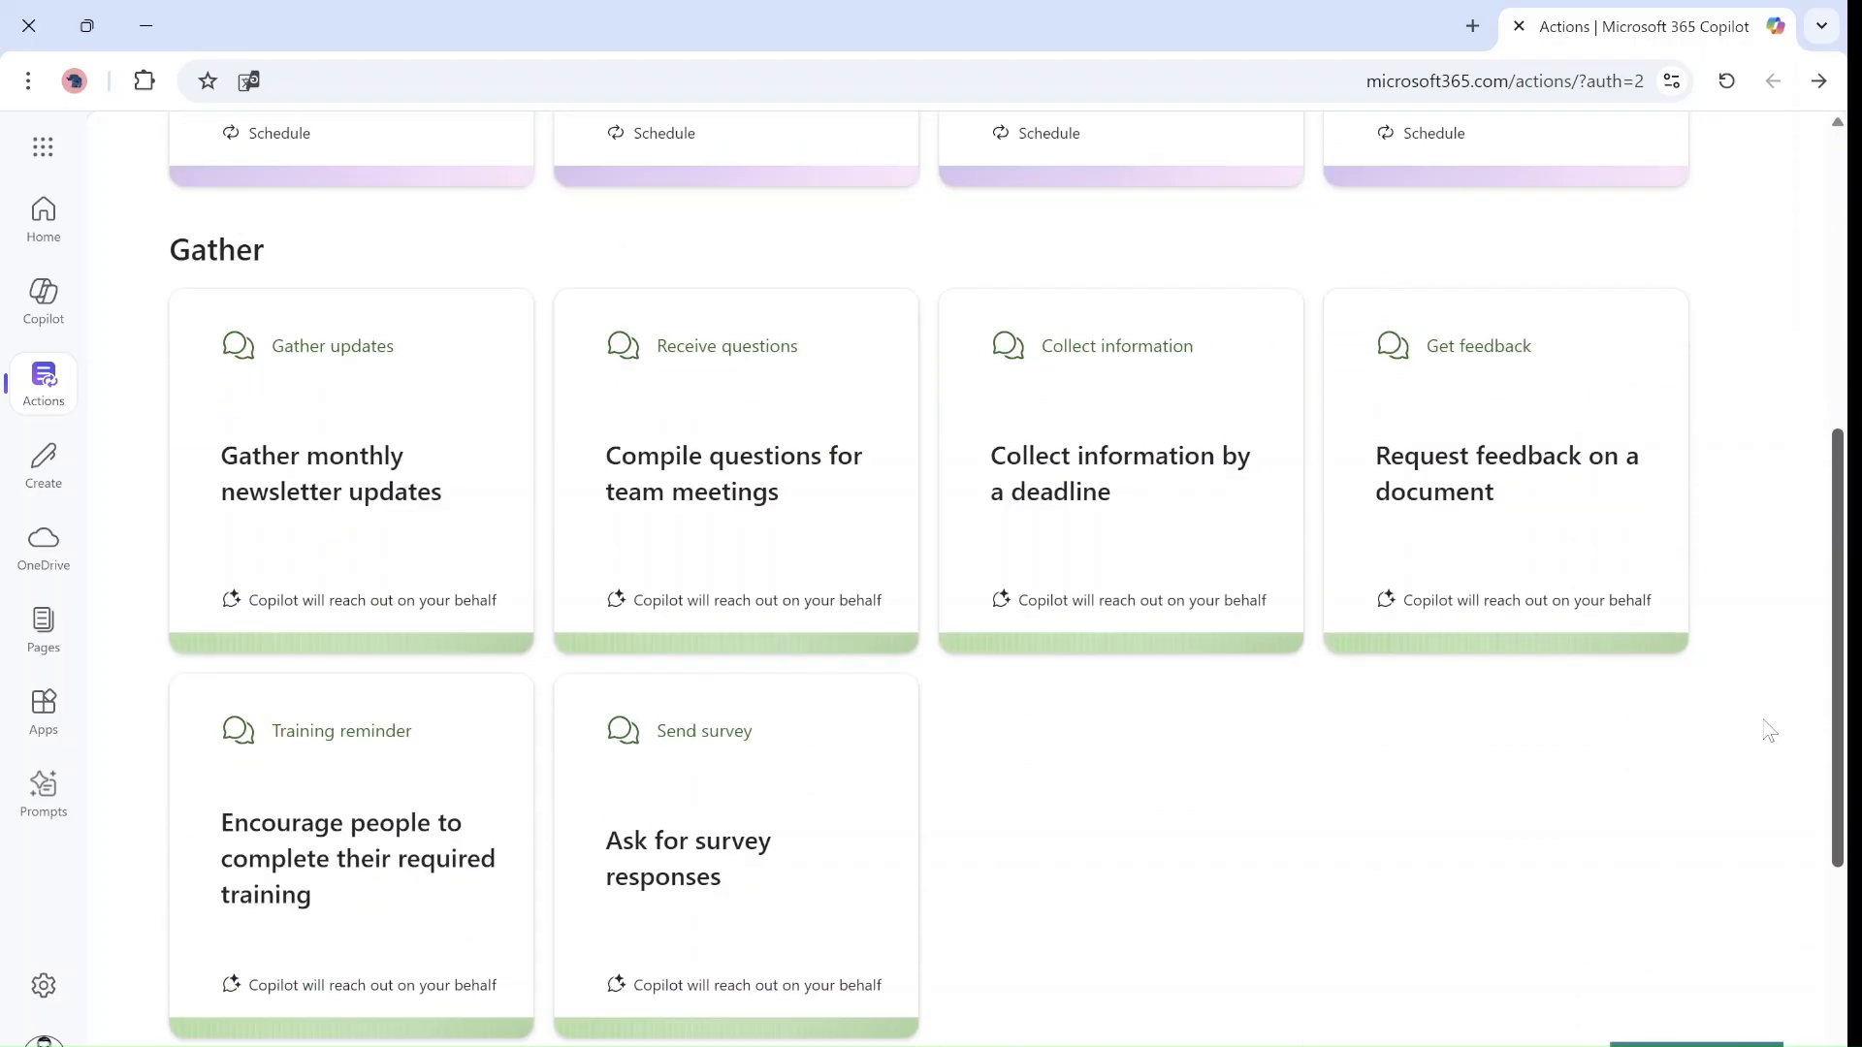
pyautogui.scroll(-3)
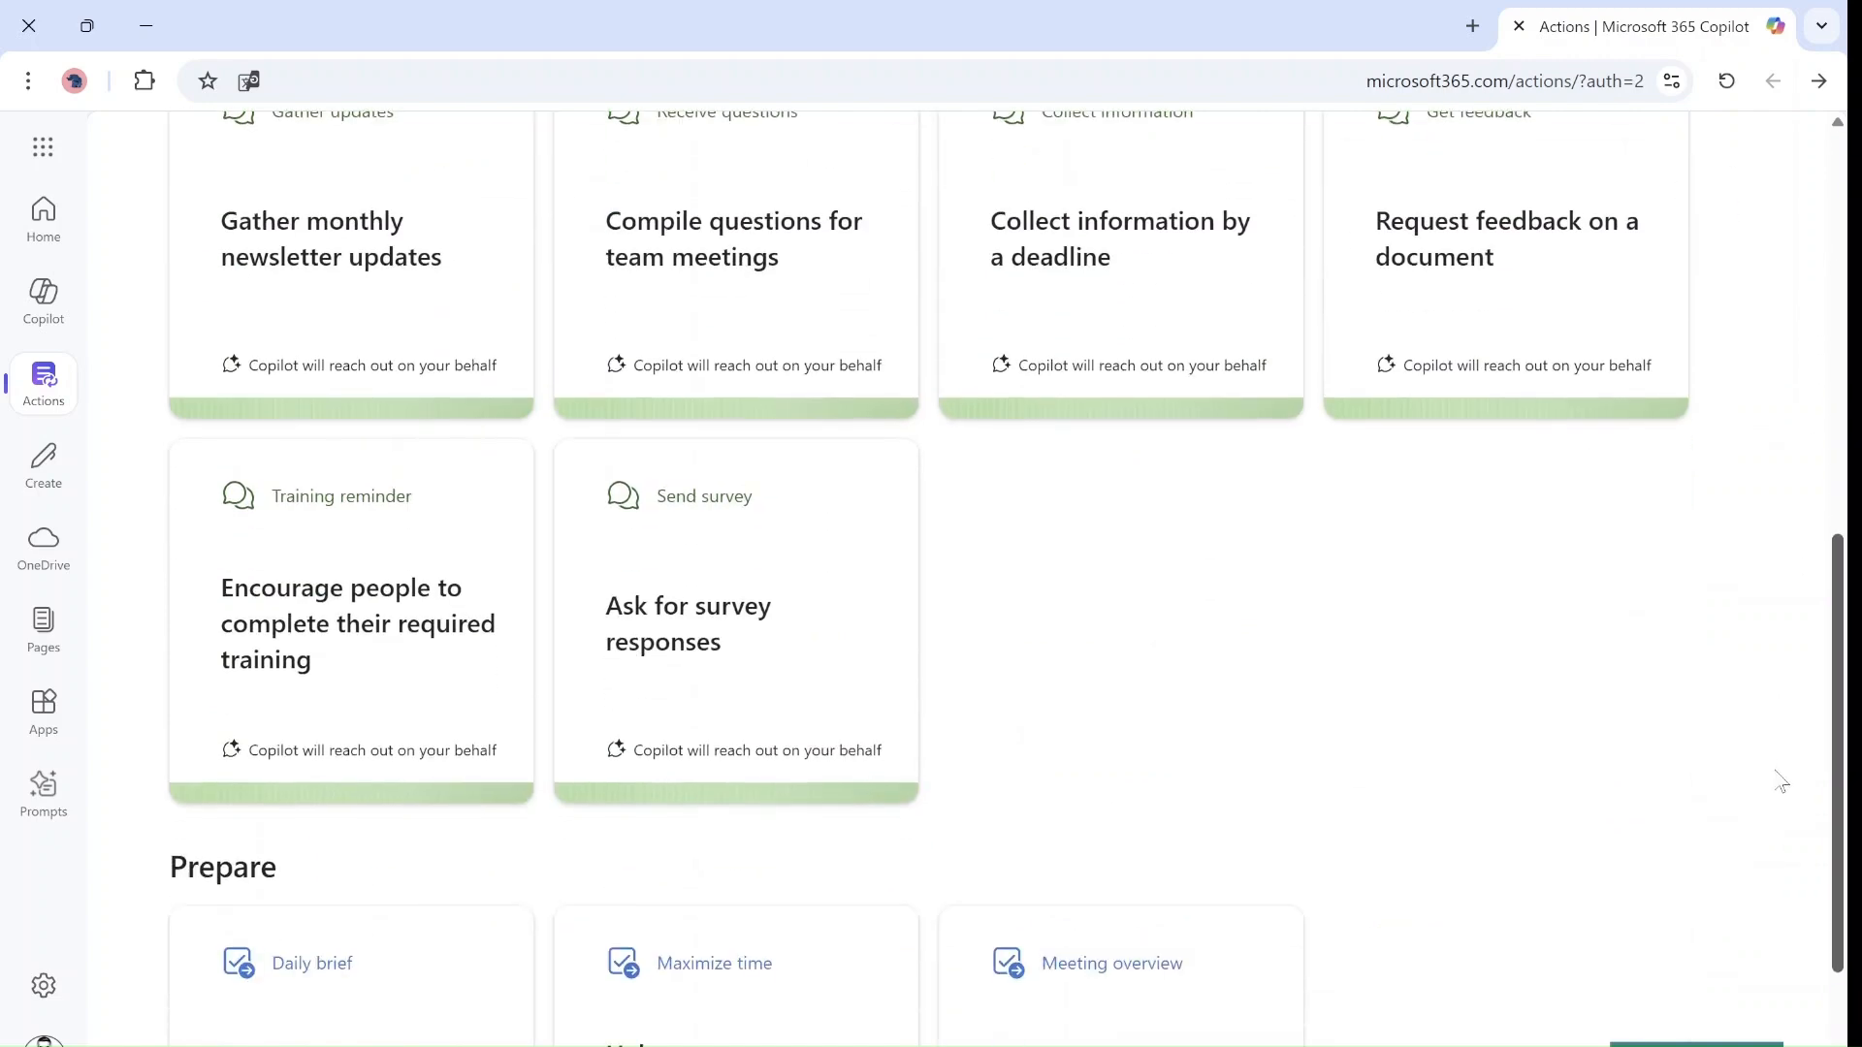
pyautogui.scroll(3)
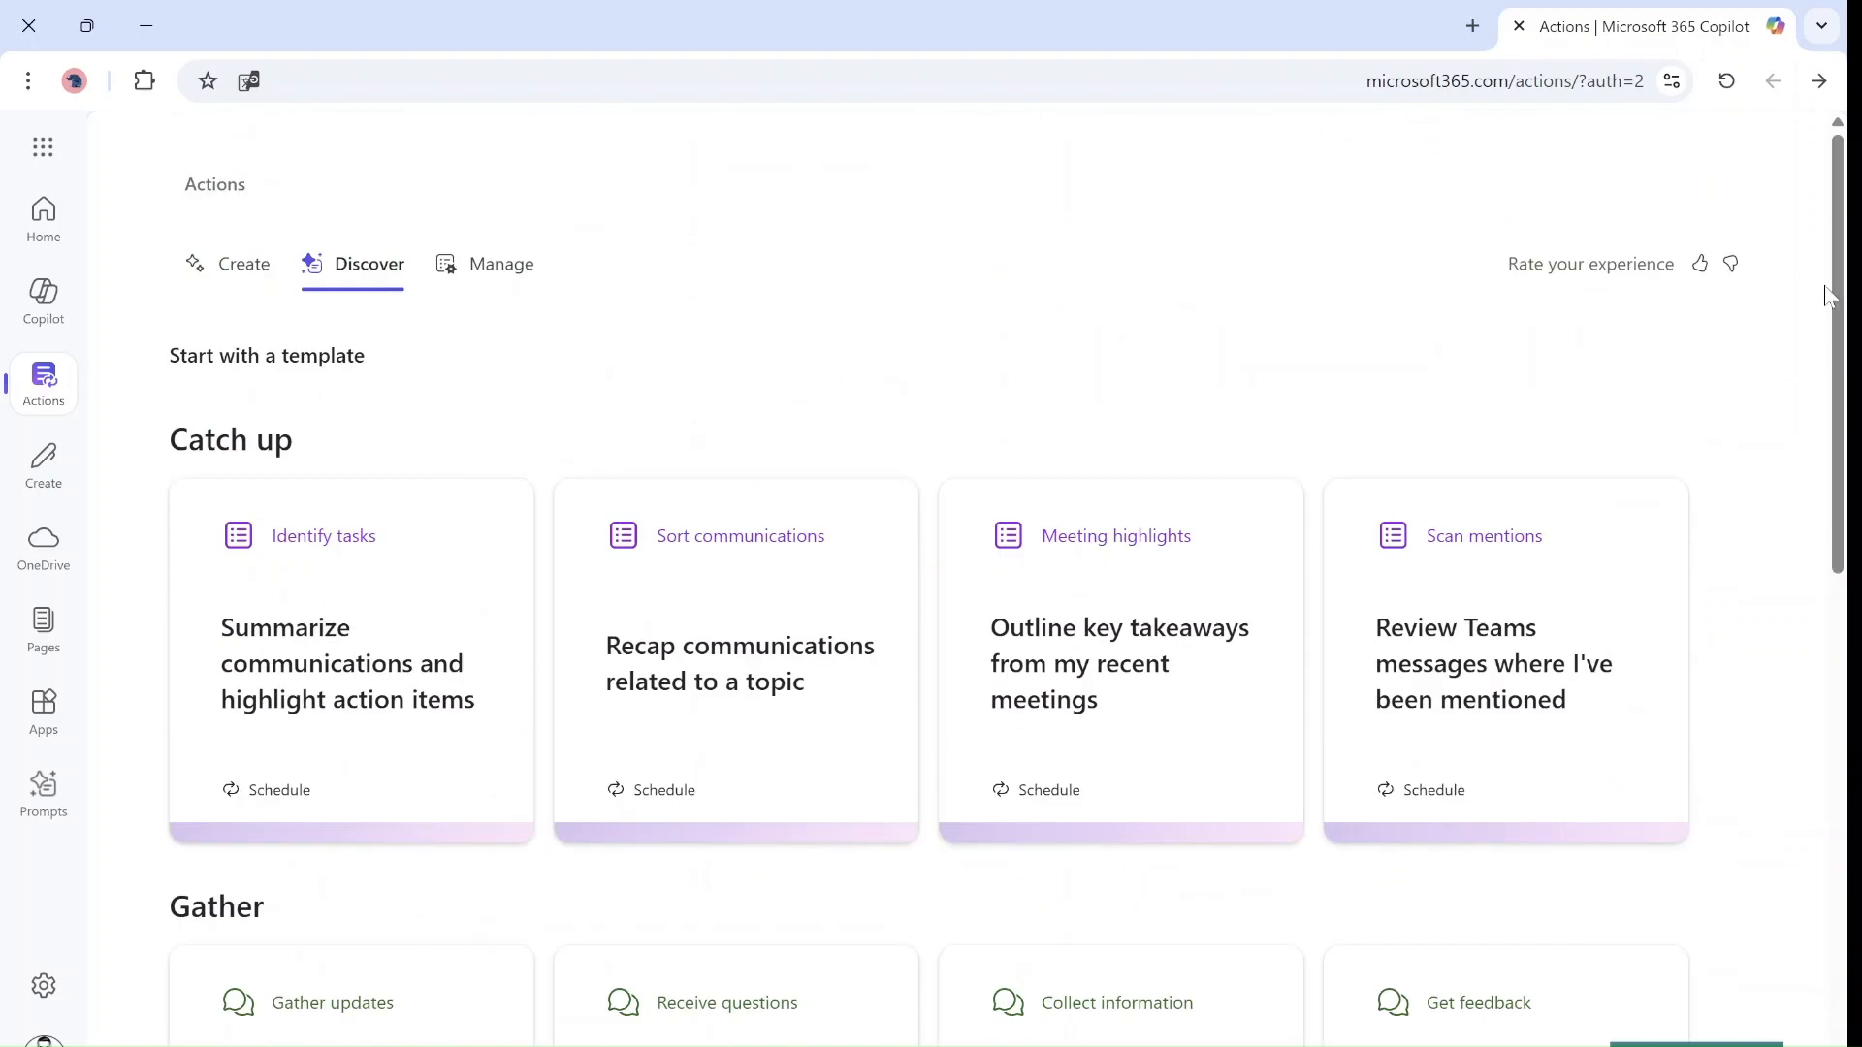
pyautogui.moveTo(998, 481)
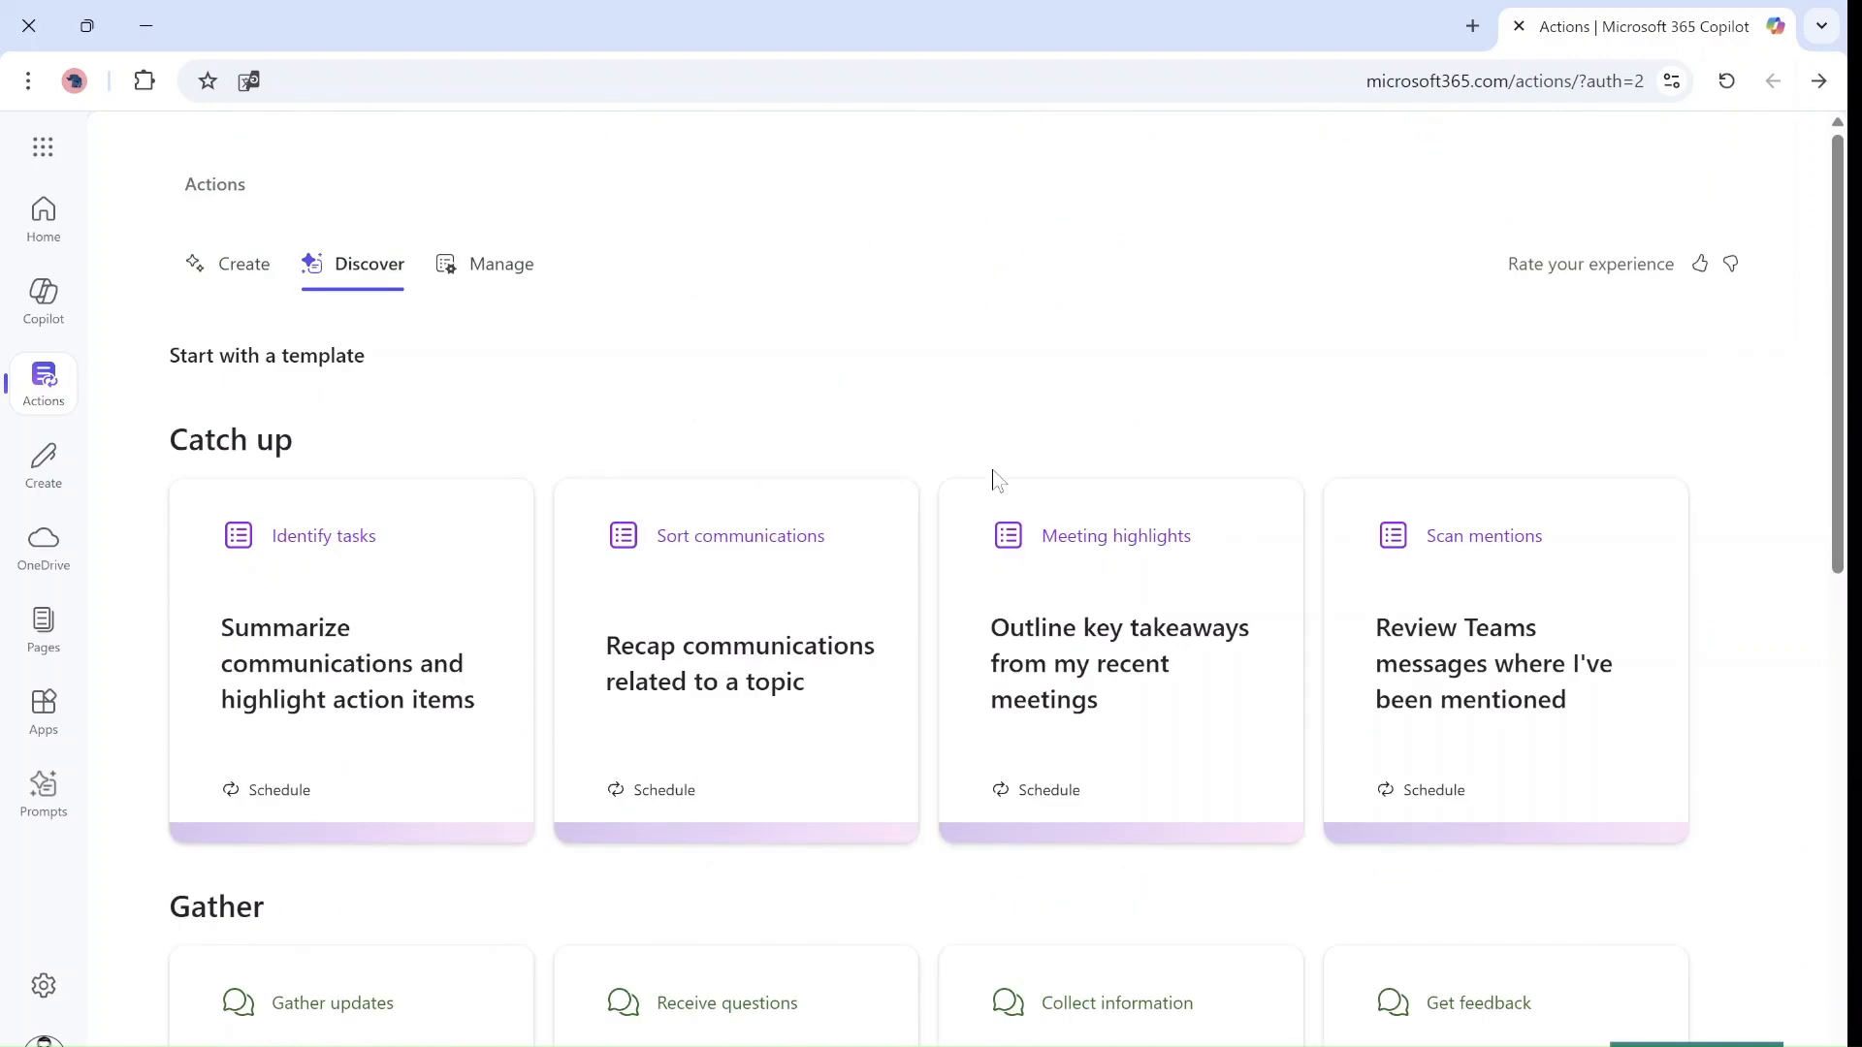
# Start an Identify tasks catch-up action summarizing emails and Teams messages, then choose people
pyautogui.click(350, 661)
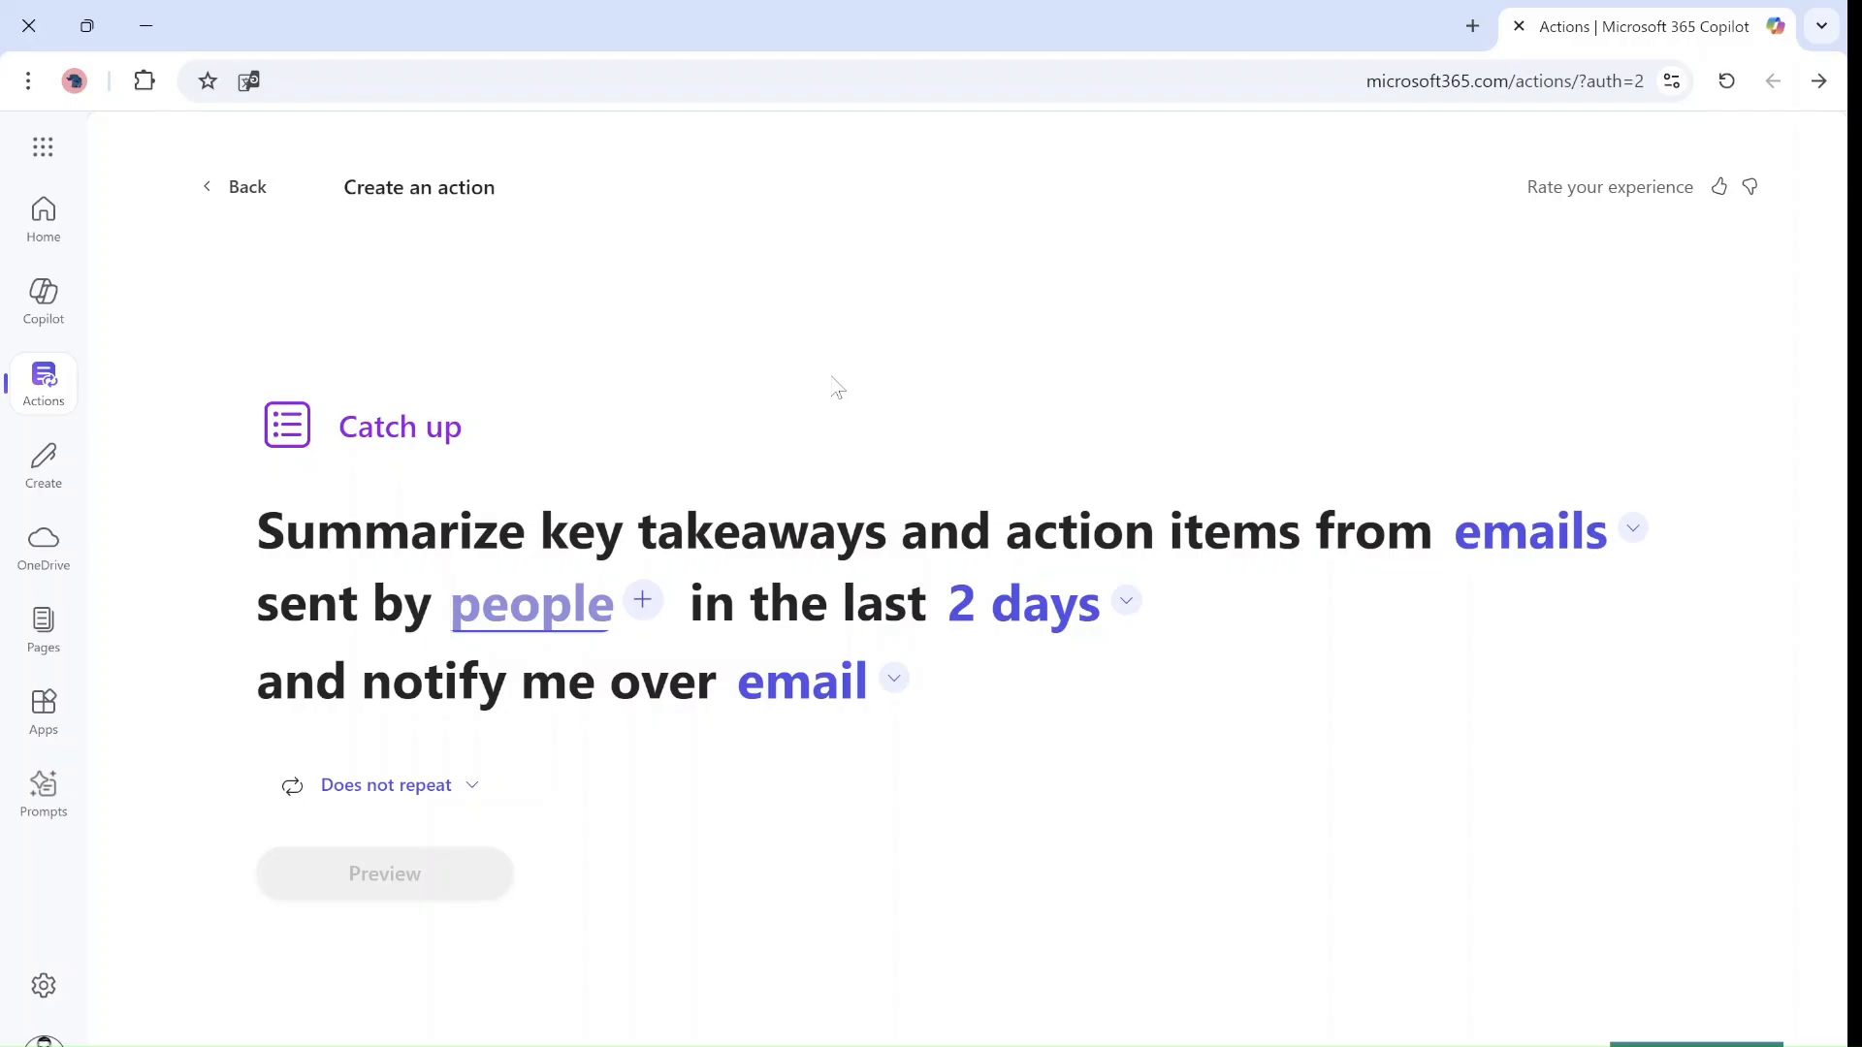
pyautogui.moveTo(1639, 514)
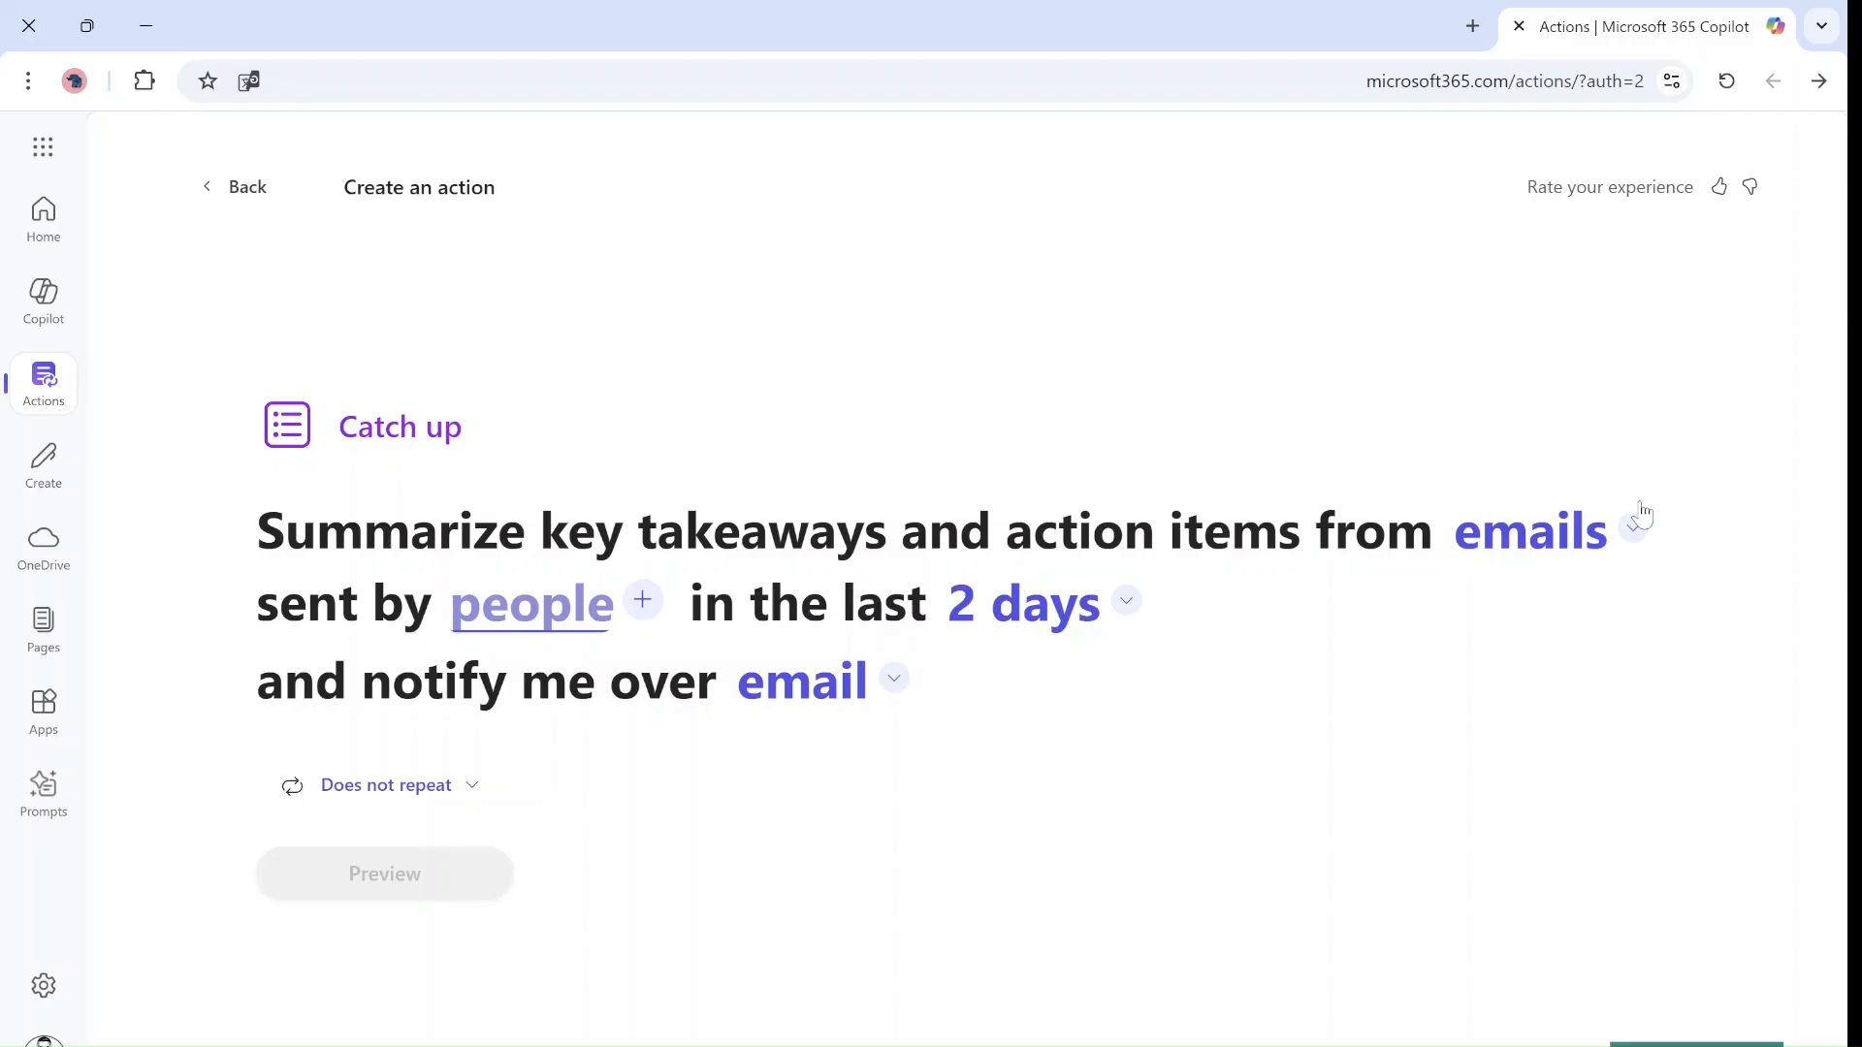
pyautogui.click(1530, 530)
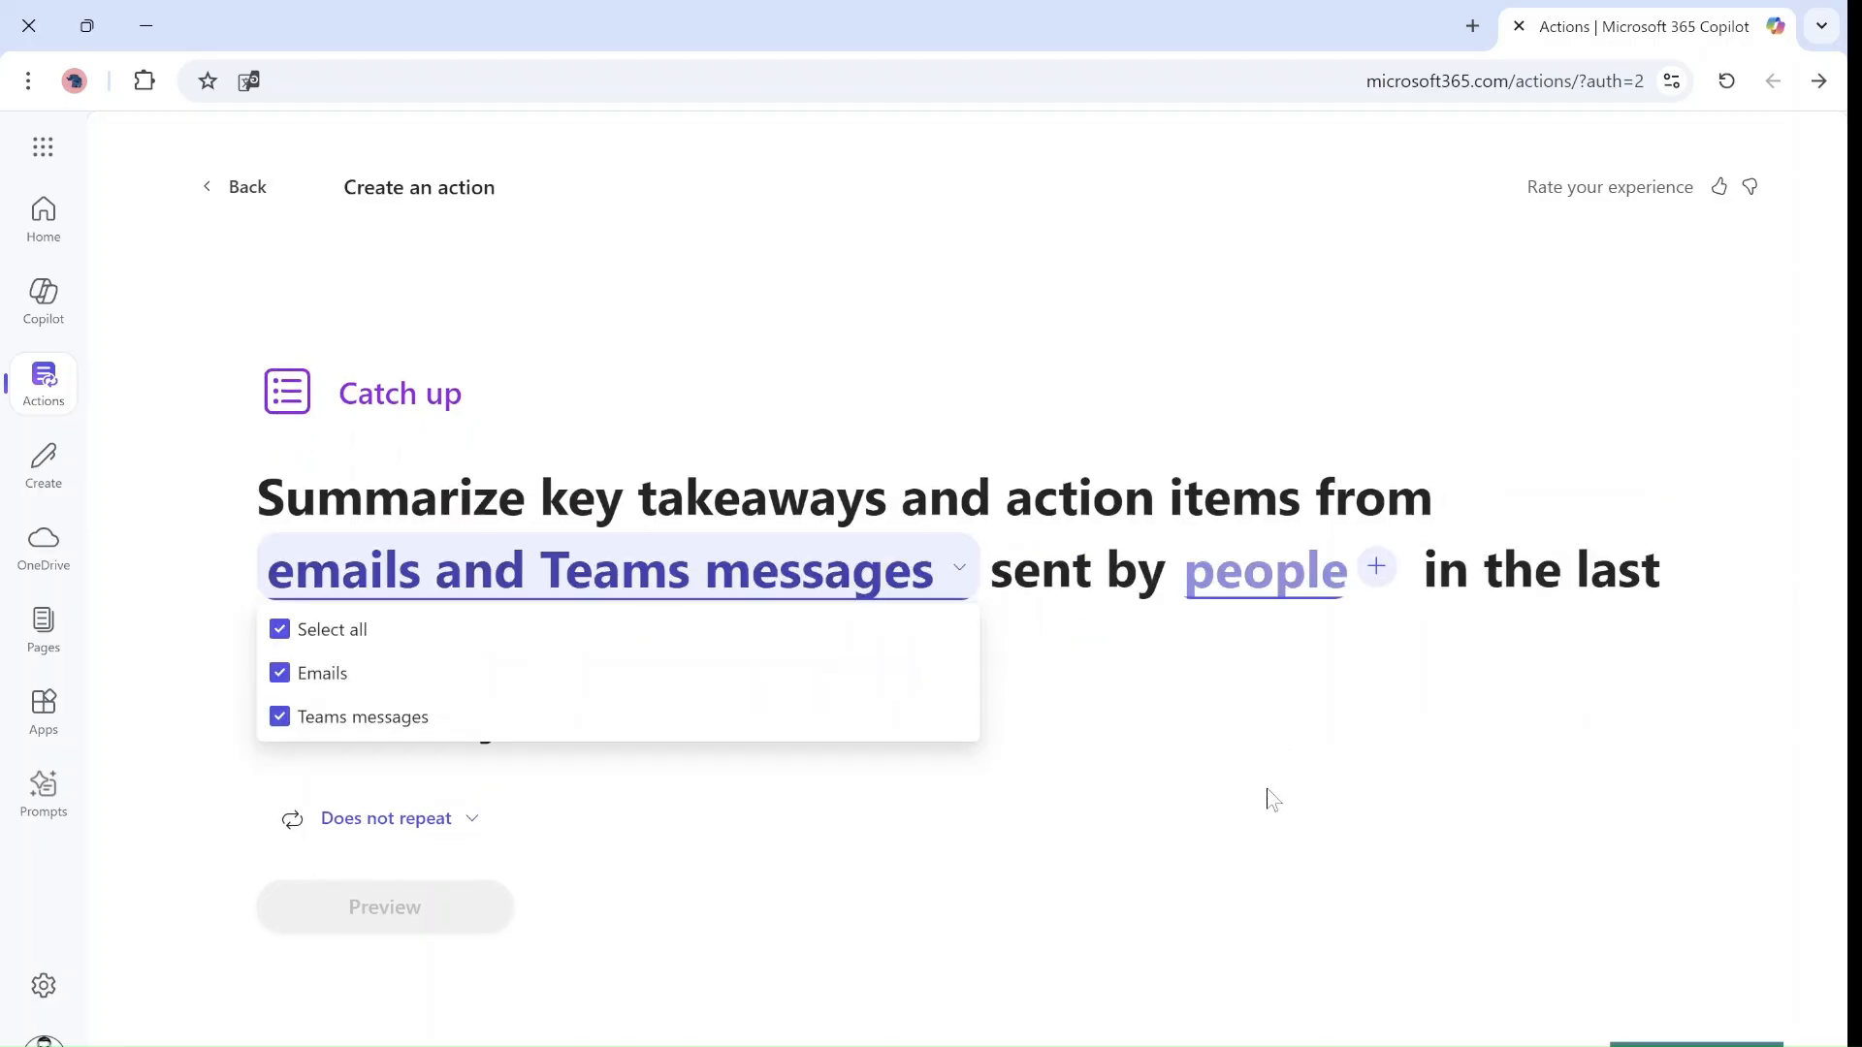
pyautogui.click(1261, 571)
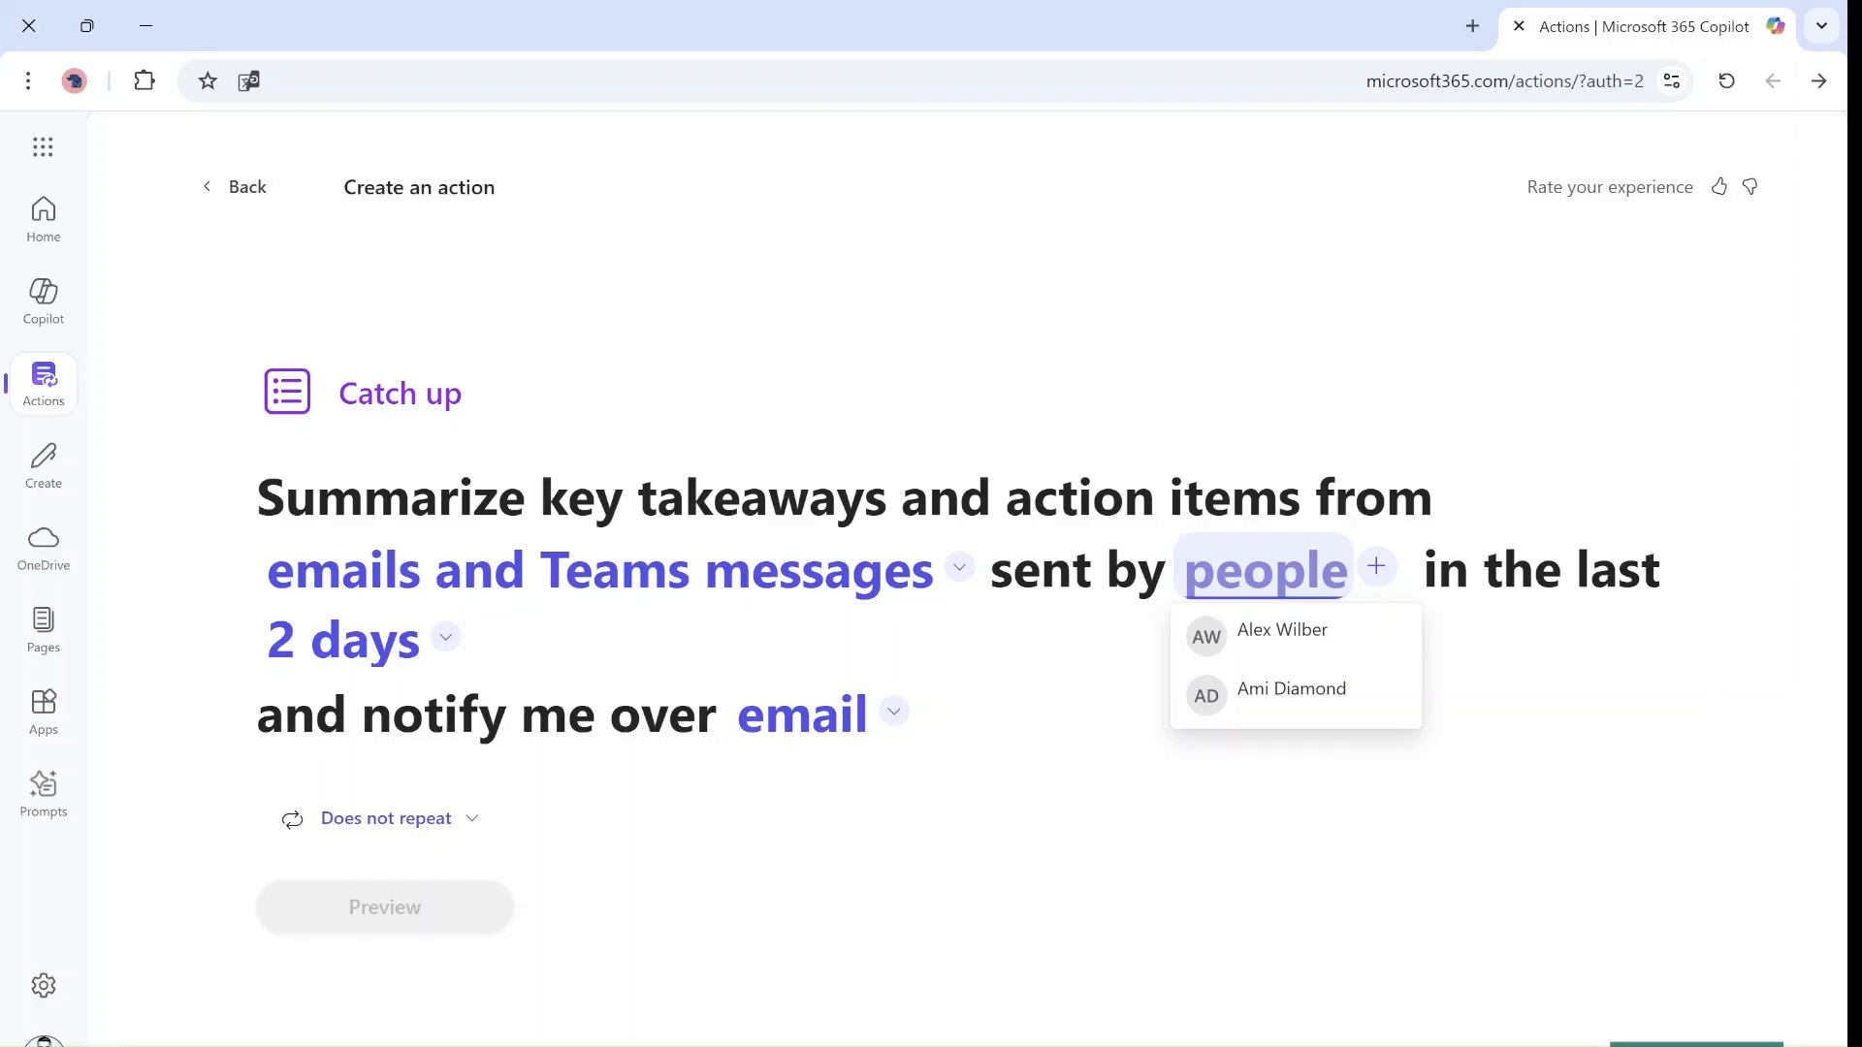
# Target Alex Wilber's messages over the last month, with notifications by email
pyautogui.click(1283, 629)
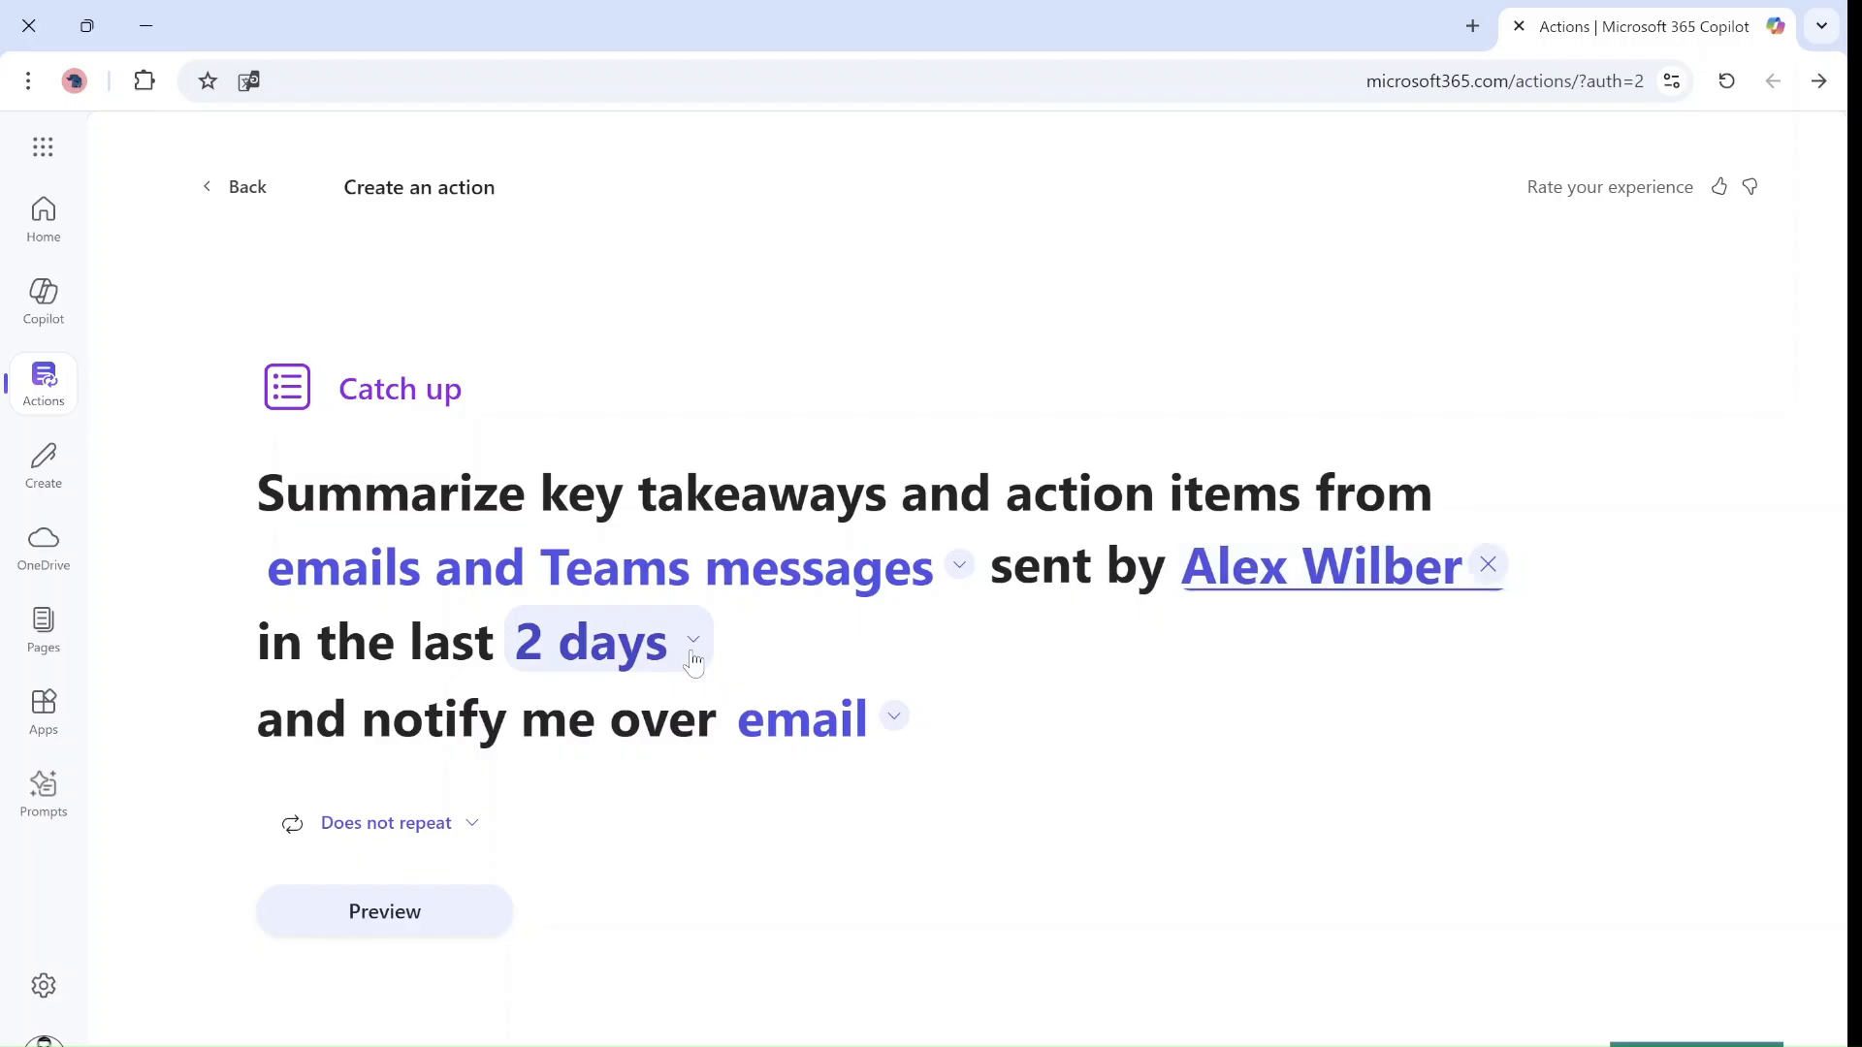
pyautogui.click(693, 641)
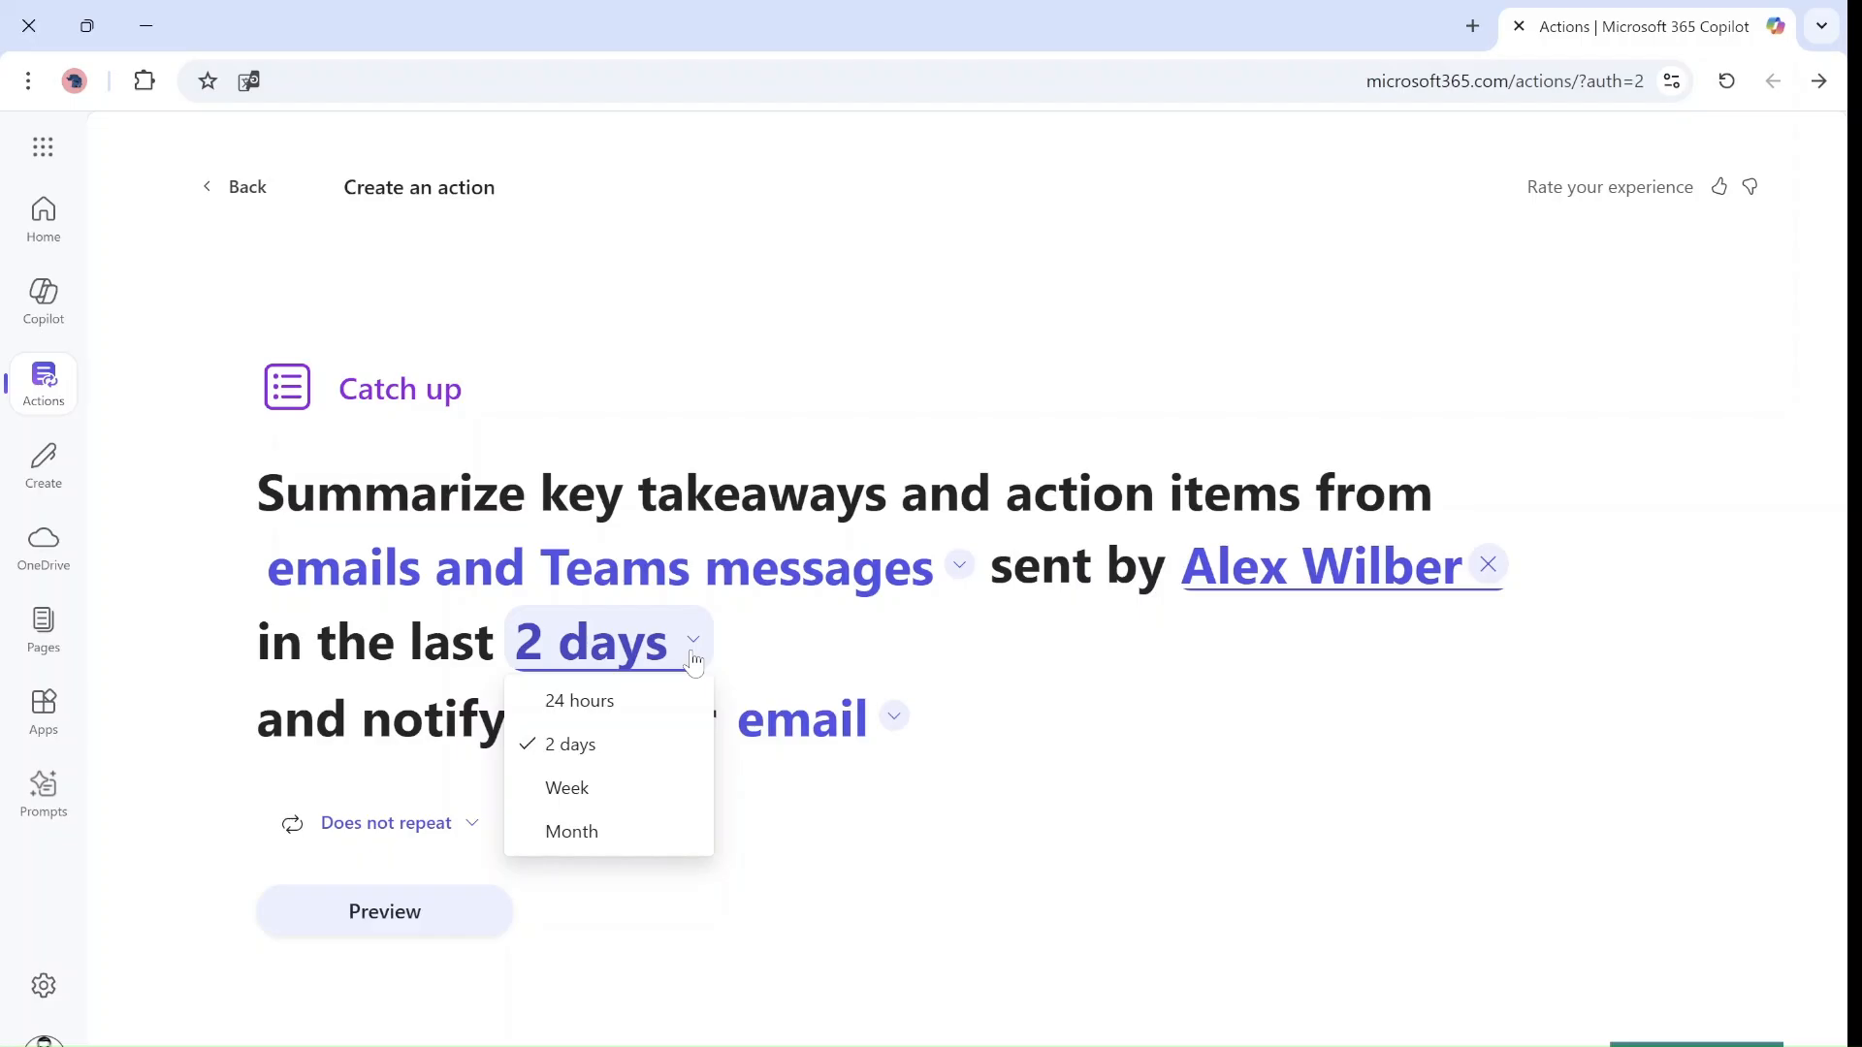
pyautogui.moveTo(571, 831)
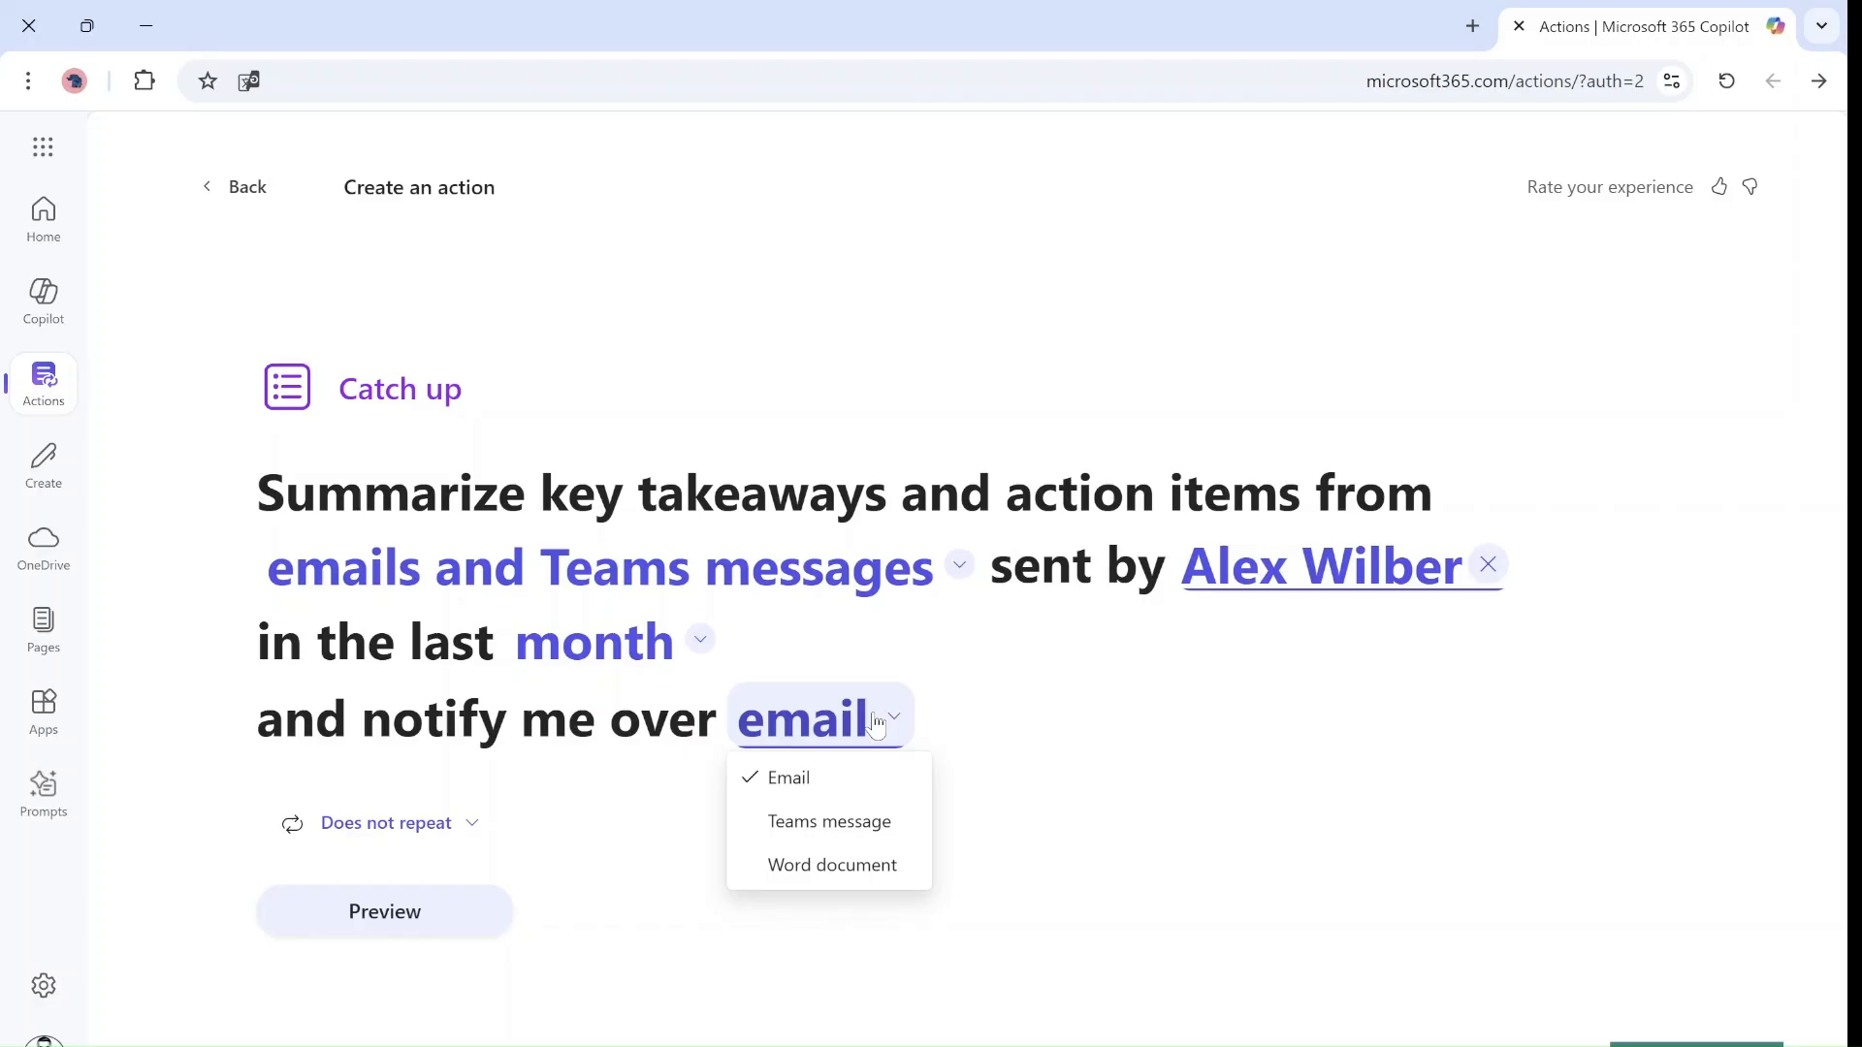
pyautogui.click(830, 820)
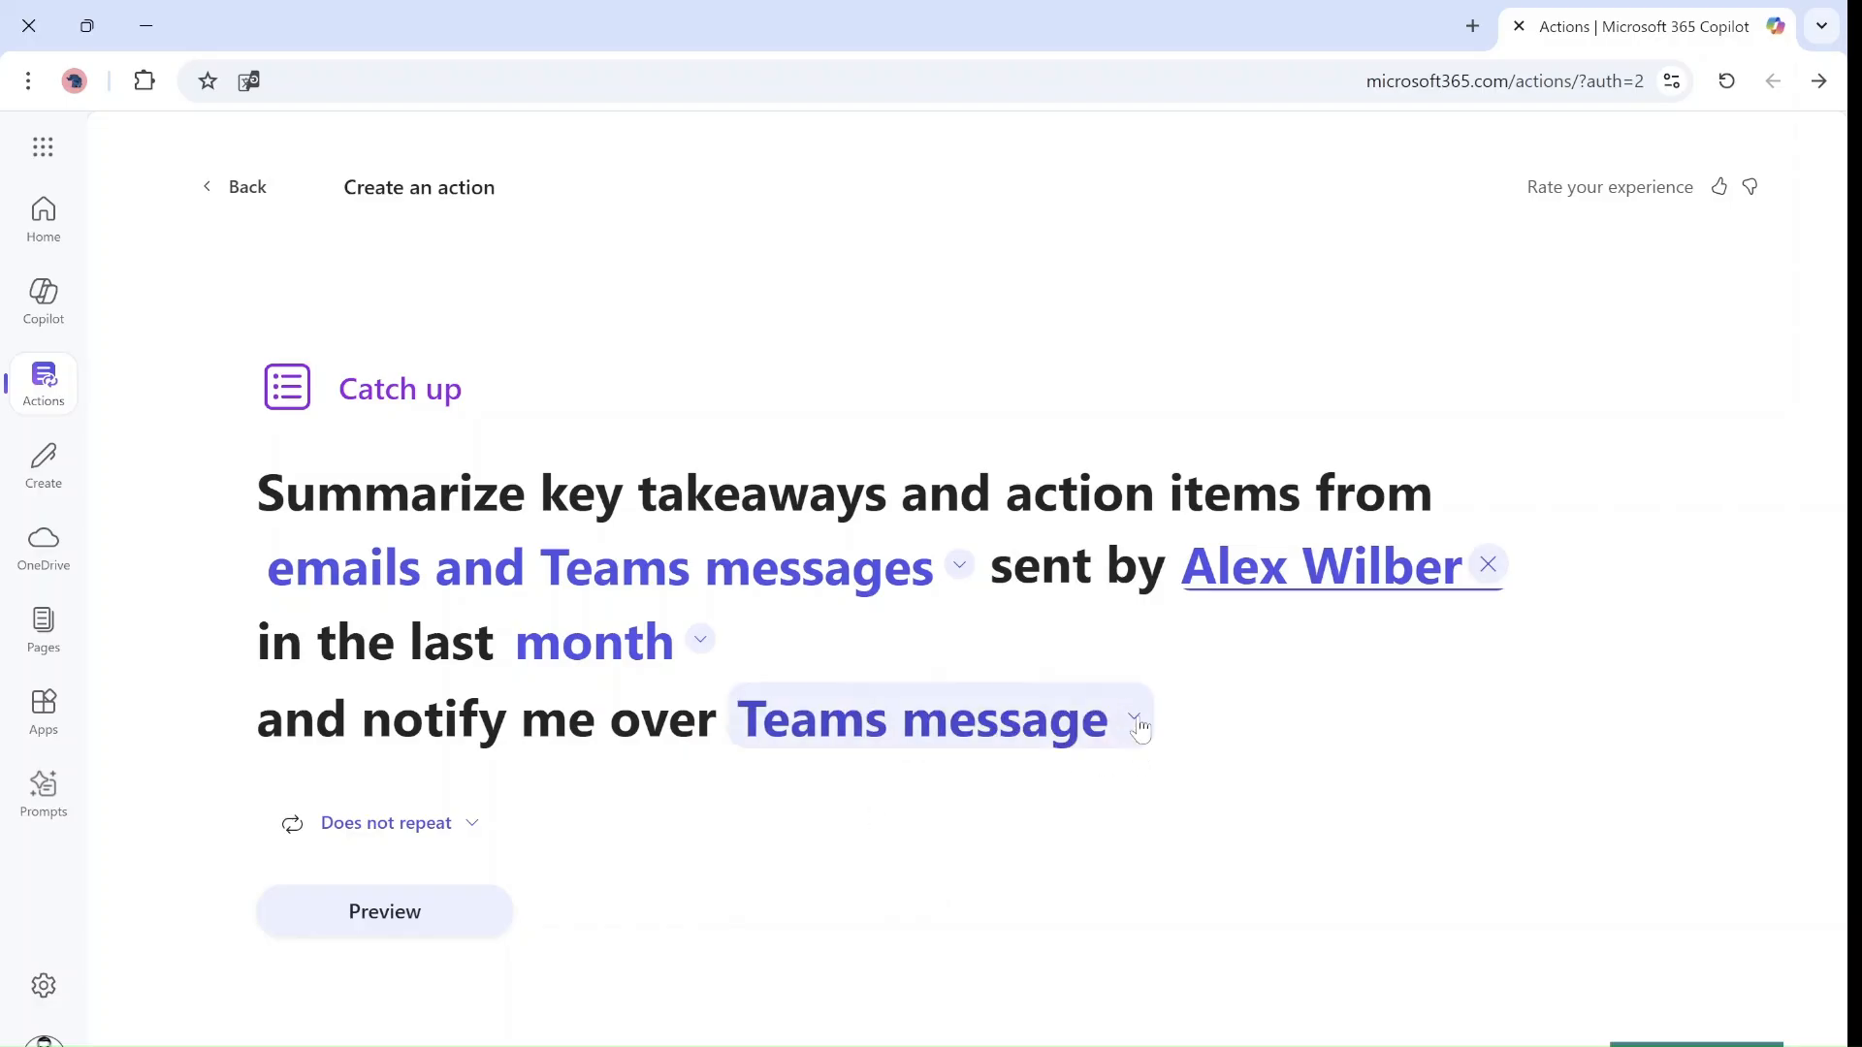
pyautogui.click(1134, 718)
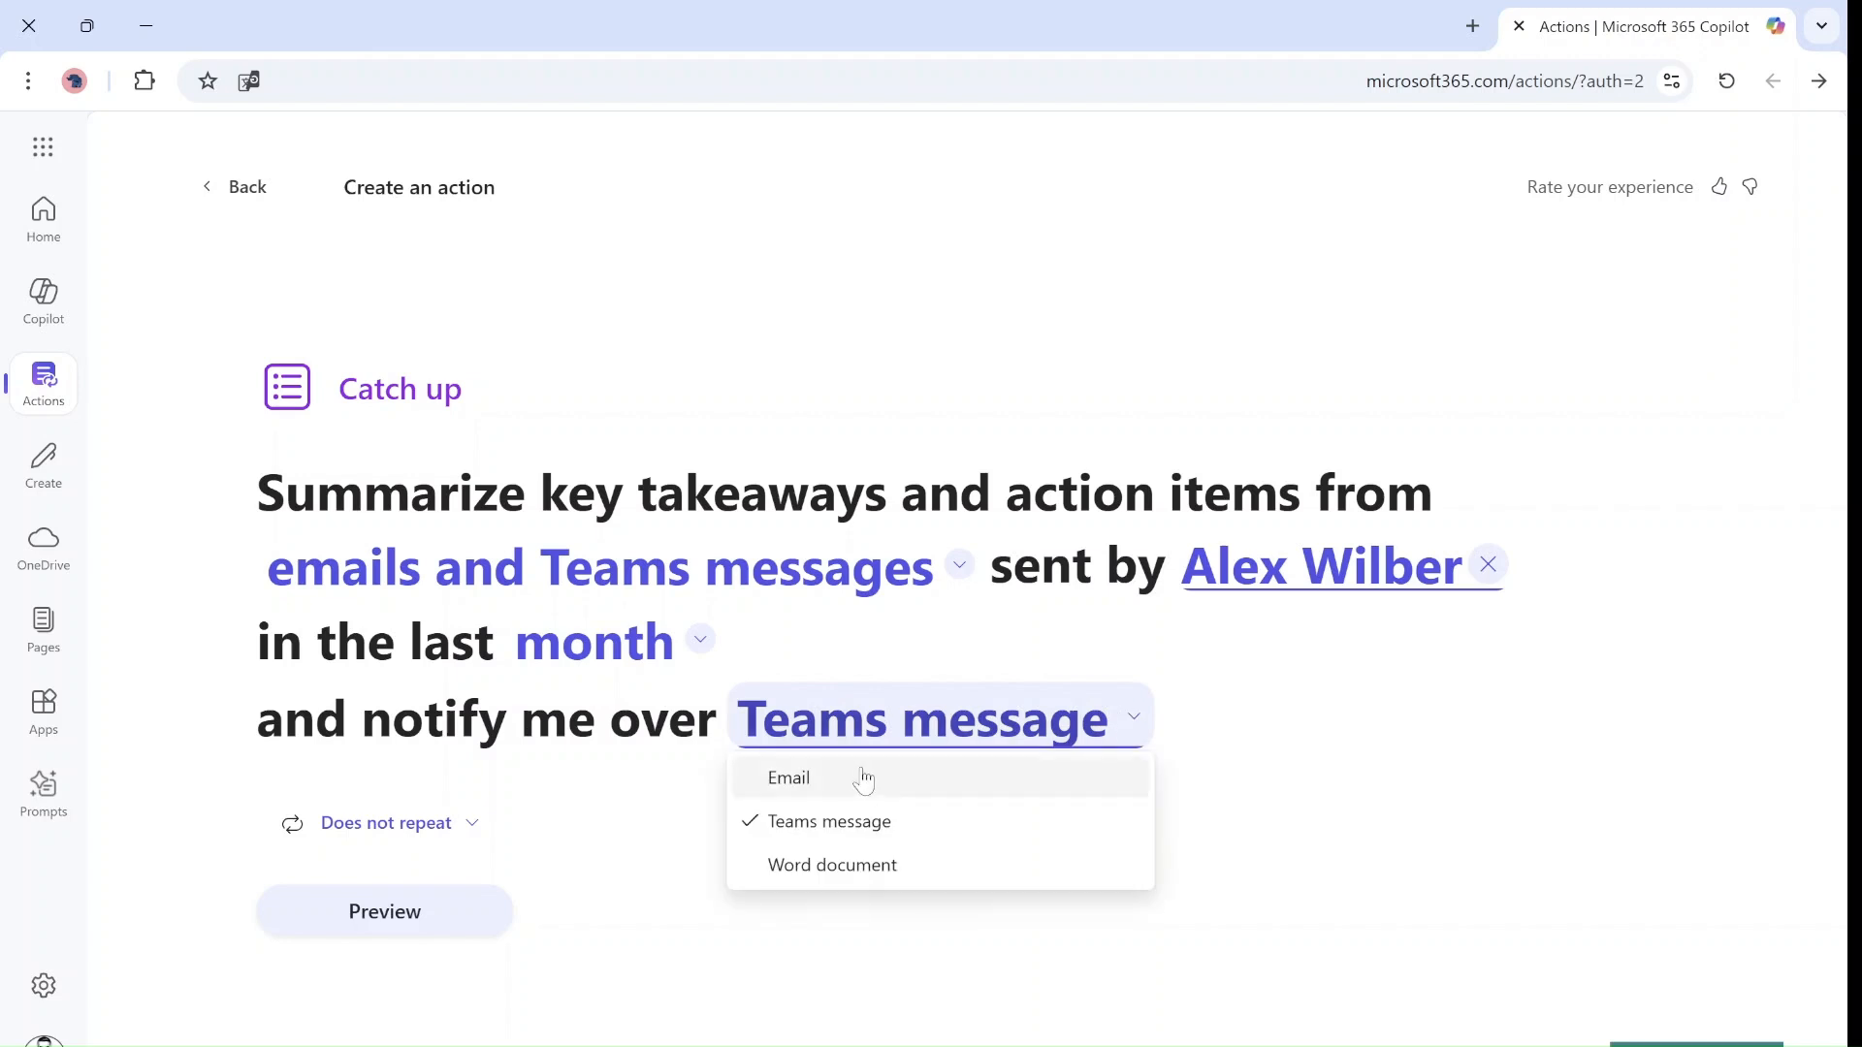
pyautogui.click(789, 778)
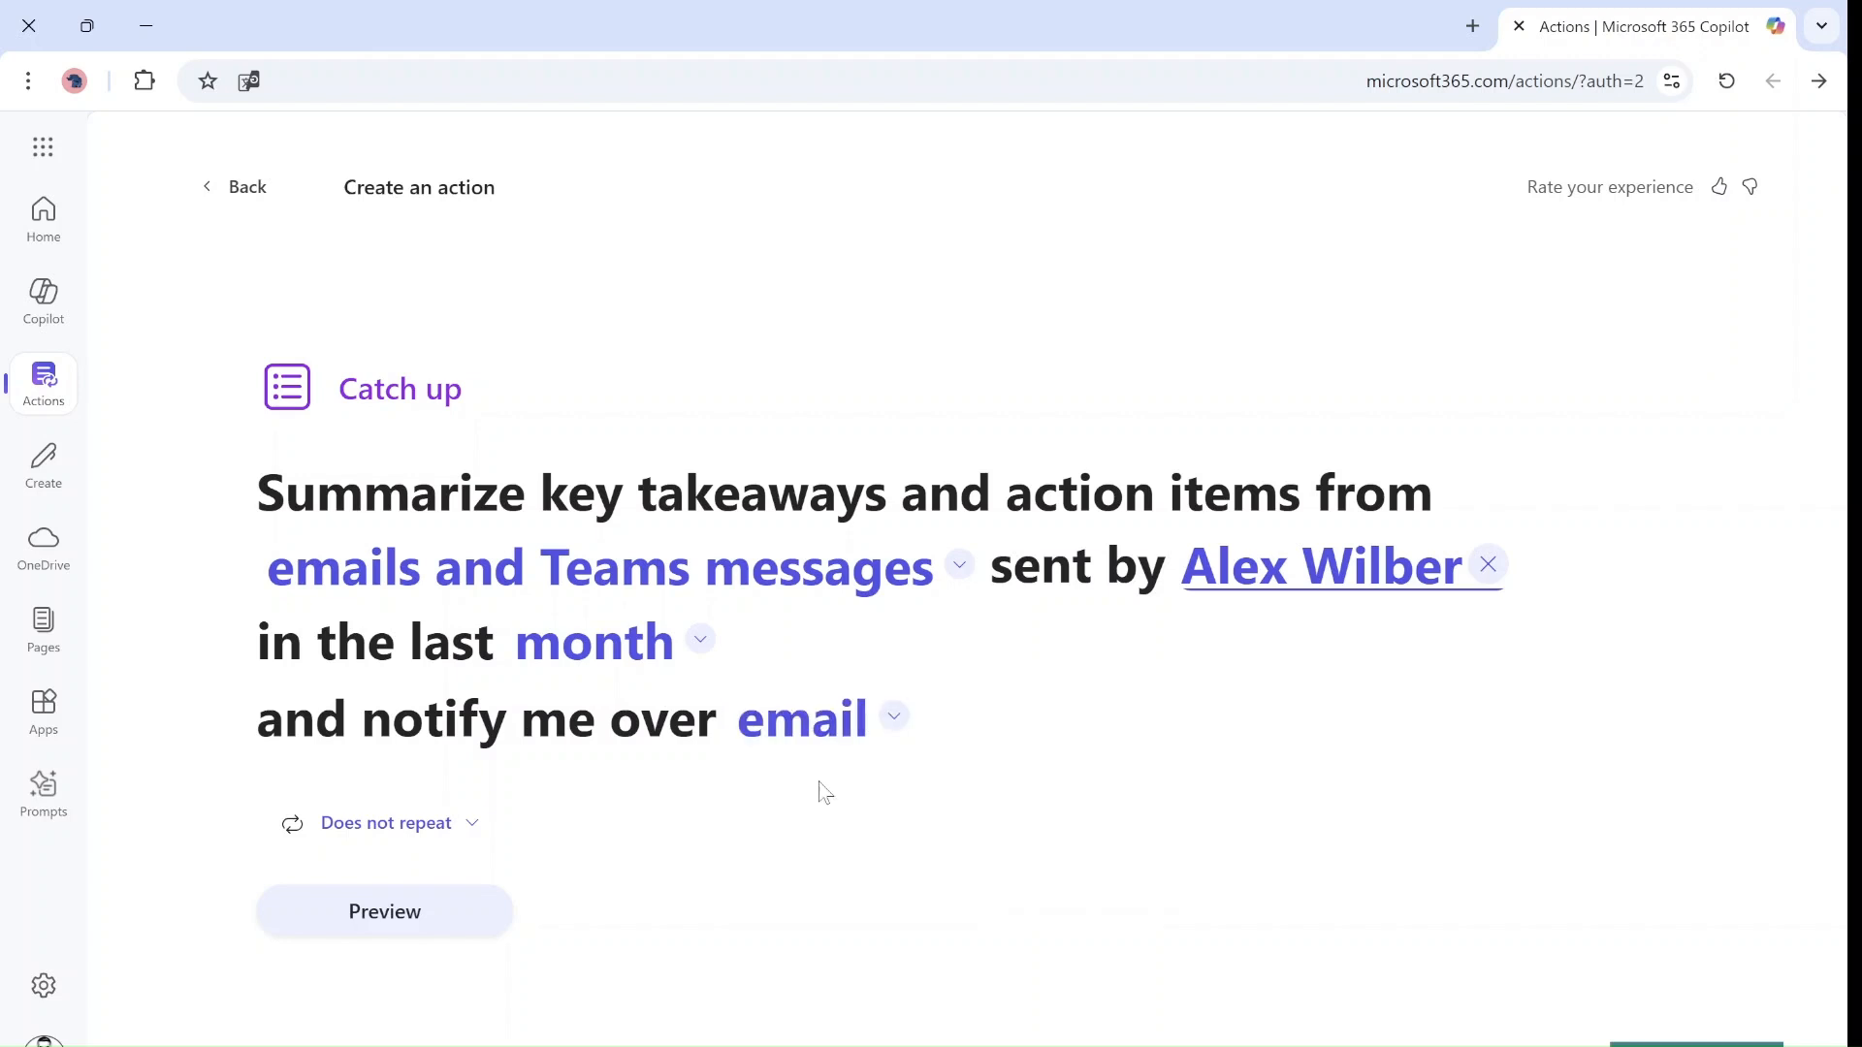
pyautogui.click(385, 821)
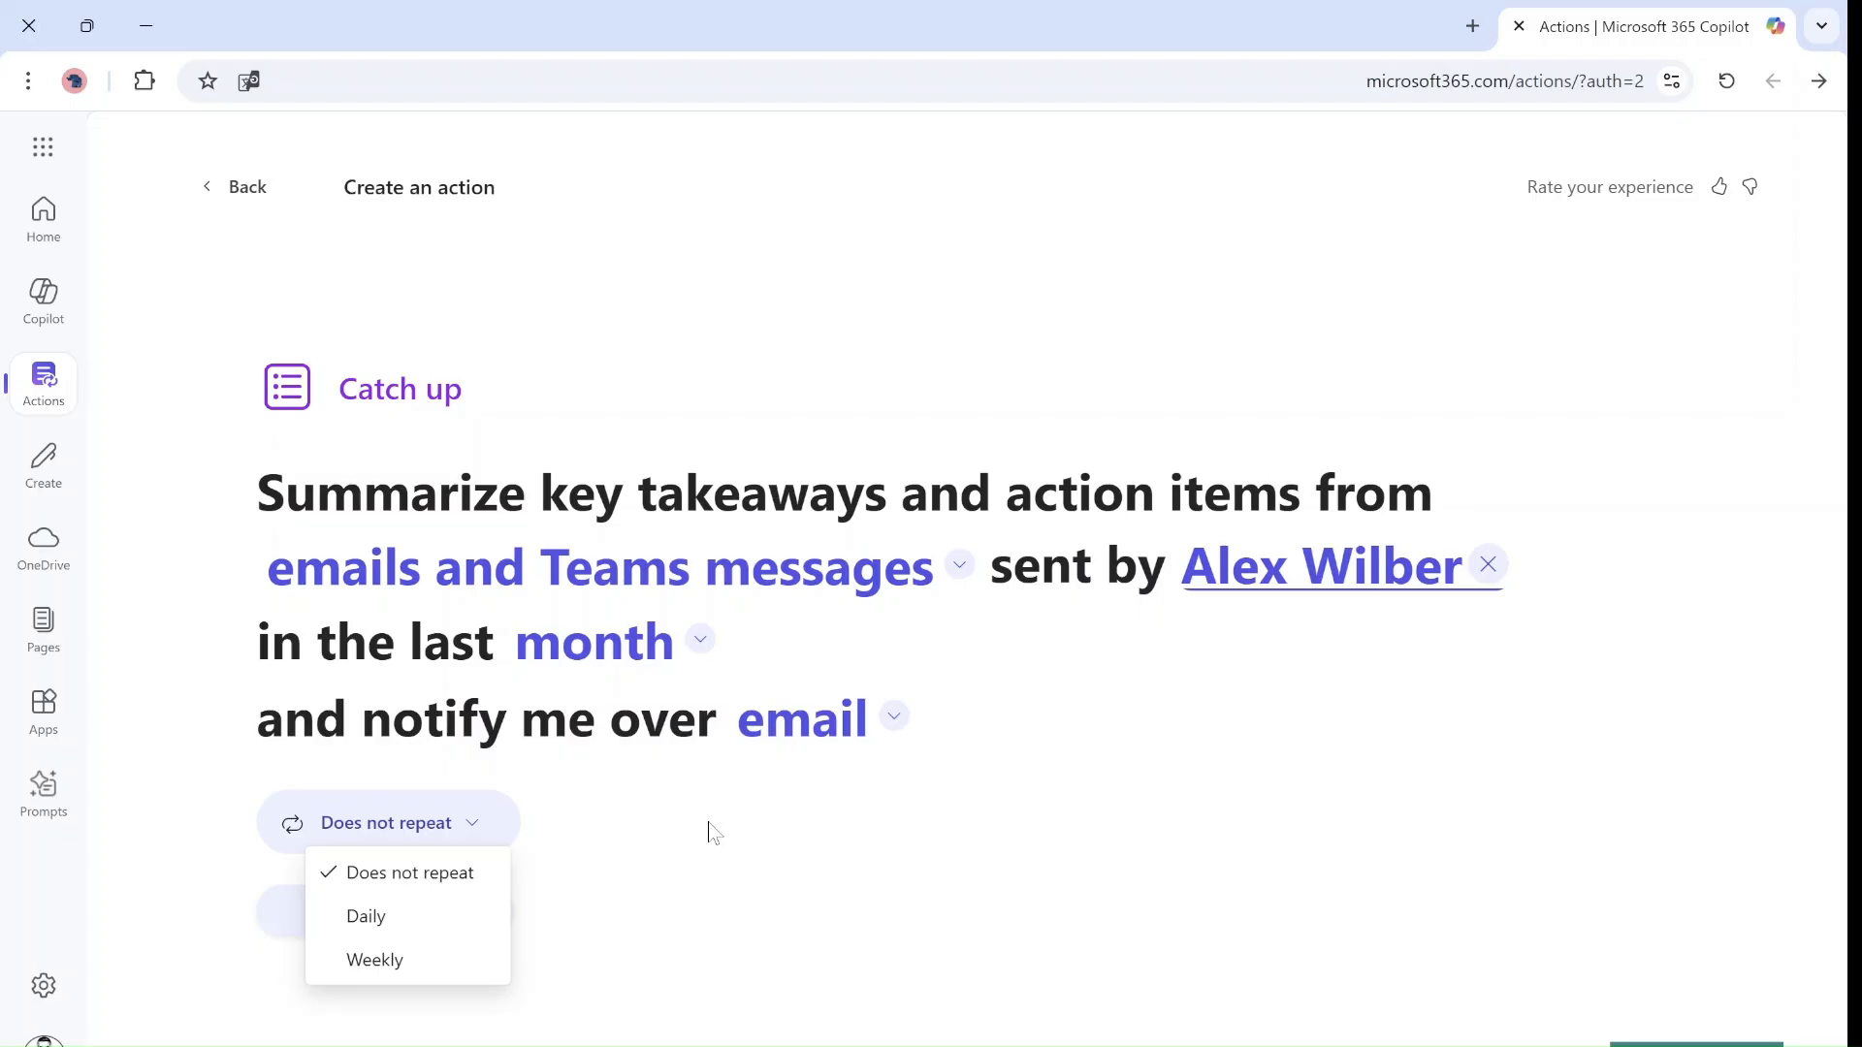
pyautogui.moveTo(439, 872)
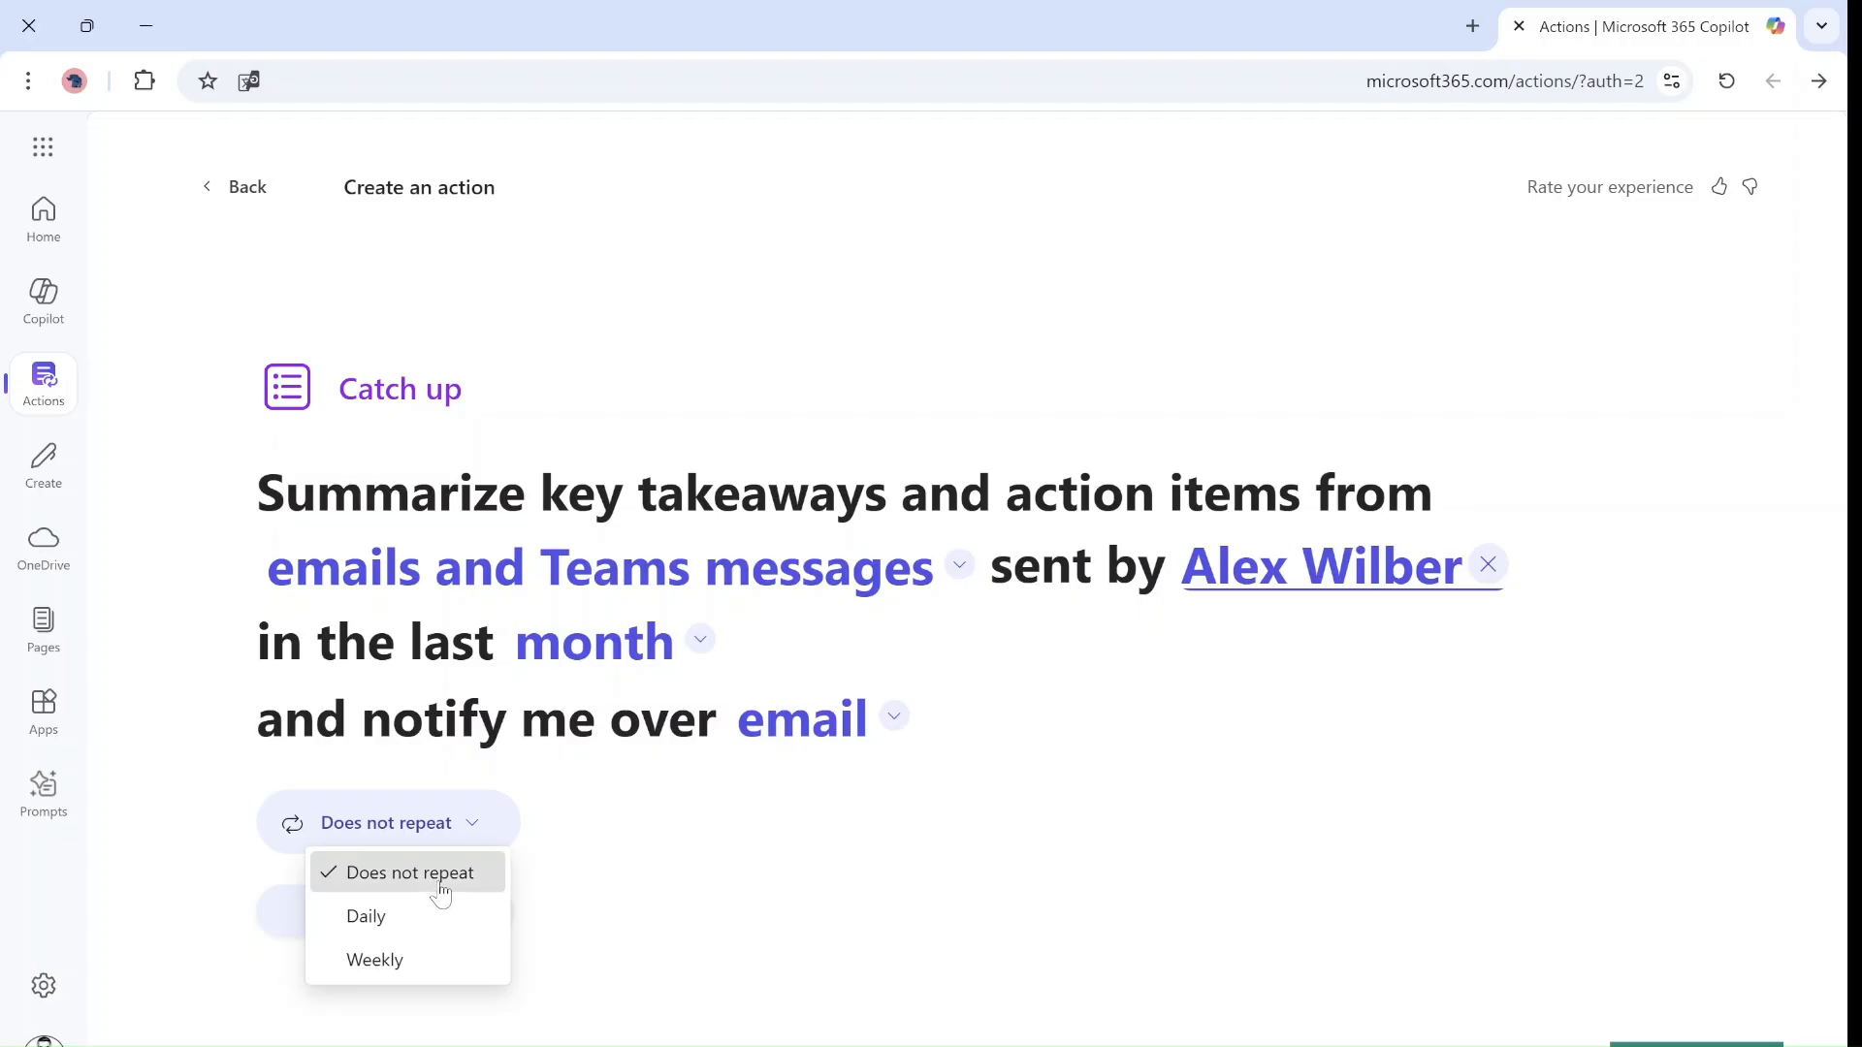
pyautogui.click(406, 873)
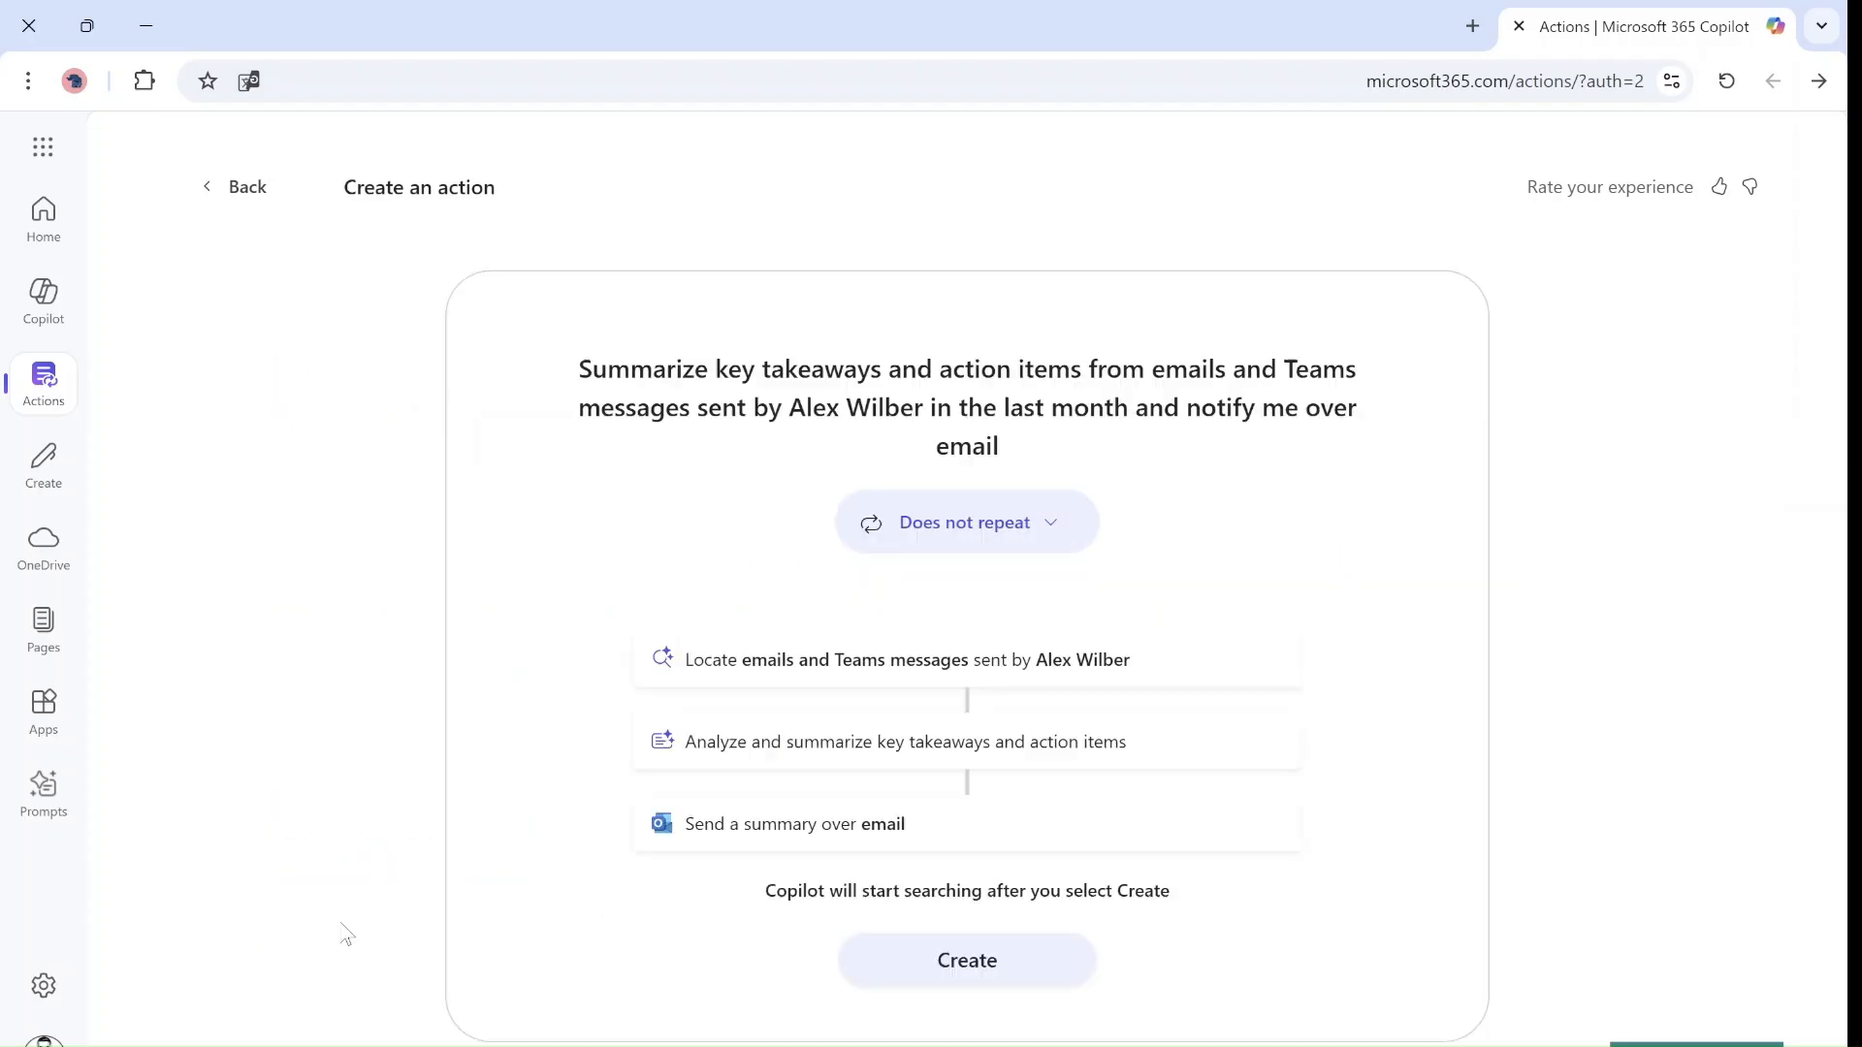
pyautogui.moveTo(964, 819)
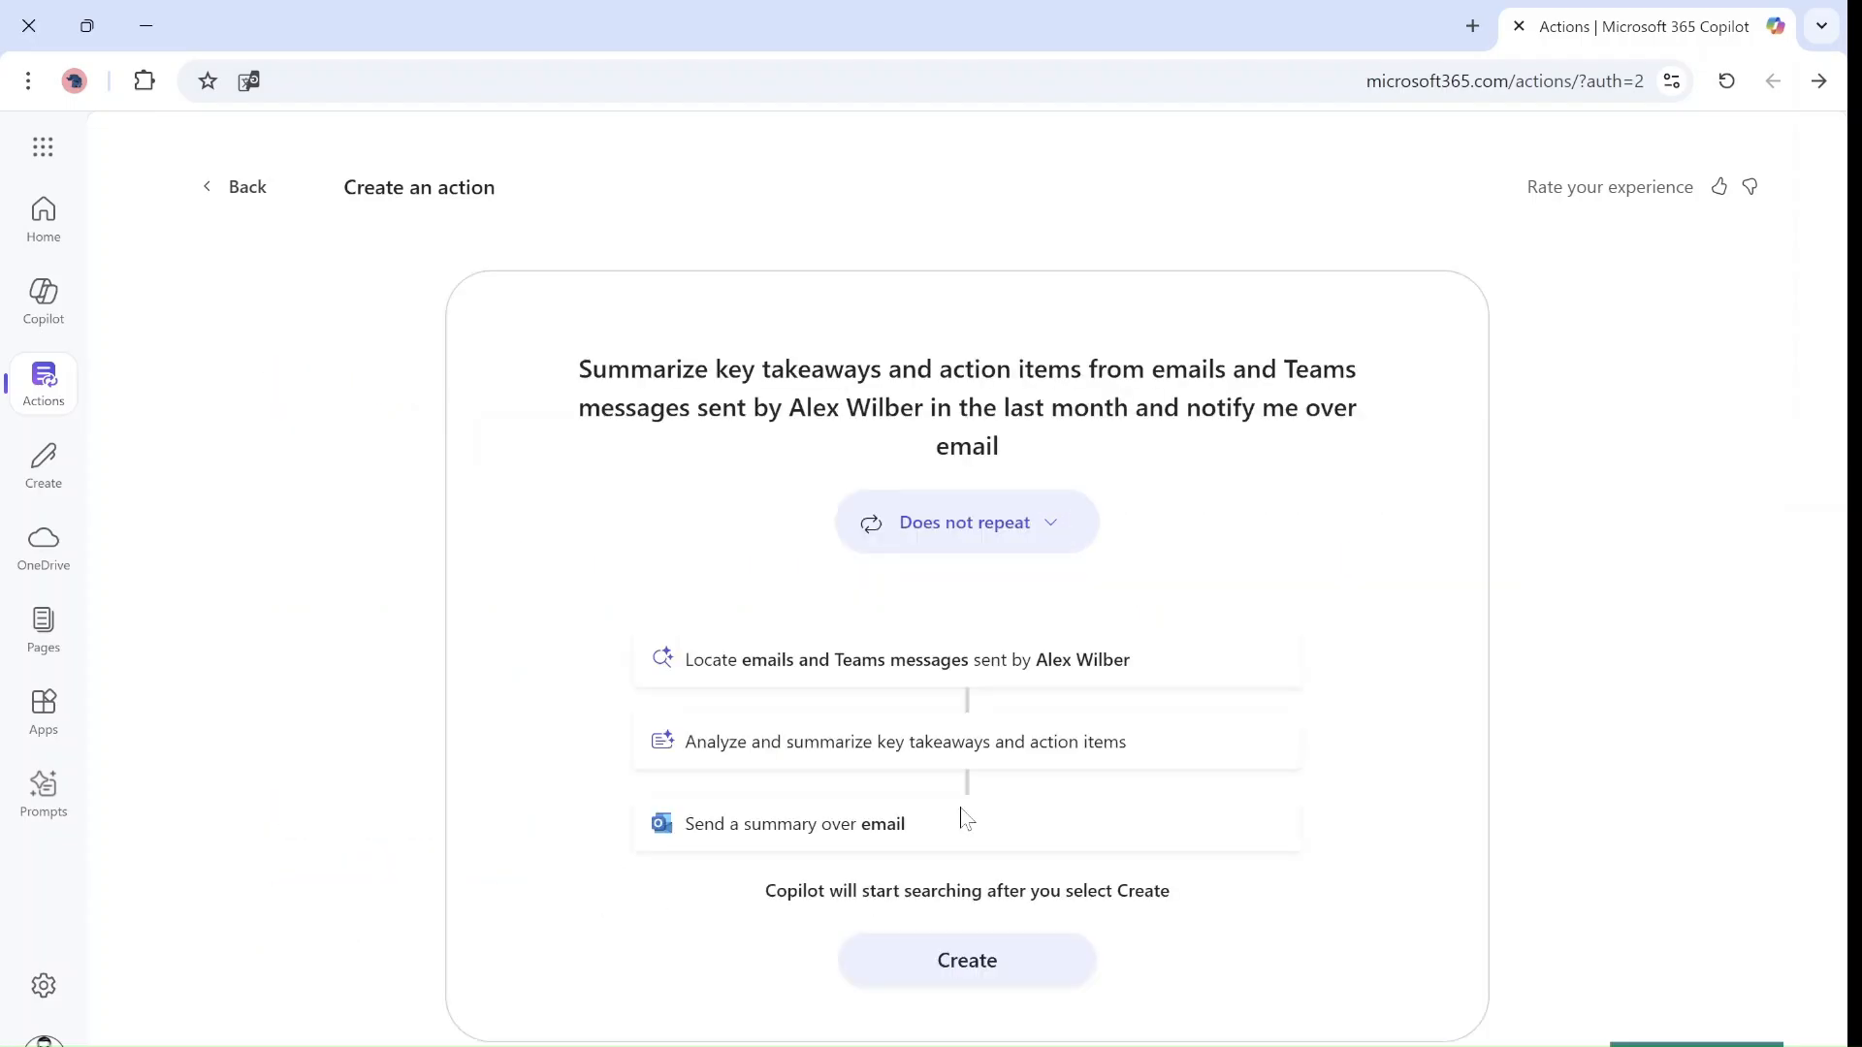
pyautogui.moveTo(1007, 594)
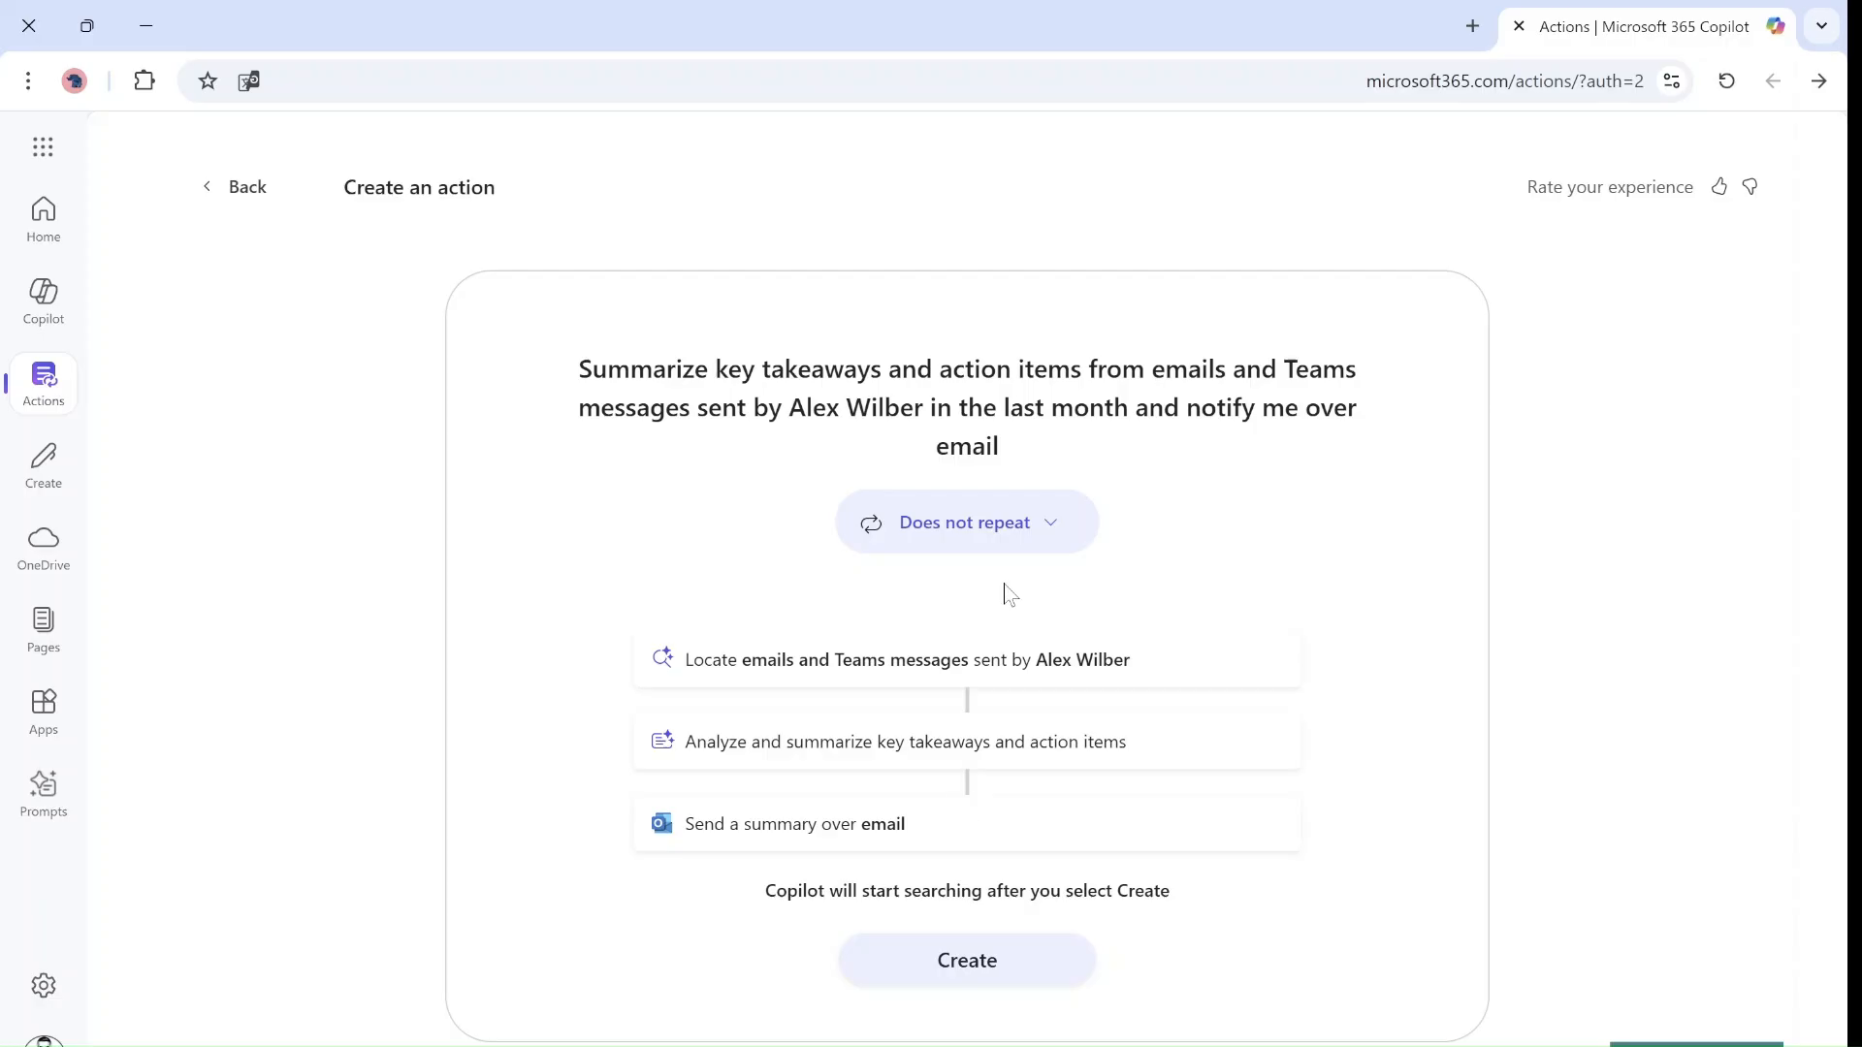
pyautogui.moveTo(748, 657)
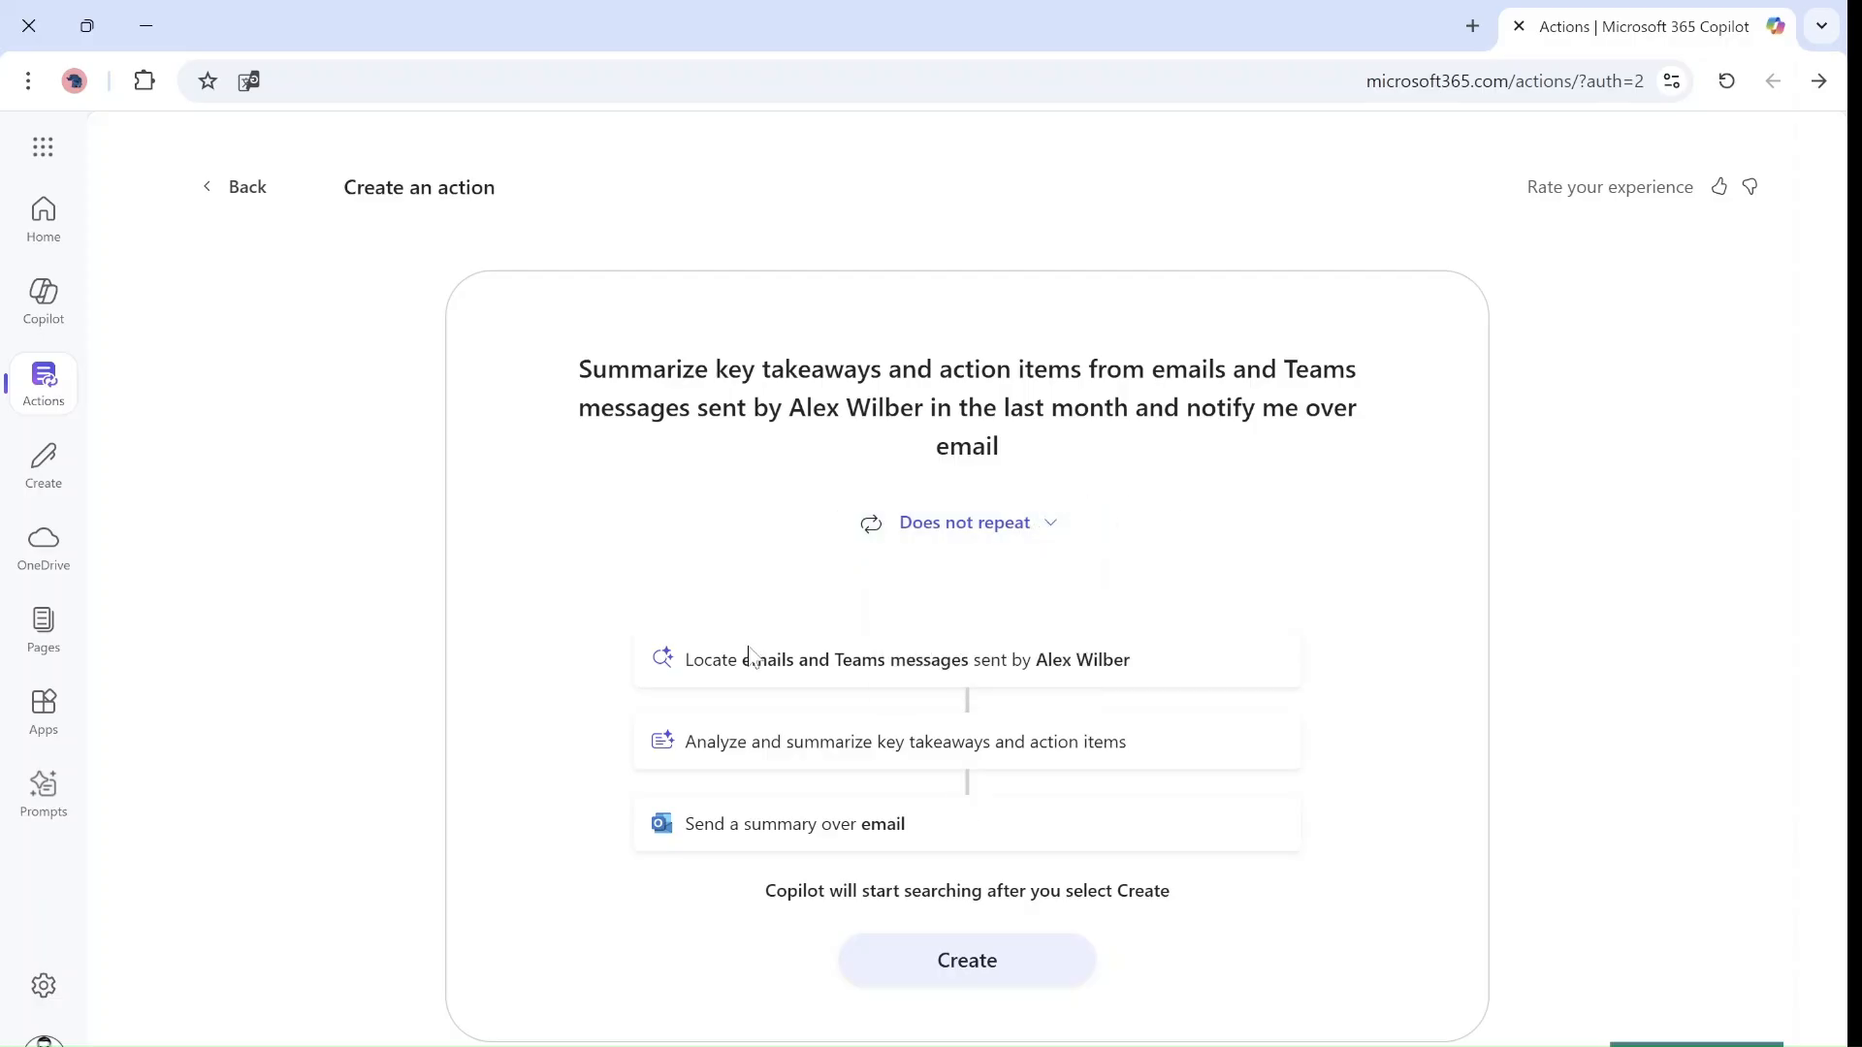
pyautogui.moveTo(1250, 641)
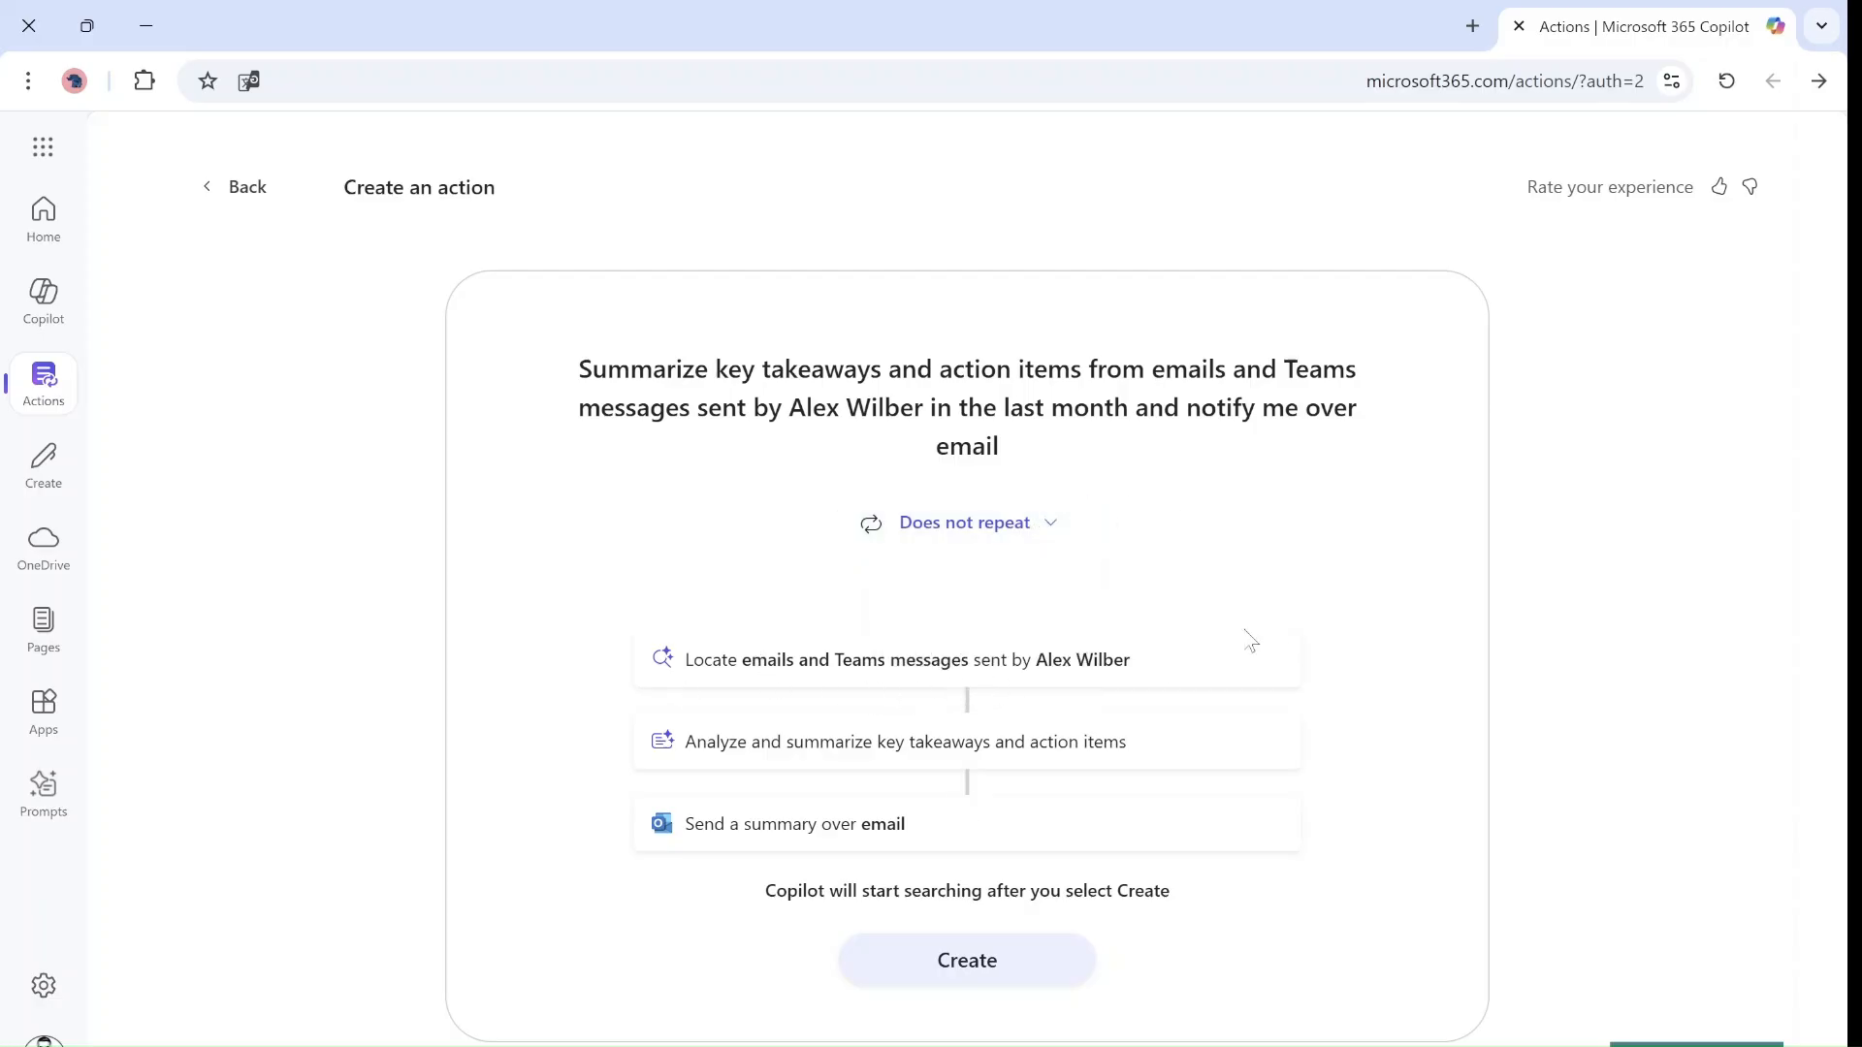
pyautogui.moveTo(1289, 628)
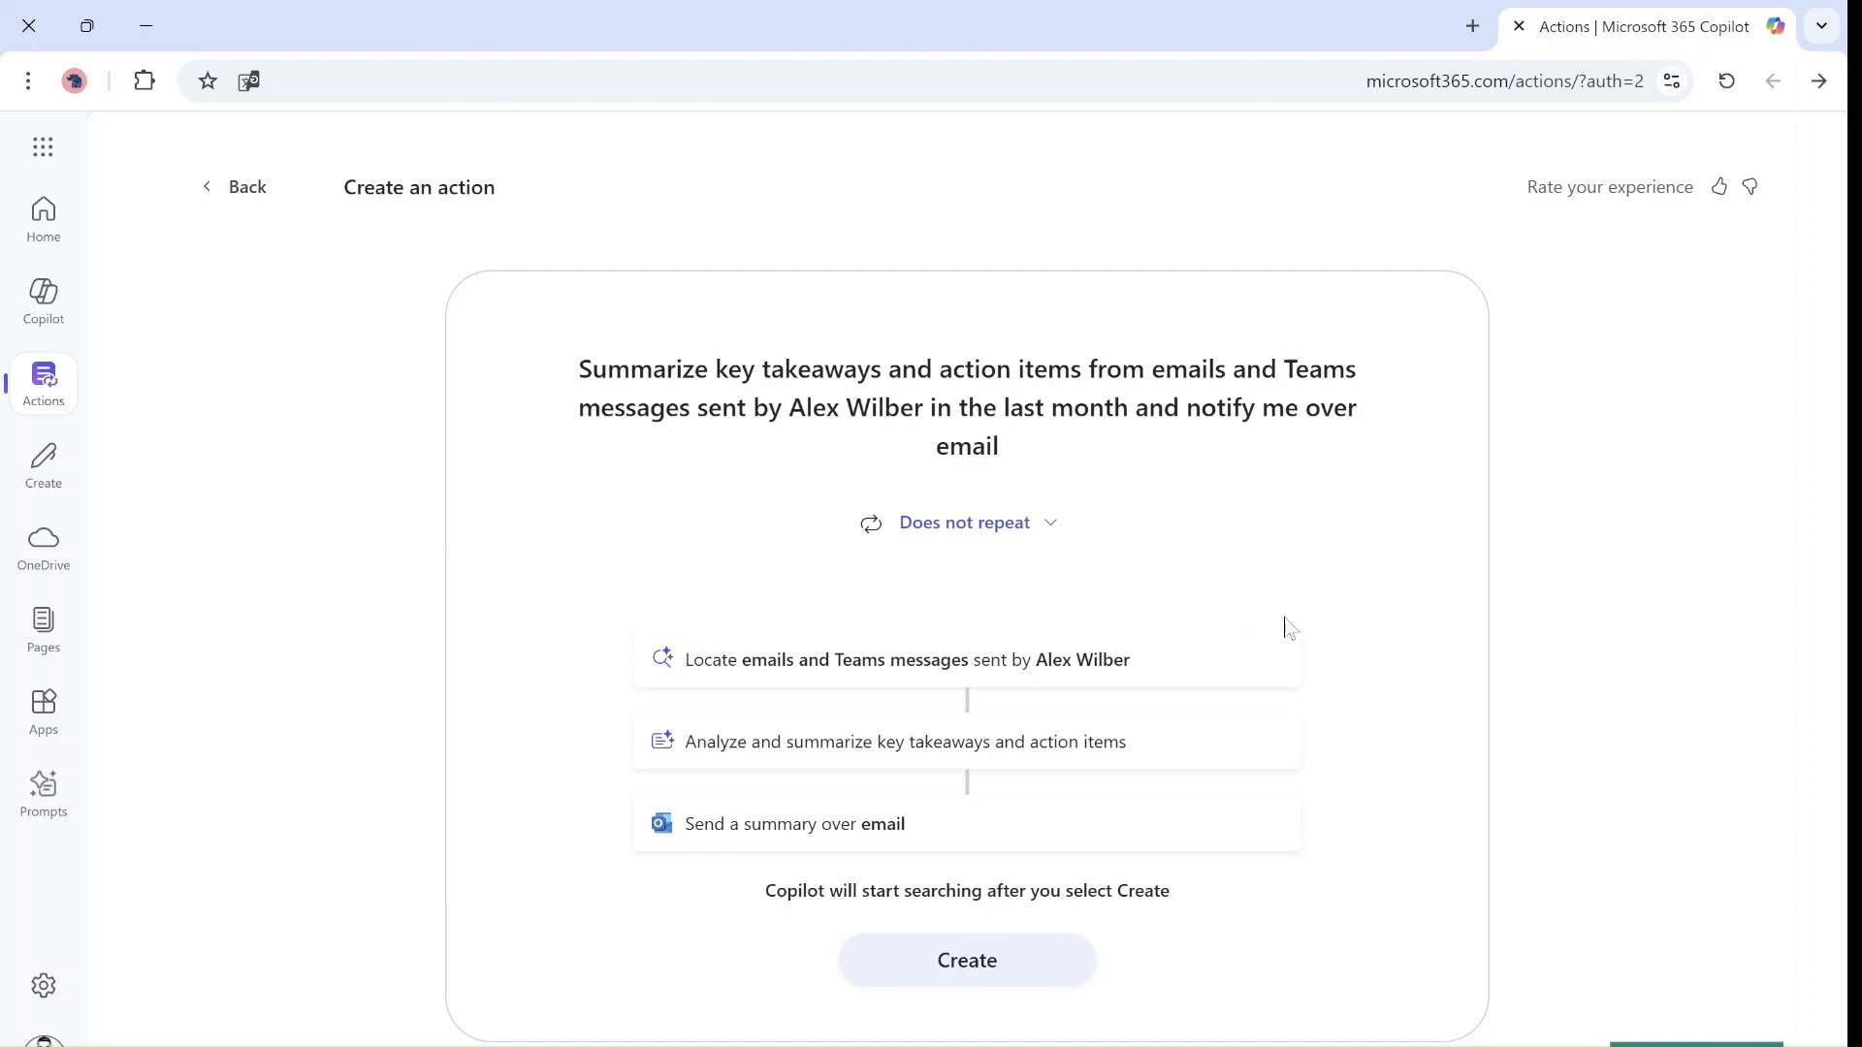
pyautogui.moveTo(842, 820)
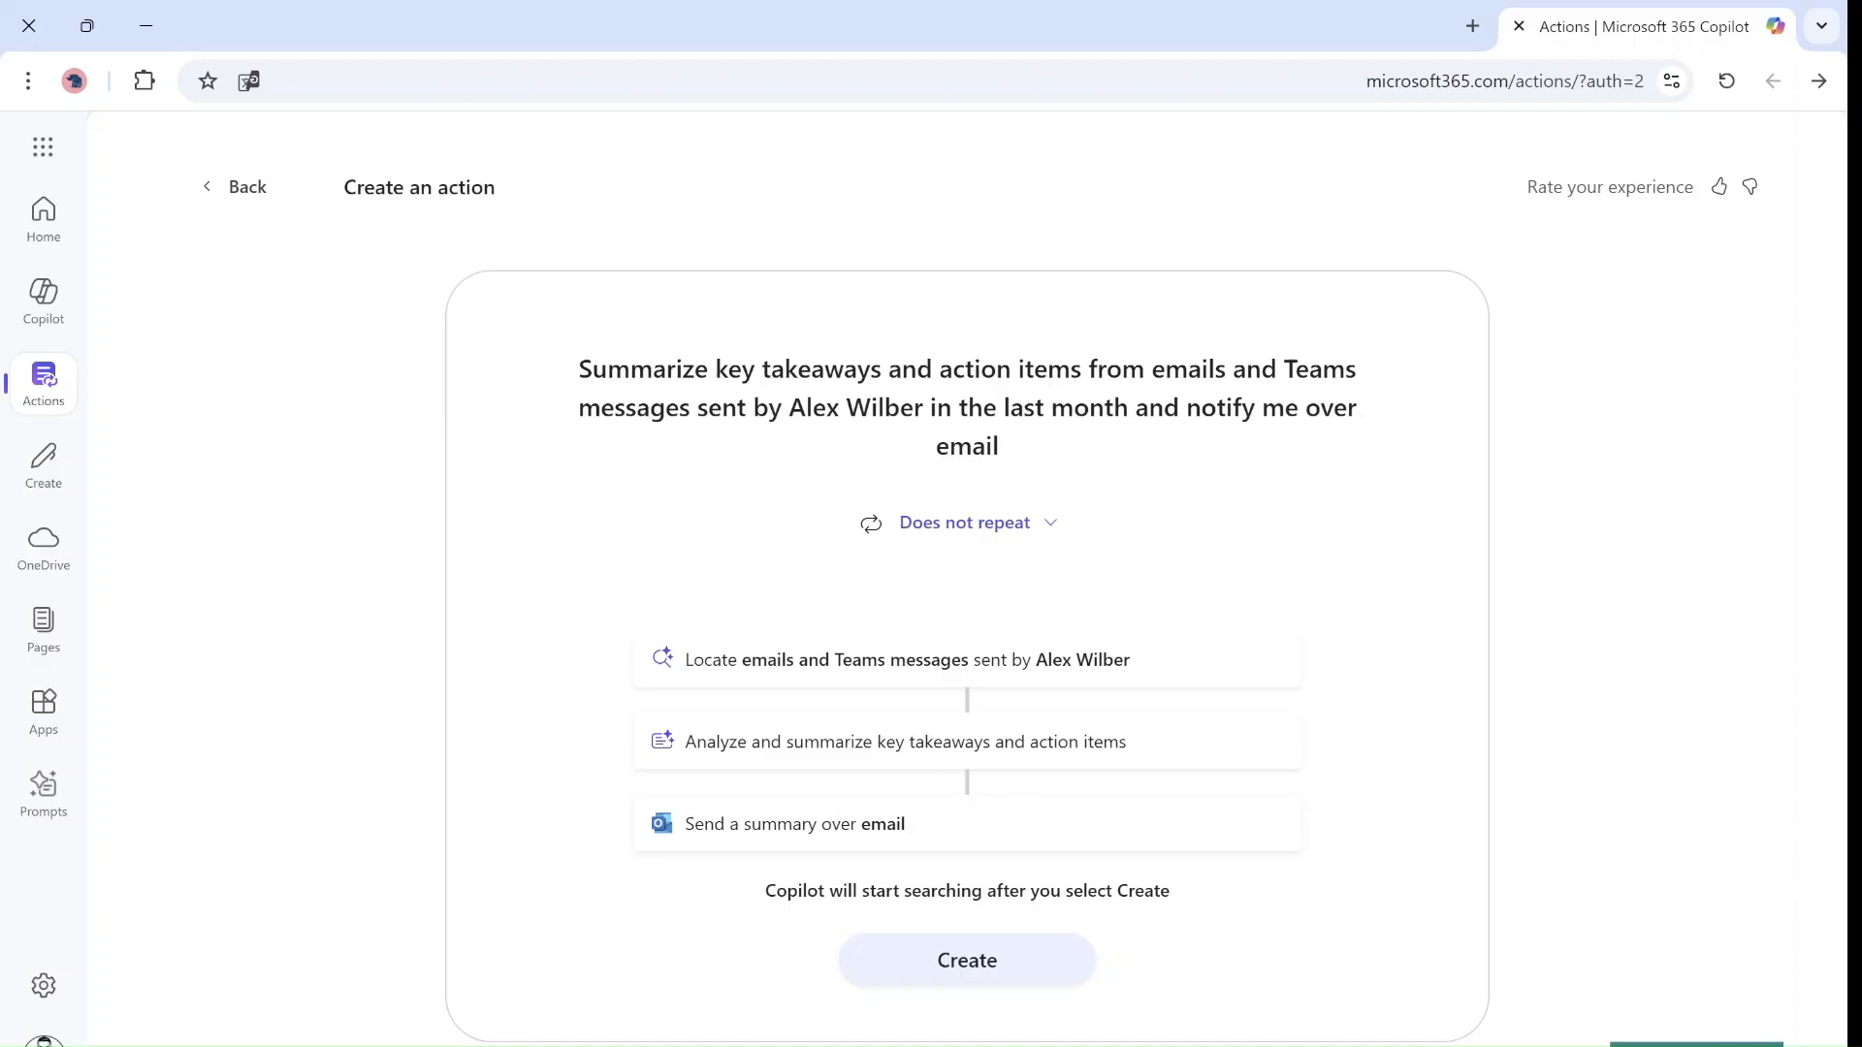
# Create the Alex Wilber summary action, check its Manage options, and return to Create
pyautogui.click(967, 960)
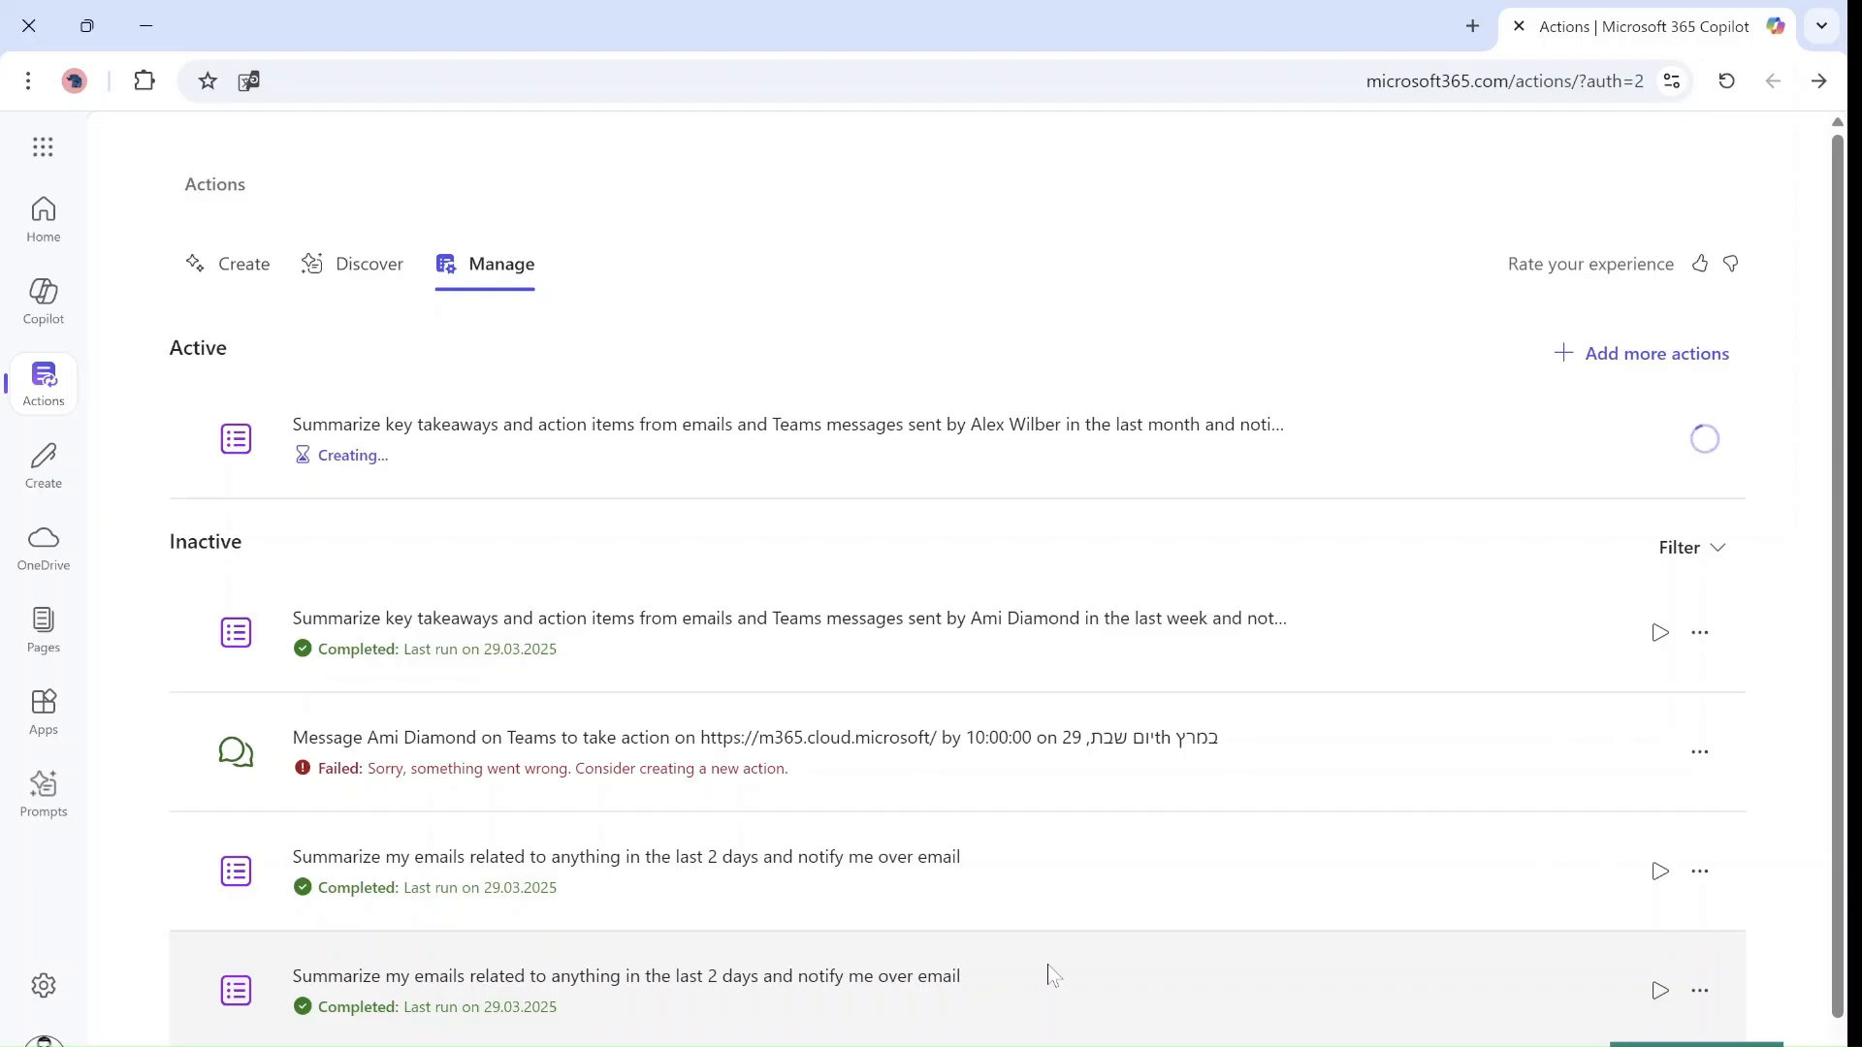
pyautogui.moveTo(356, 787)
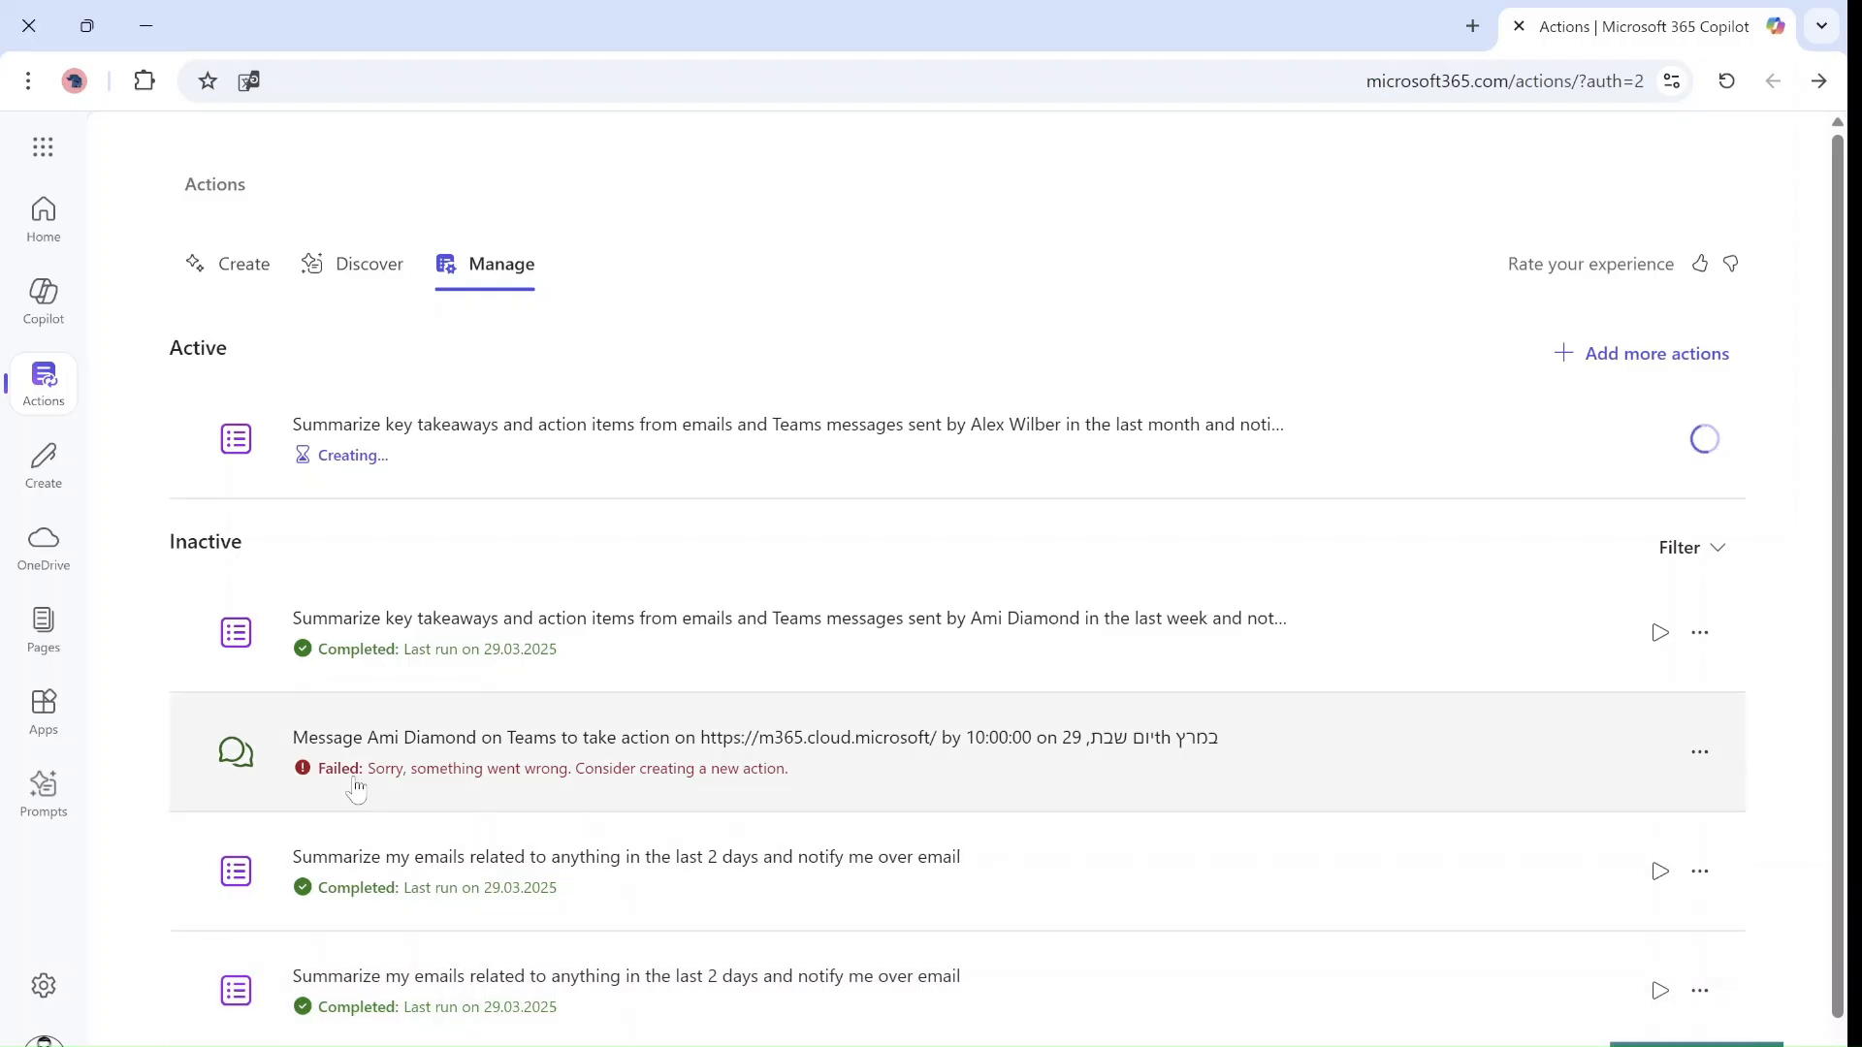
pyautogui.moveTo(784, 618)
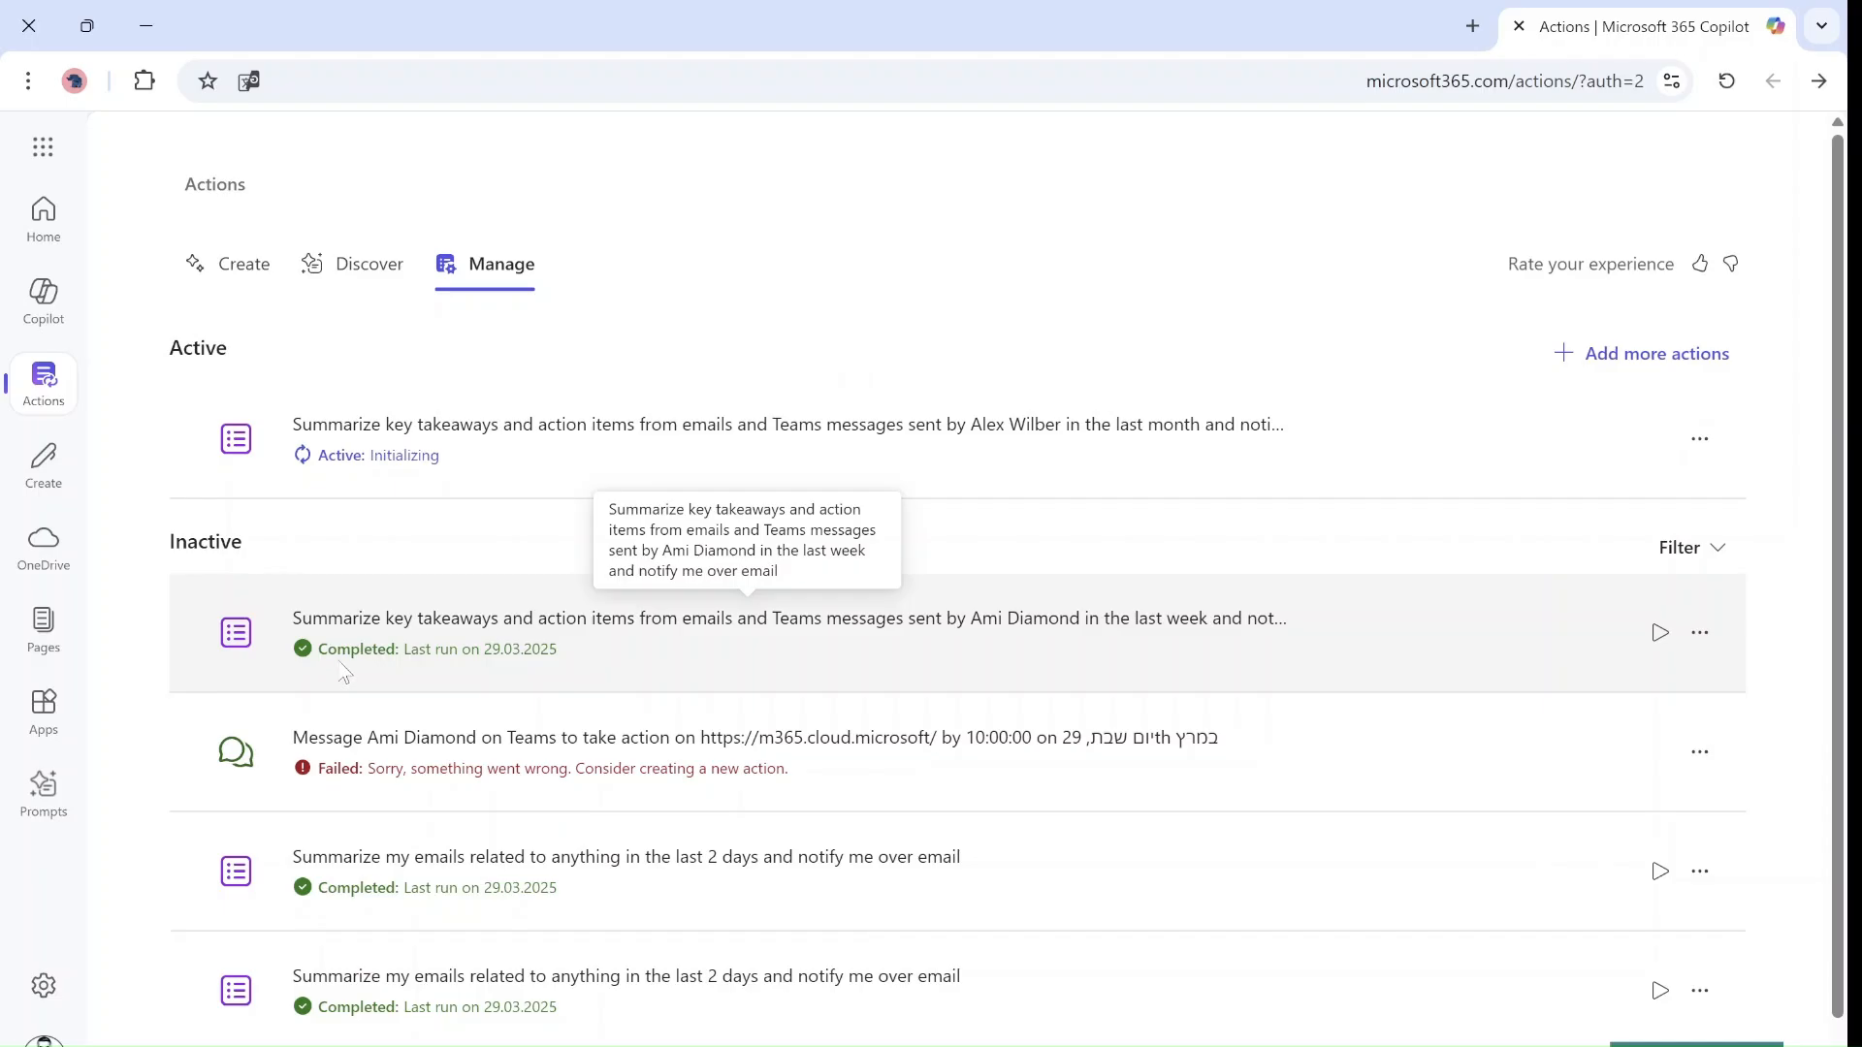
pyautogui.moveTo(784, 424)
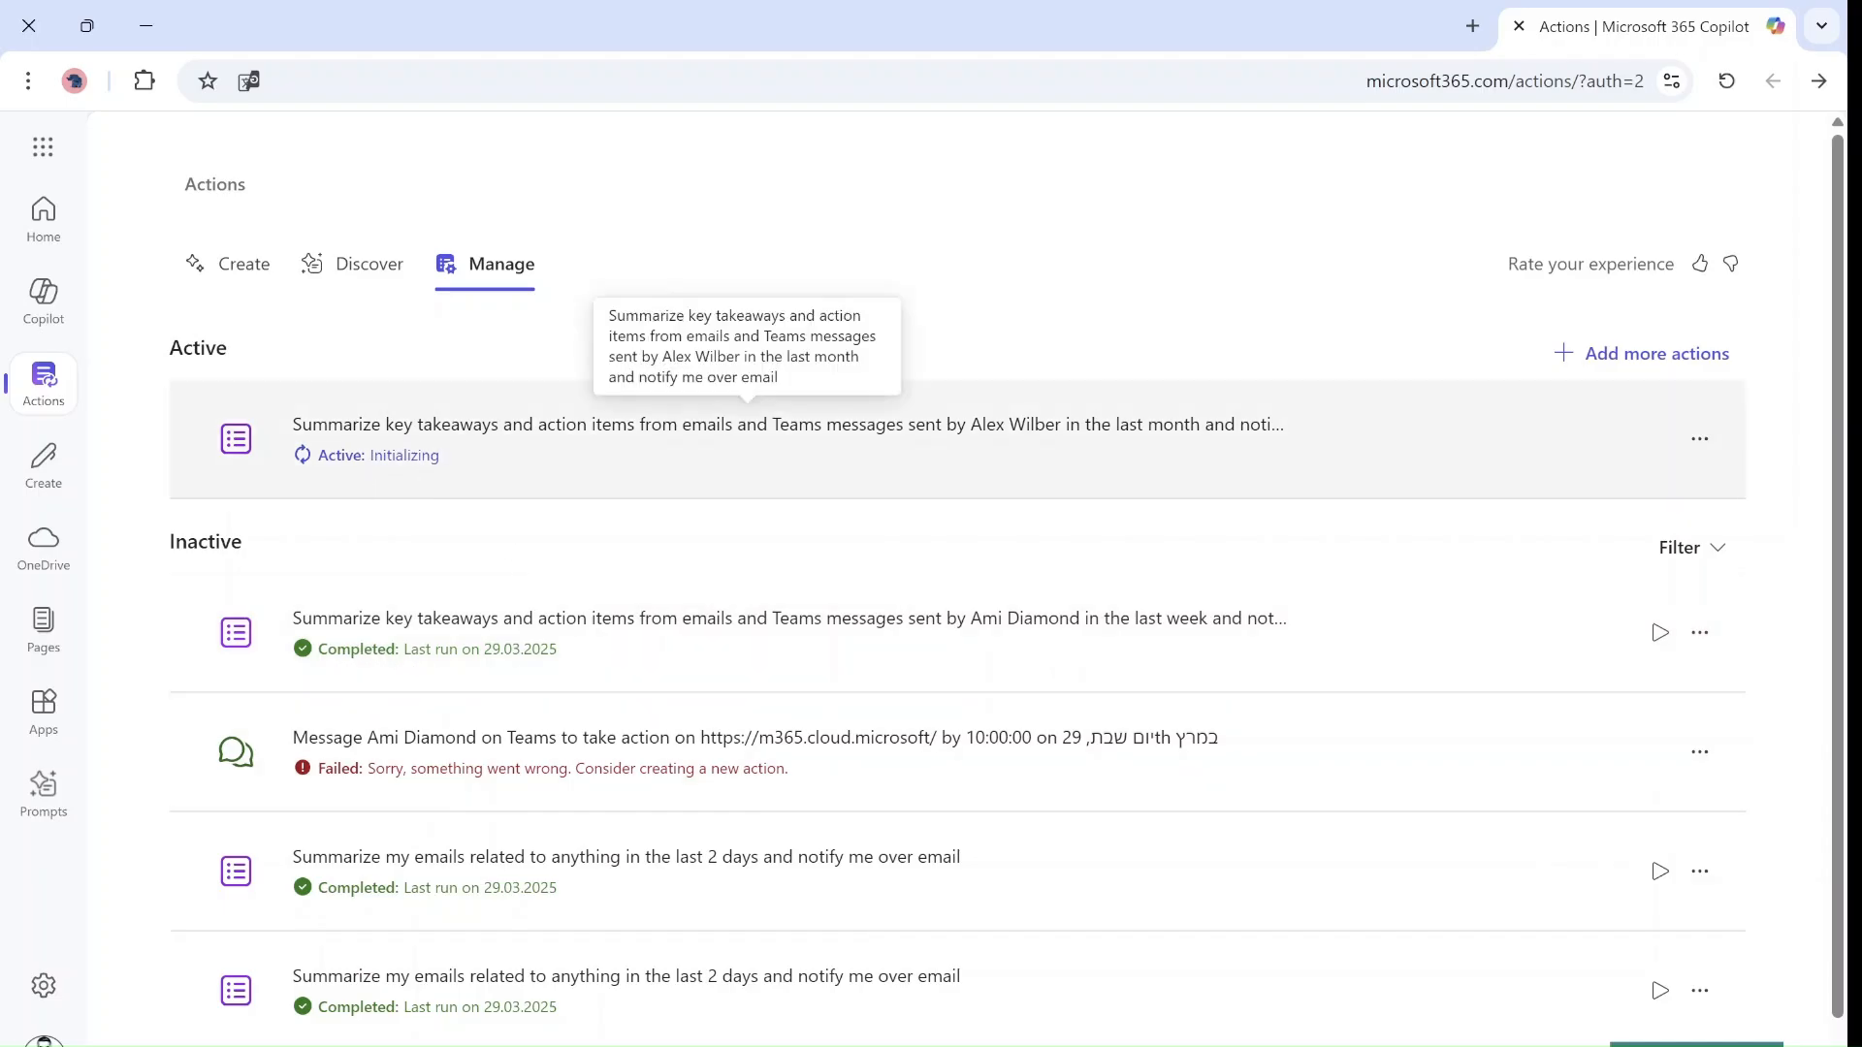
pyautogui.moveTo(882, 491)
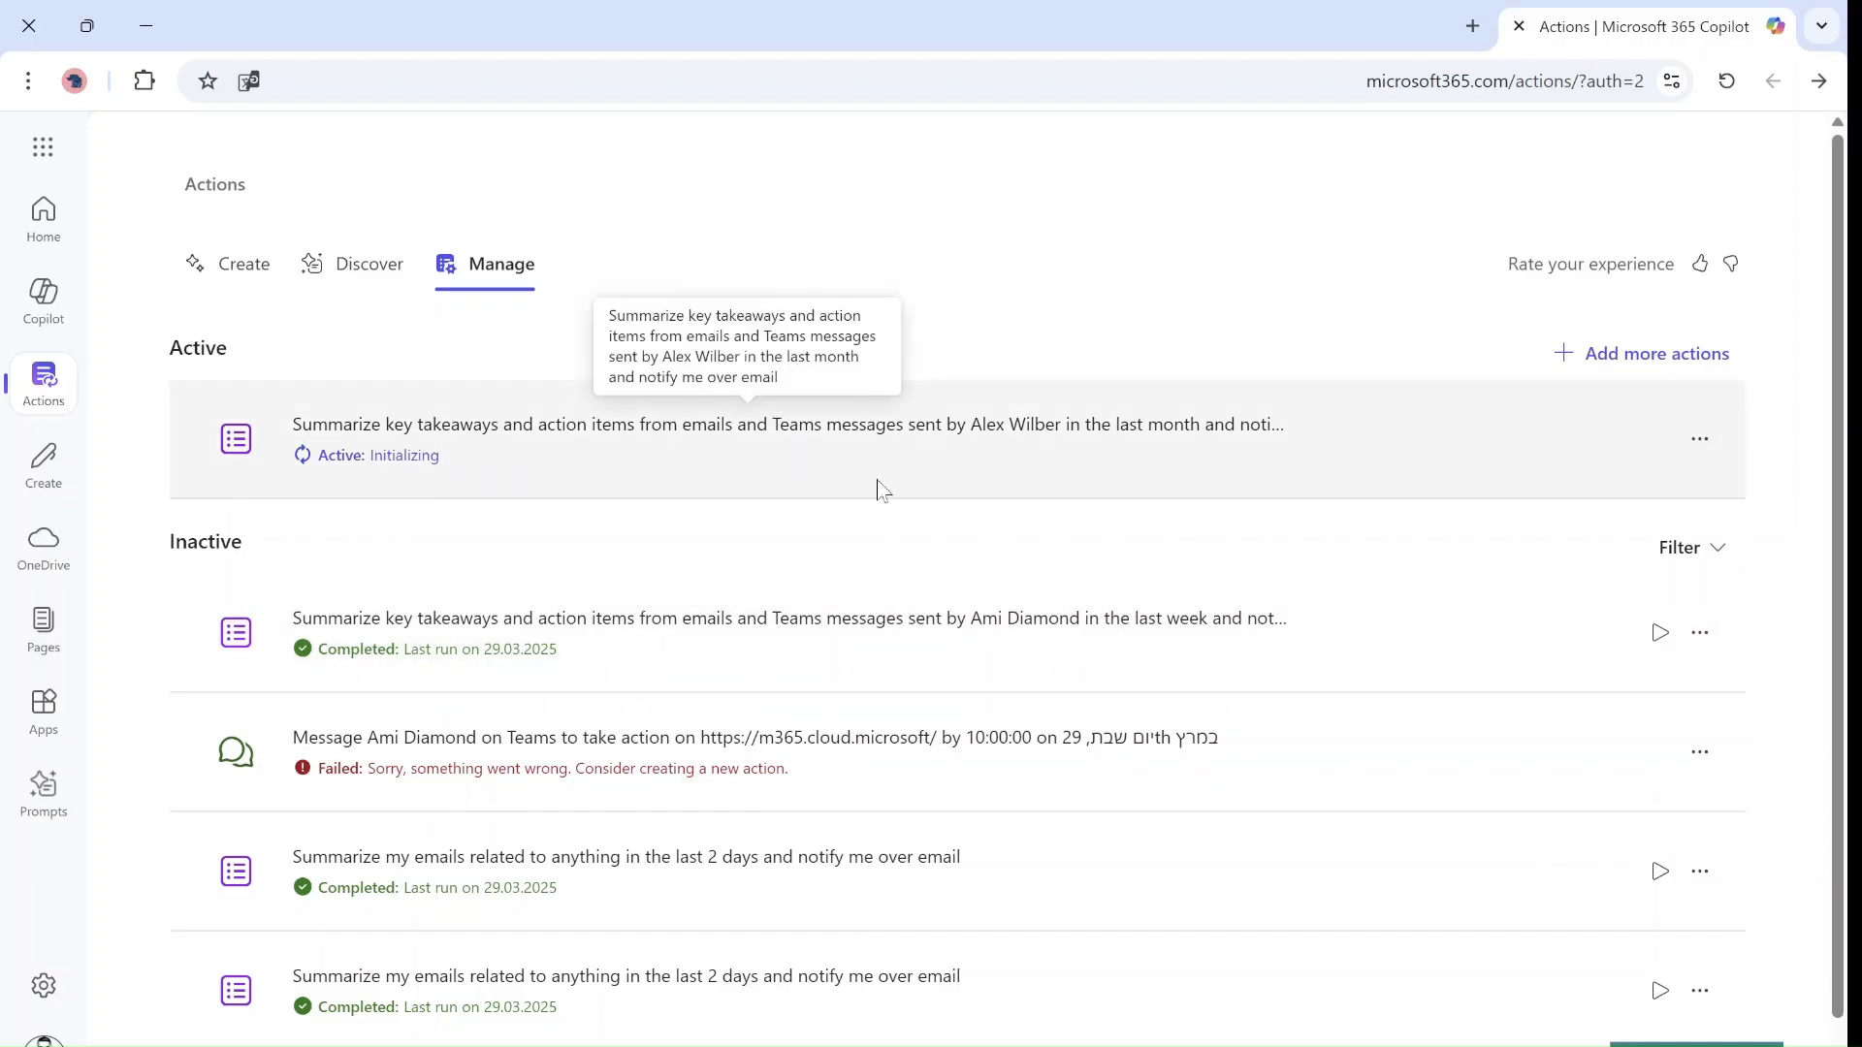
pyautogui.moveTo(1659, 633)
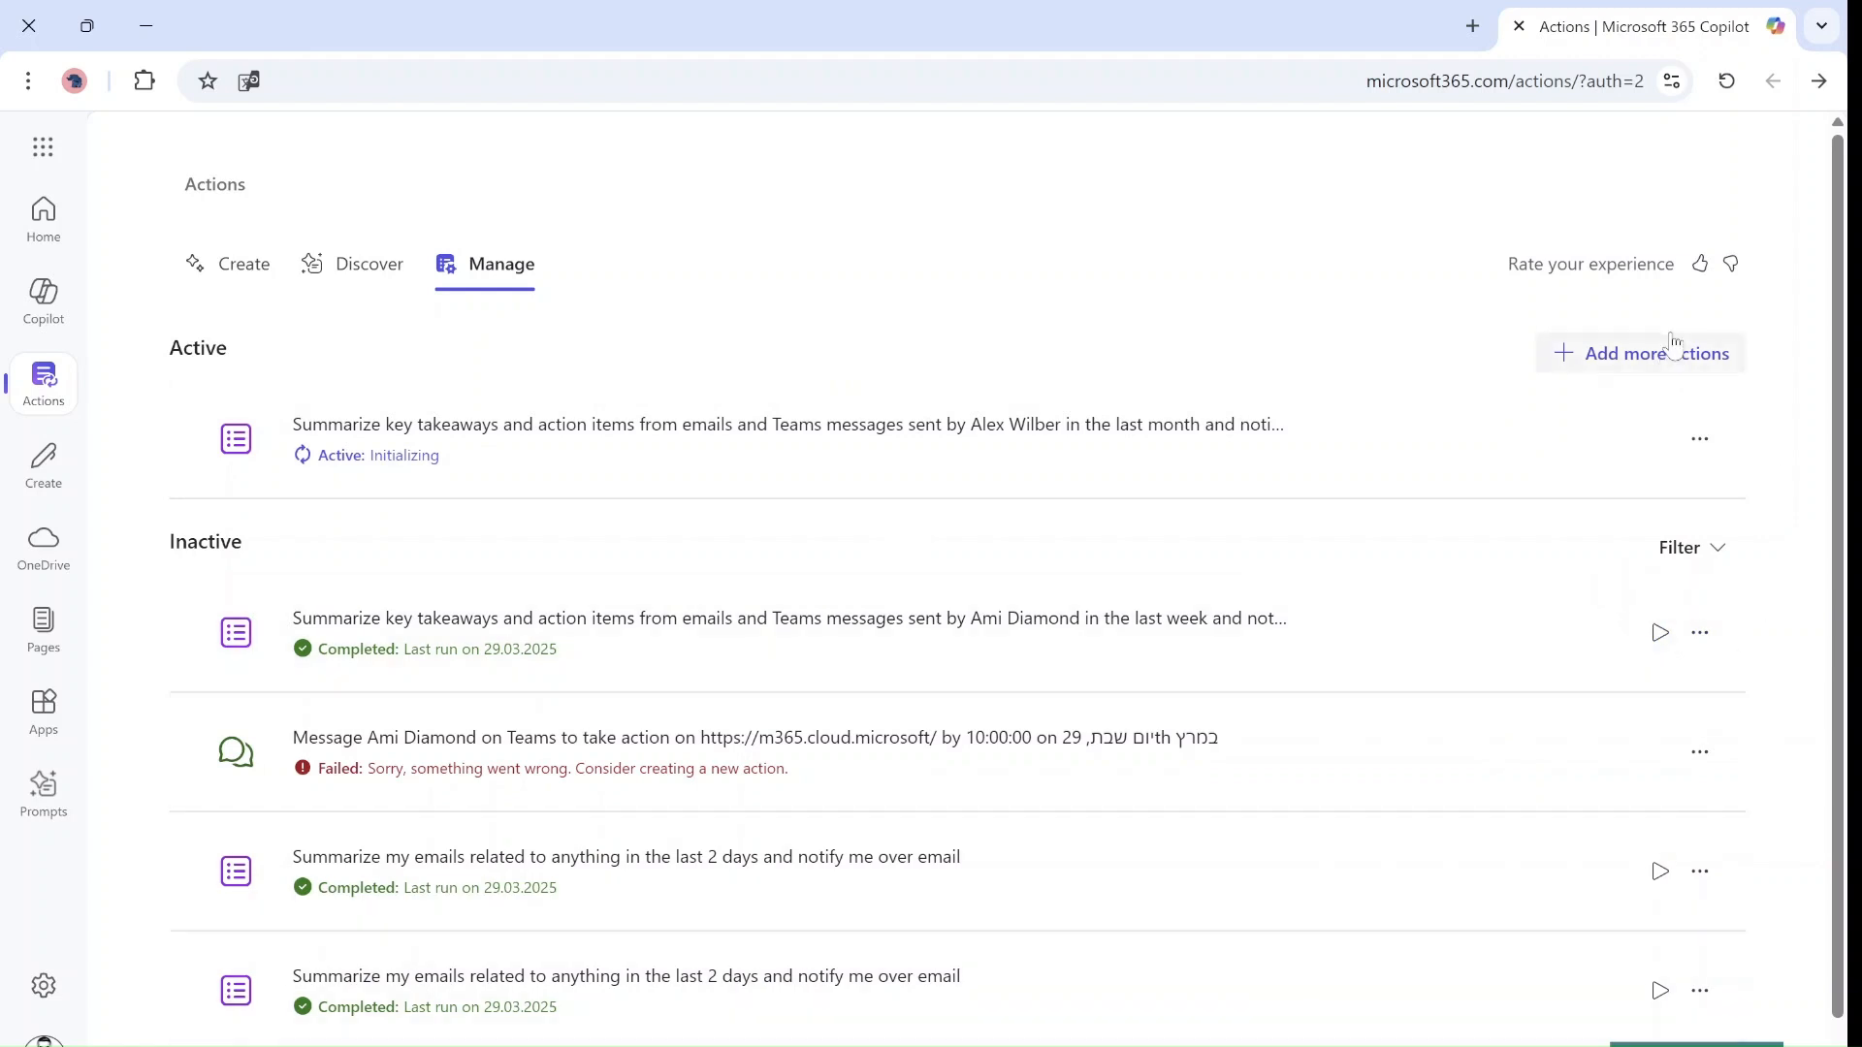
pyautogui.moveTo(899, 473)
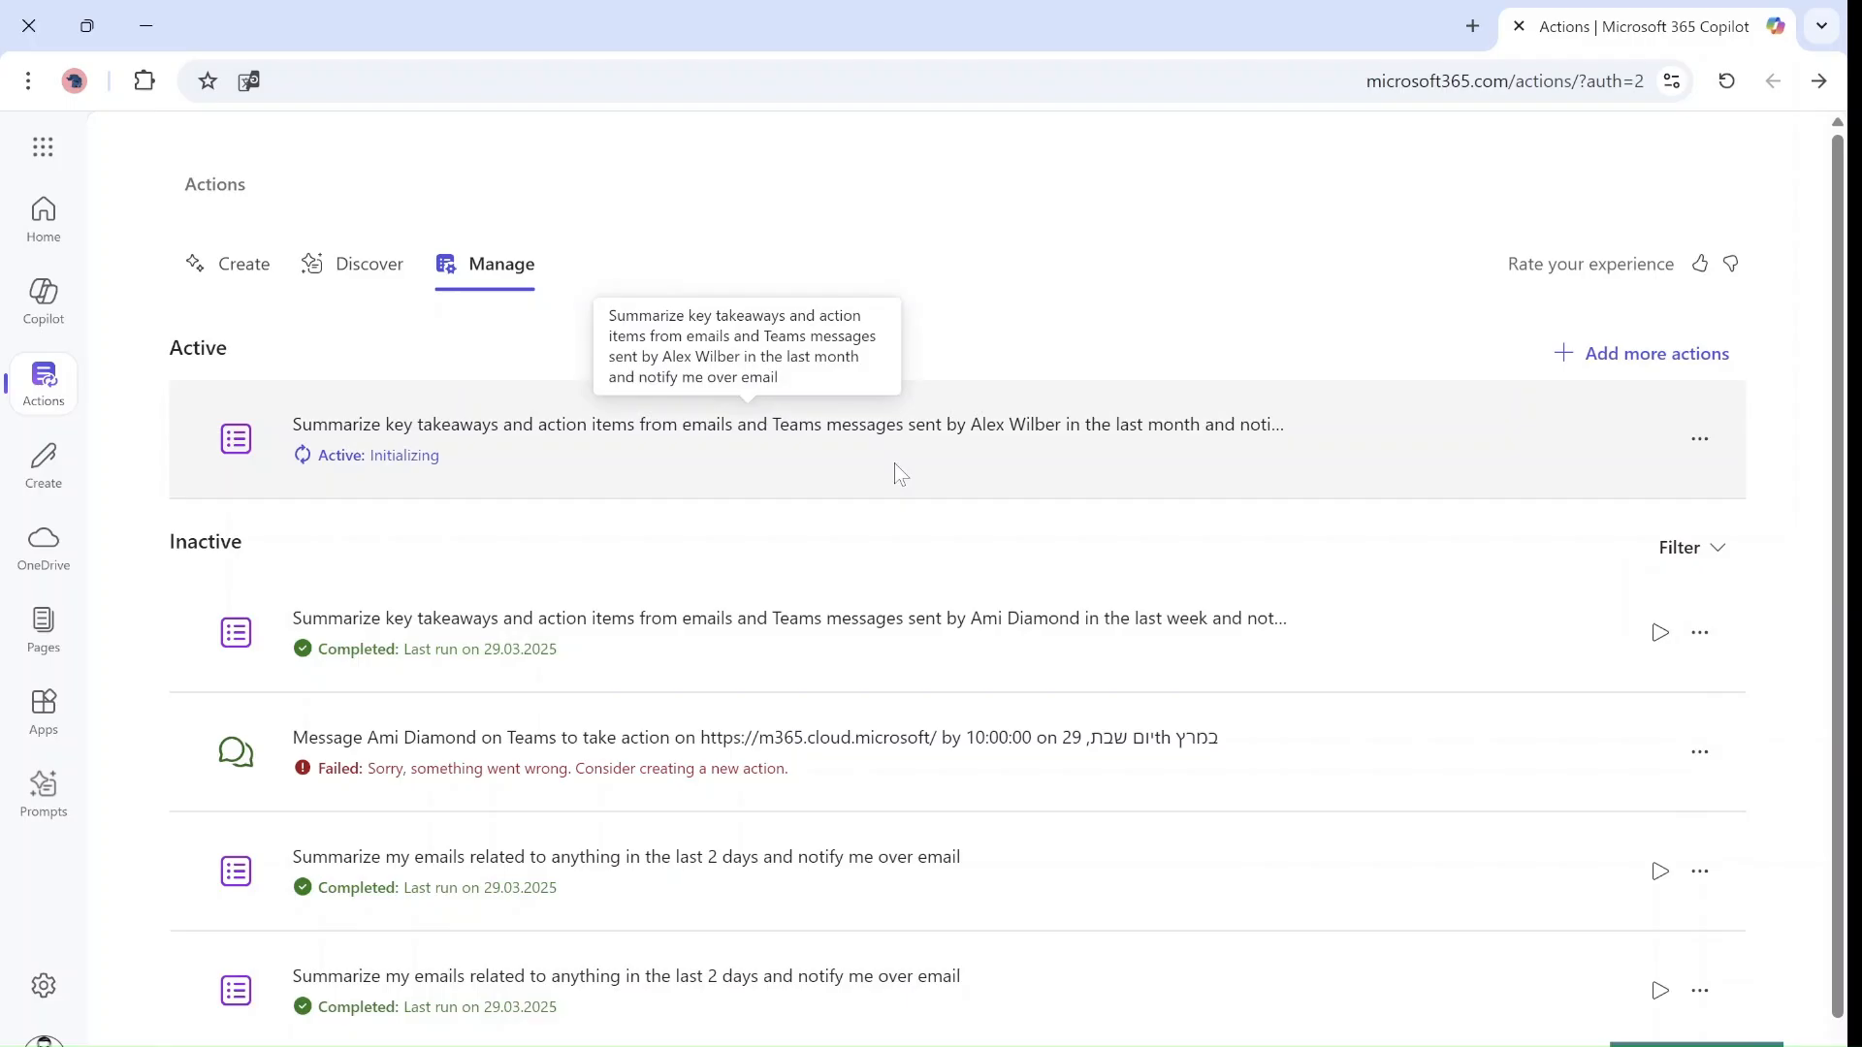
pyautogui.moveTo(773, 466)
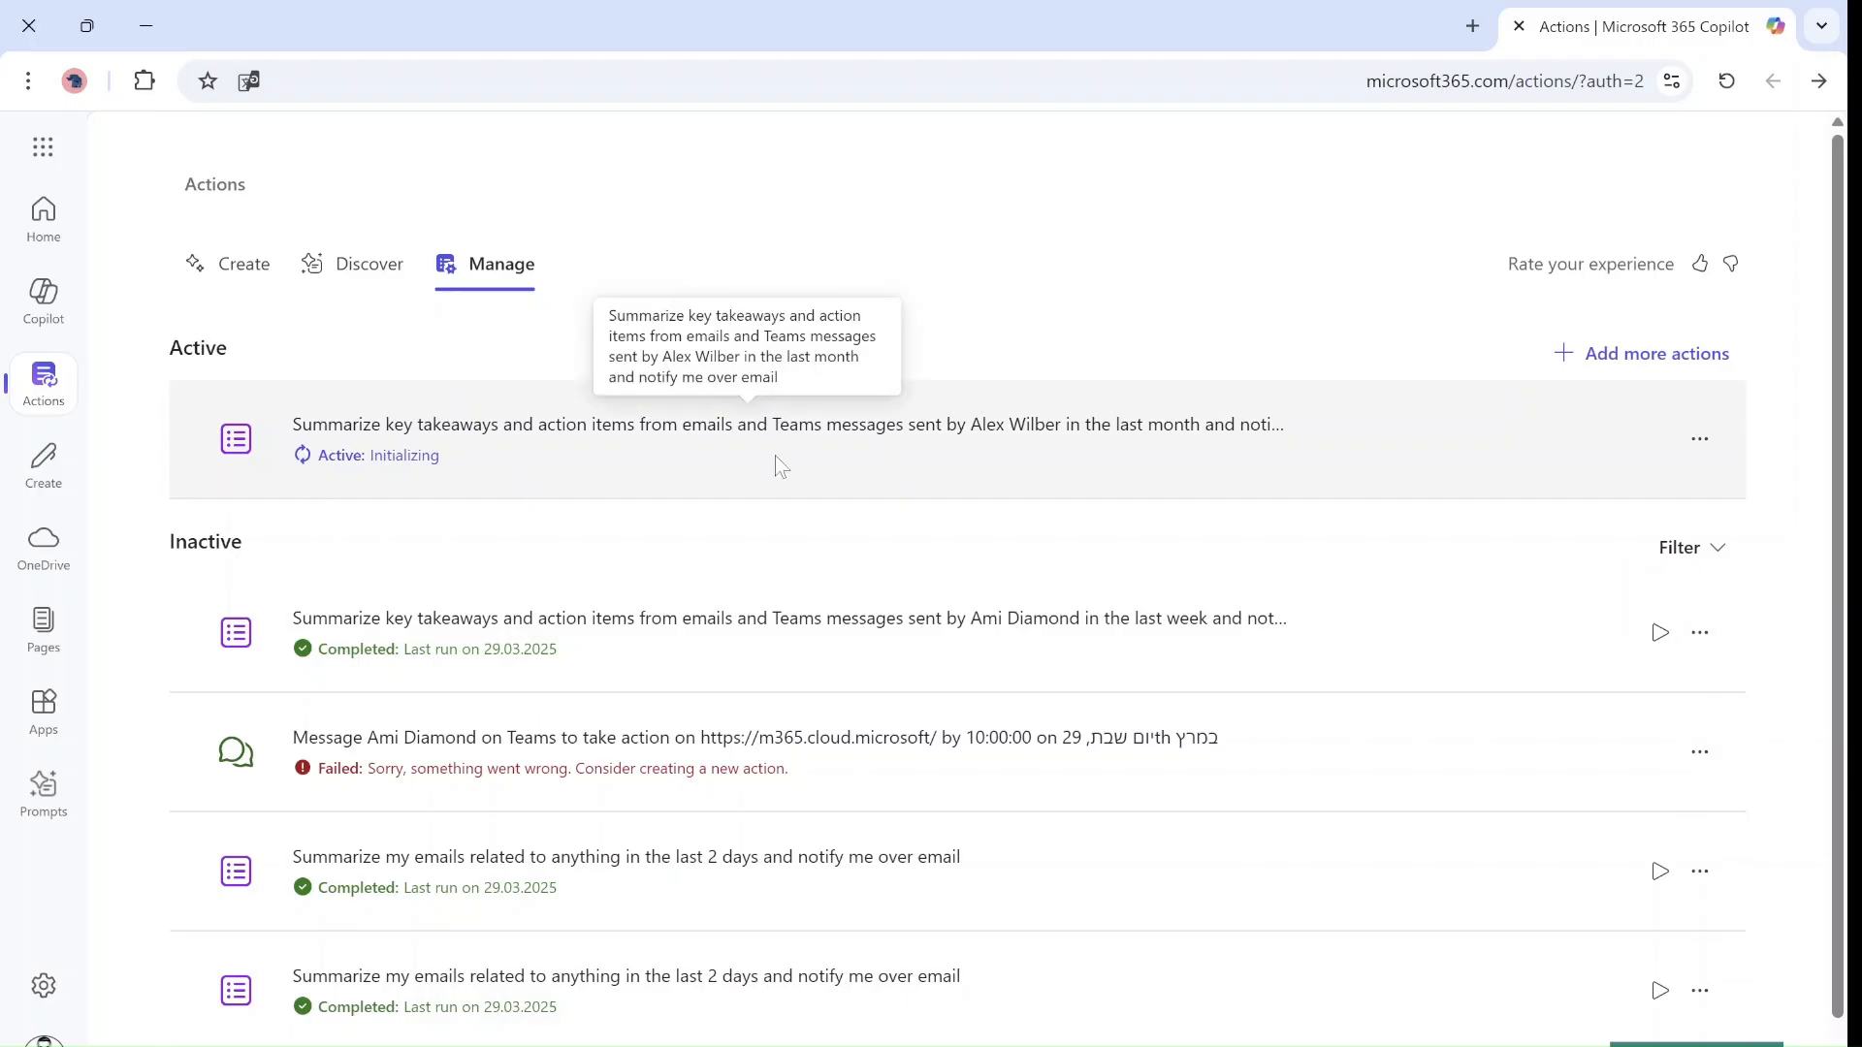
pyautogui.moveTo(1473, 491)
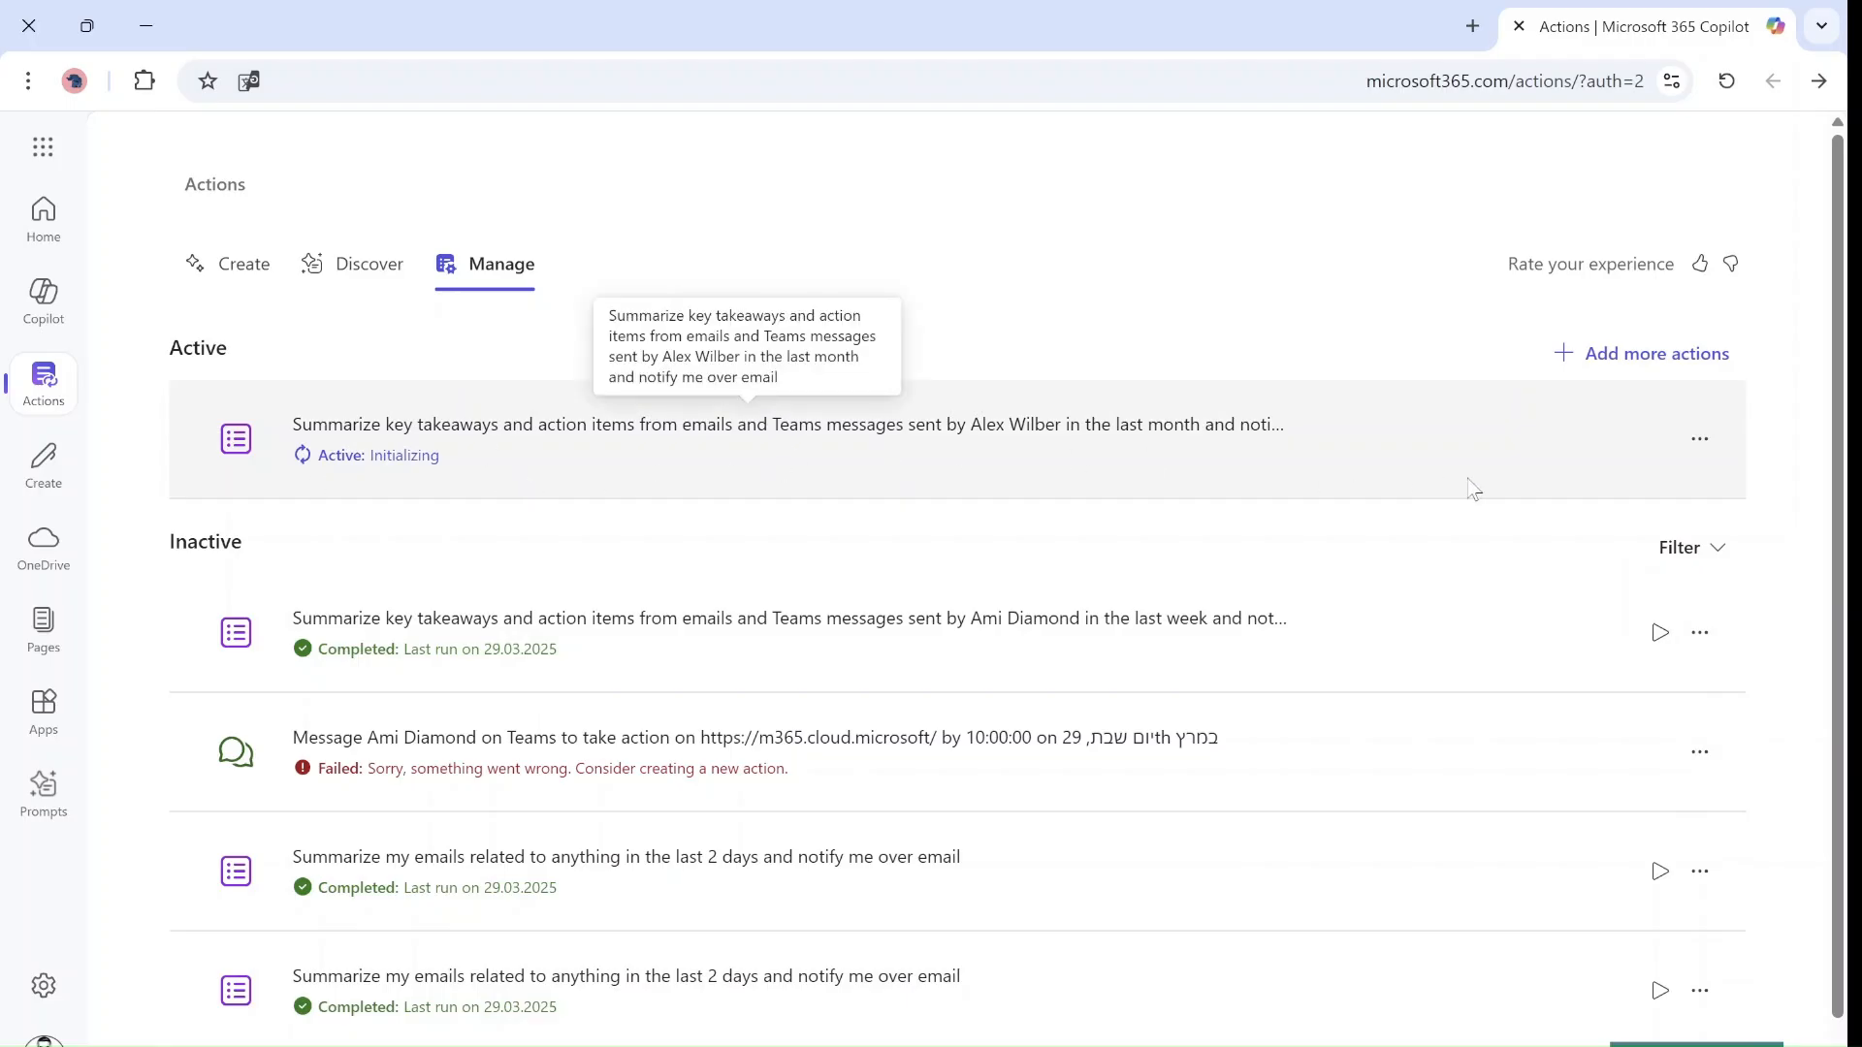
pyautogui.click(1698, 438)
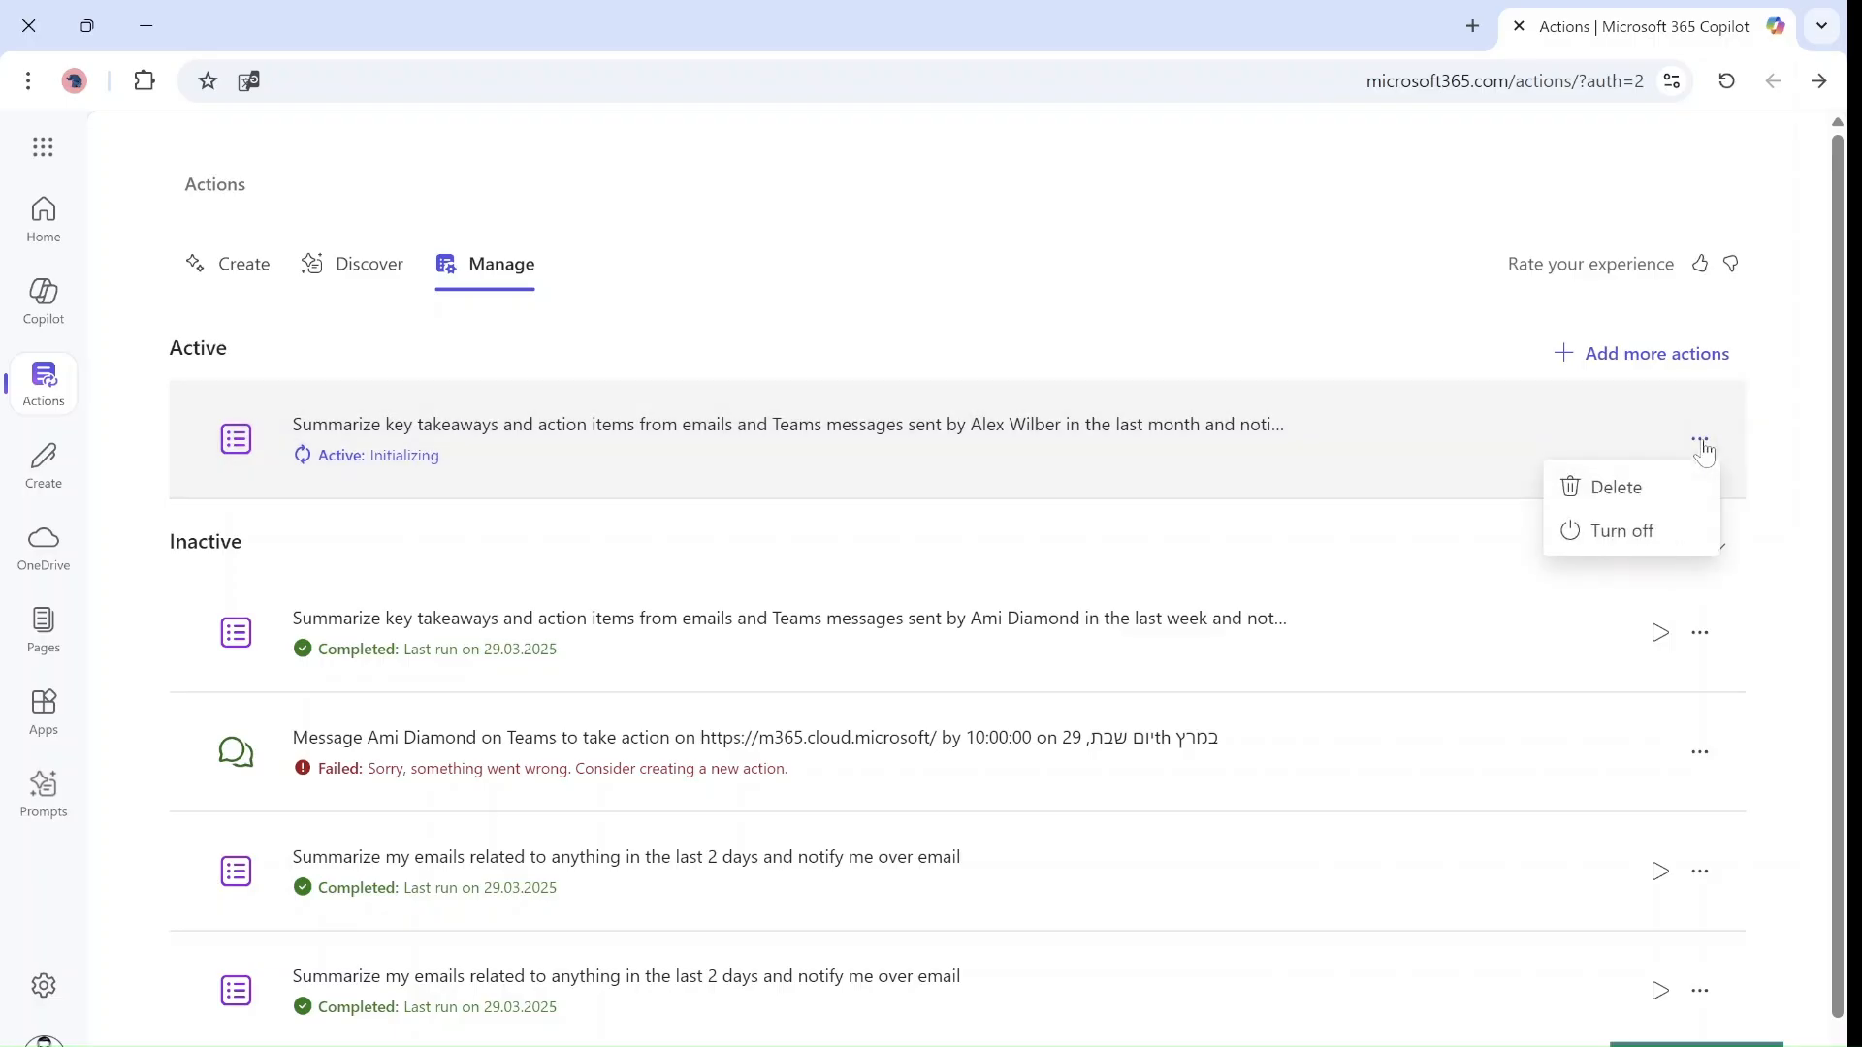
pyautogui.moveTo(927, 232)
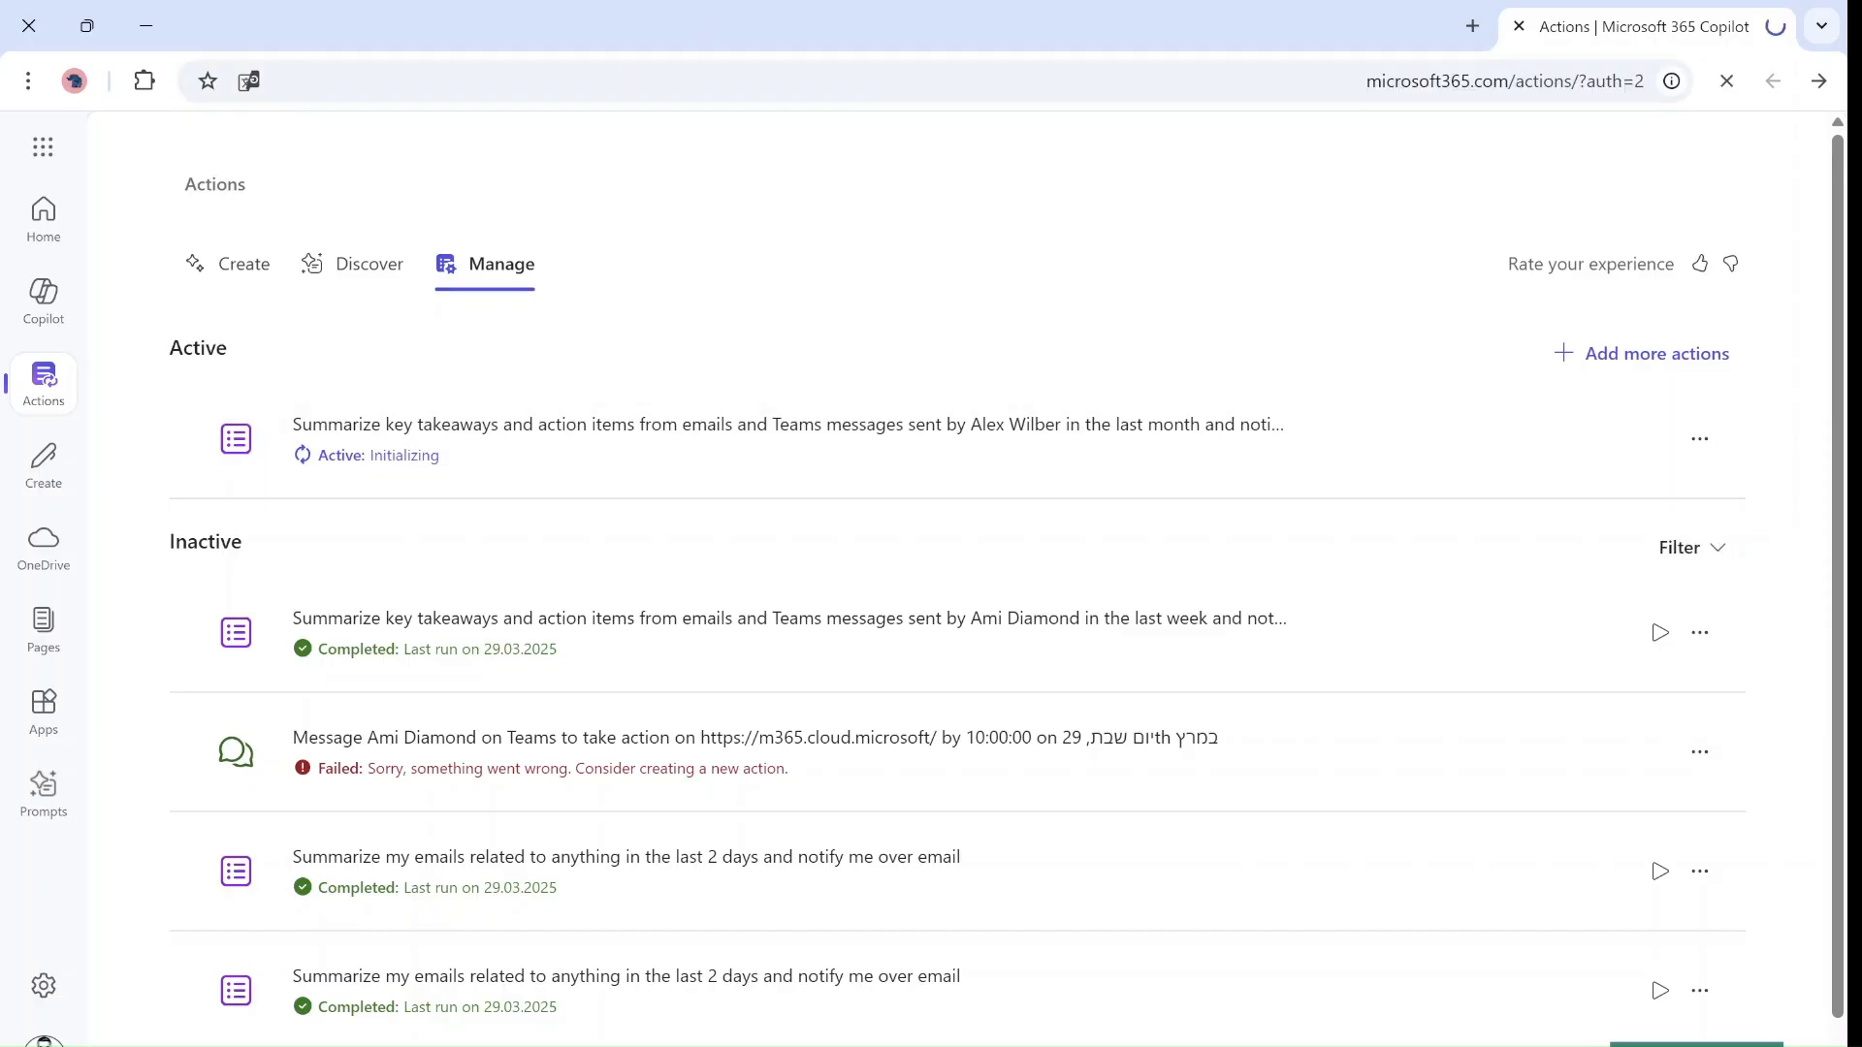
pyautogui.click(246, 264)
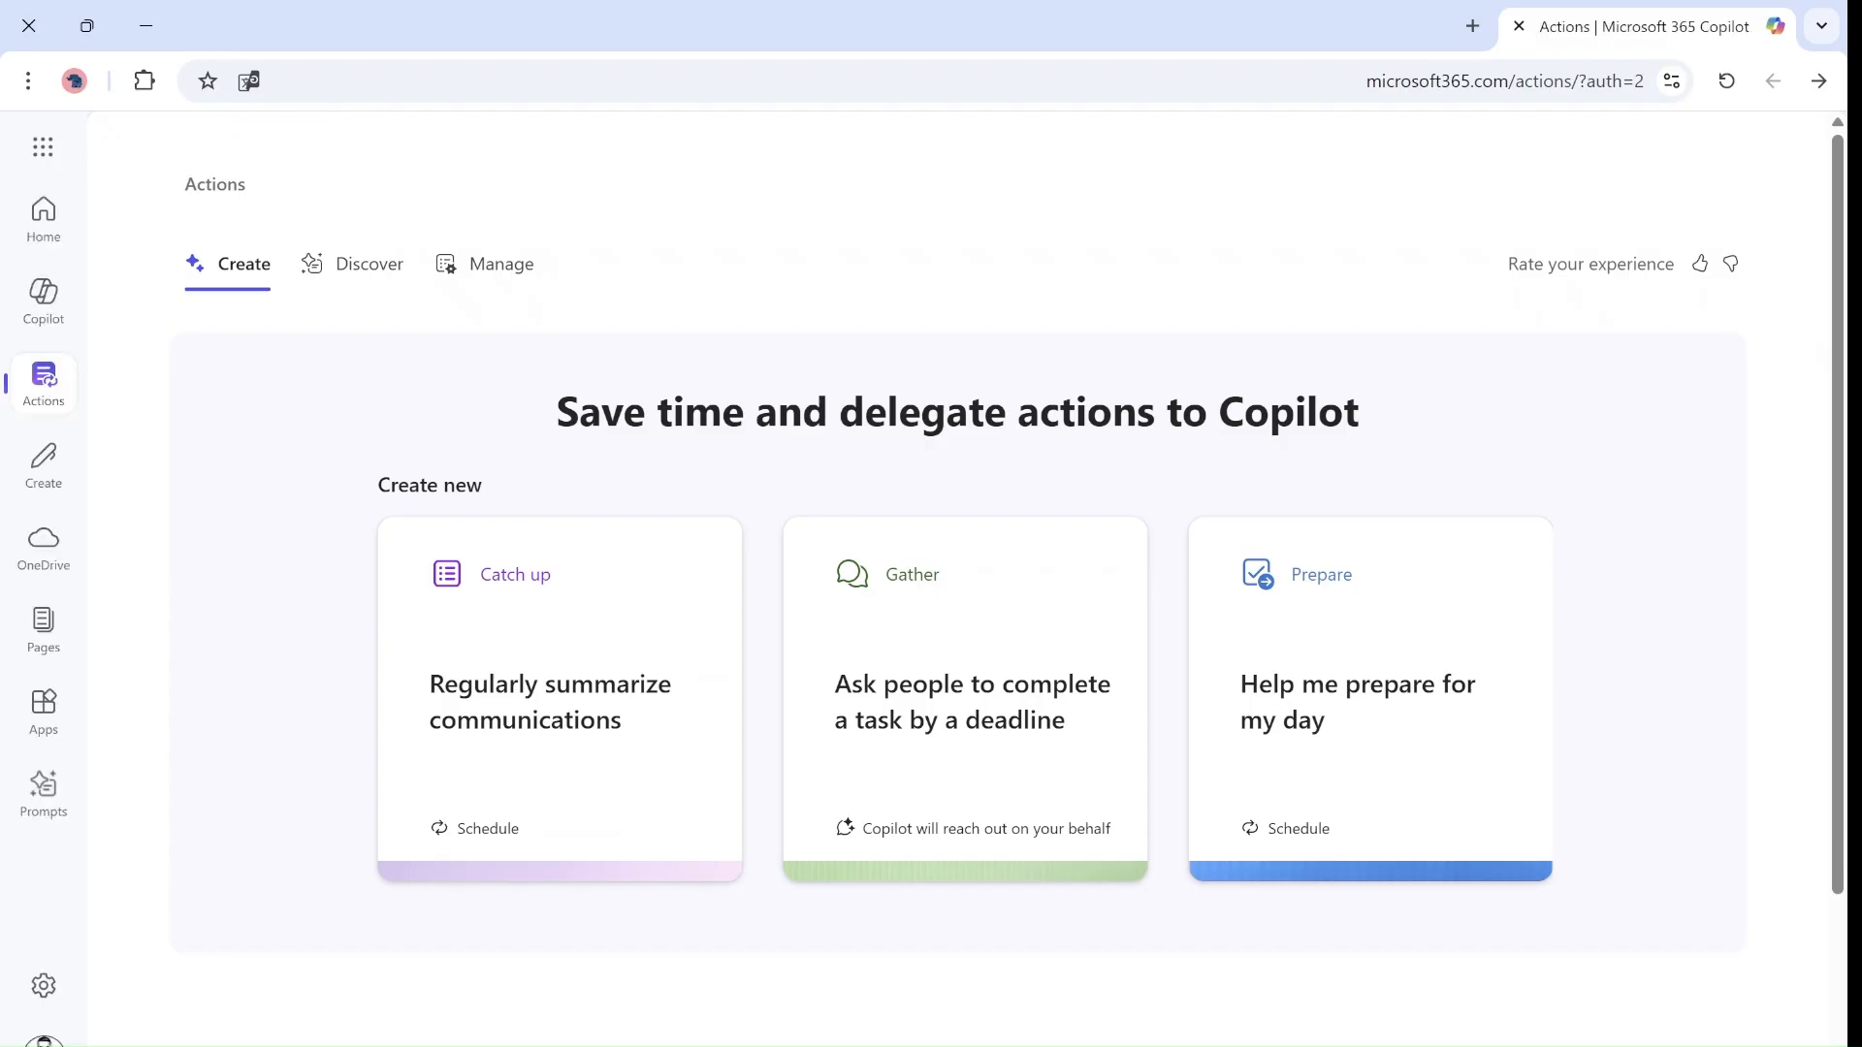
# Confirm the summary action completed on 04.04.2025 and open the Microsoft 365 app launcher
pyautogui.click(501, 264)
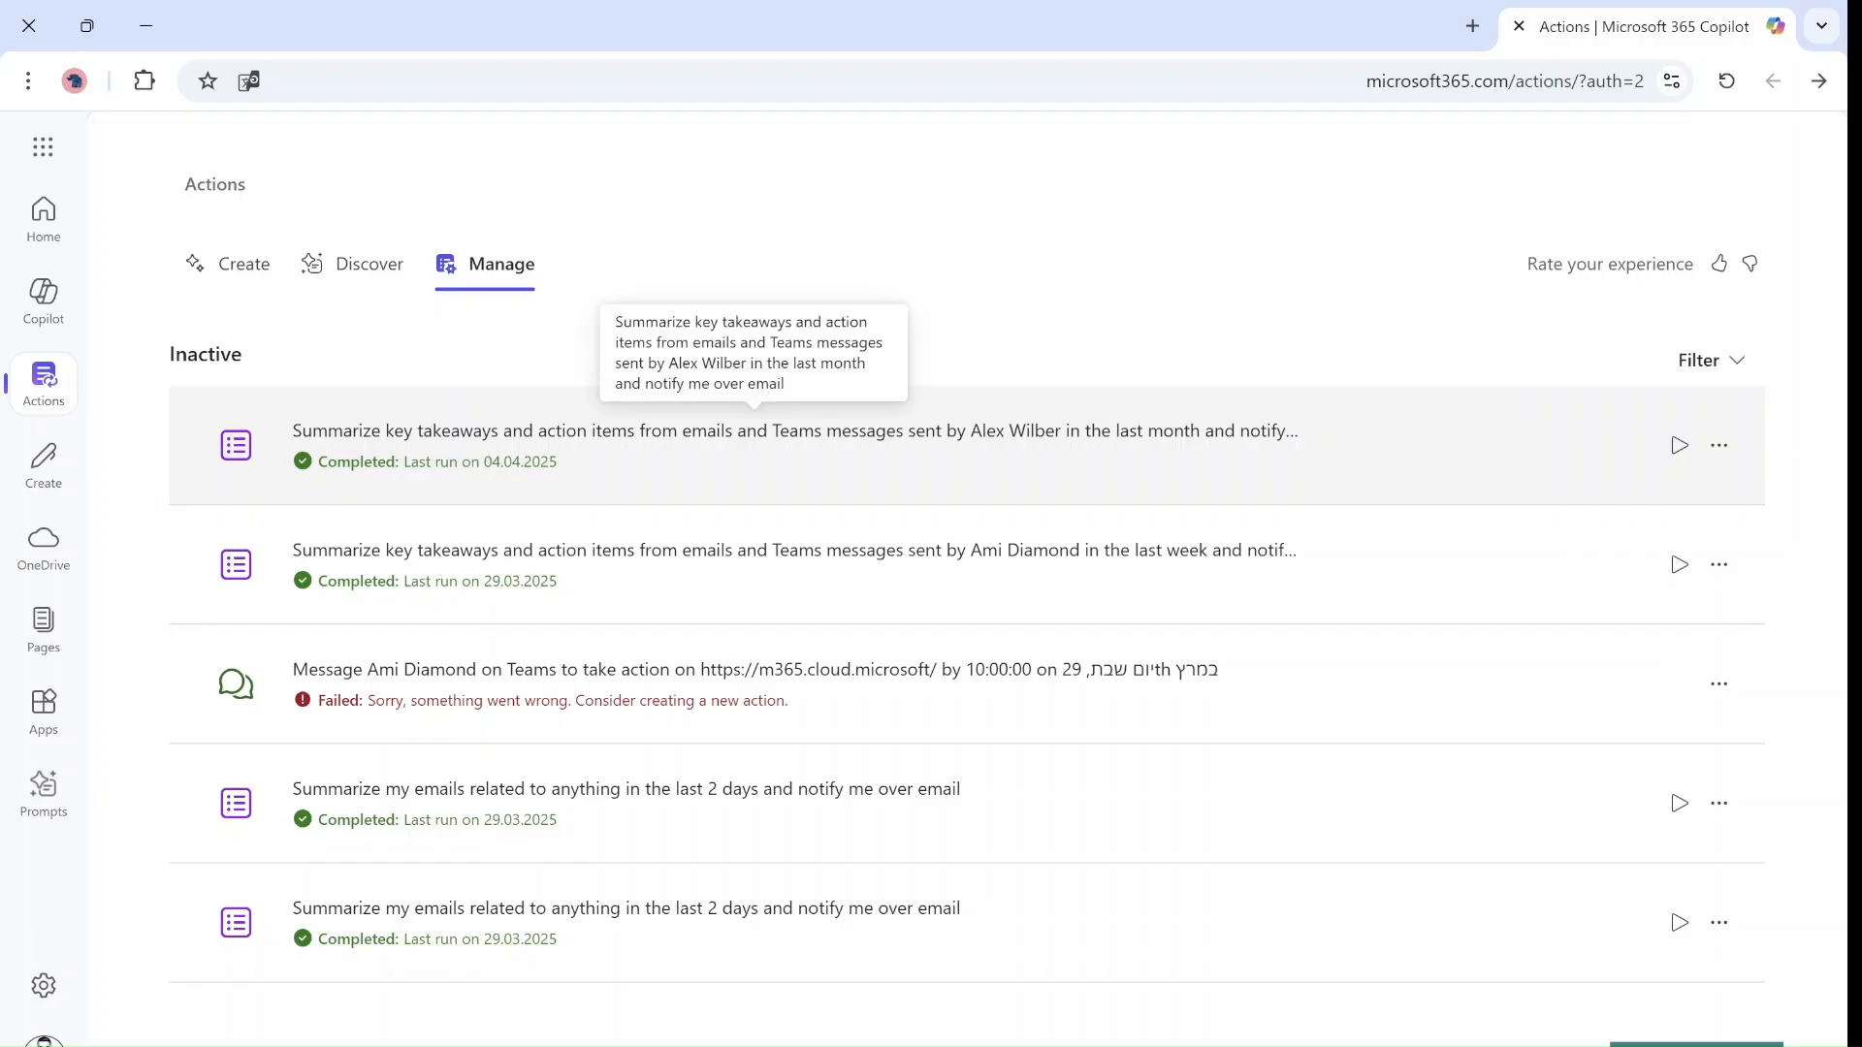
pyautogui.moveTo(44, 148)
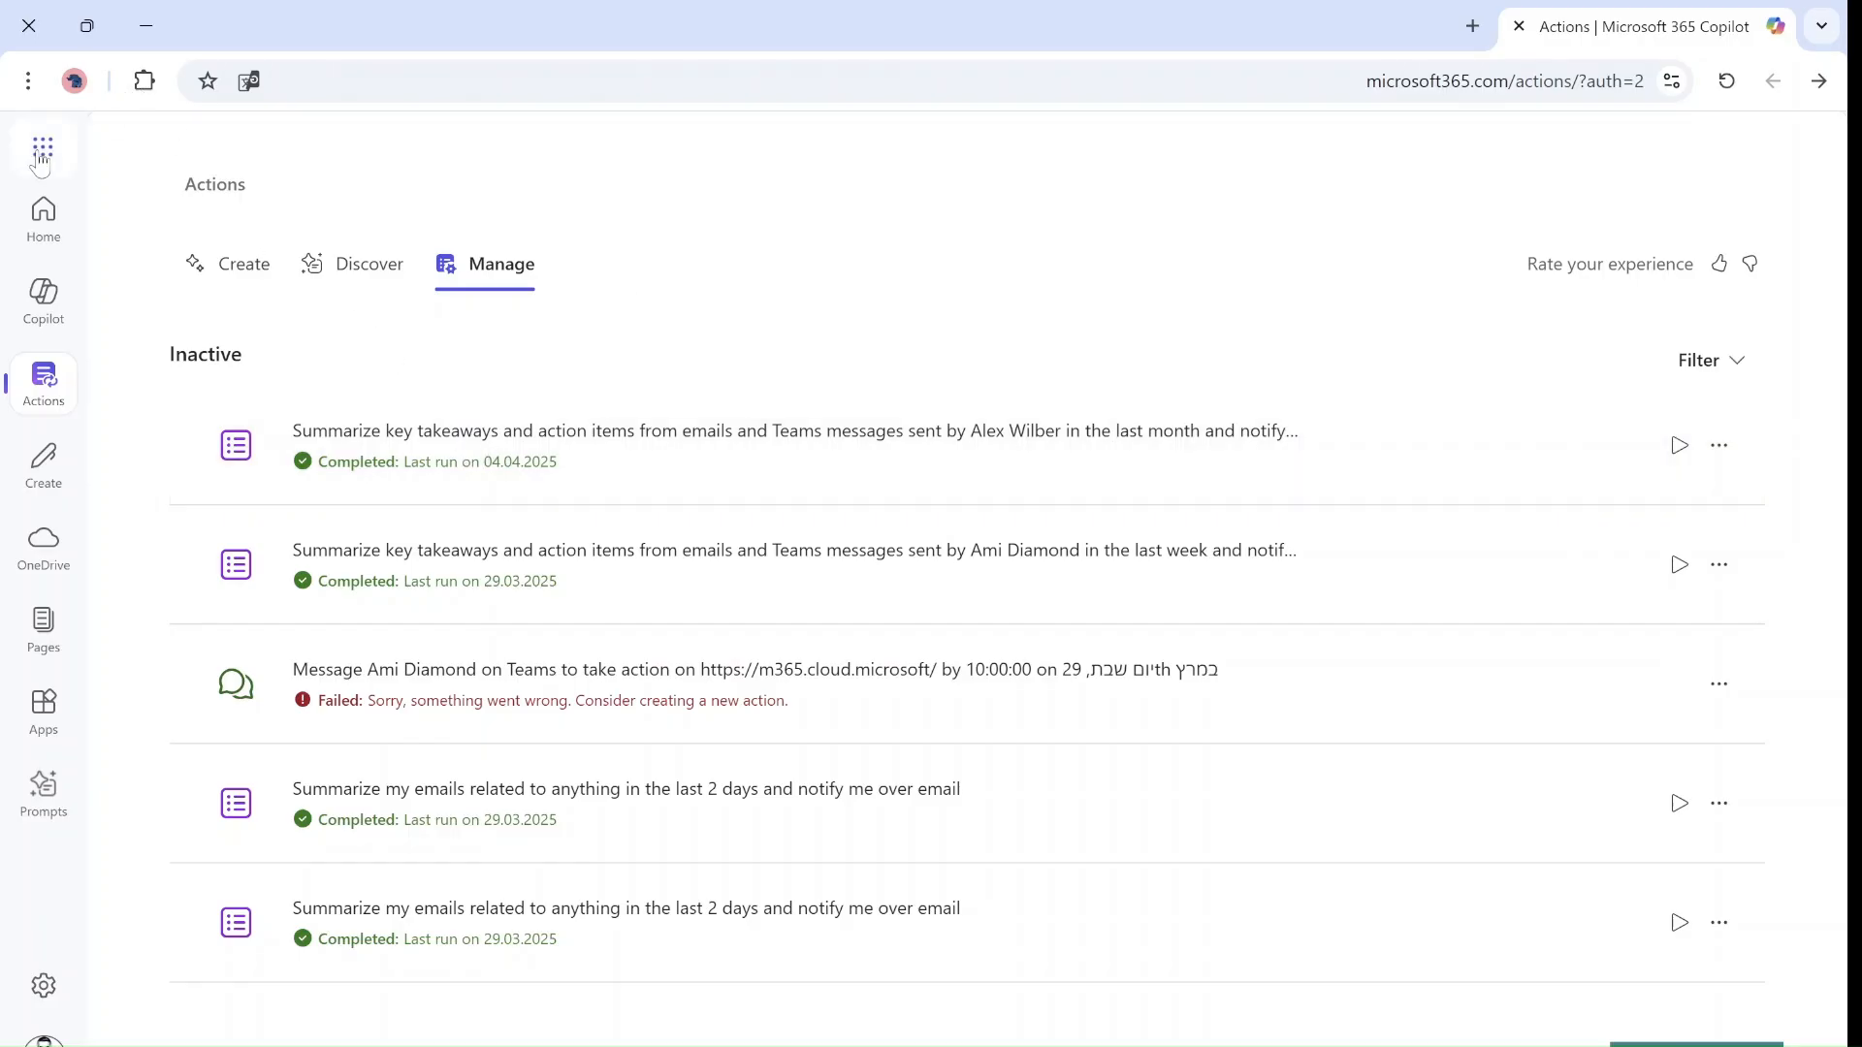
pyautogui.click(42, 147)
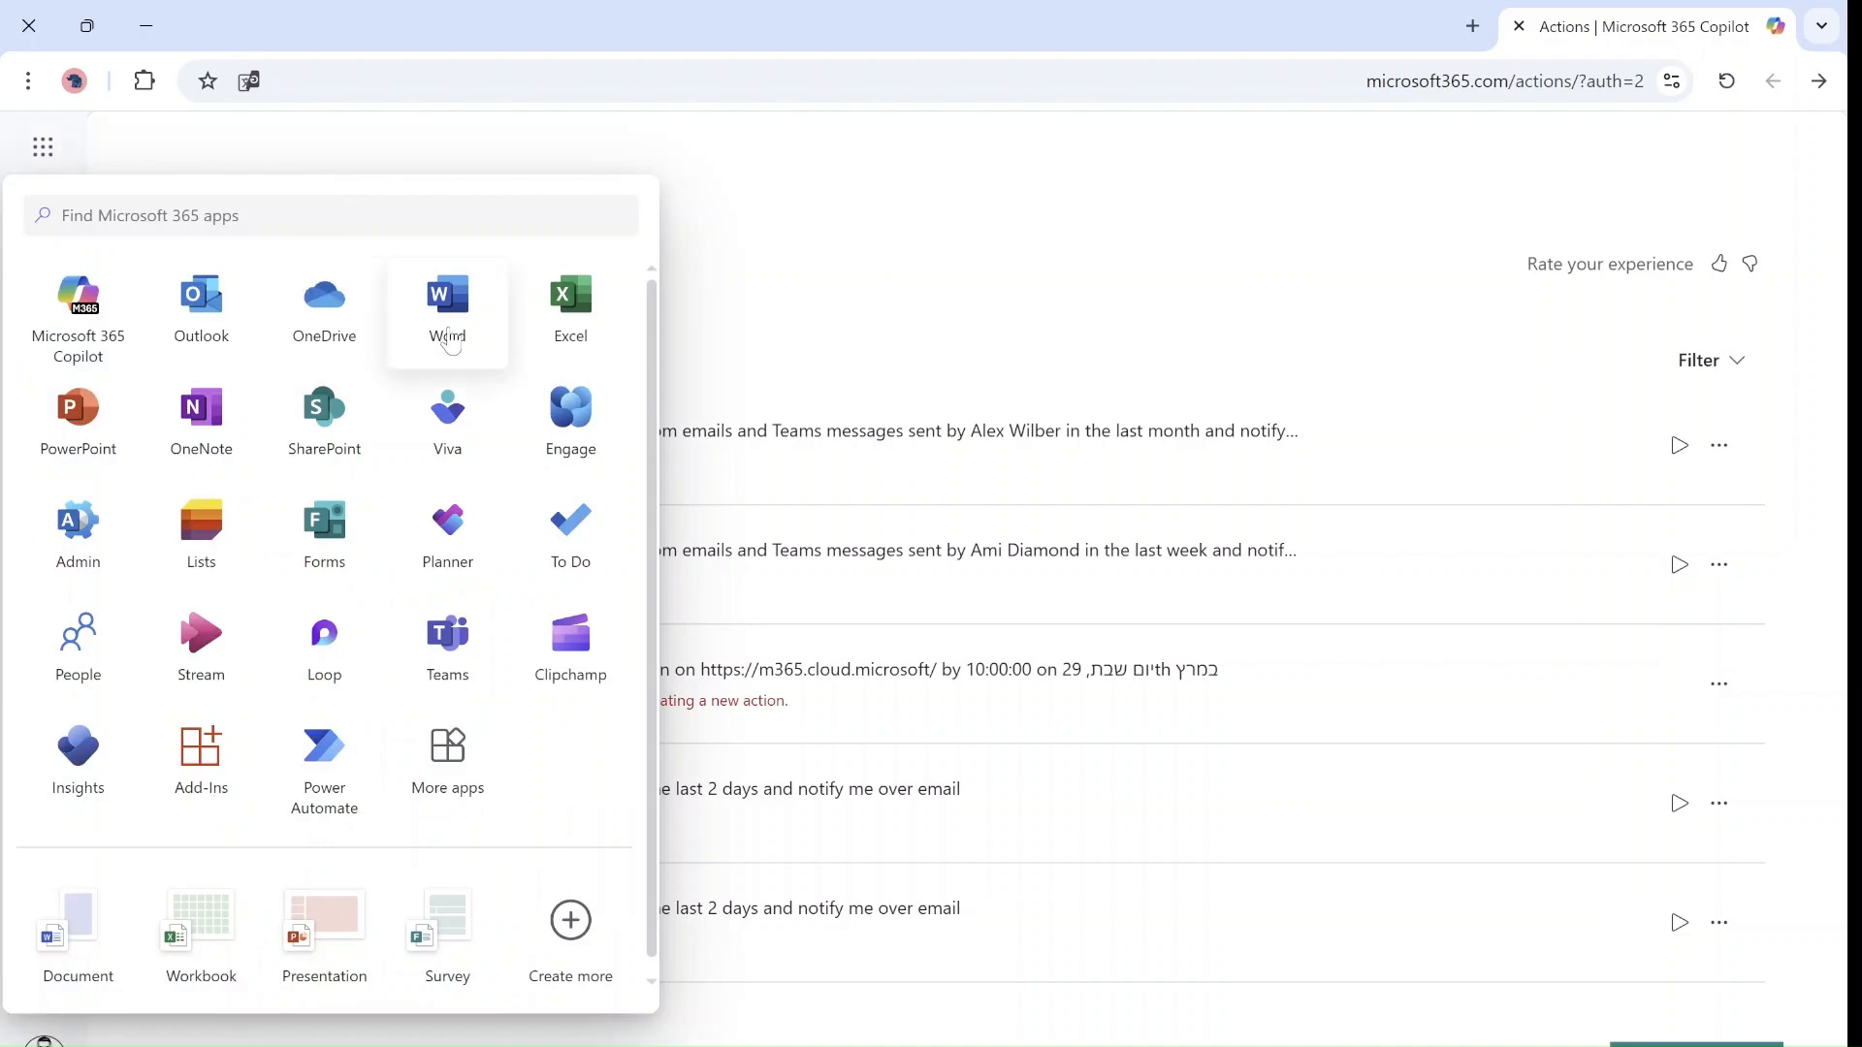
# In Outlook, open today's action-completed email and its key takeaways Loop component
pyautogui.click(200, 302)
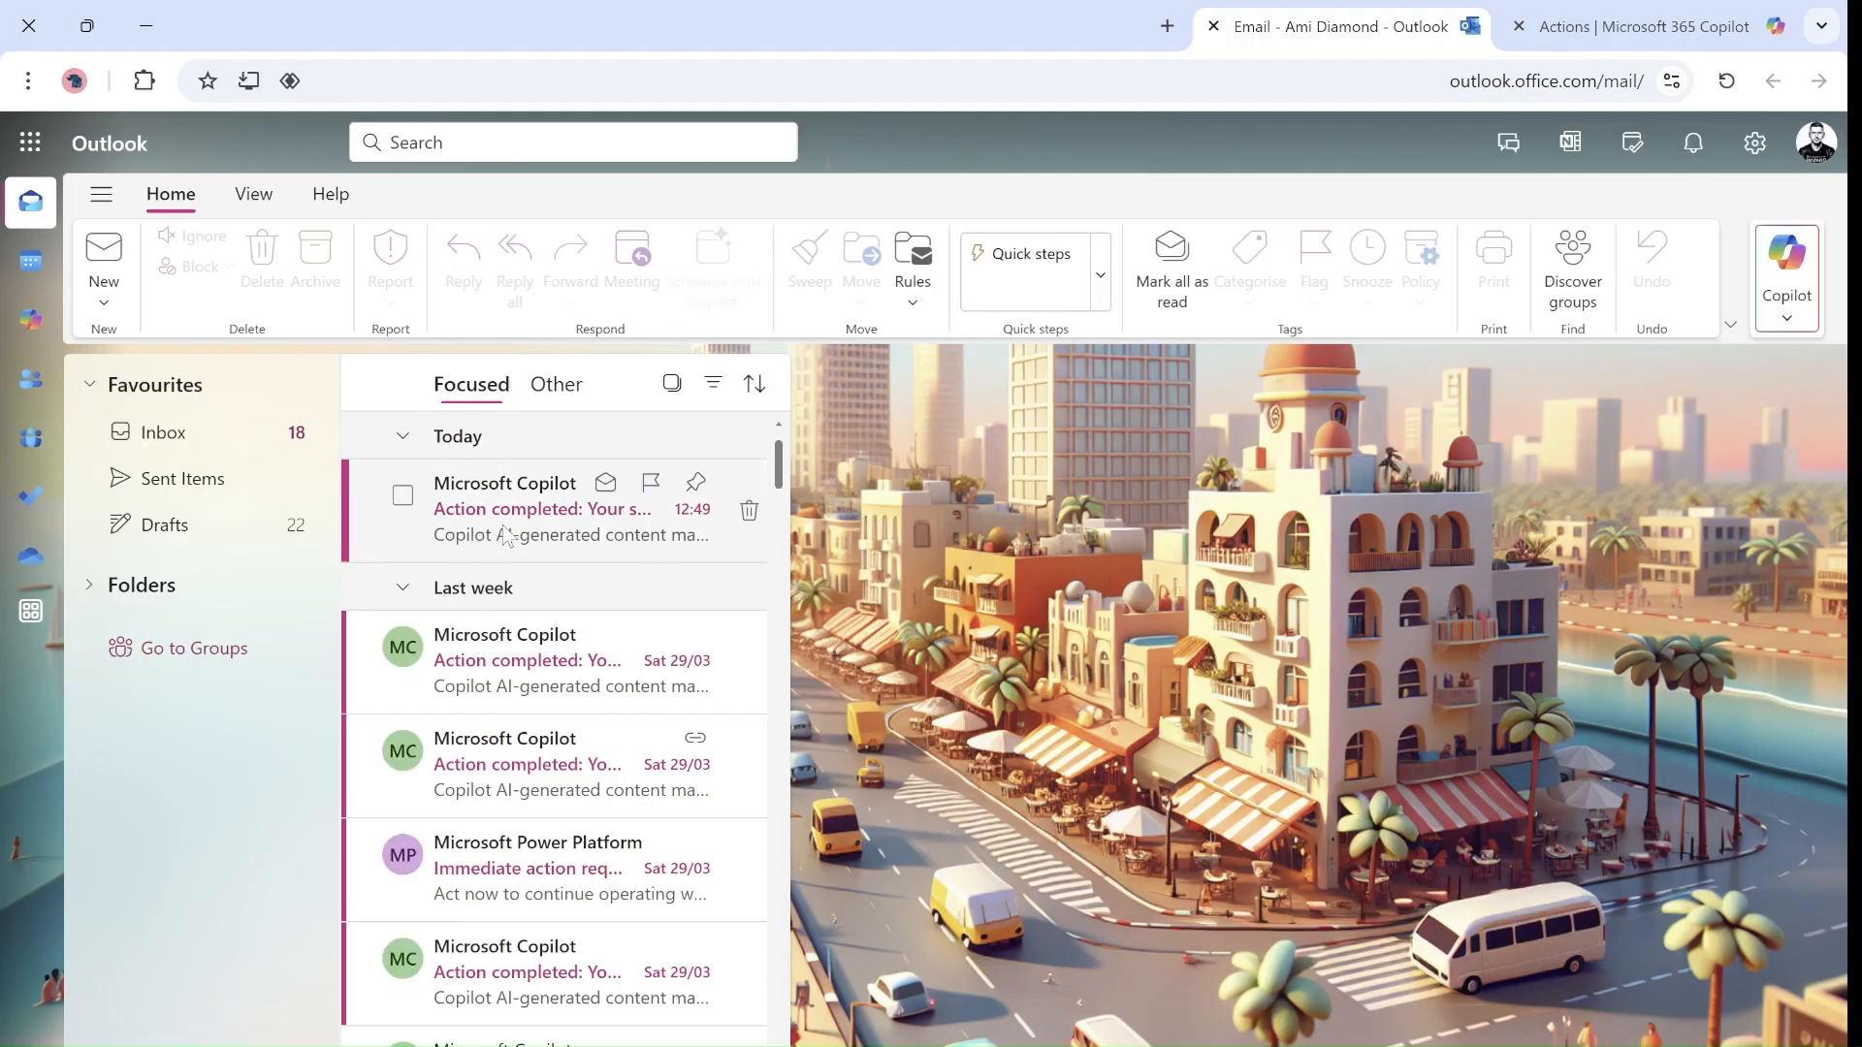
pyautogui.click(542, 508)
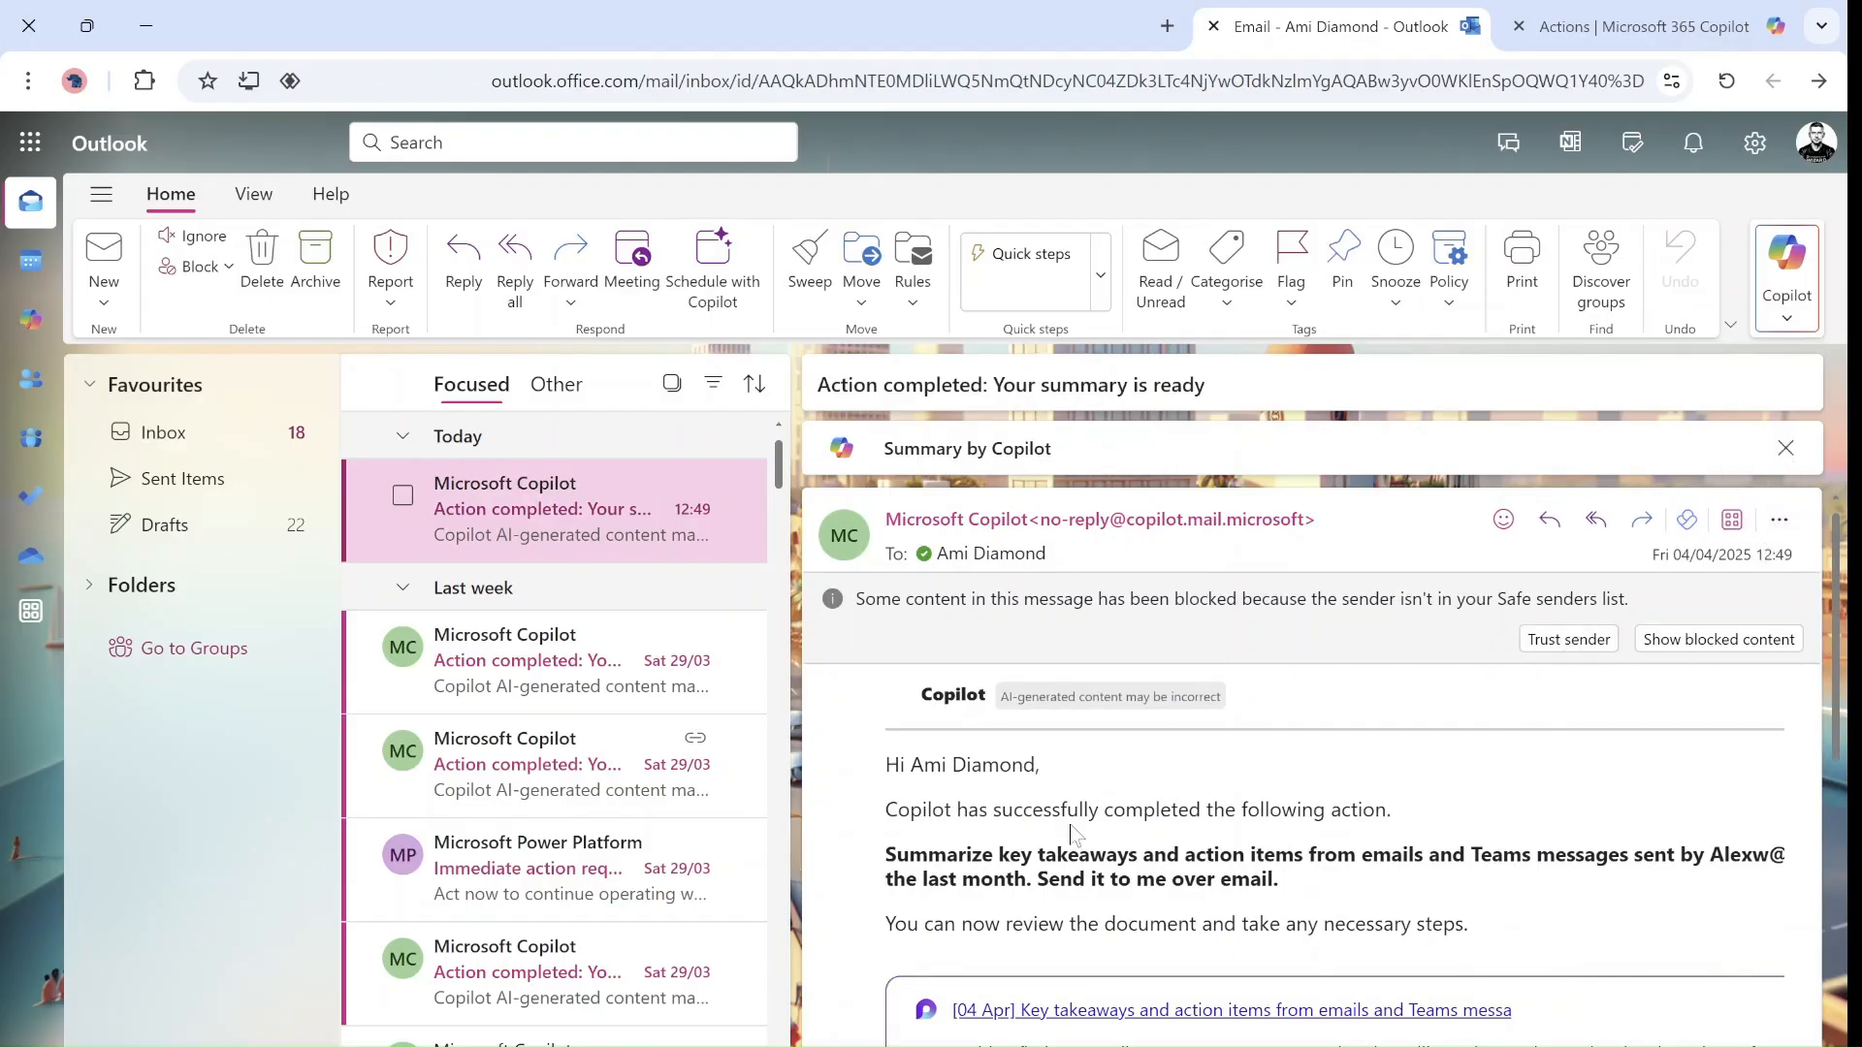
pyautogui.moveTo(1588, 817)
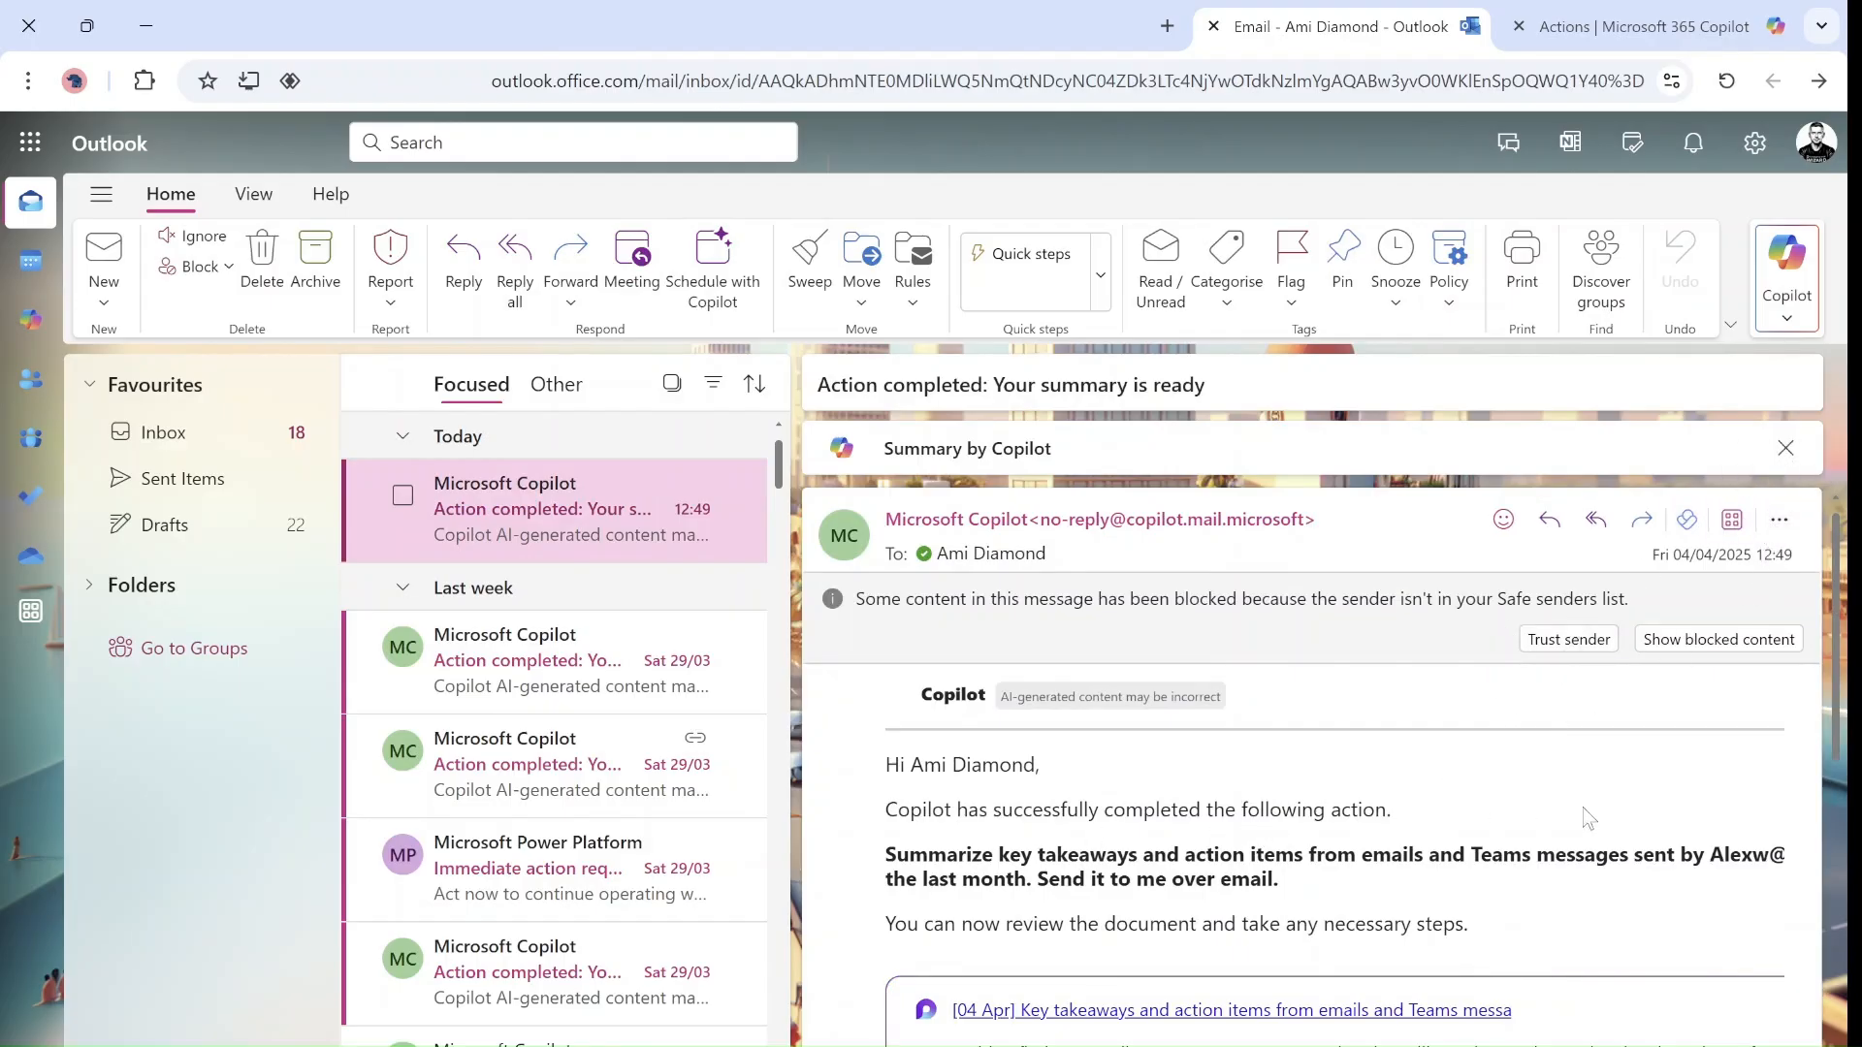
pyautogui.moveTo(1716, 640)
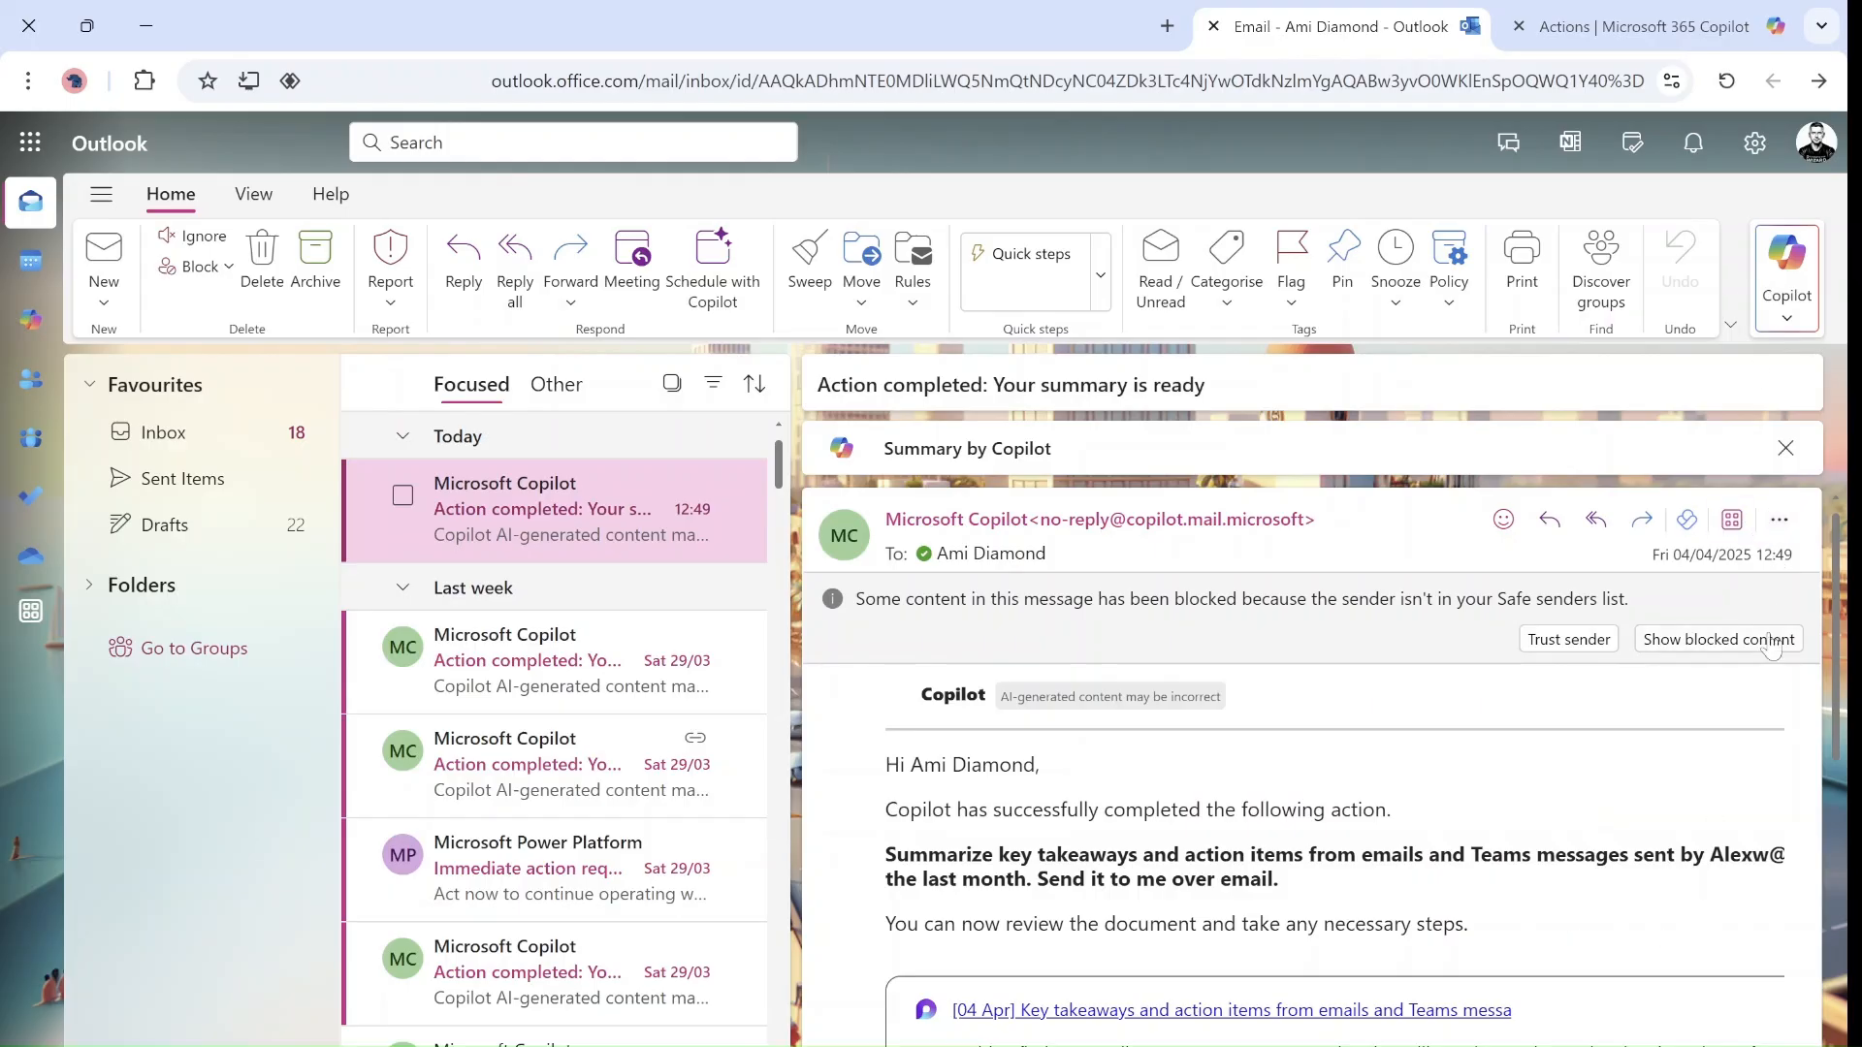
pyautogui.click(554, 766)
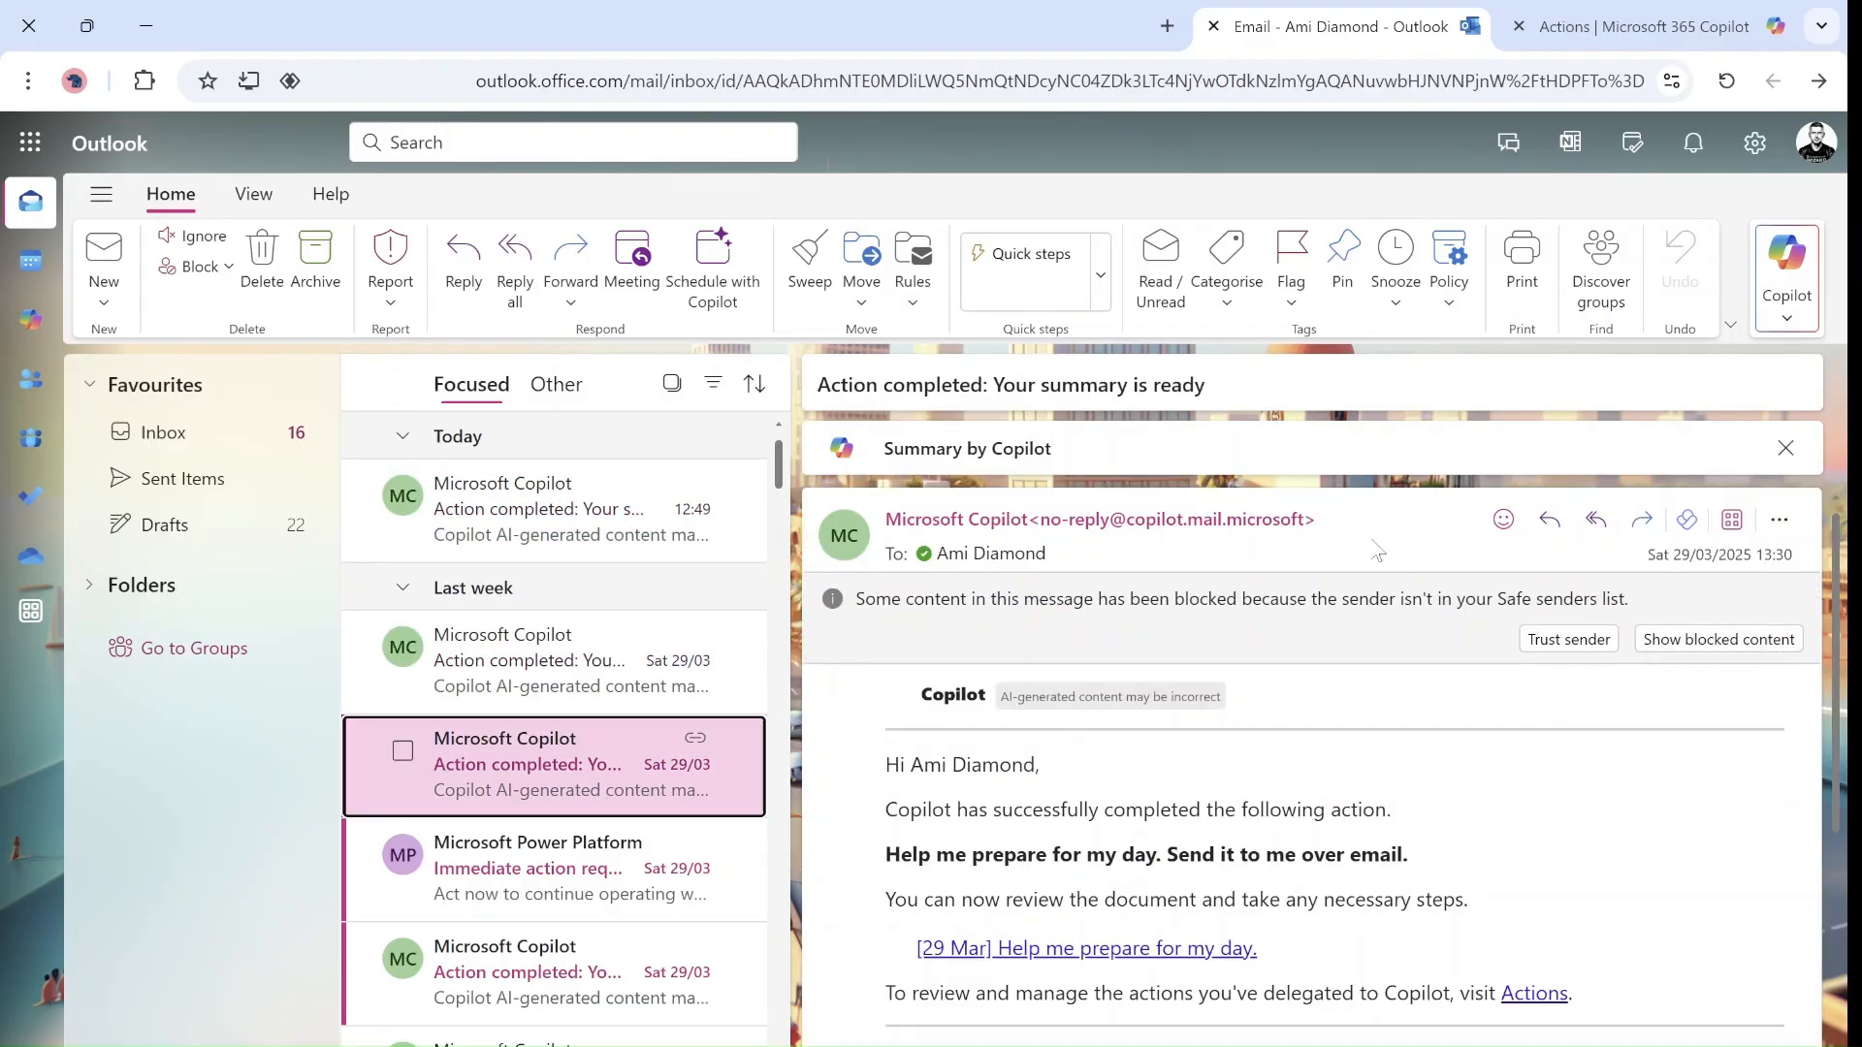
pyautogui.click(535, 509)
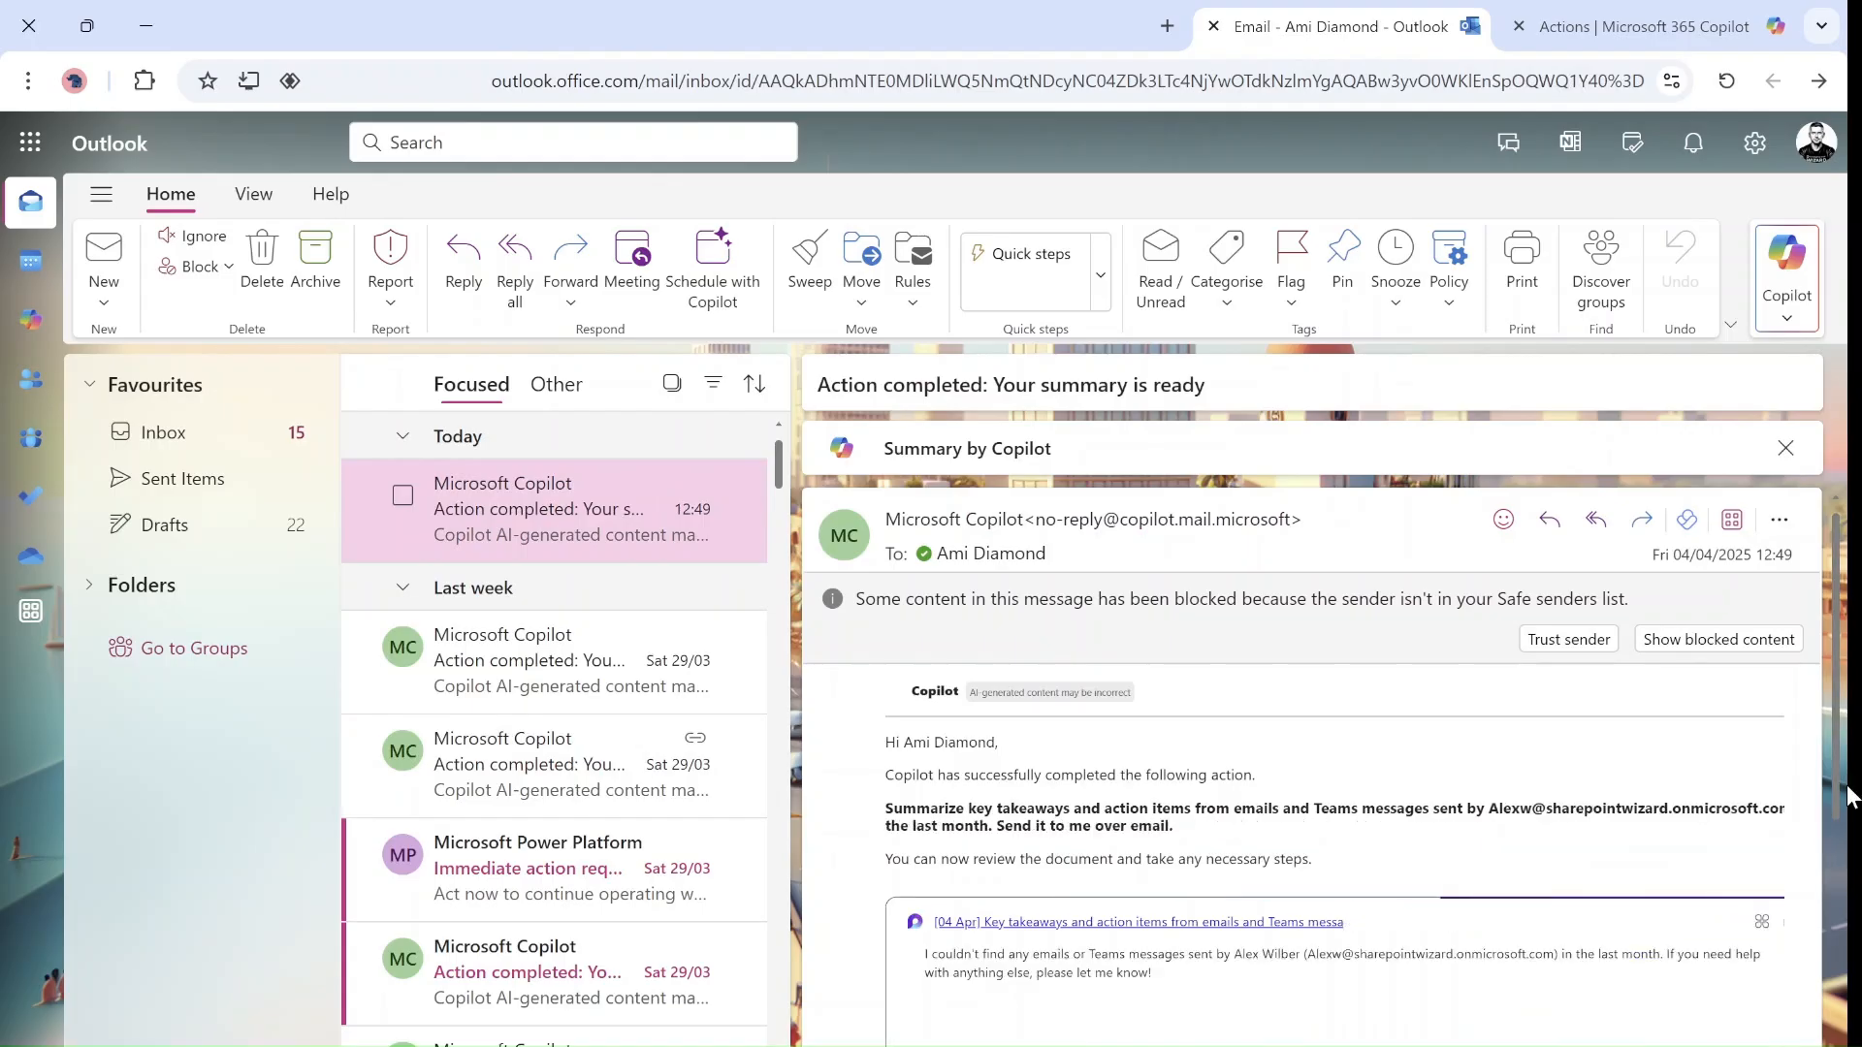
pyautogui.scroll(-3)
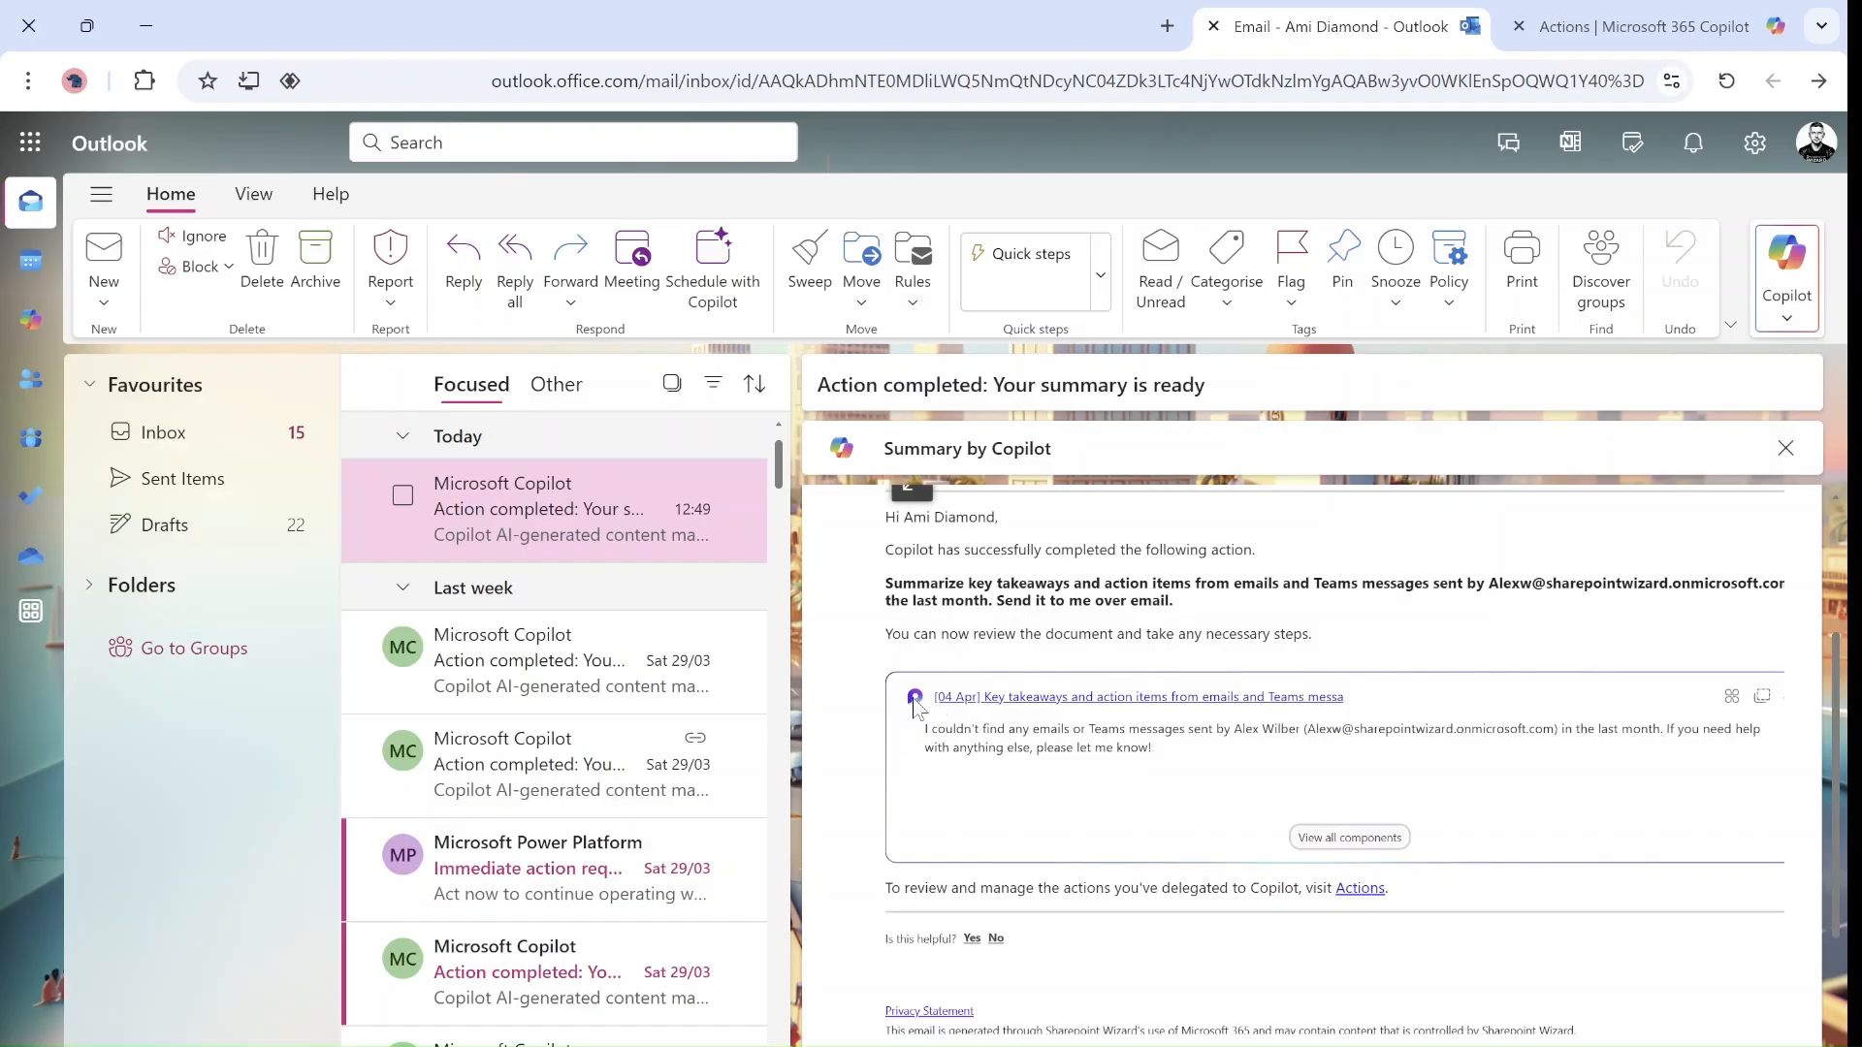
pyautogui.moveTo(1068, 710)
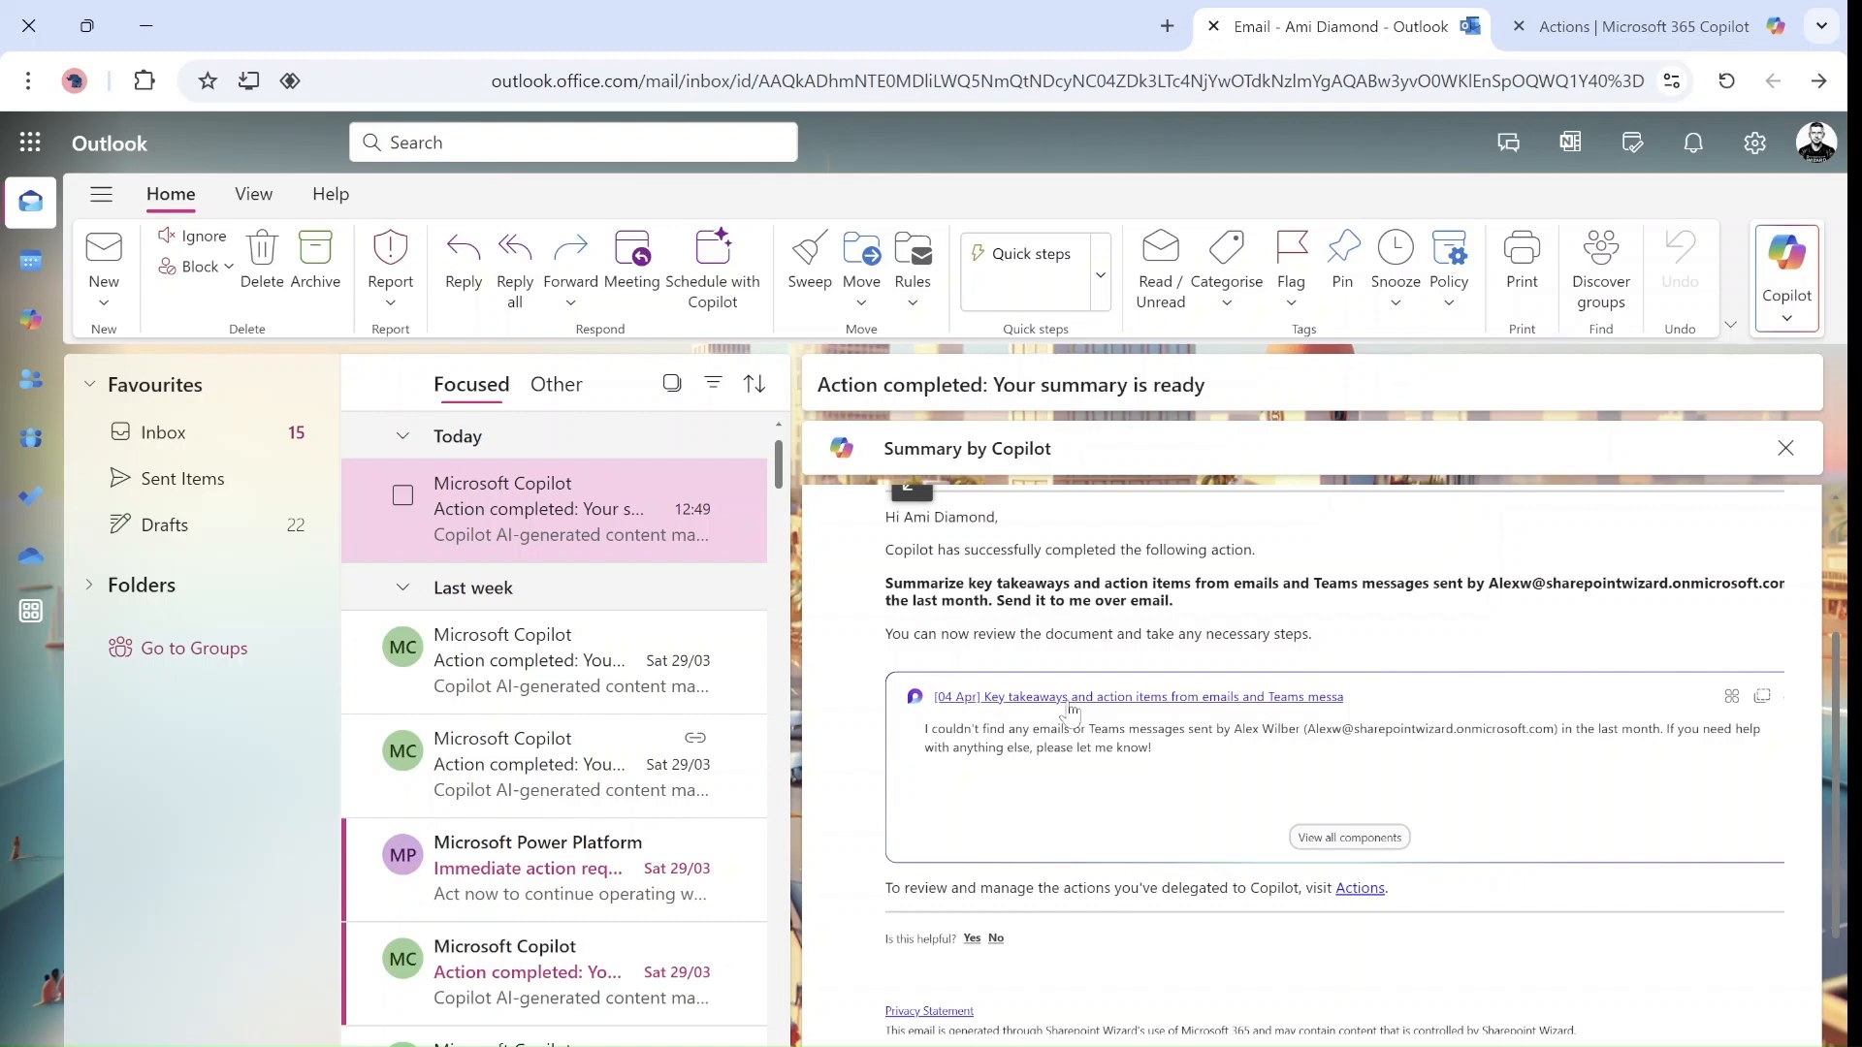
pyautogui.click(1138, 697)
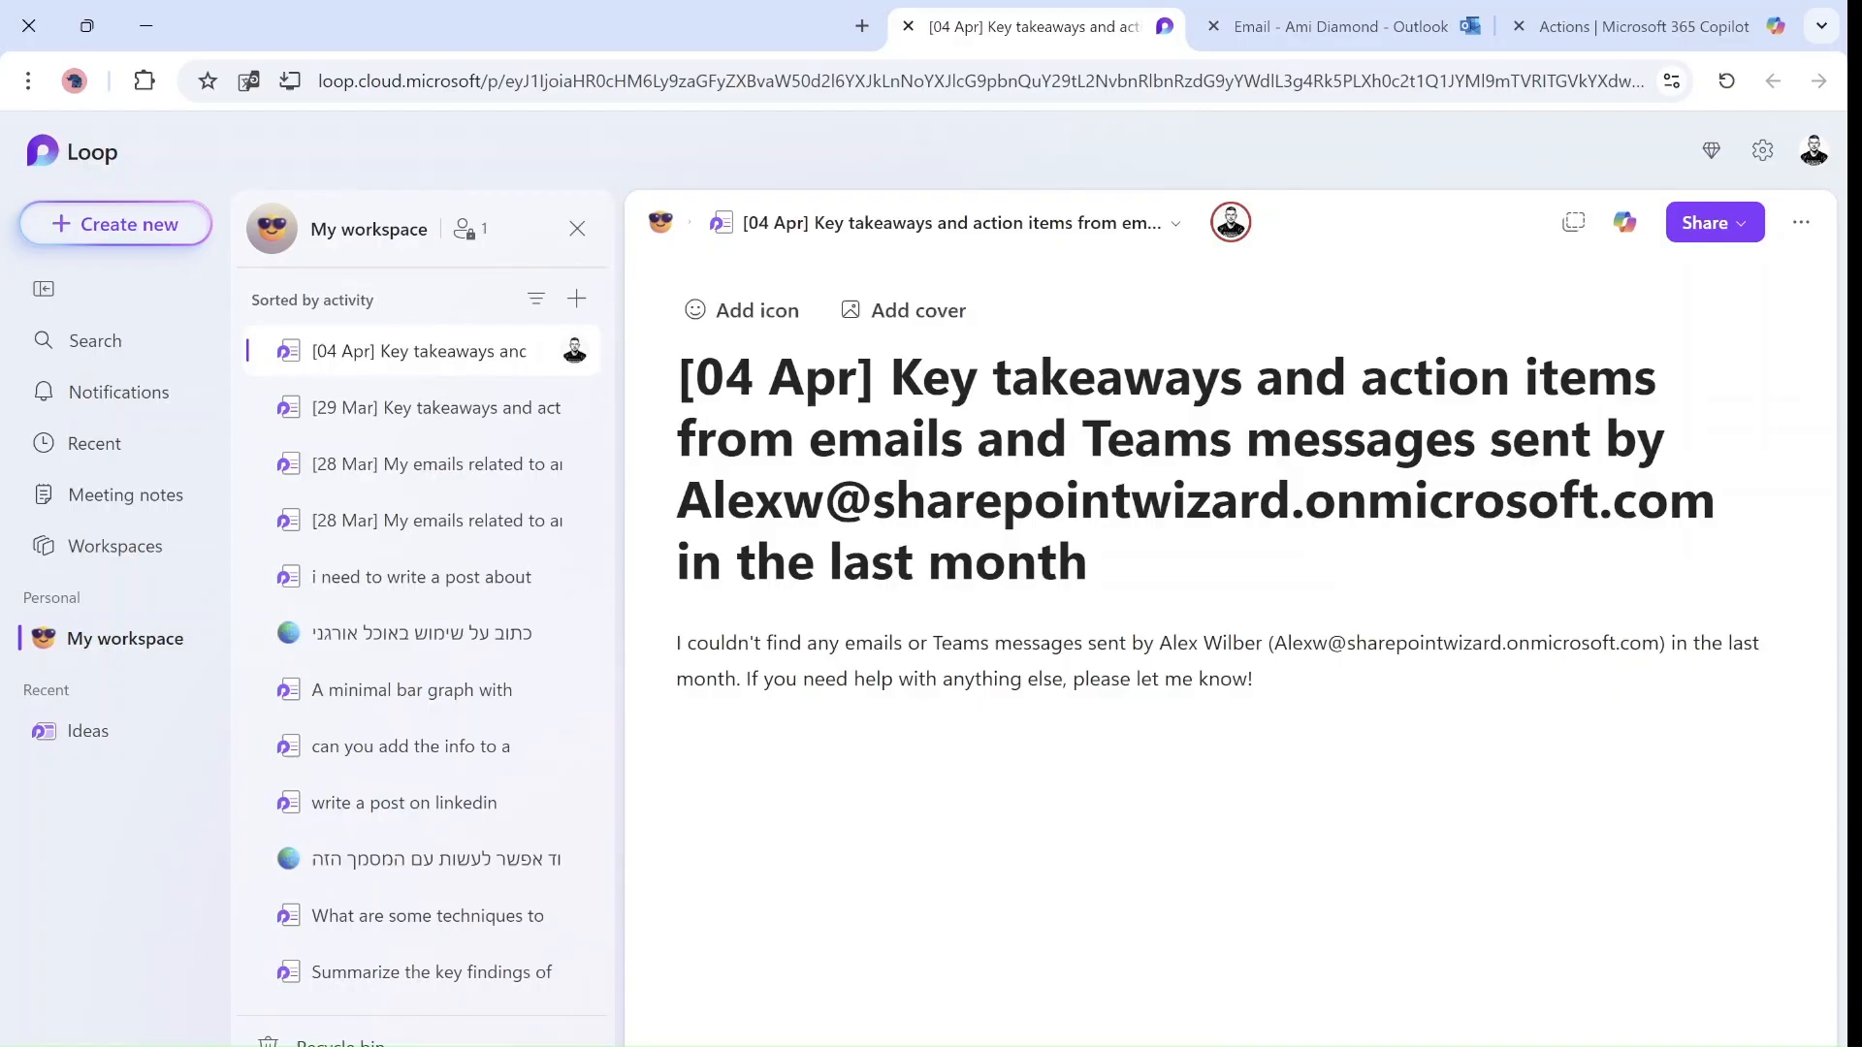
# View the 29 Mar key takeaways and 28 Mar emails summary pages in Loop
pyautogui.click(434, 407)
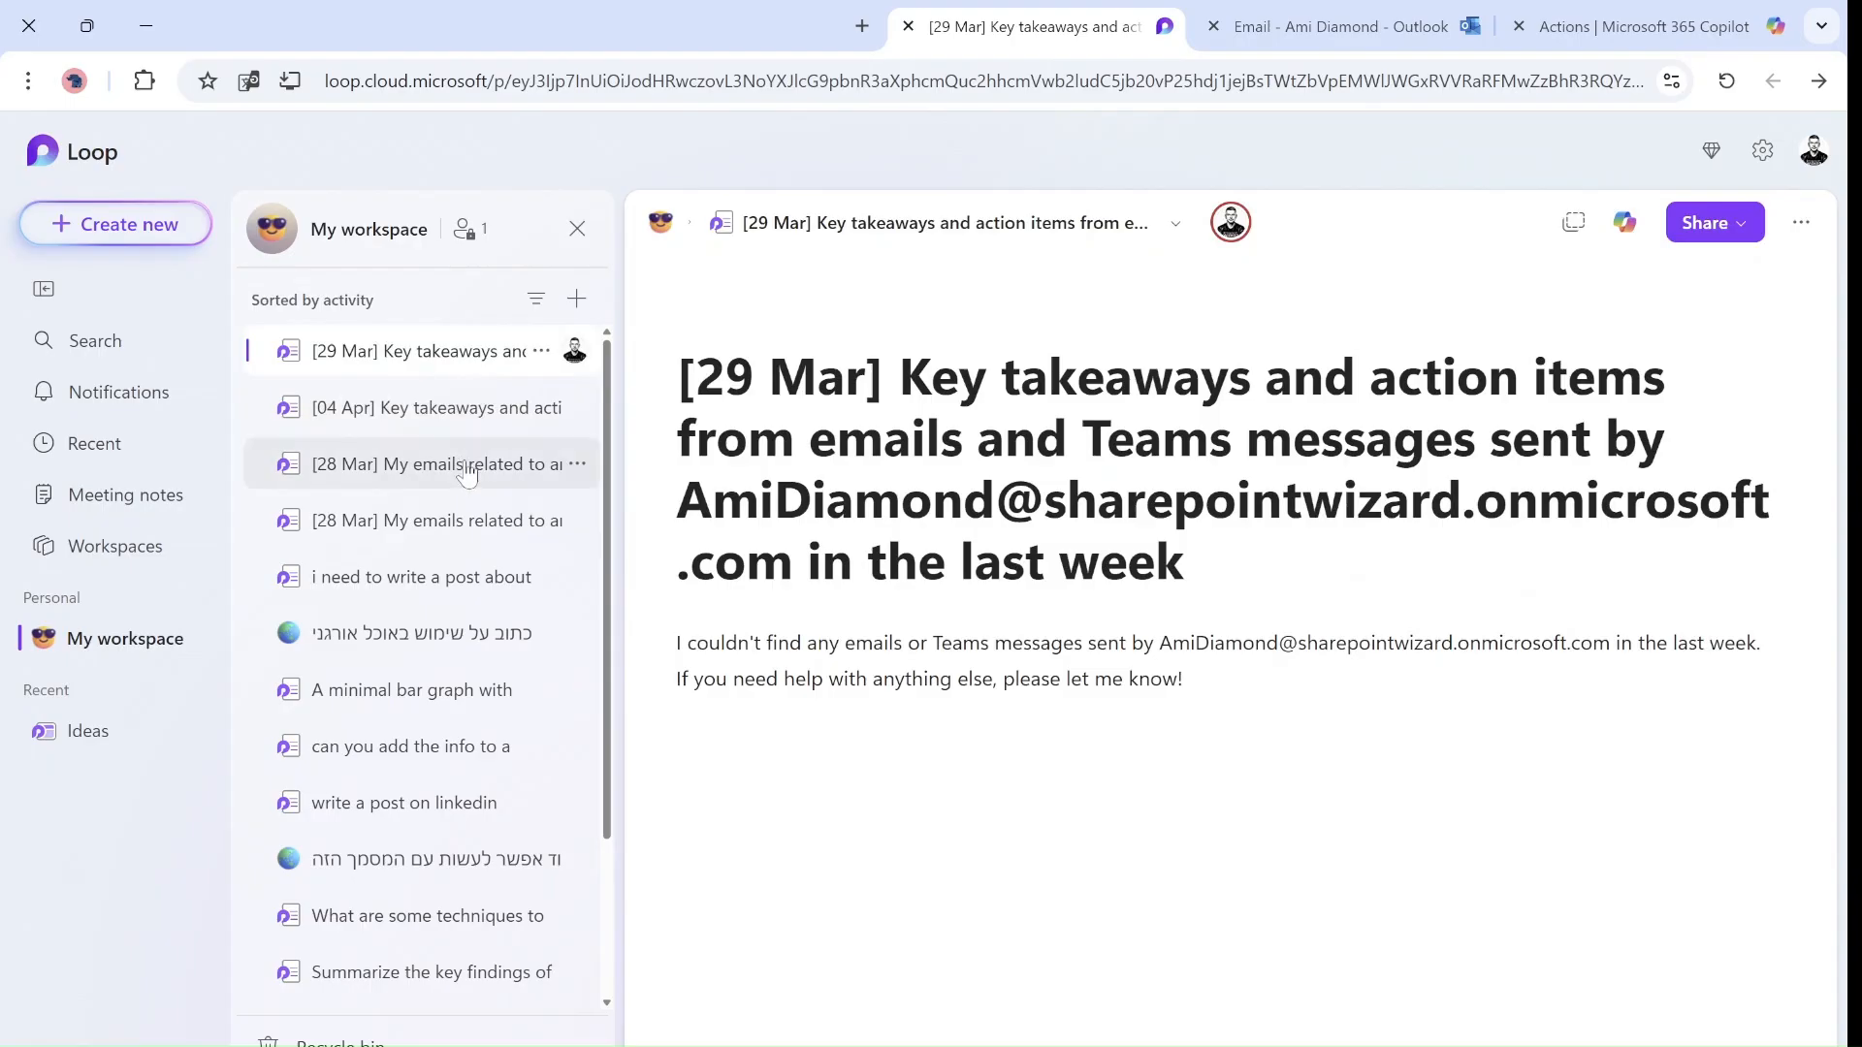
pyautogui.click(428, 463)
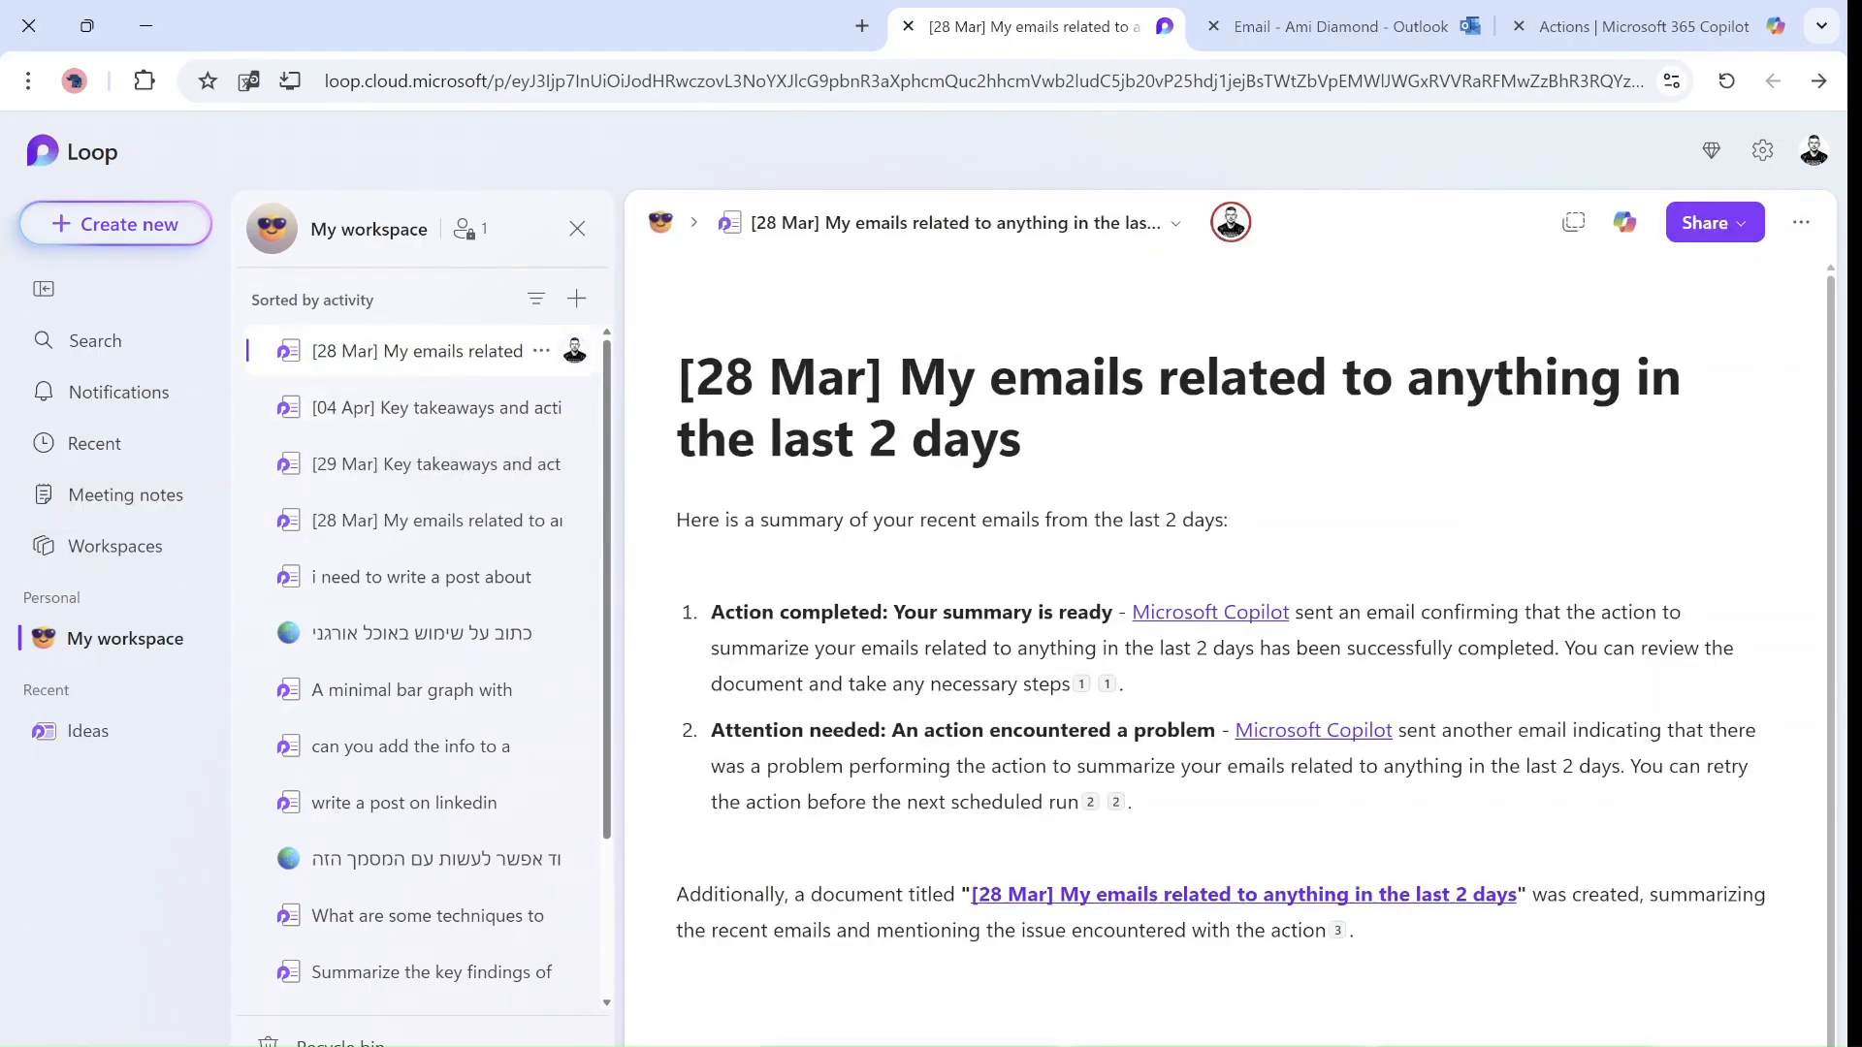
pyautogui.moveTo(689, 519)
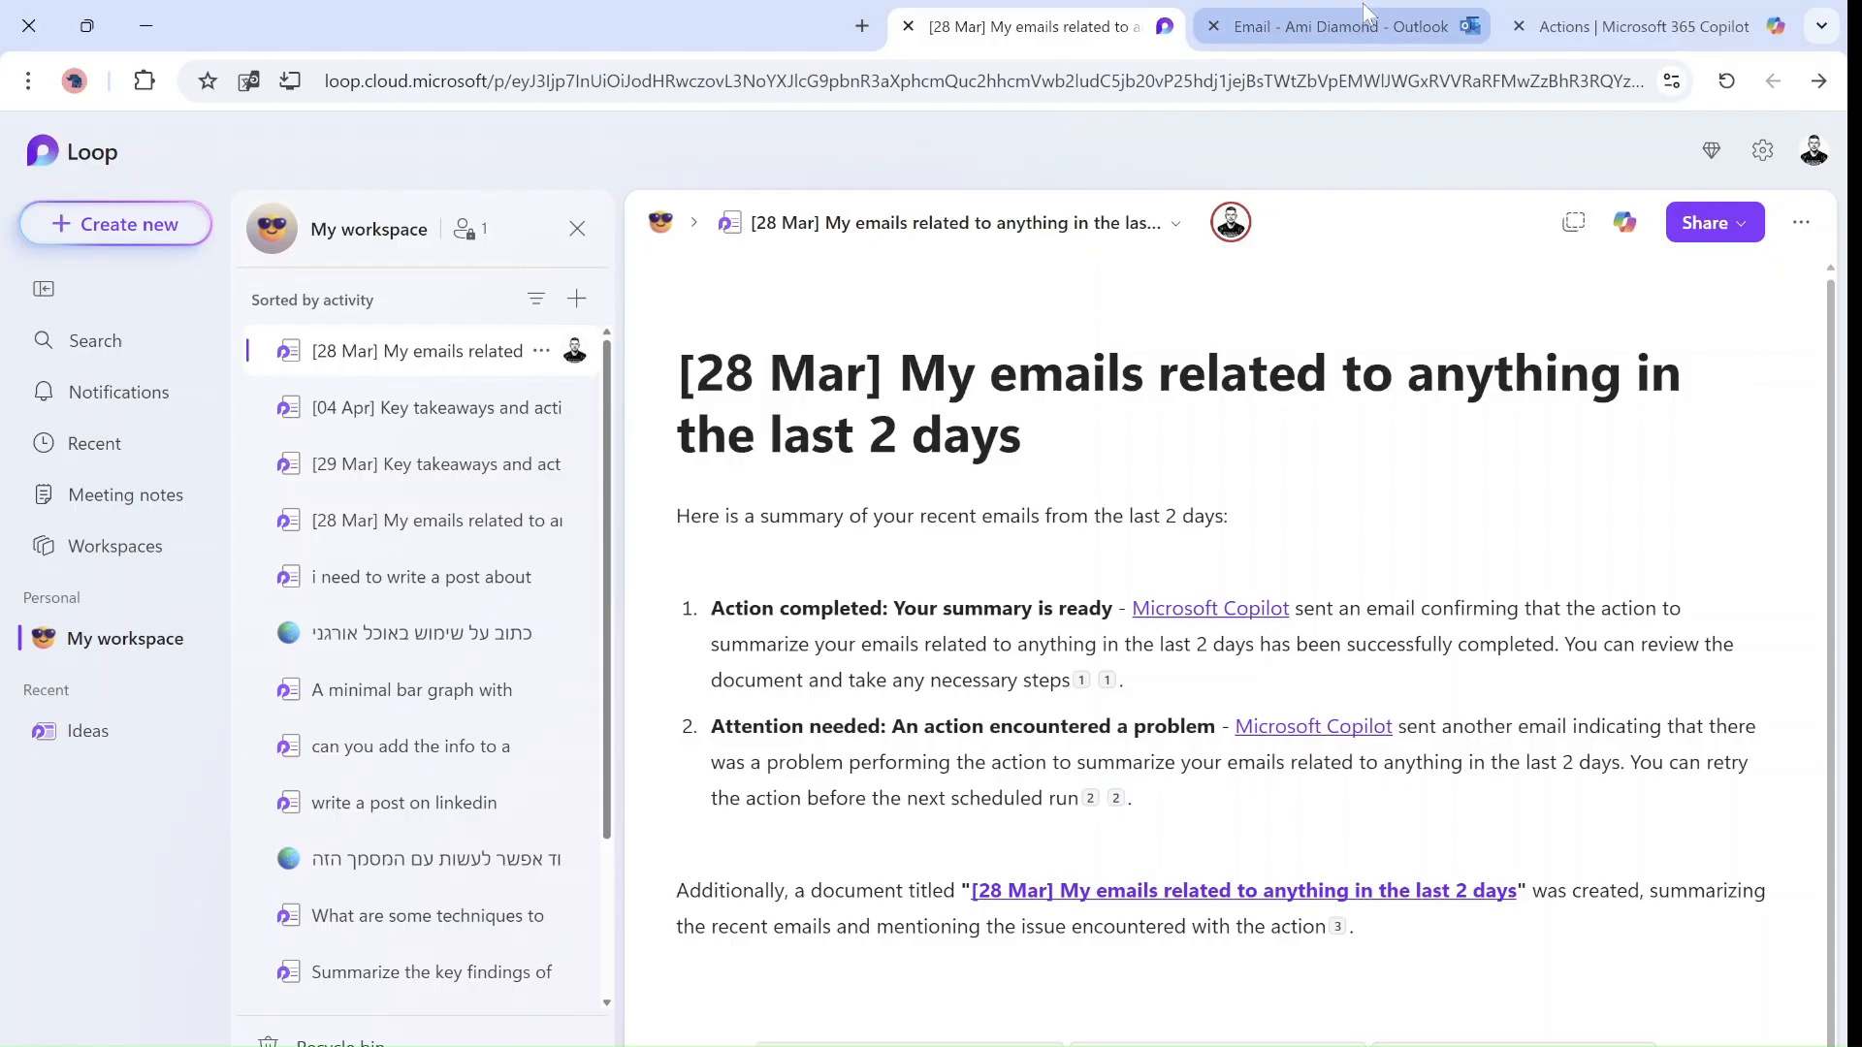
pyautogui.click(1648, 26)
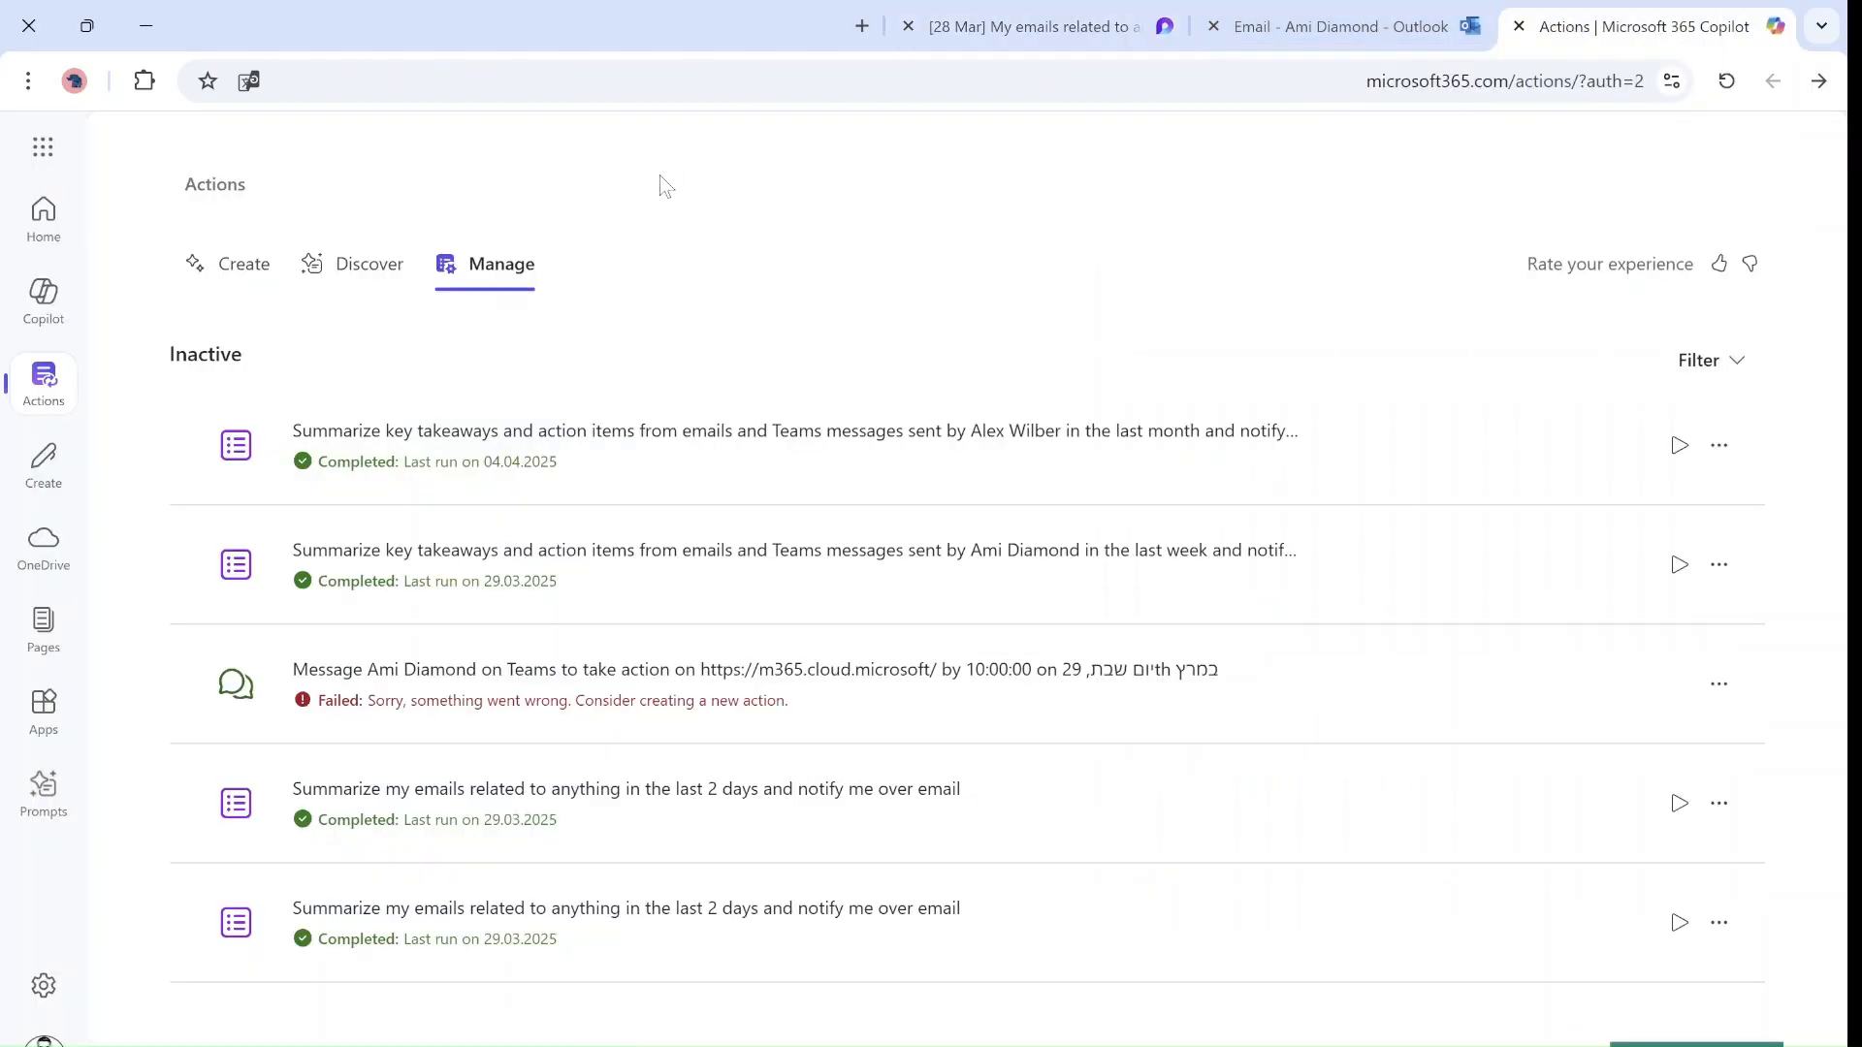
# Browse the Discover templates down to the Gather group and back
pyautogui.click(369, 264)
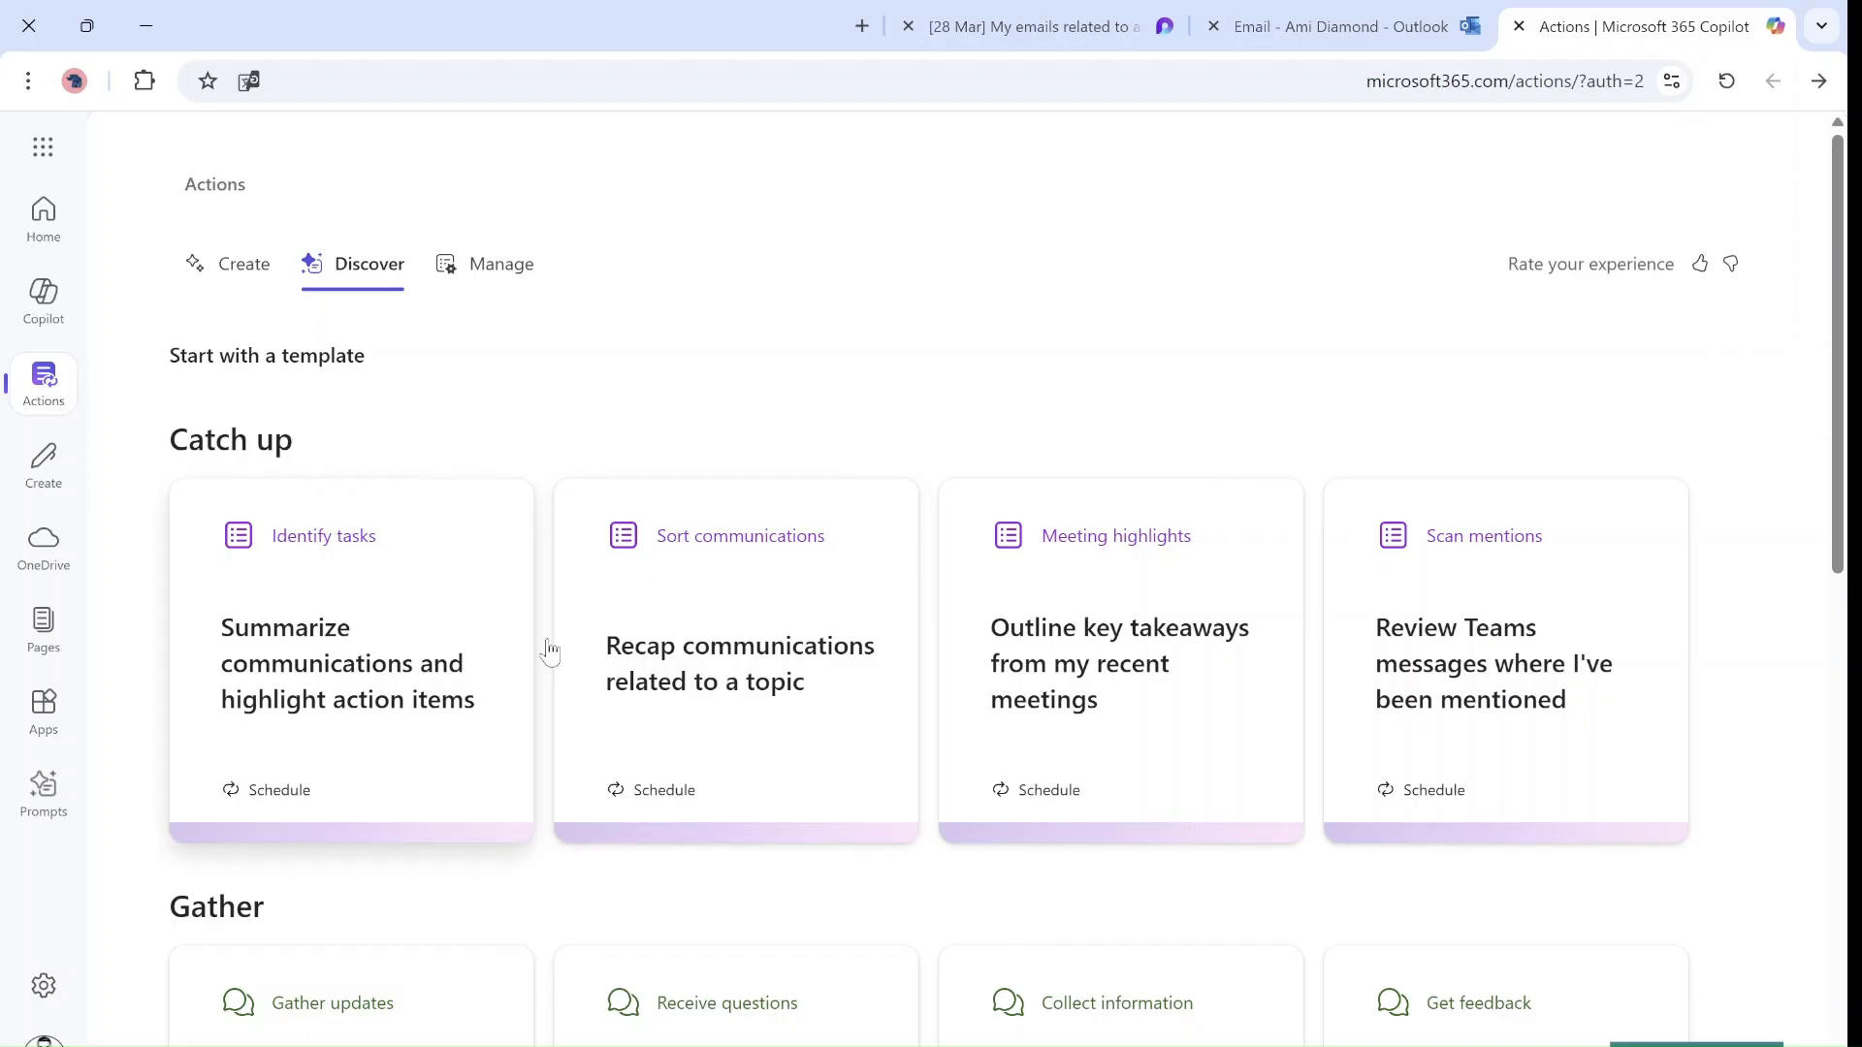
pyautogui.scroll(-3)
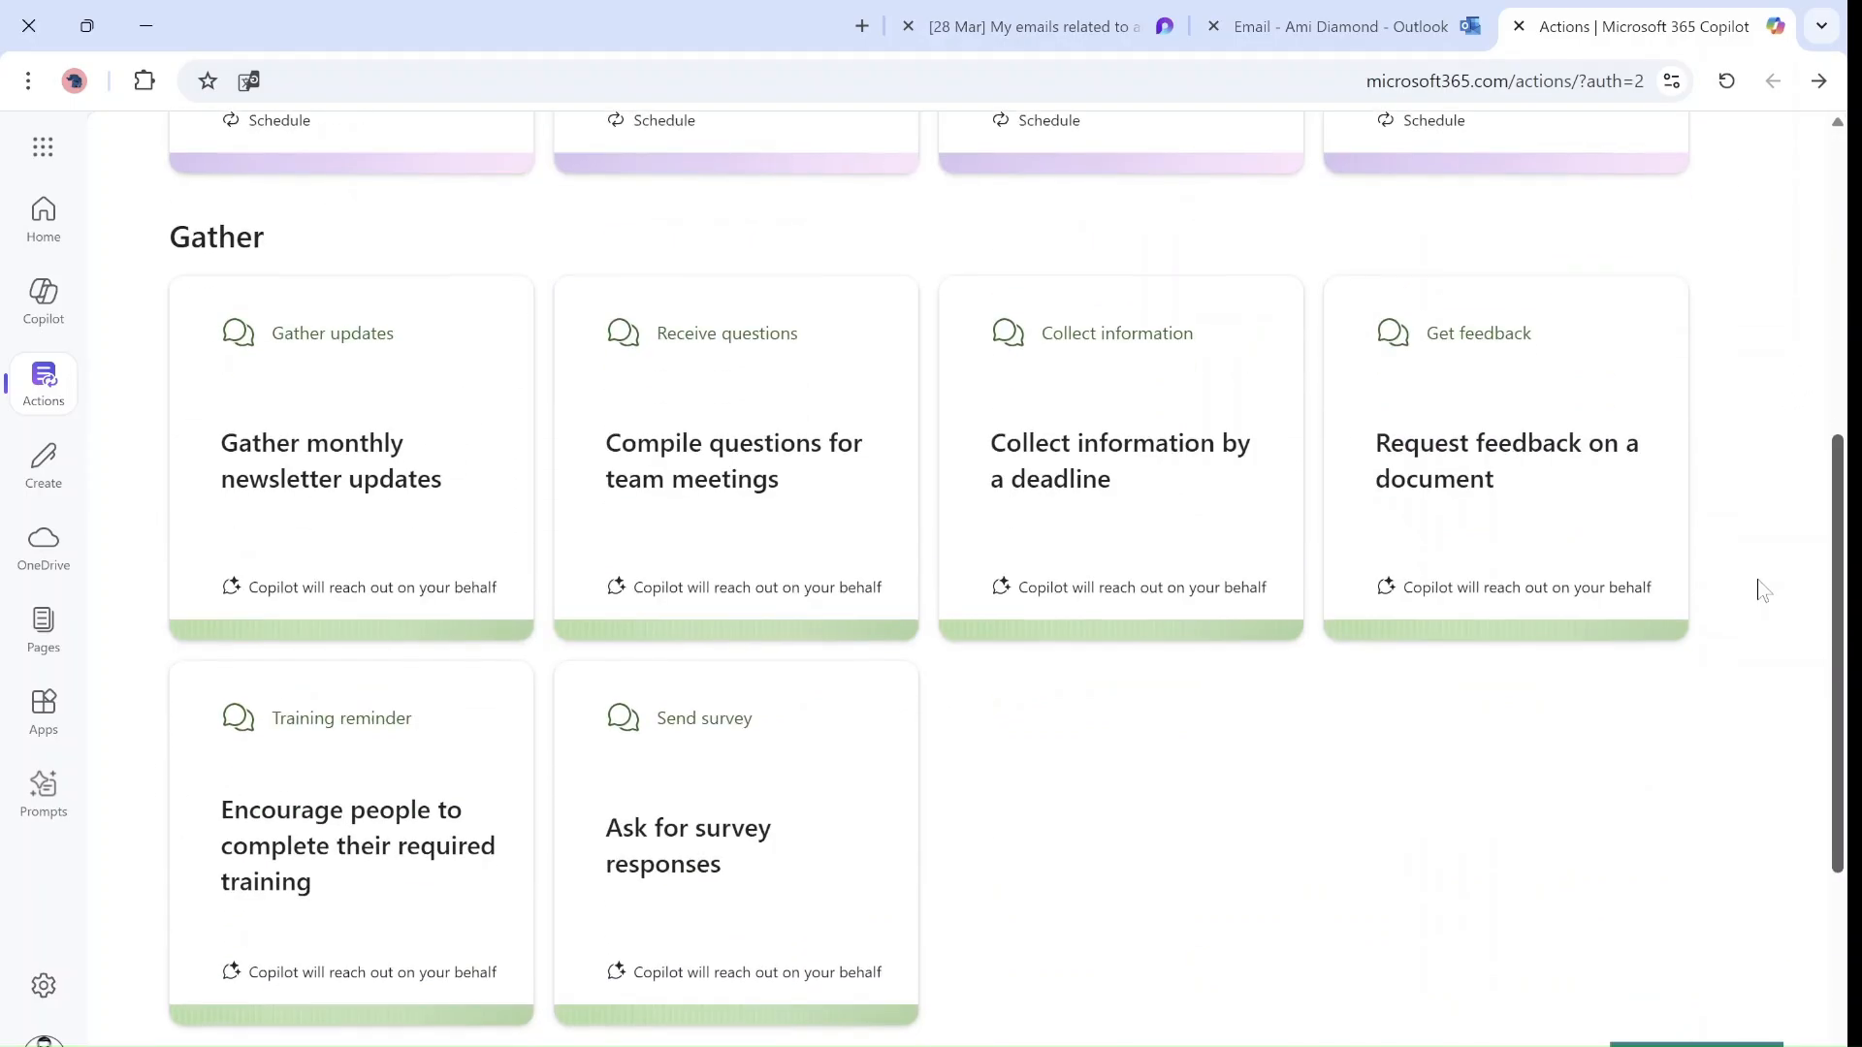
pyautogui.scroll(3)
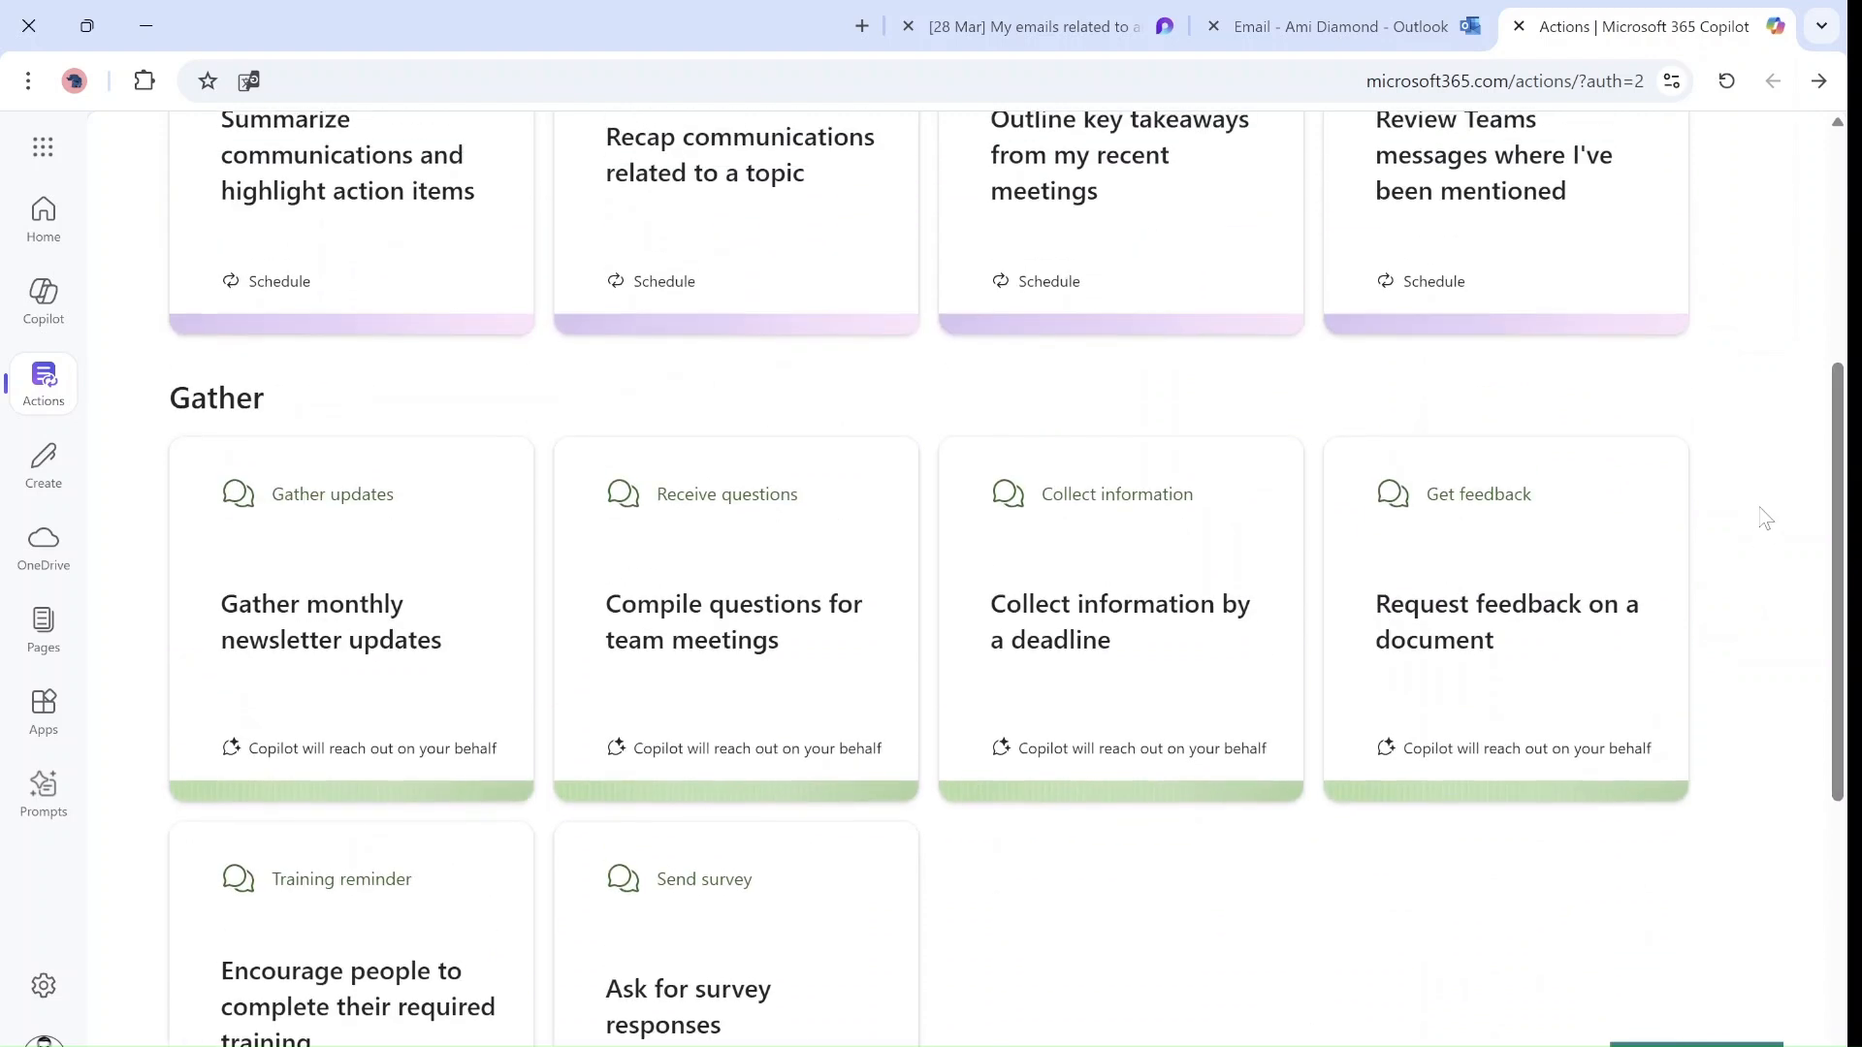
pyautogui.moveTo(766, 714)
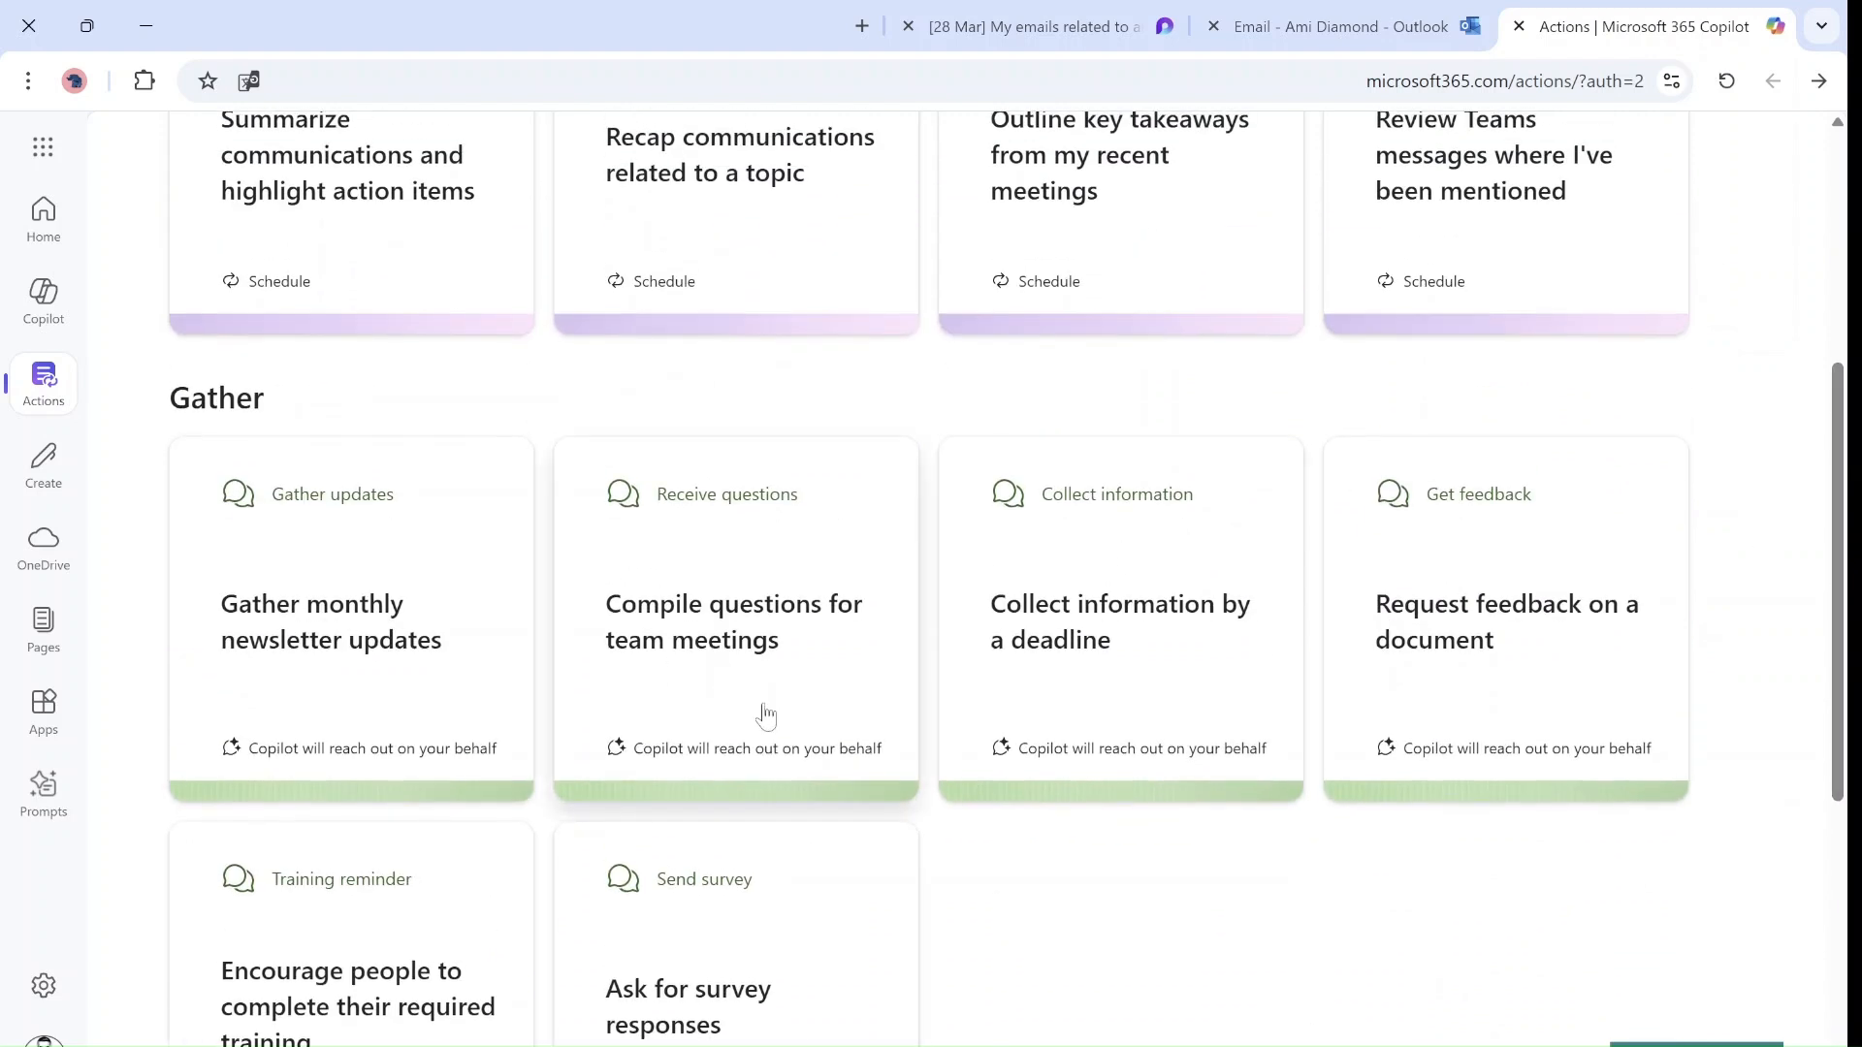
pyautogui.moveTo(1181, 608)
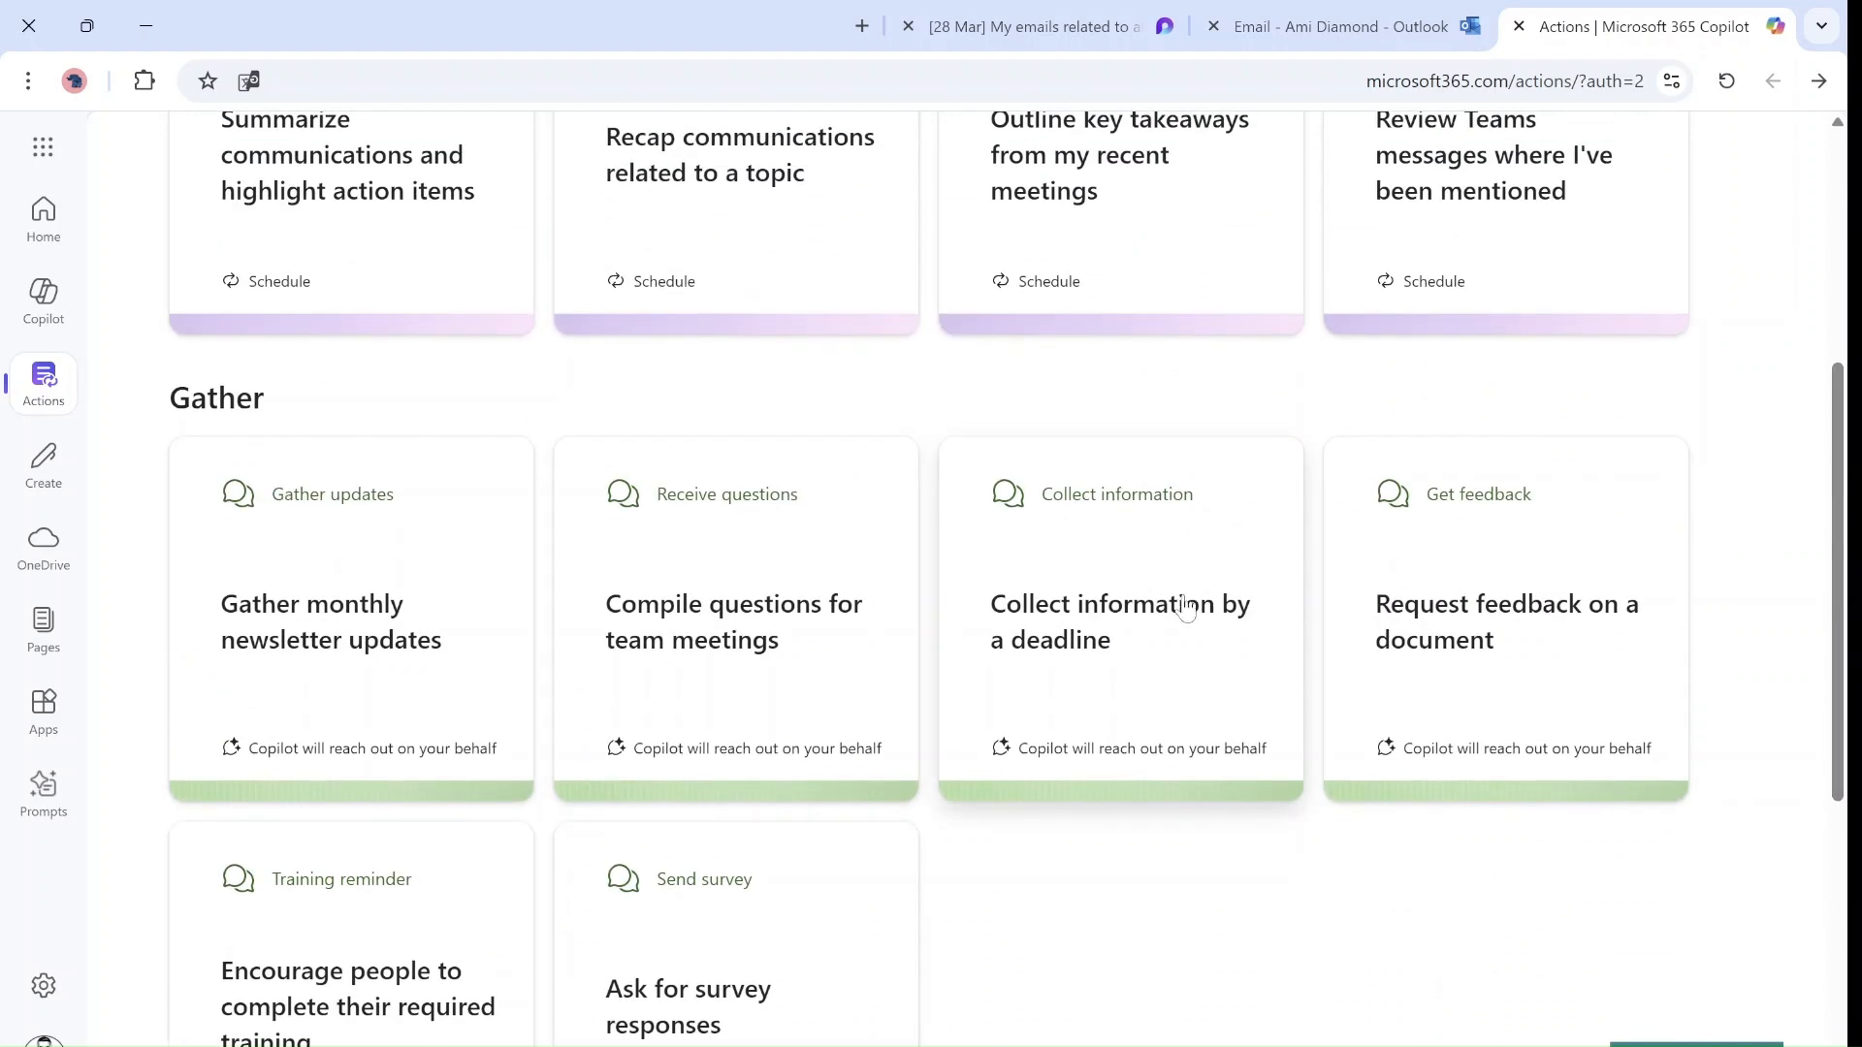
pyautogui.moveTo(1126, 614)
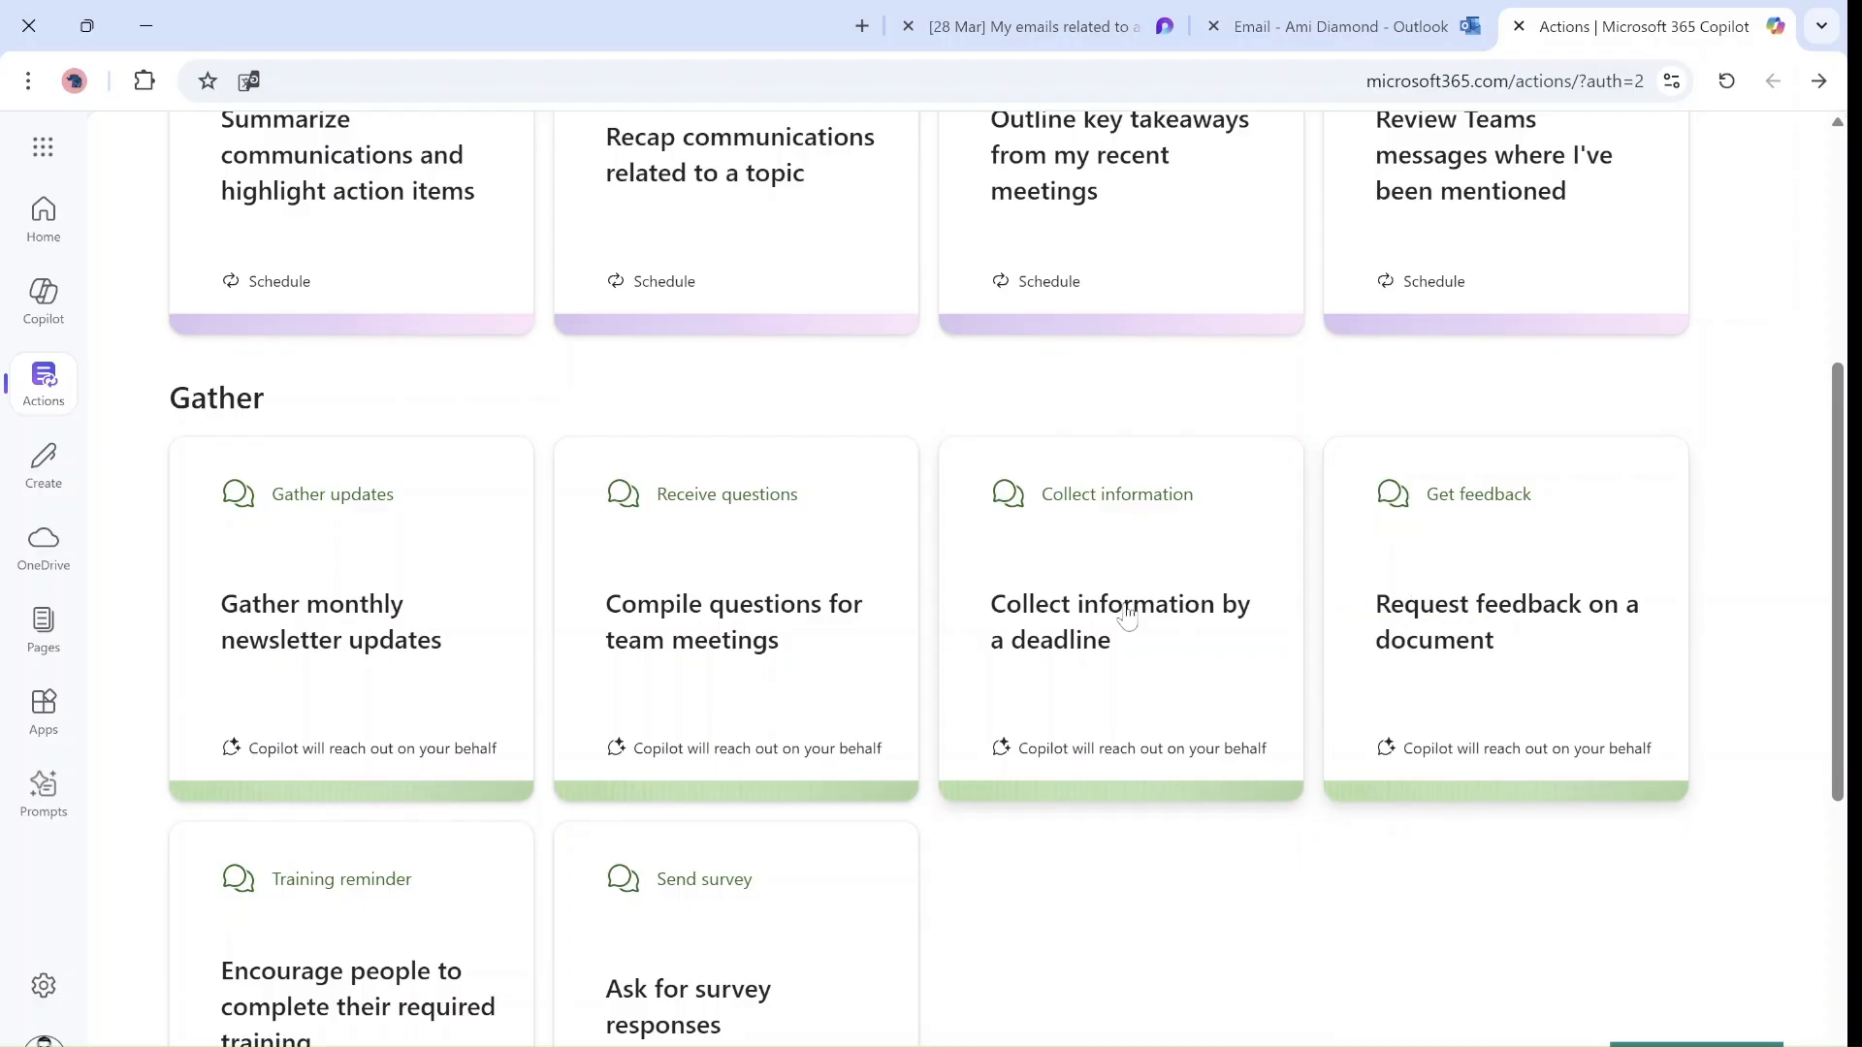
# Start a deadline Gather action messaging Alex Wilber on Teams, requesting anything
pyautogui.click(1118, 621)
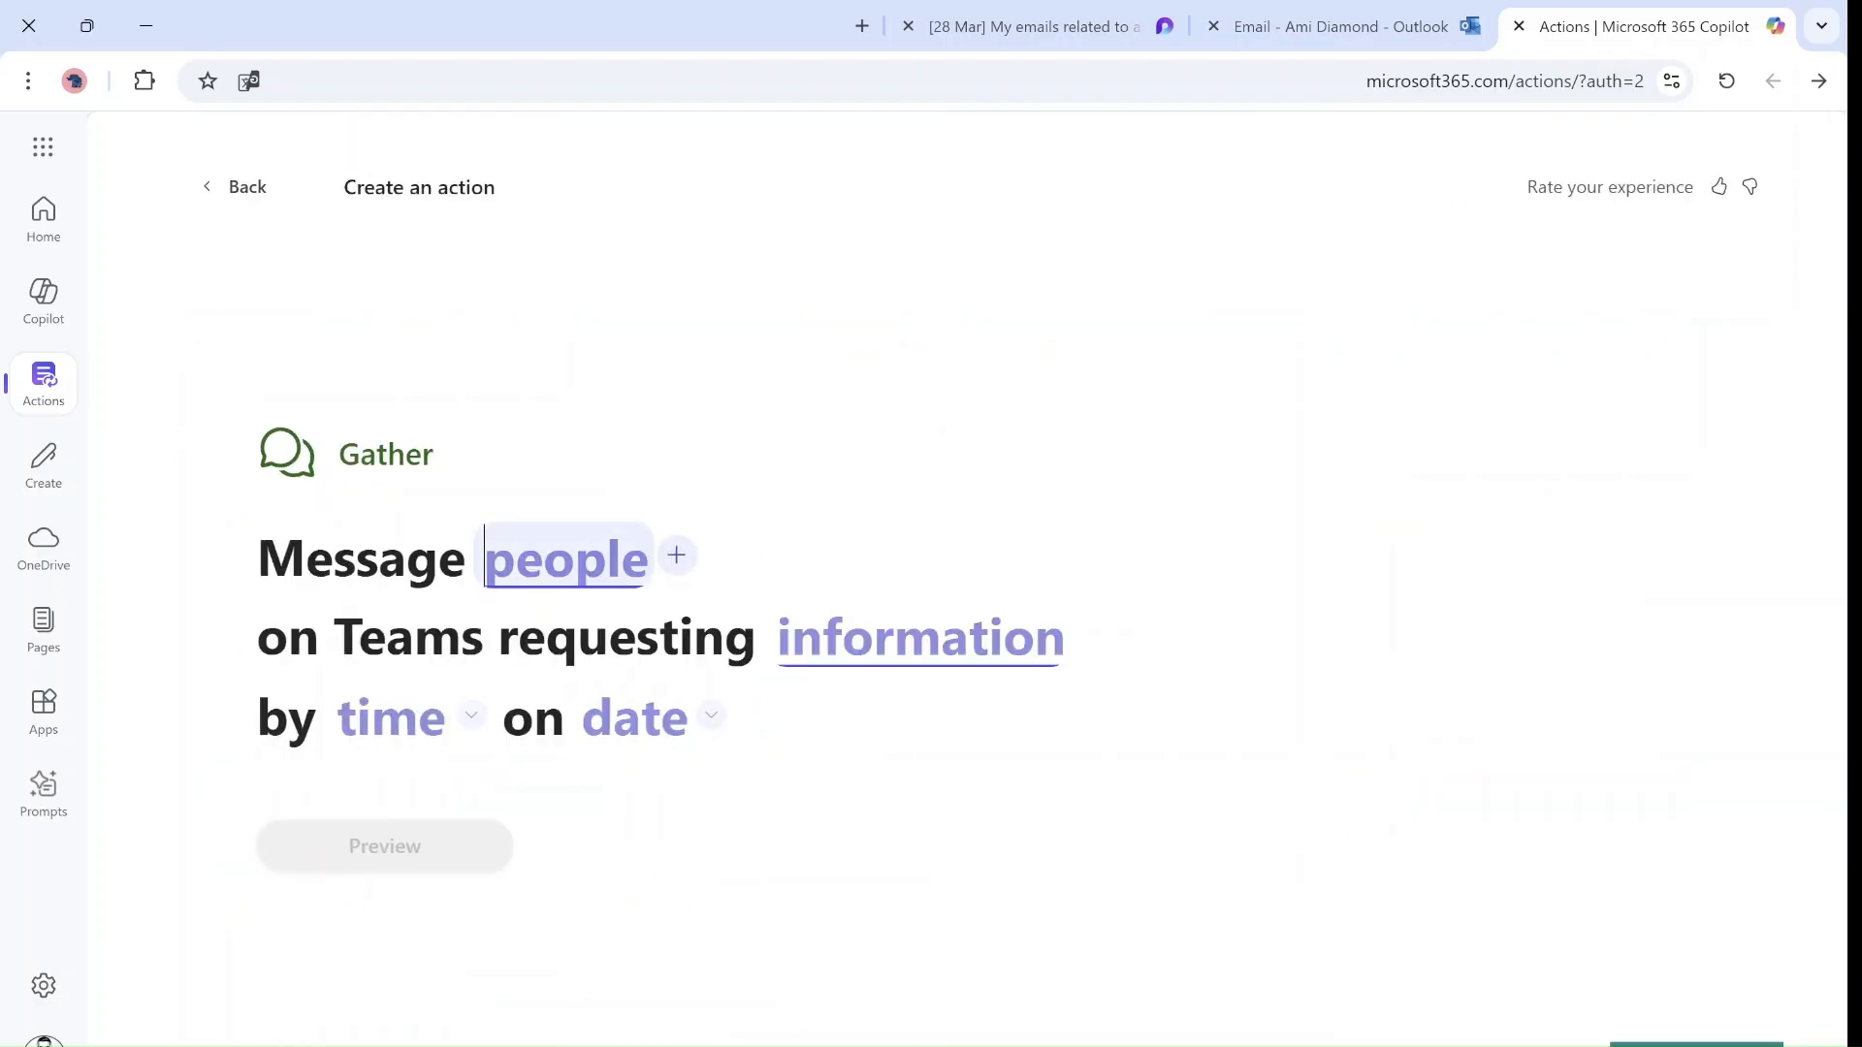
pyautogui.click(565, 559)
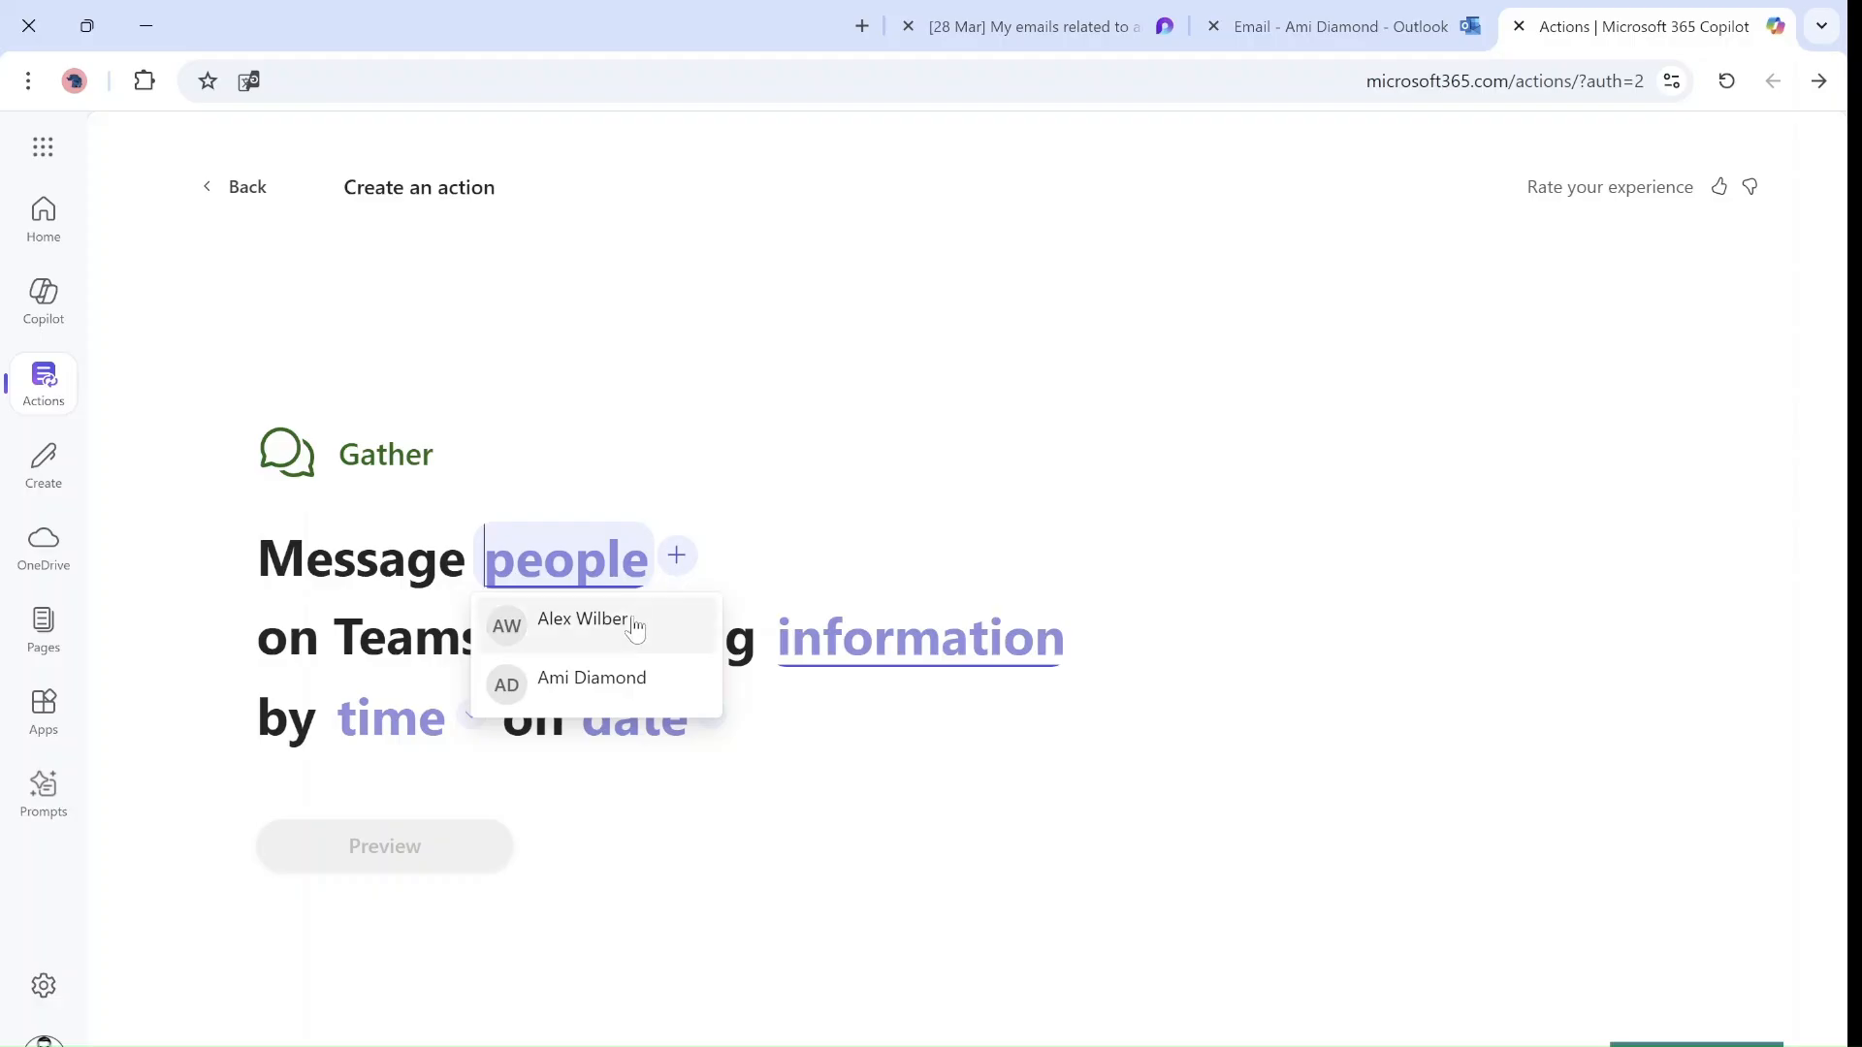
pyautogui.click(582, 619)
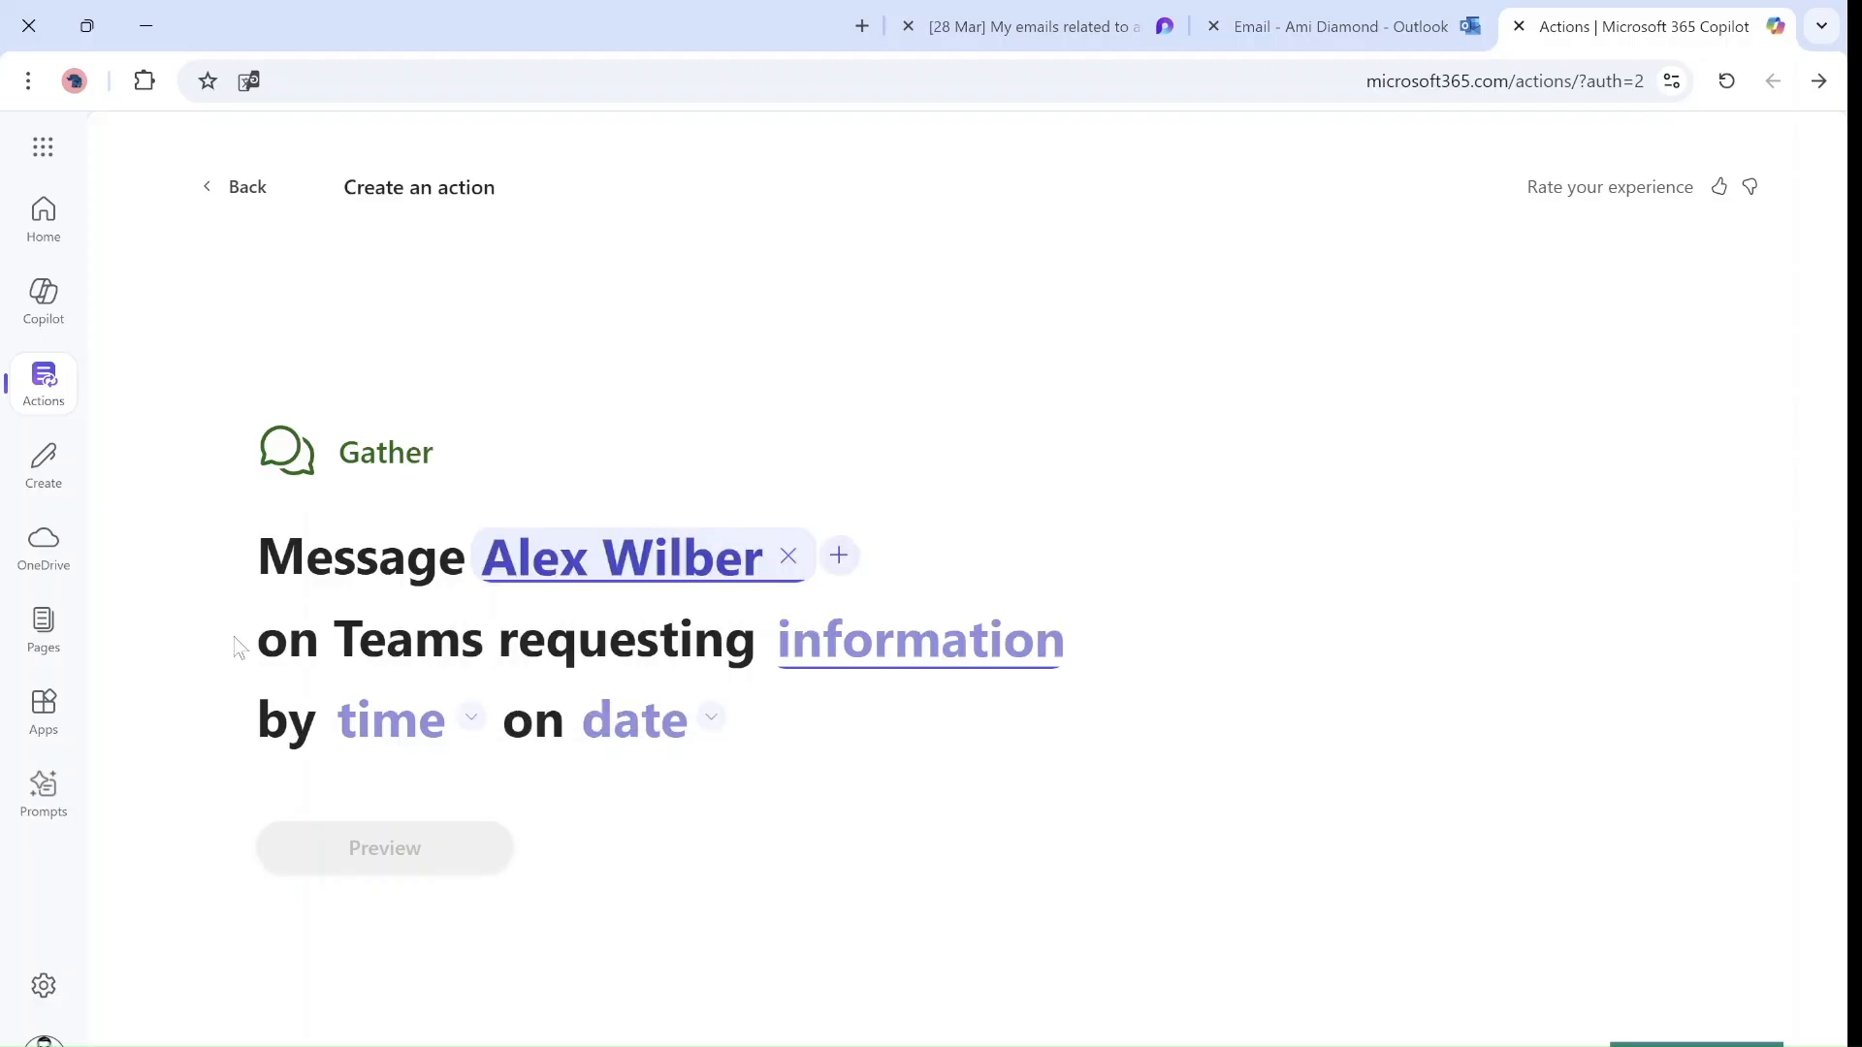
pyautogui.click(919, 639)
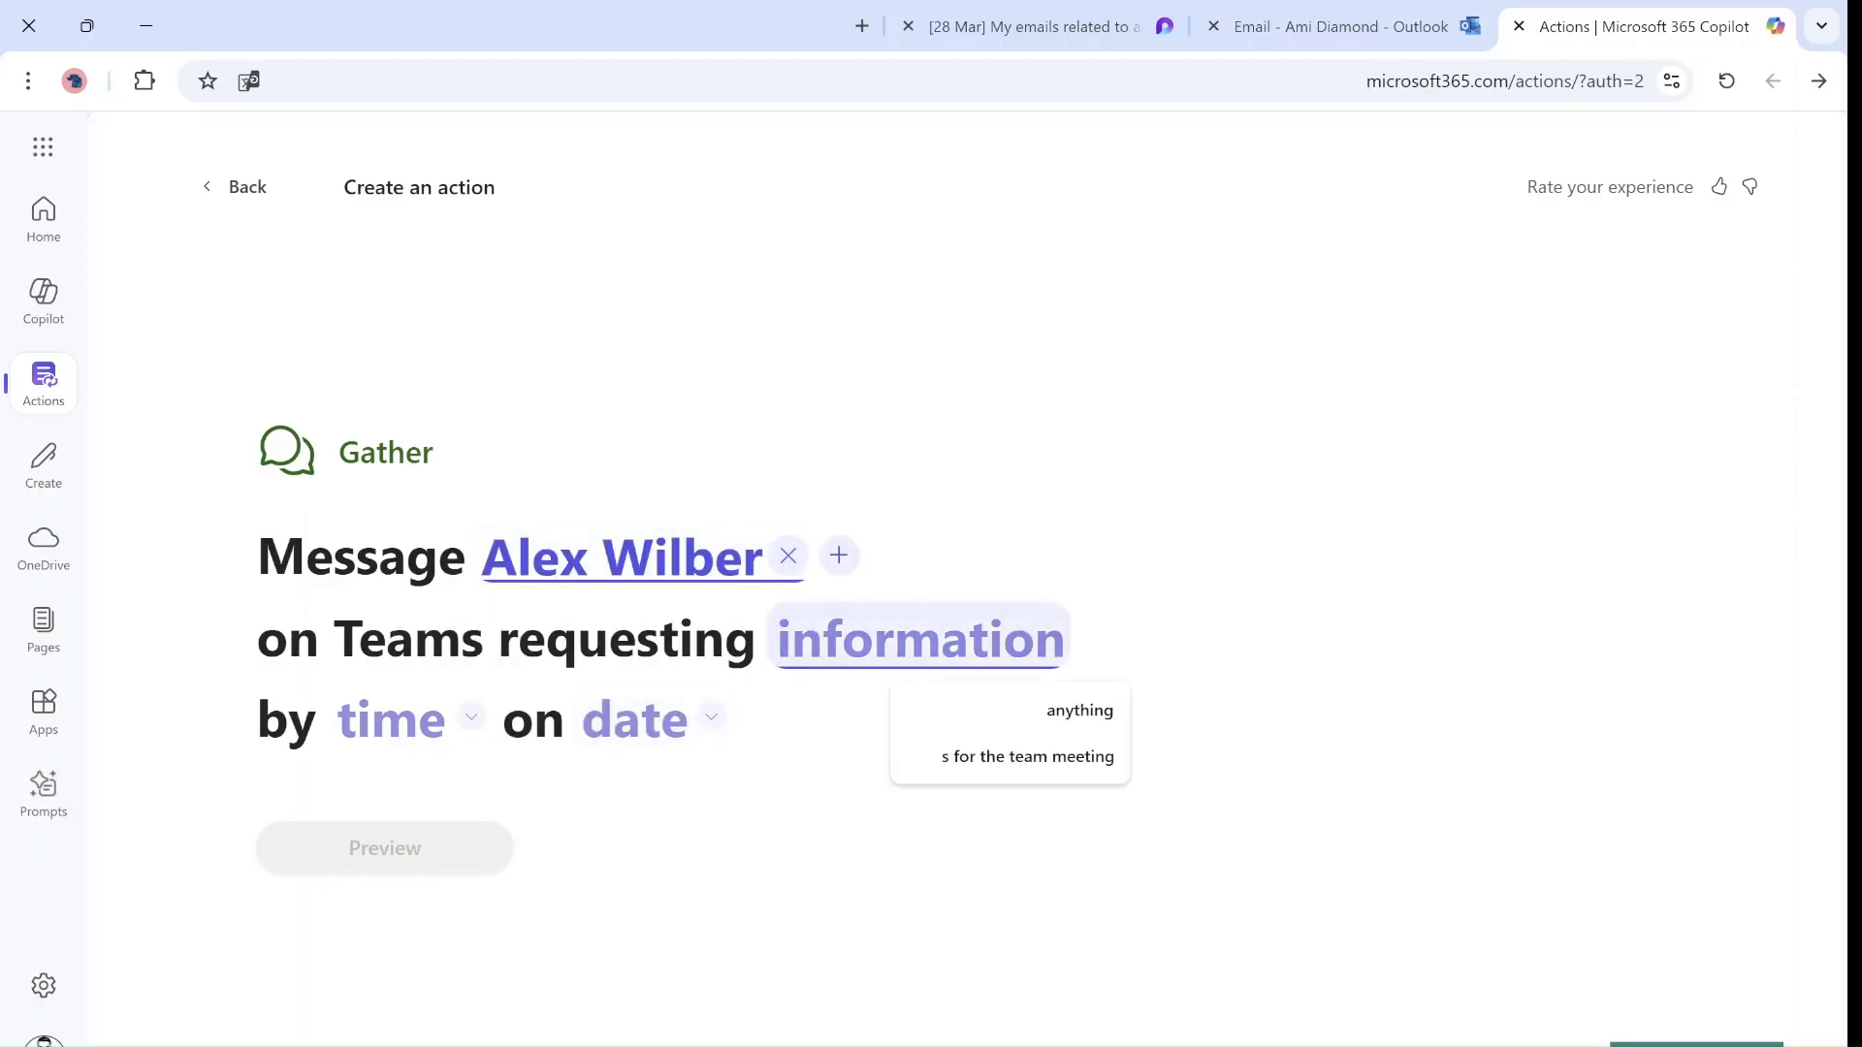
pyautogui.click(1079, 709)
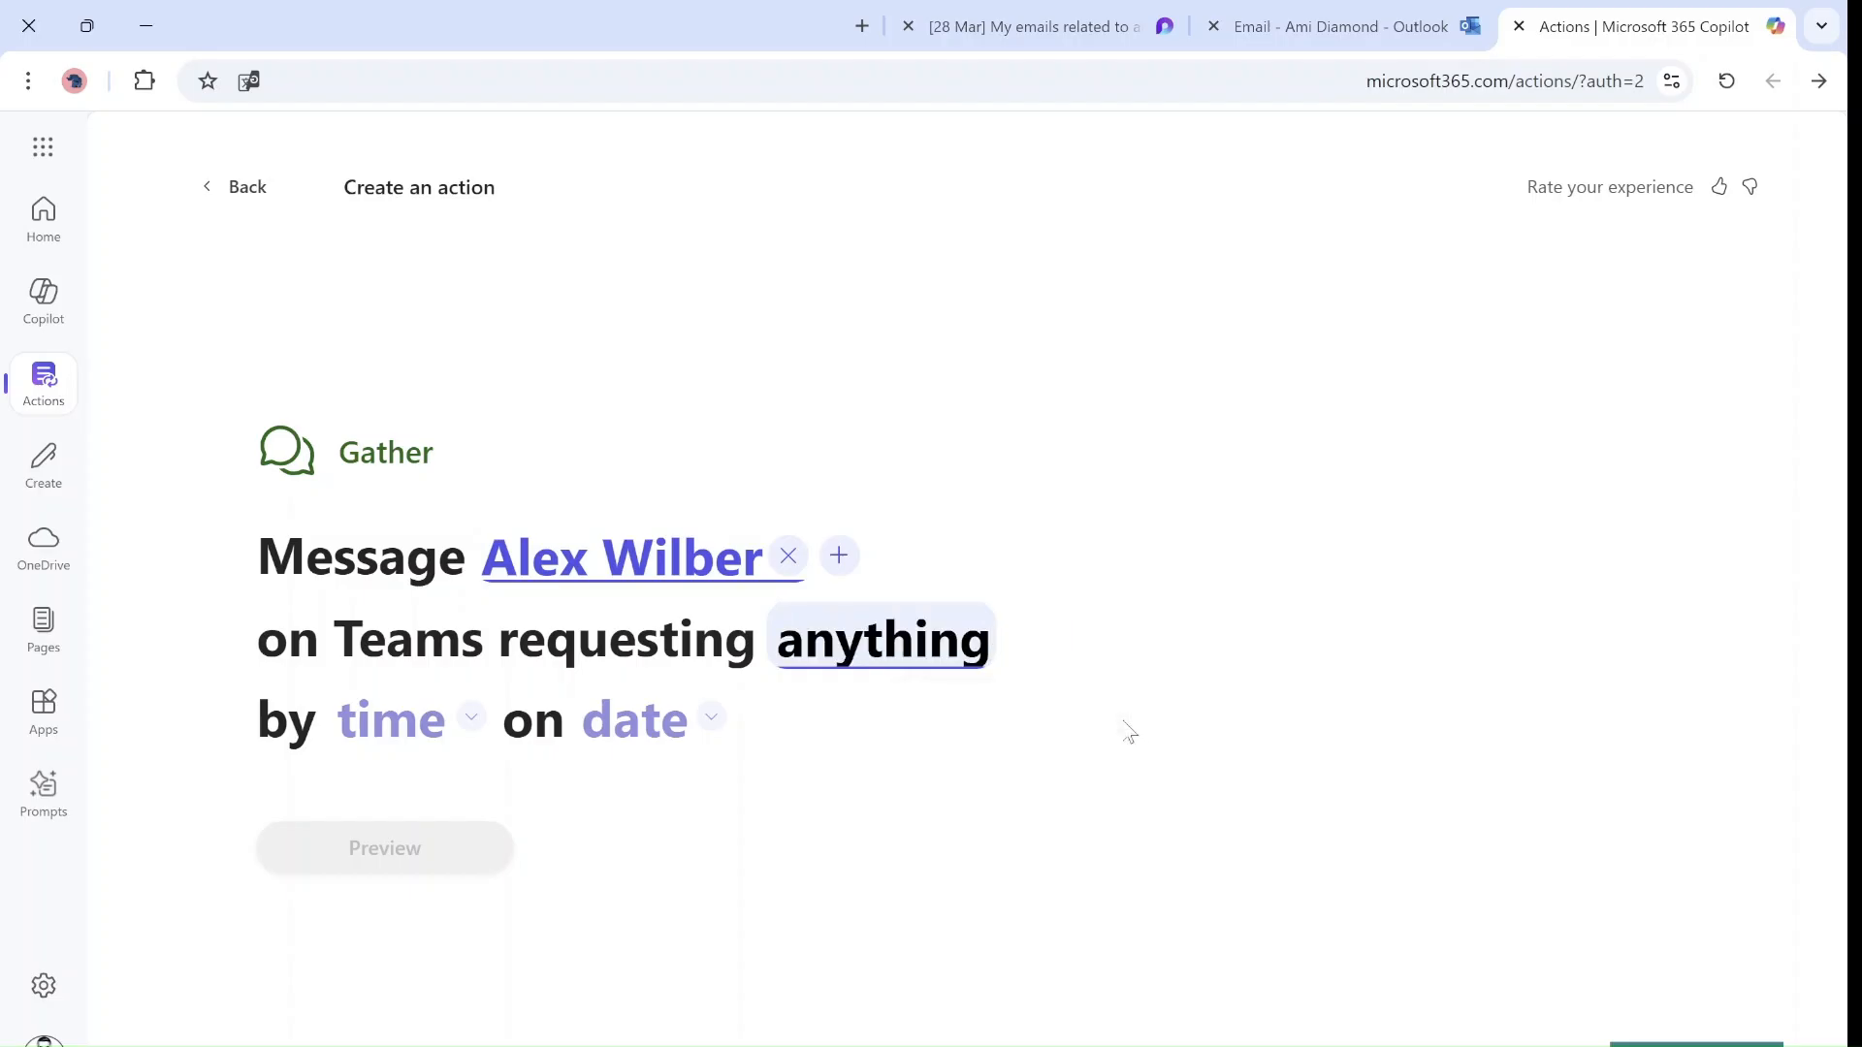
# Set the Gather action's deadline to 12:00:00 on Friday, April 4
pyautogui.click(390, 719)
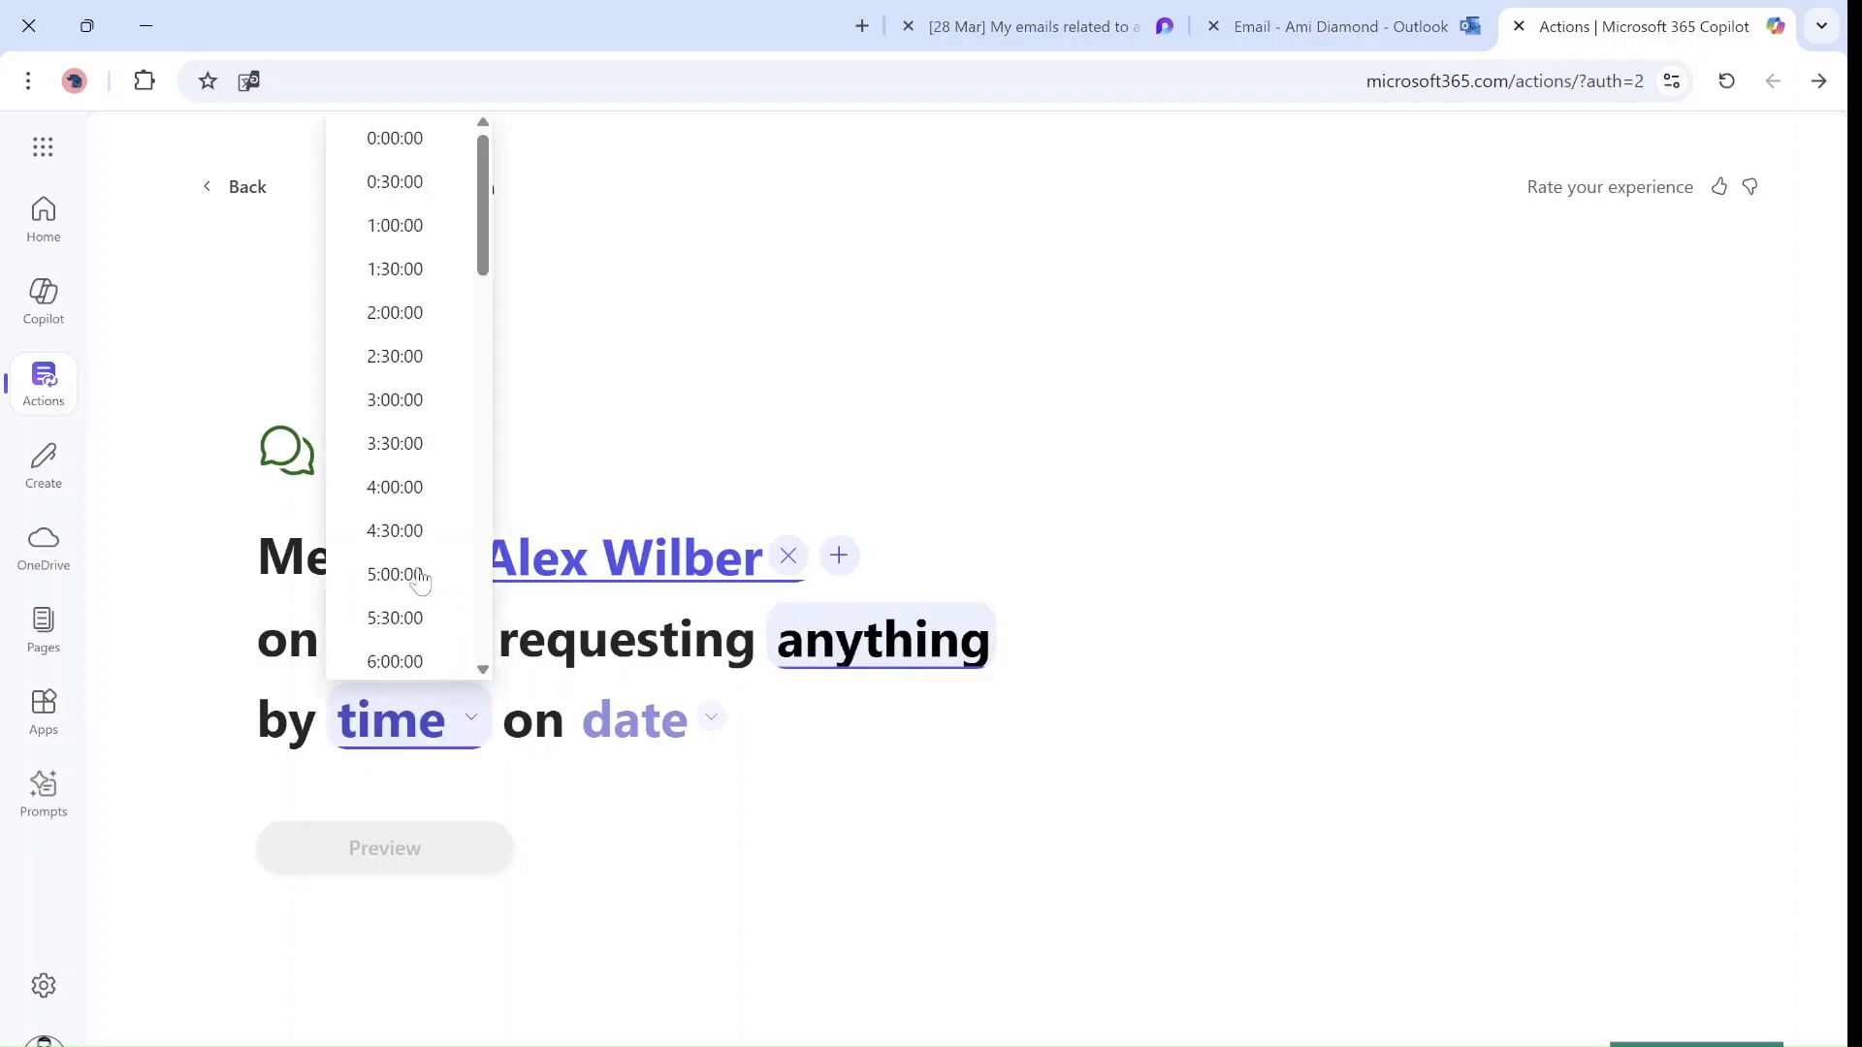
pyautogui.scroll(-3)
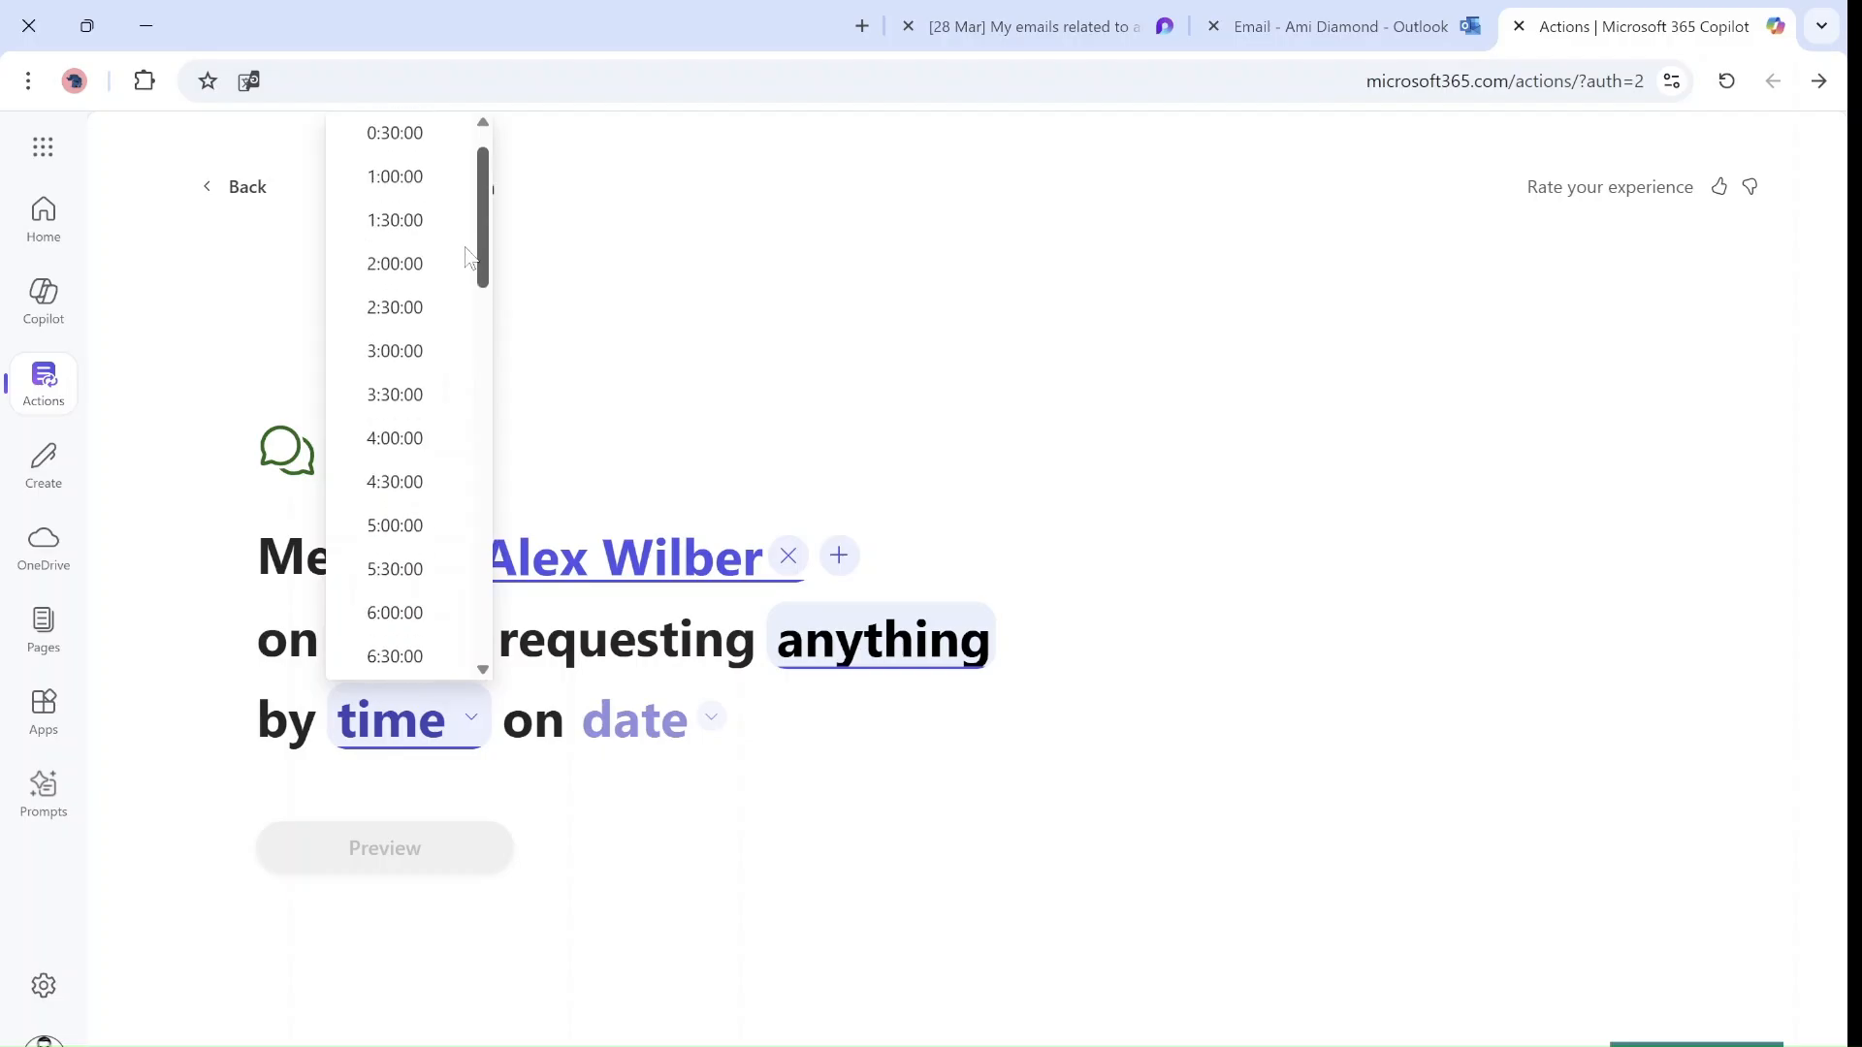
pyautogui.scroll(-3)
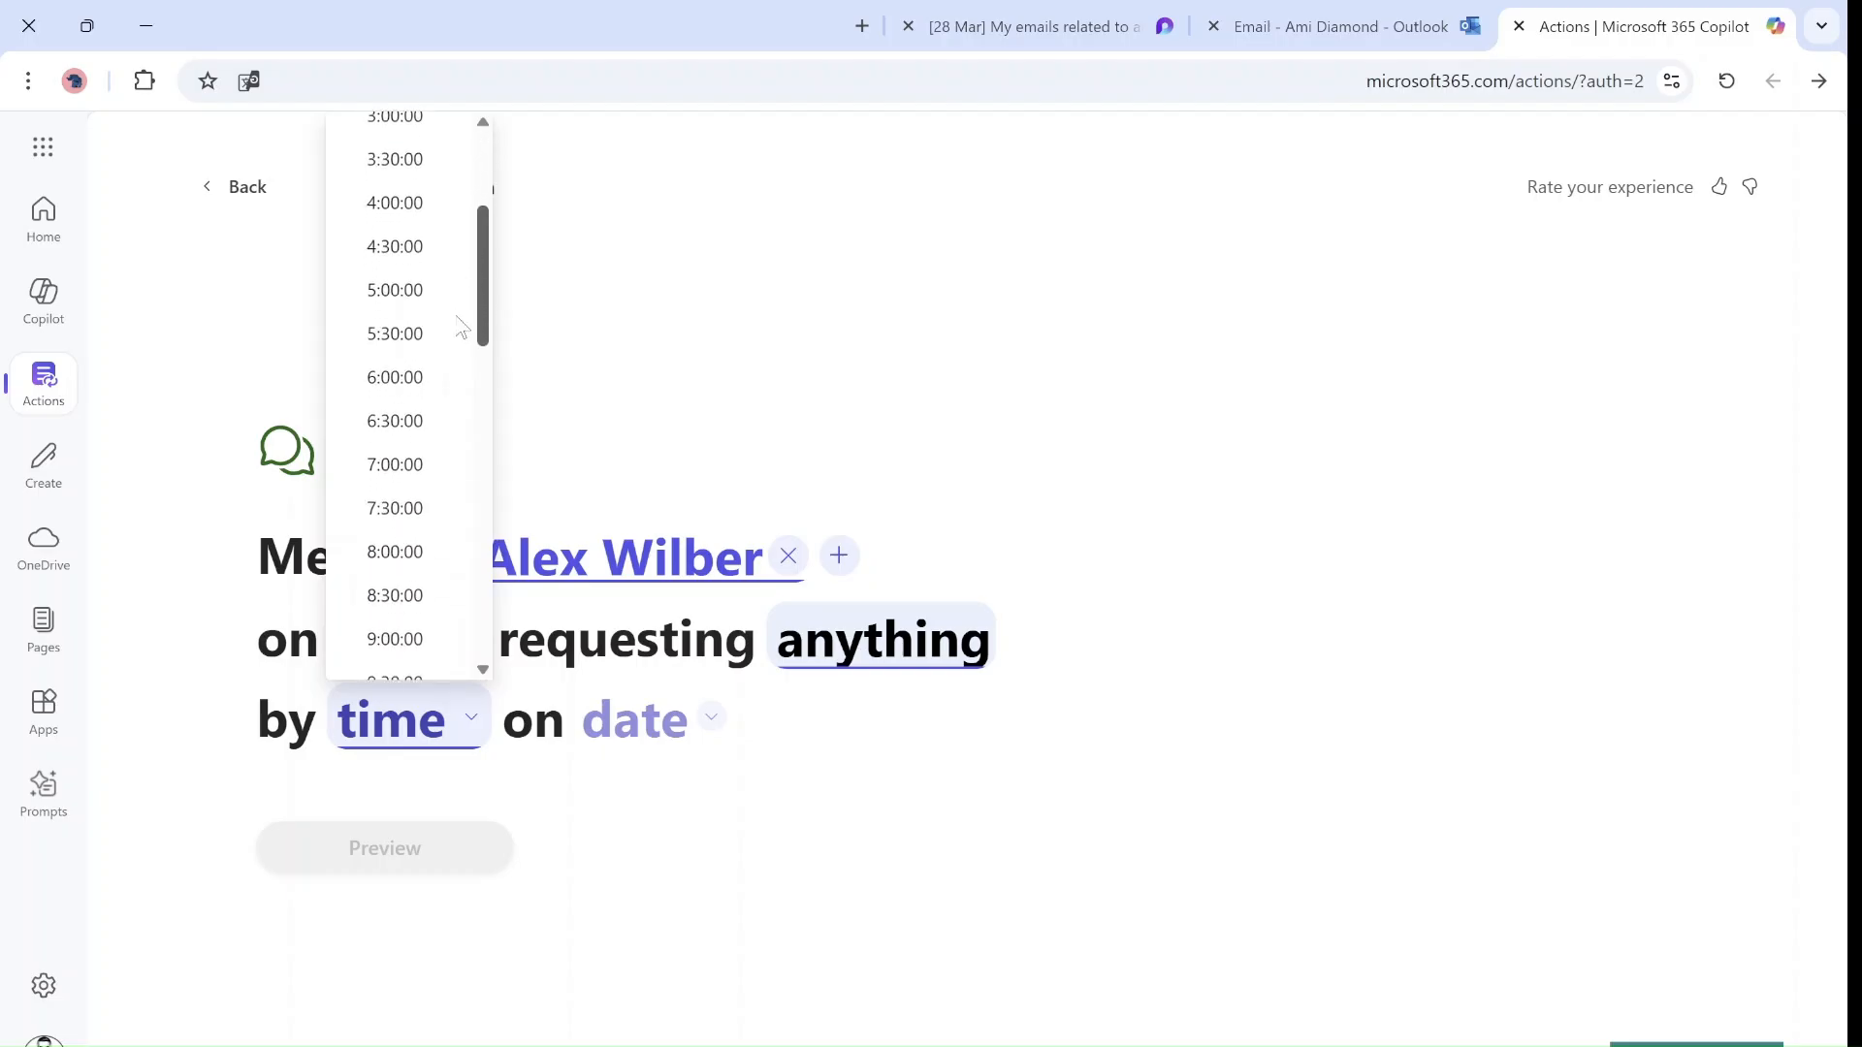
pyautogui.scroll(-3)
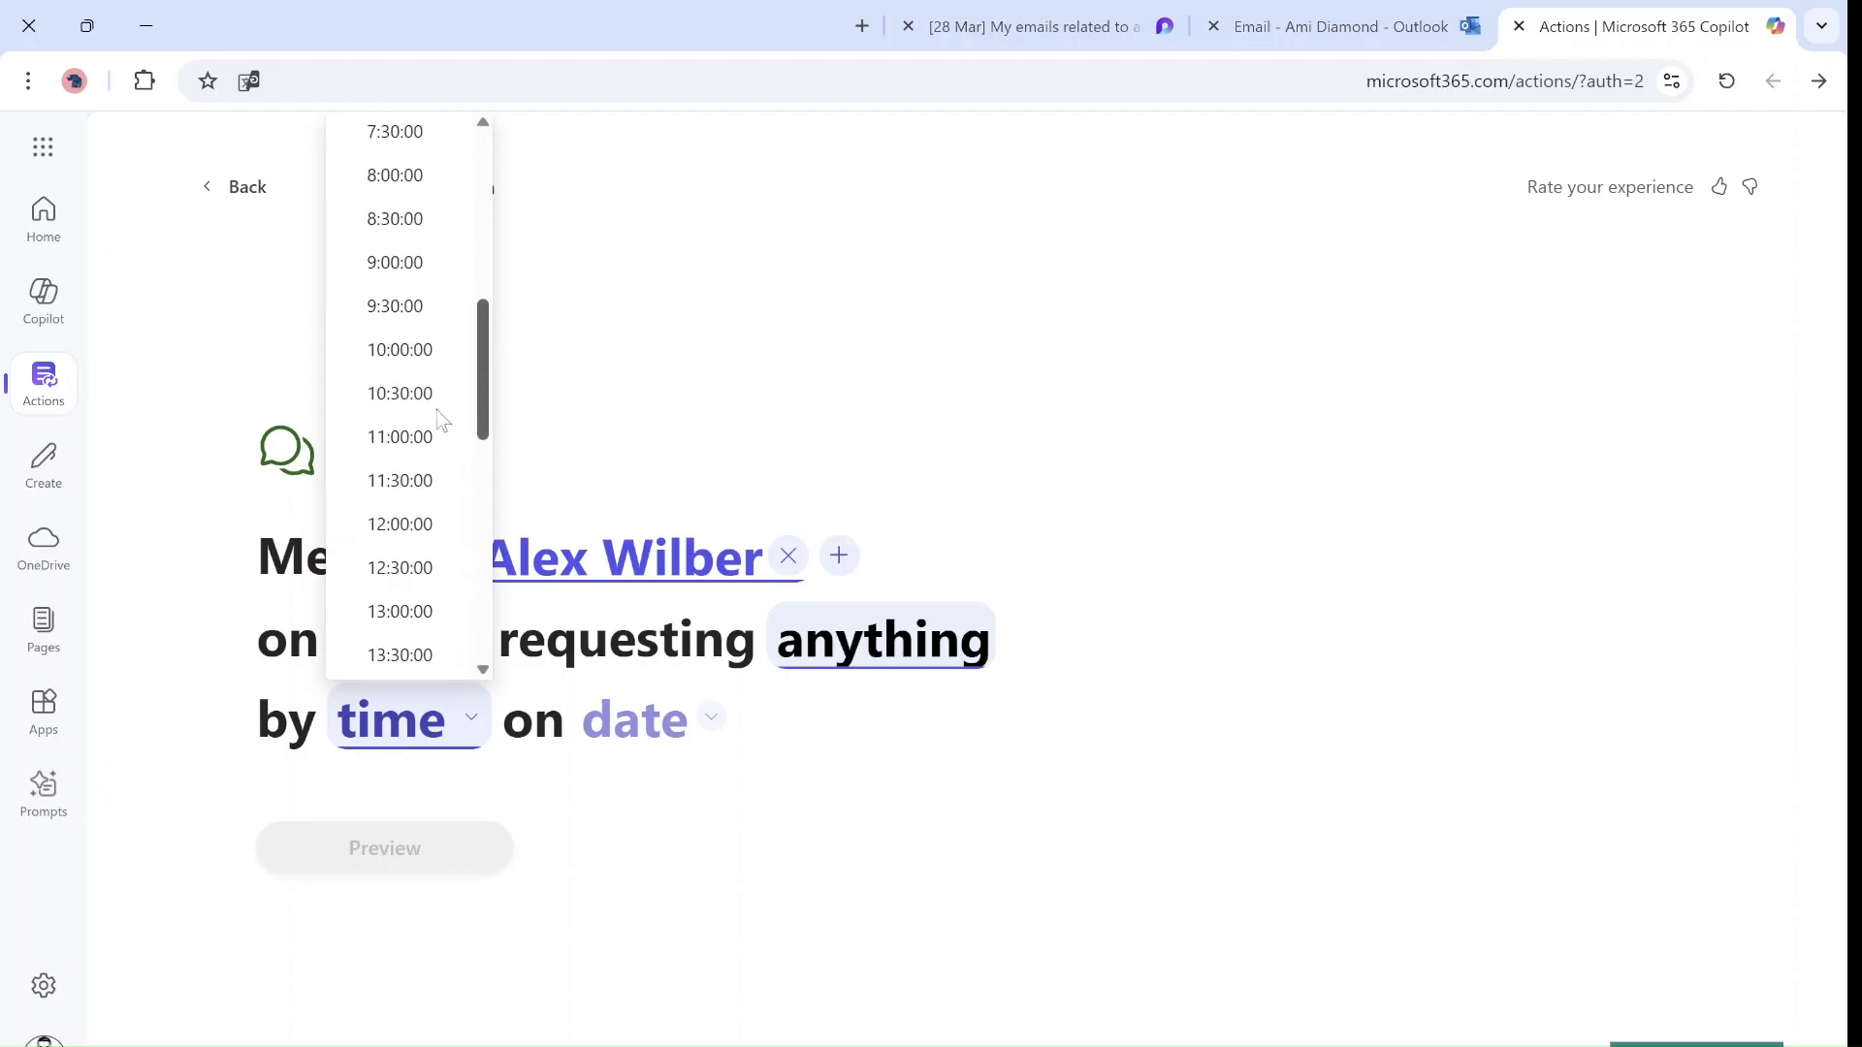
pyautogui.click(400, 524)
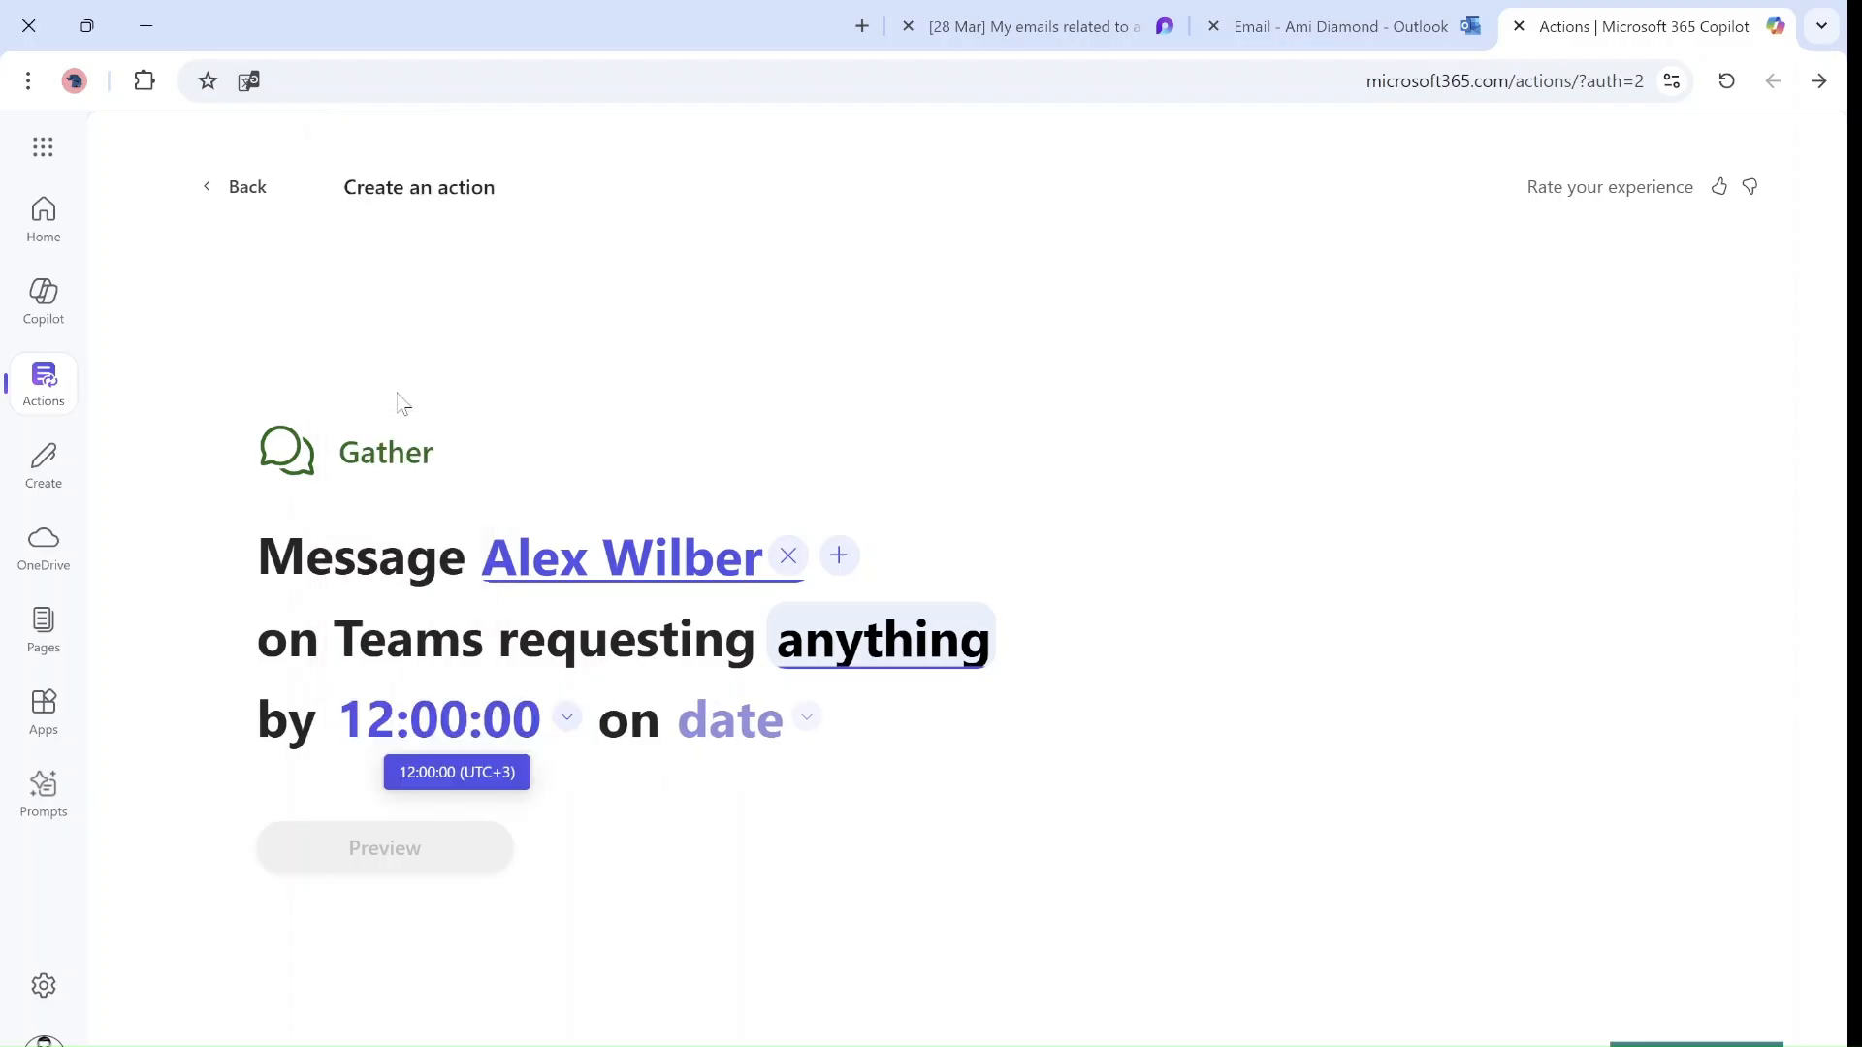
pyautogui.click(731, 719)
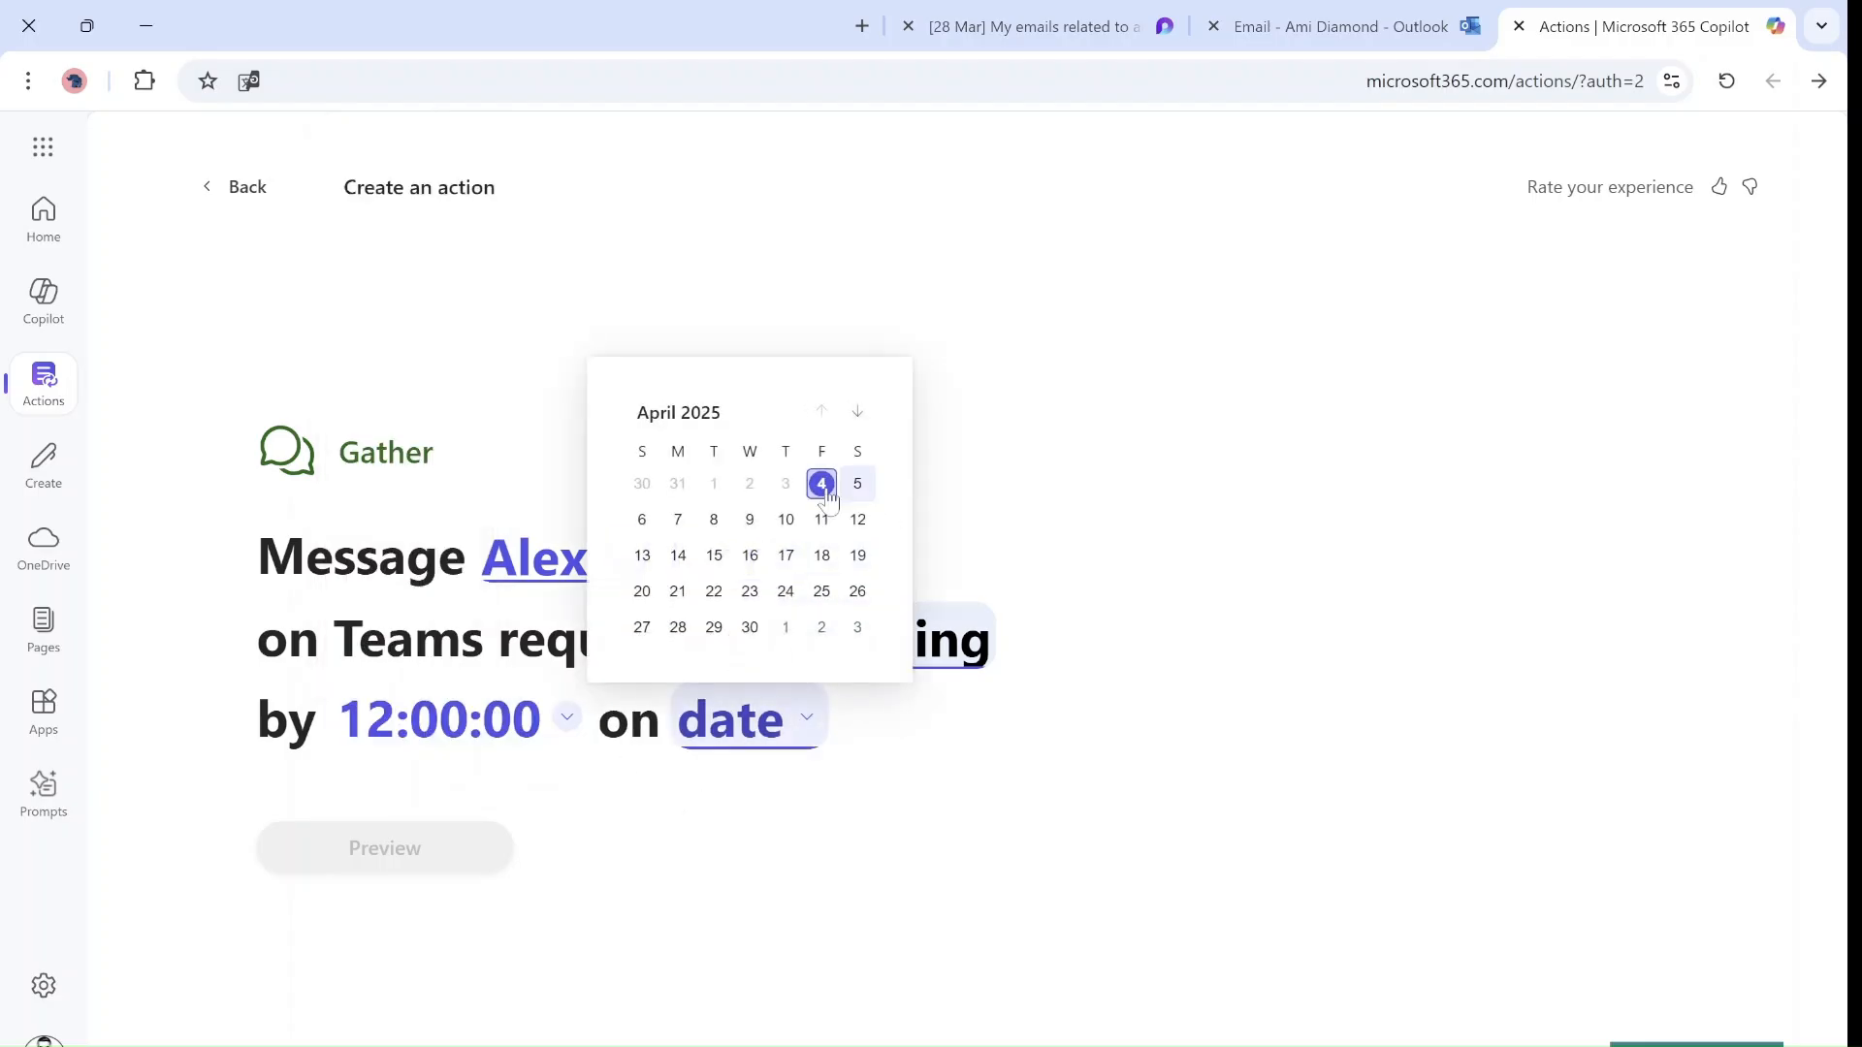
pyautogui.click(820, 483)
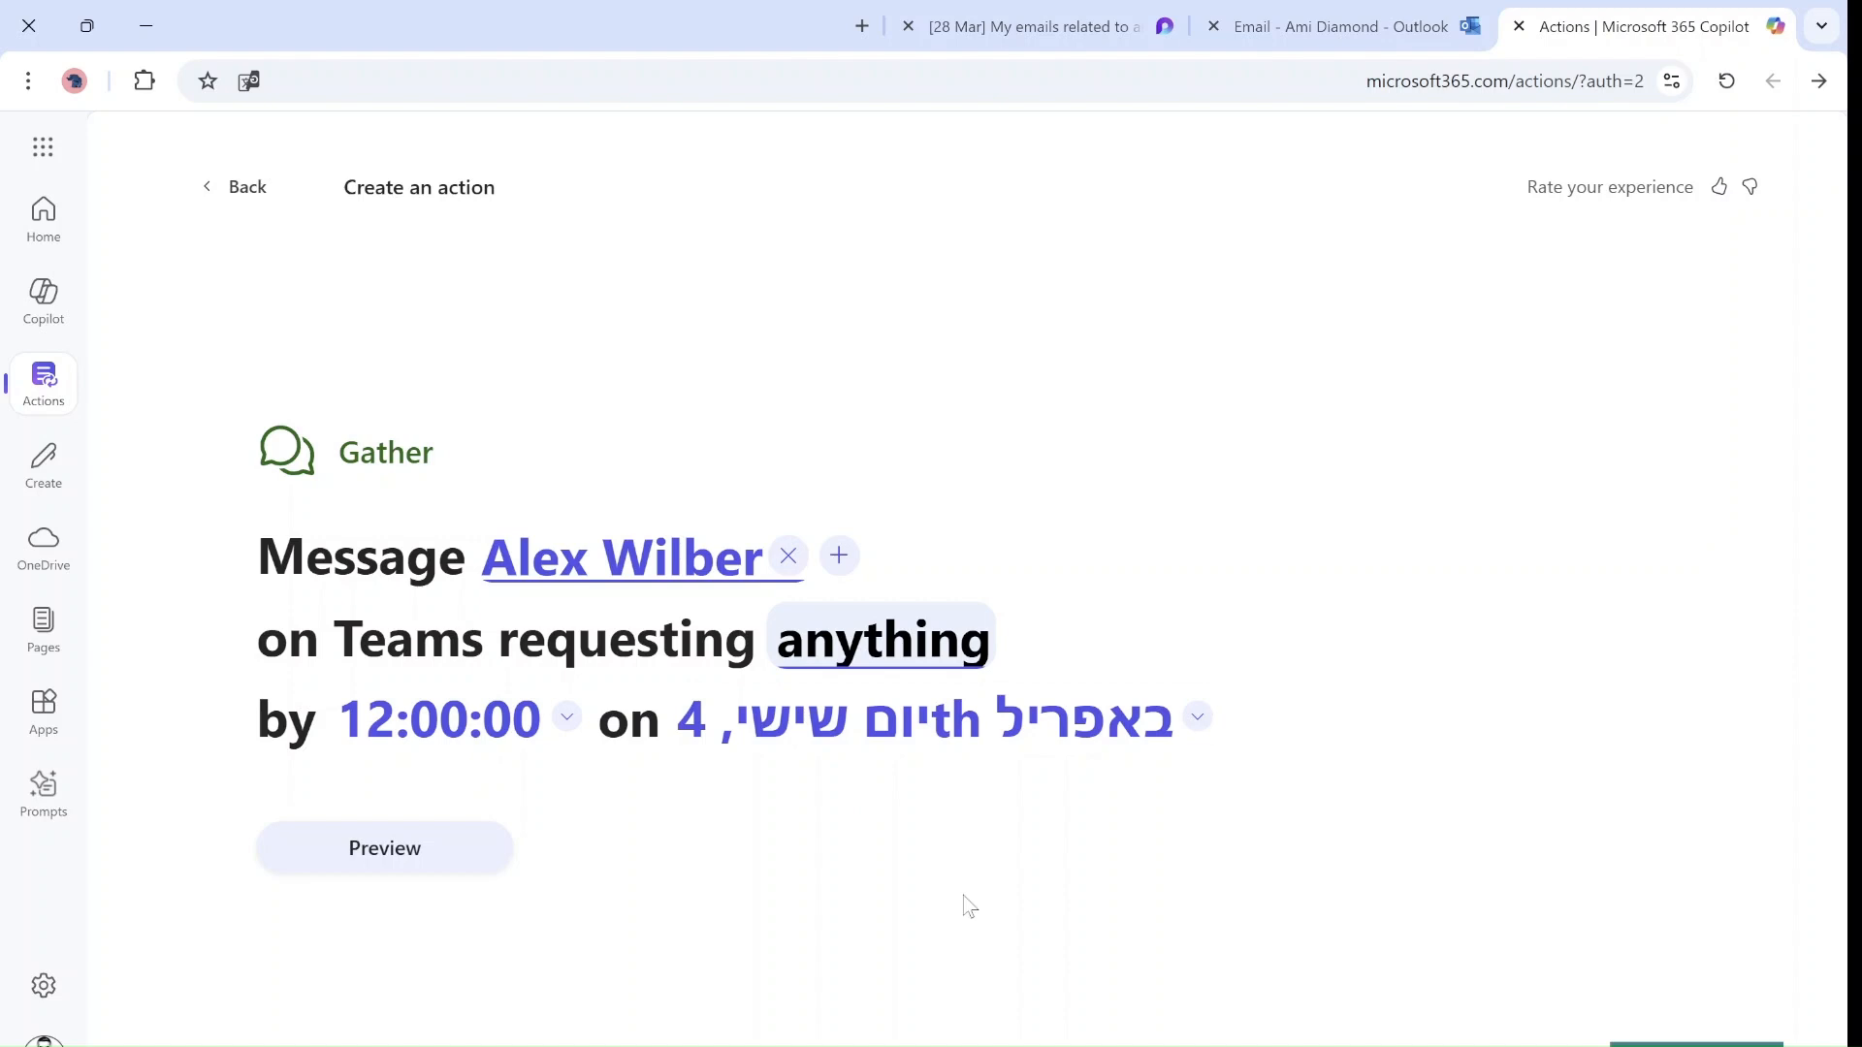
# Preview the drafted Teams message to Alex Wilber and create the action
pyautogui.click(384, 846)
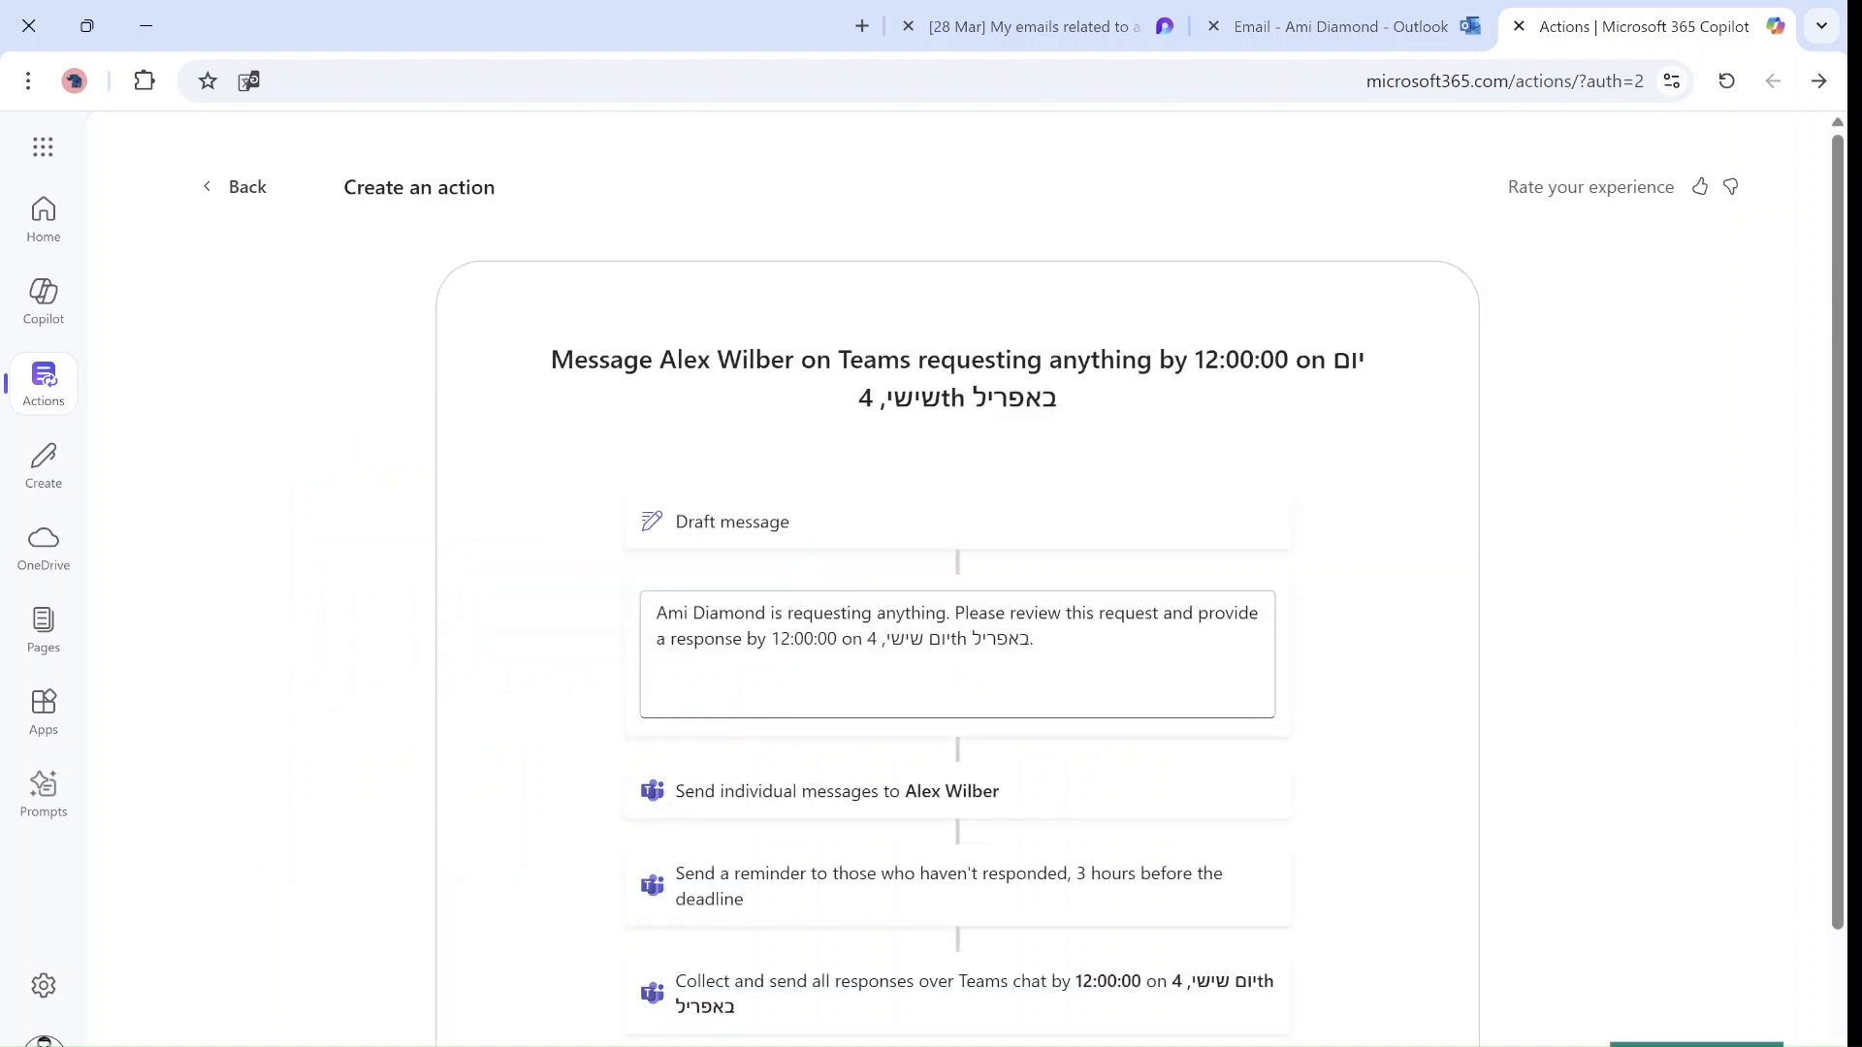
pyautogui.click(957, 655)
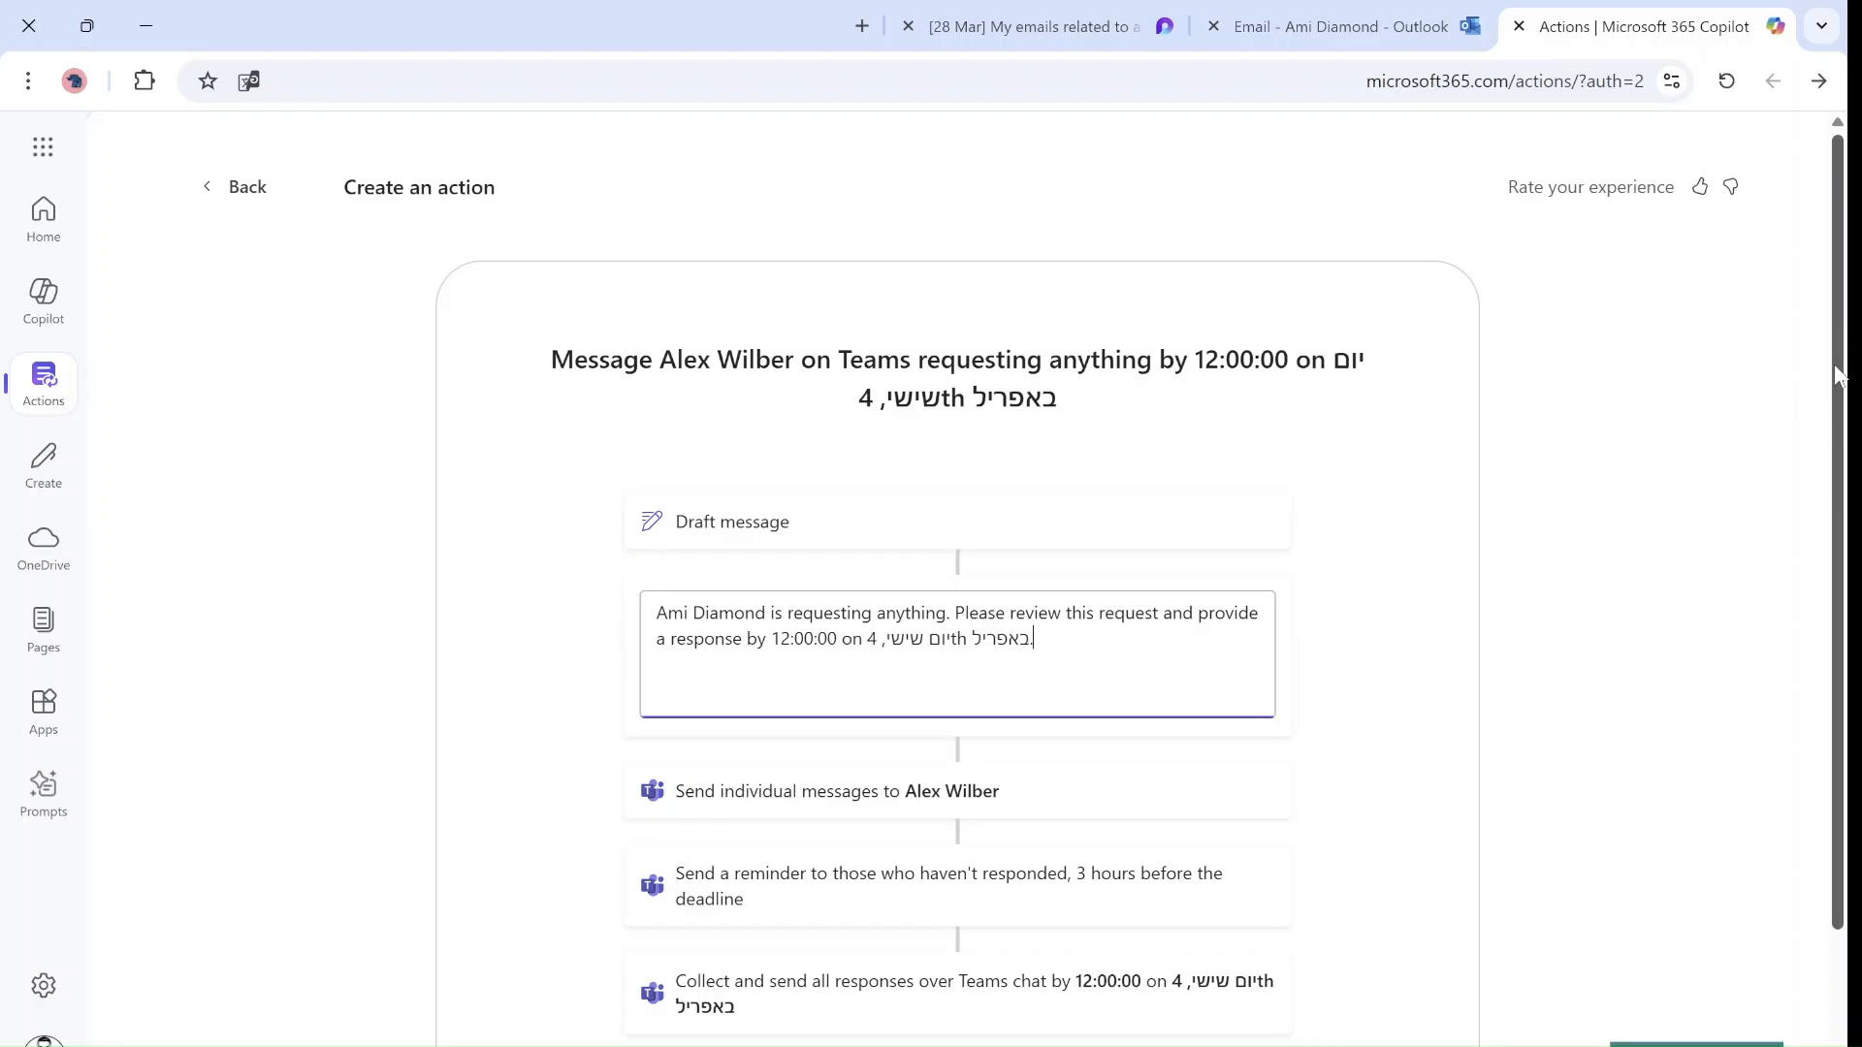
pyautogui.scroll(-3)
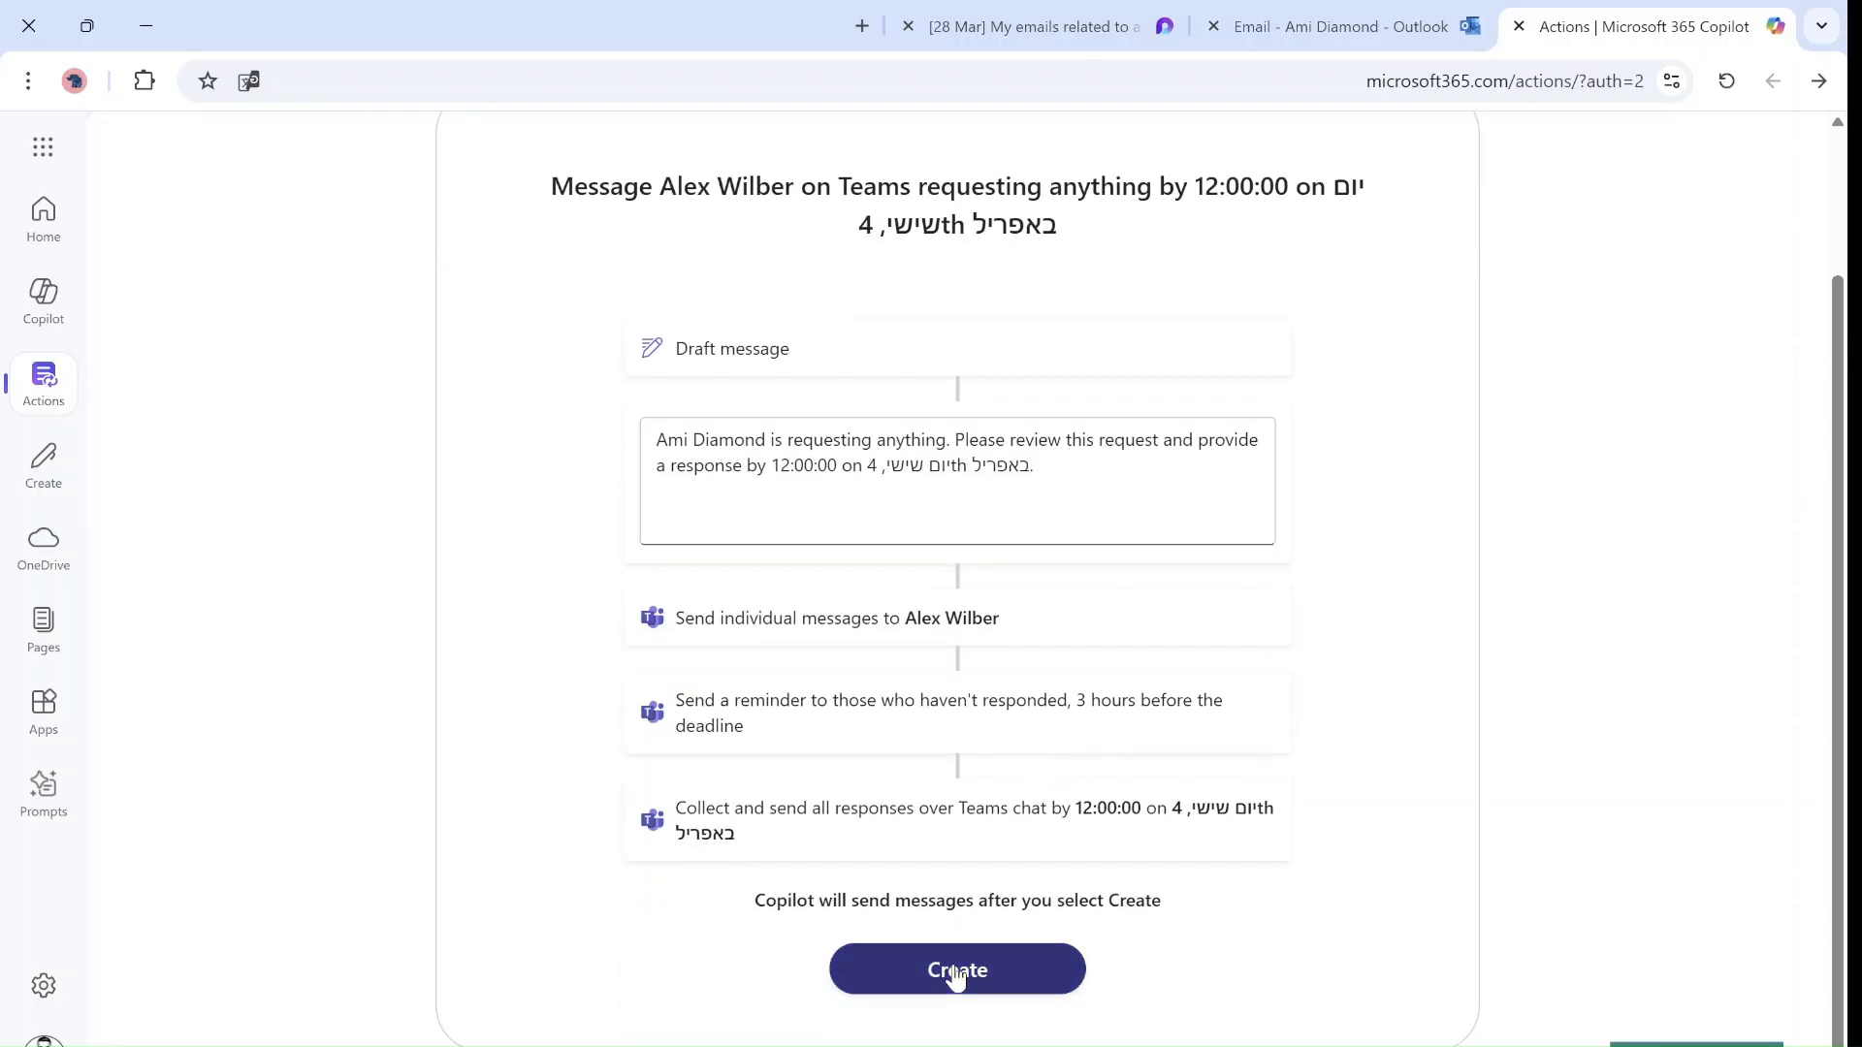
pyautogui.click(956, 969)
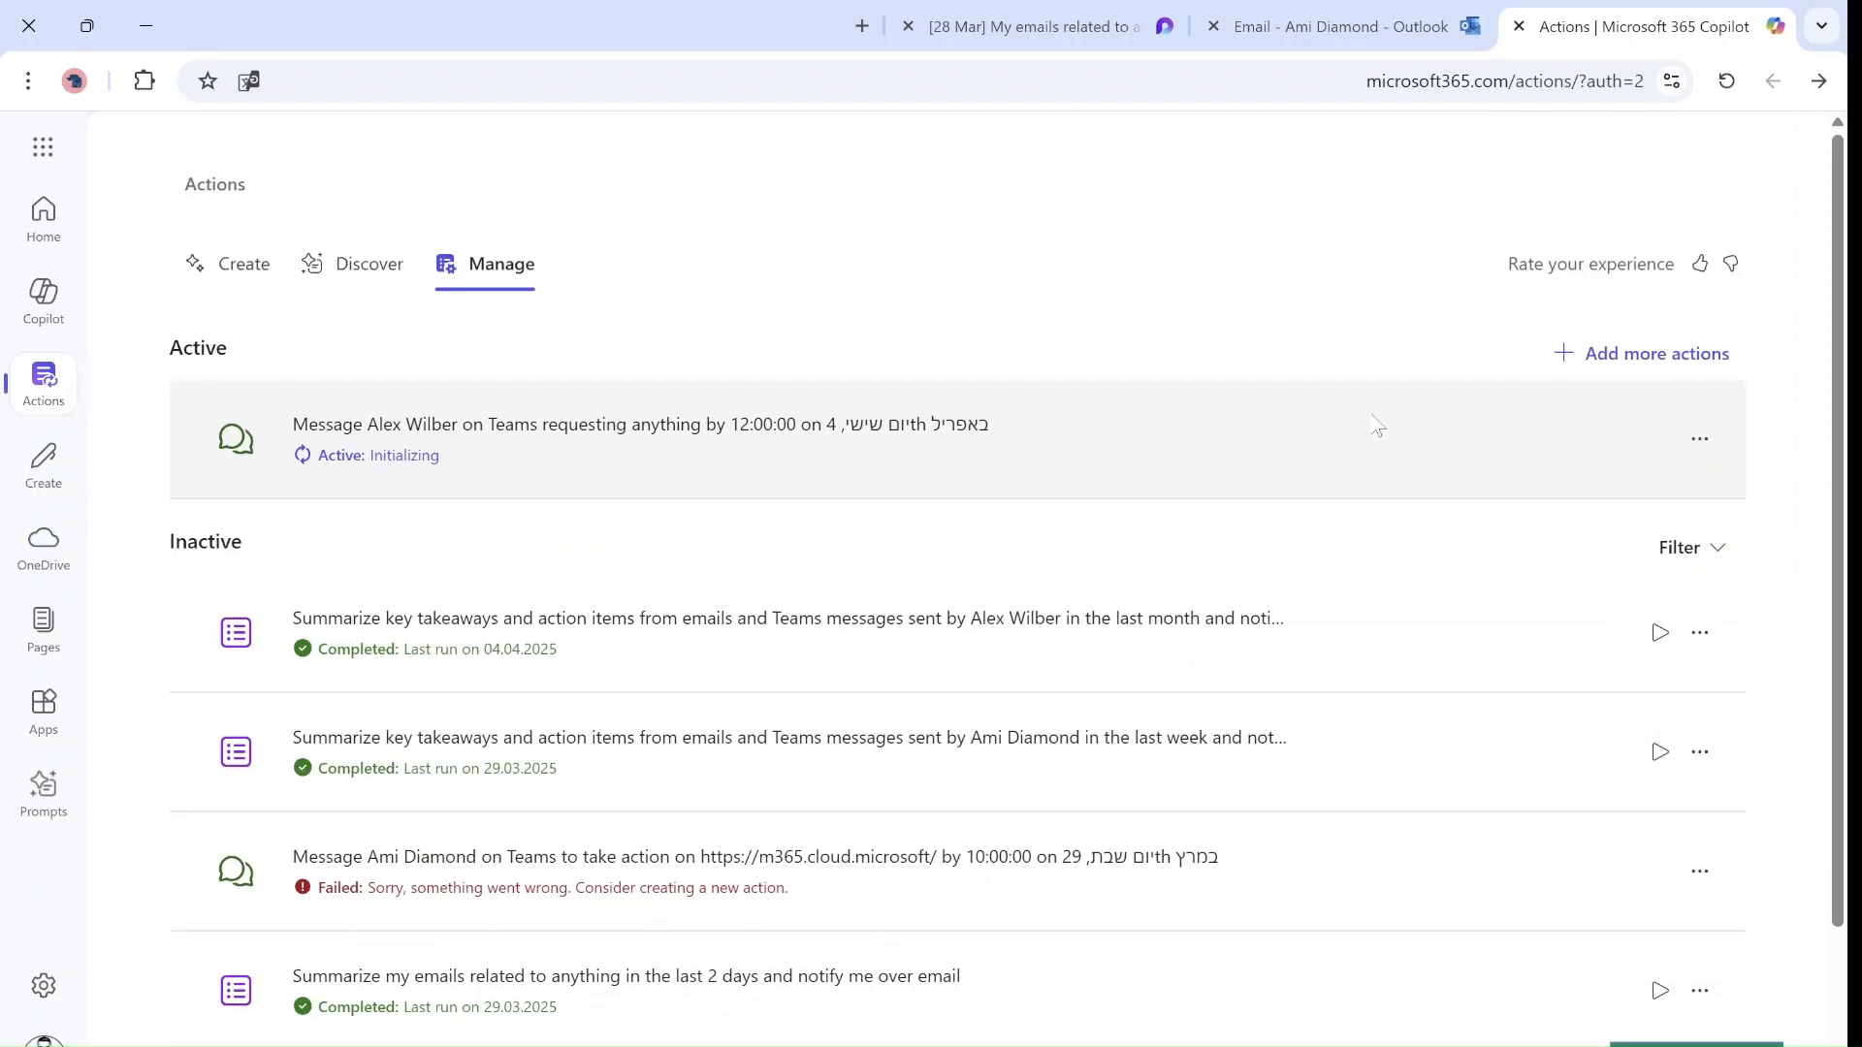
pyautogui.moveTo(1612, 16)
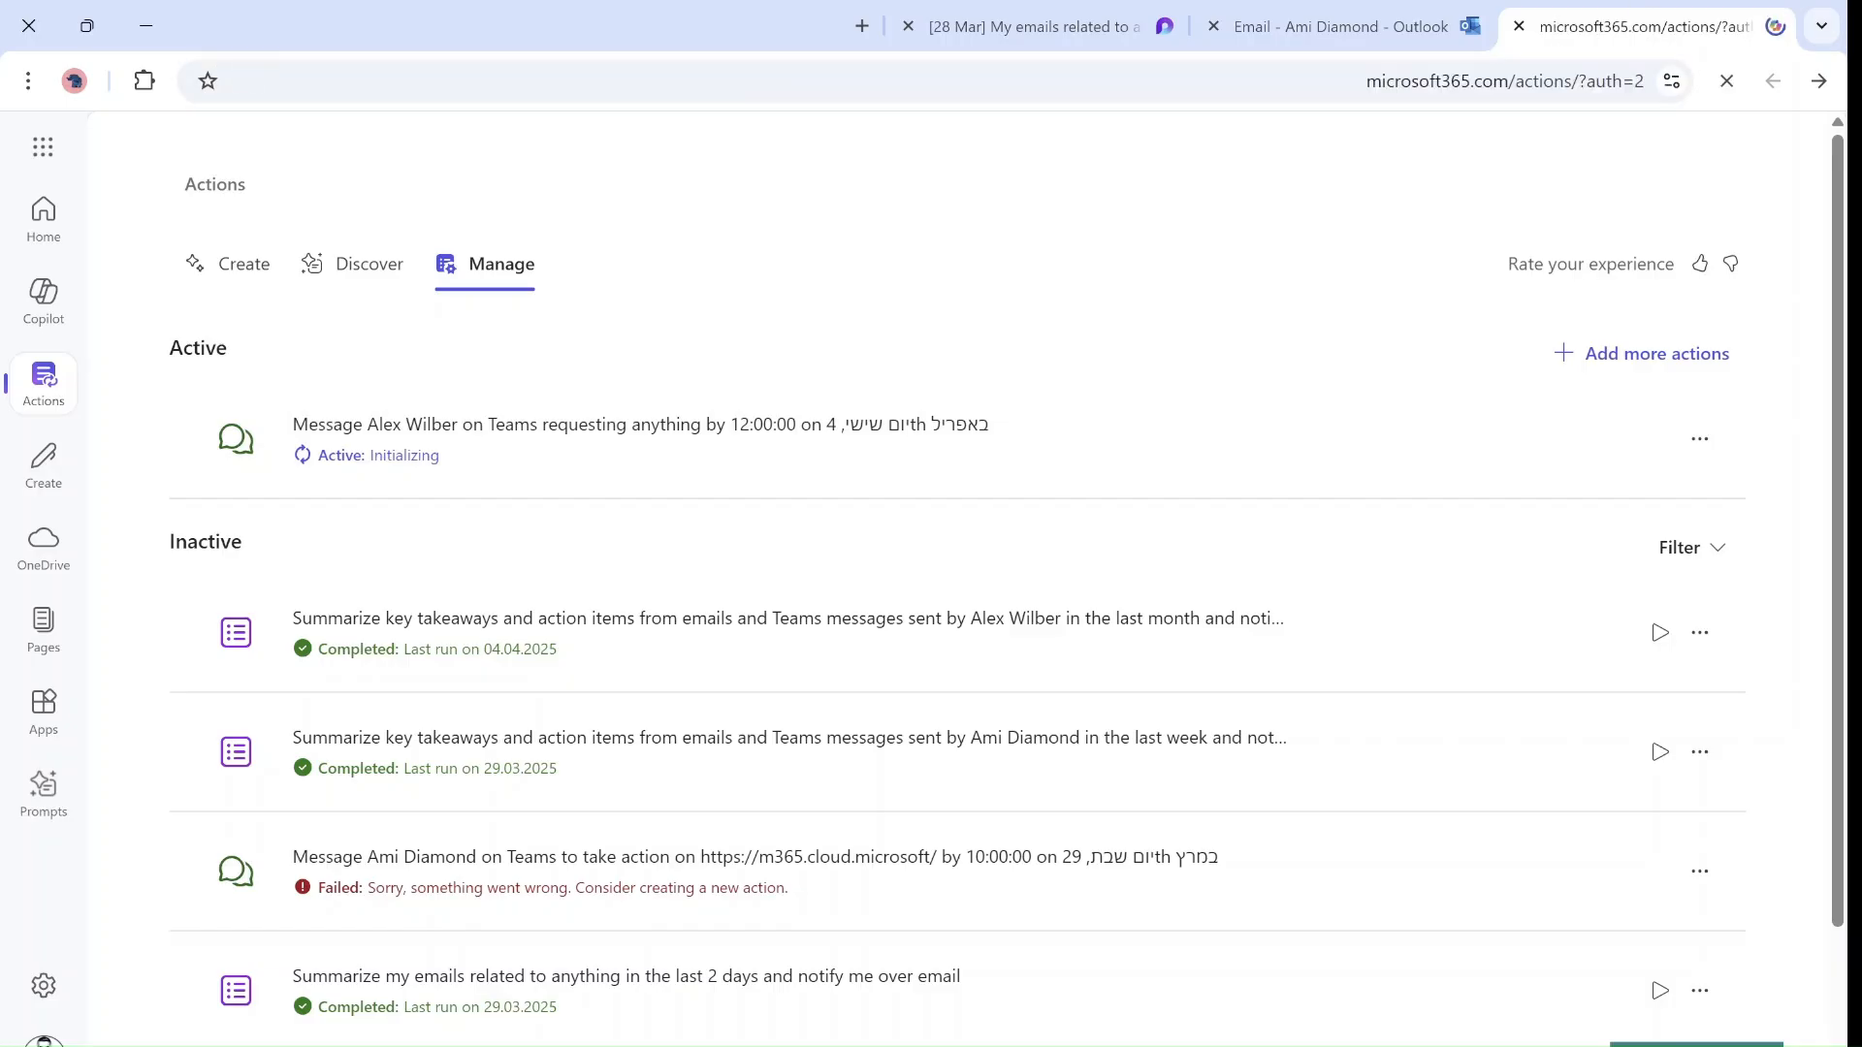
# Return to the actions overview and scroll Discover to the Prepare templates
pyautogui.click(244, 264)
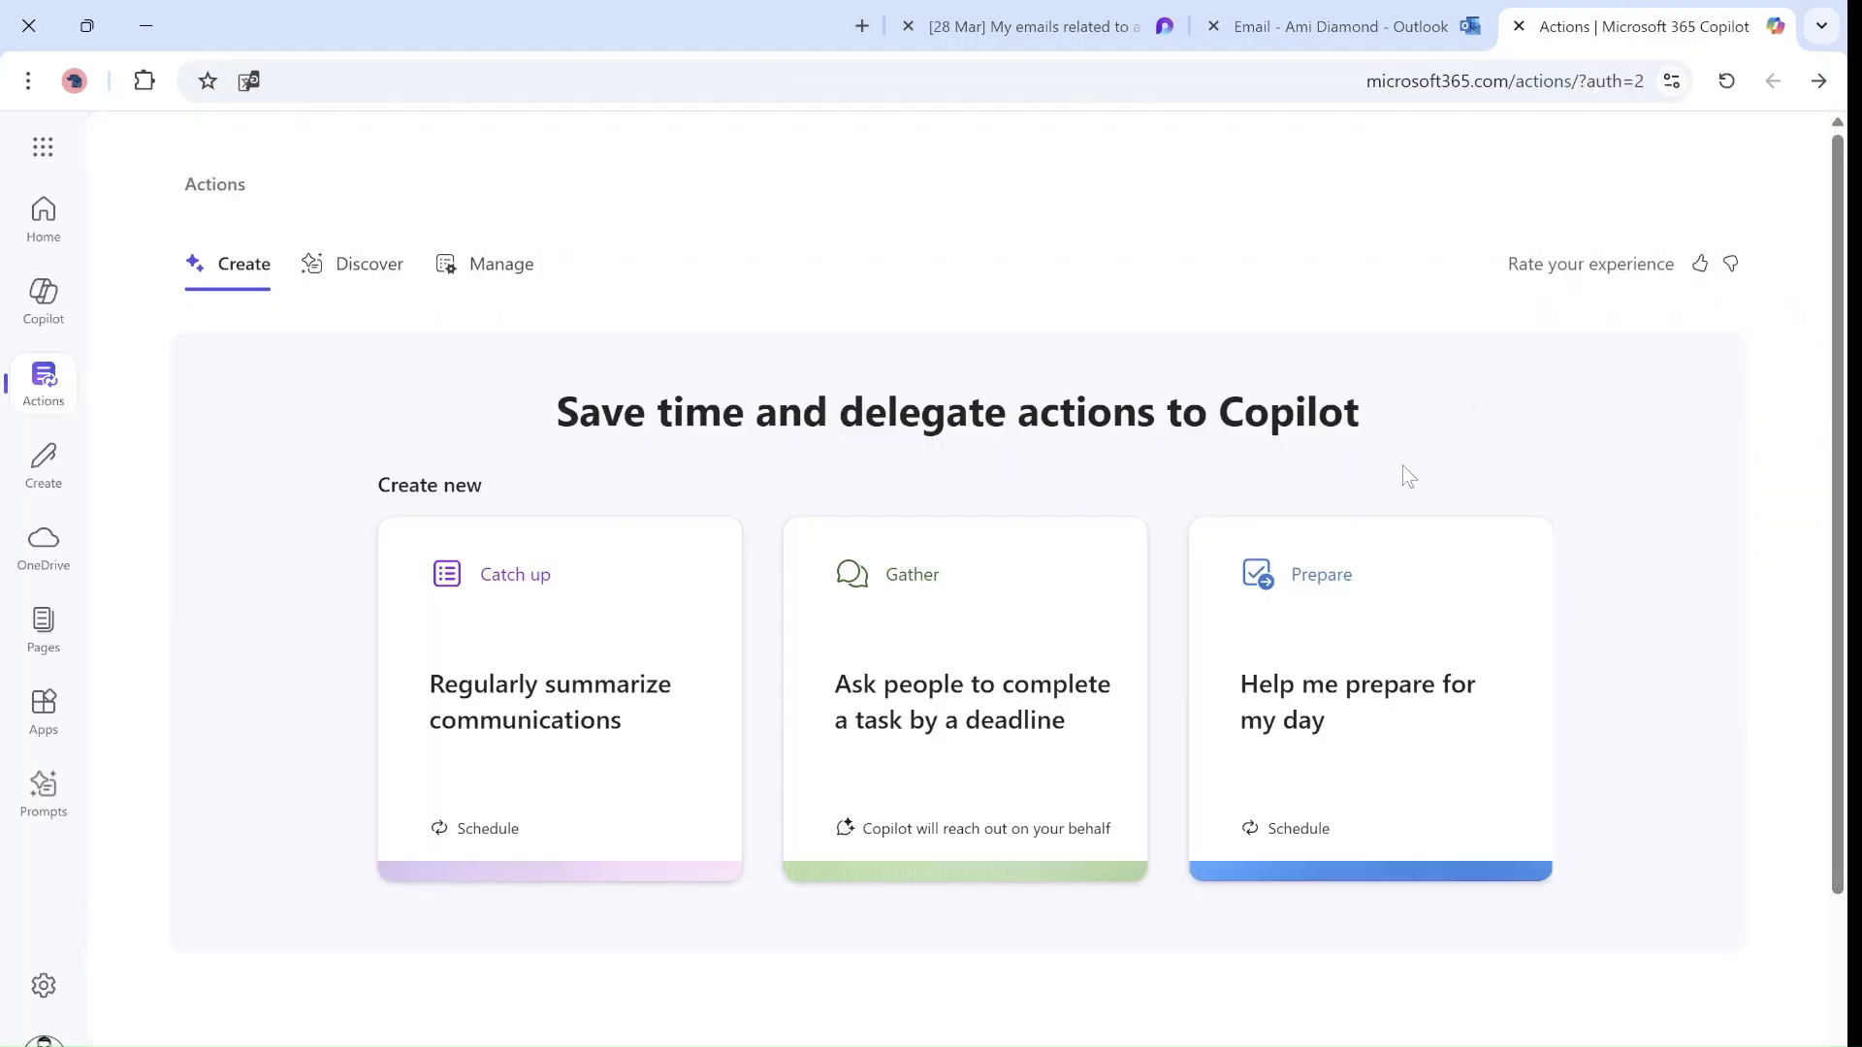
pyautogui.click(1366, 700)
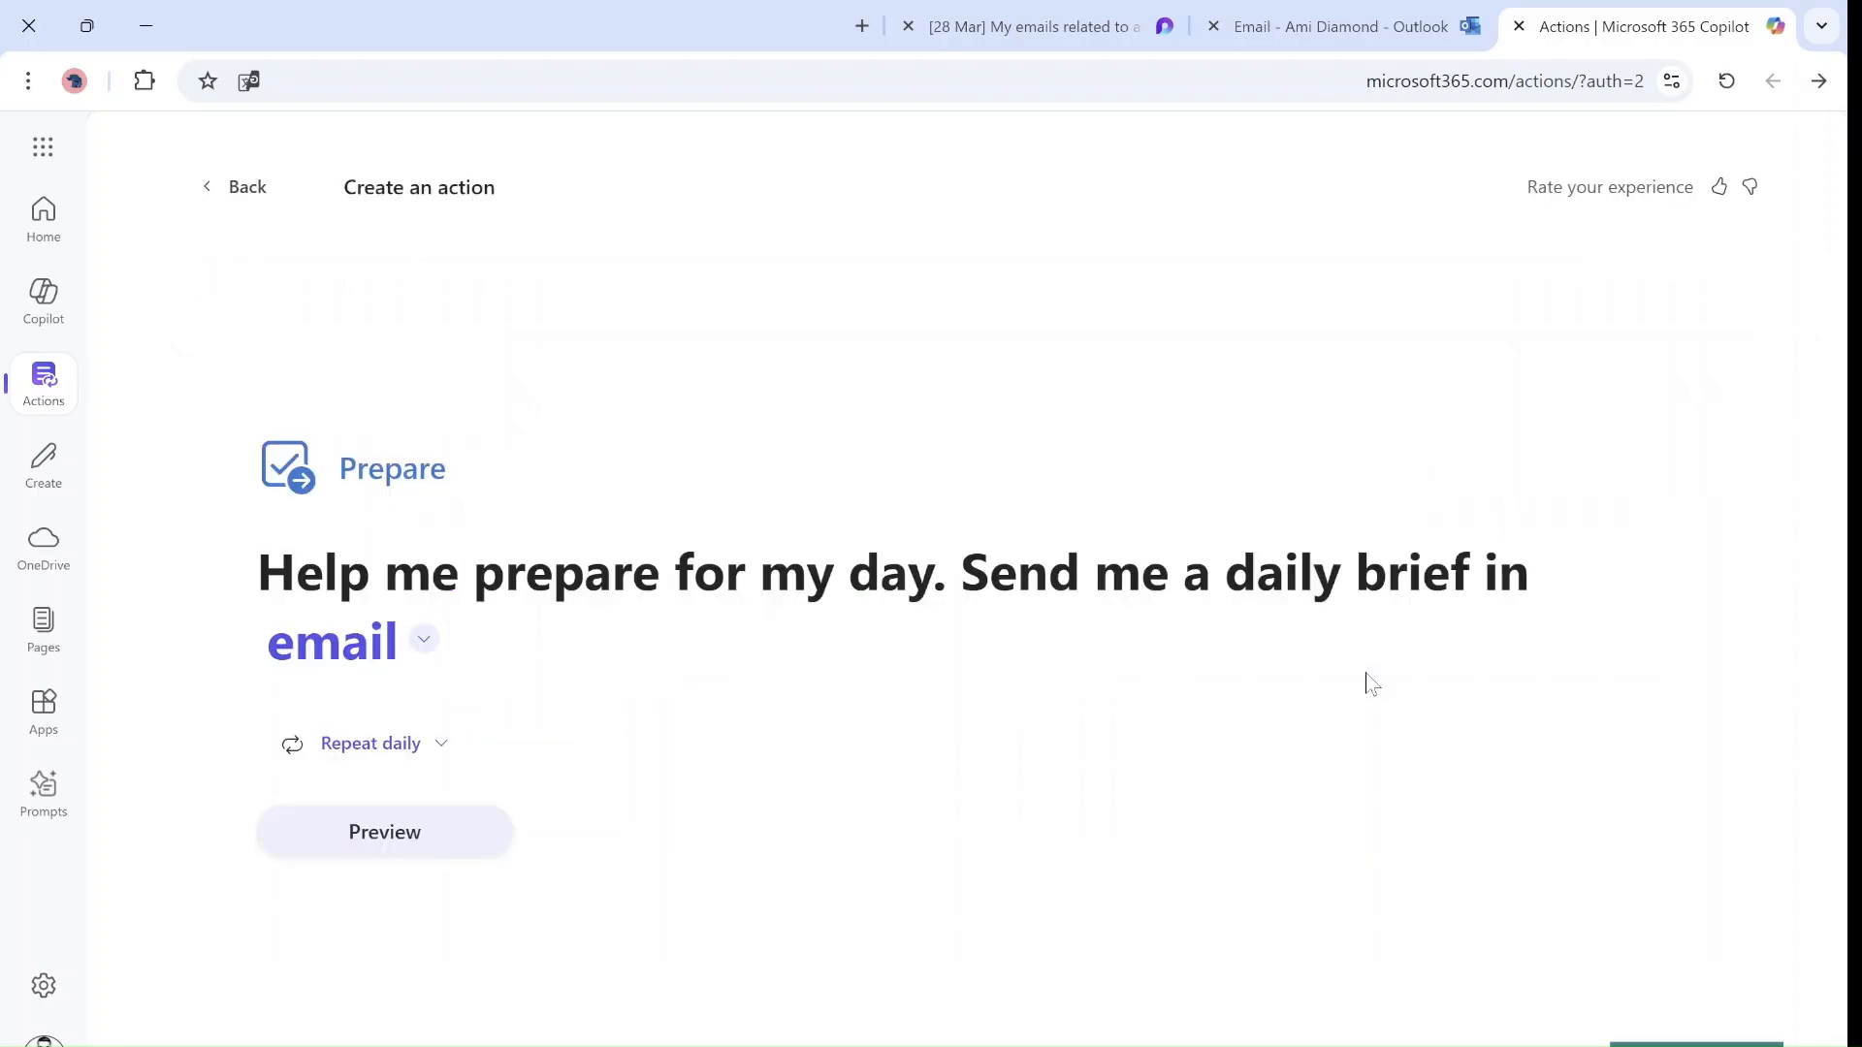
pyautogui.moveTo(237, 202)
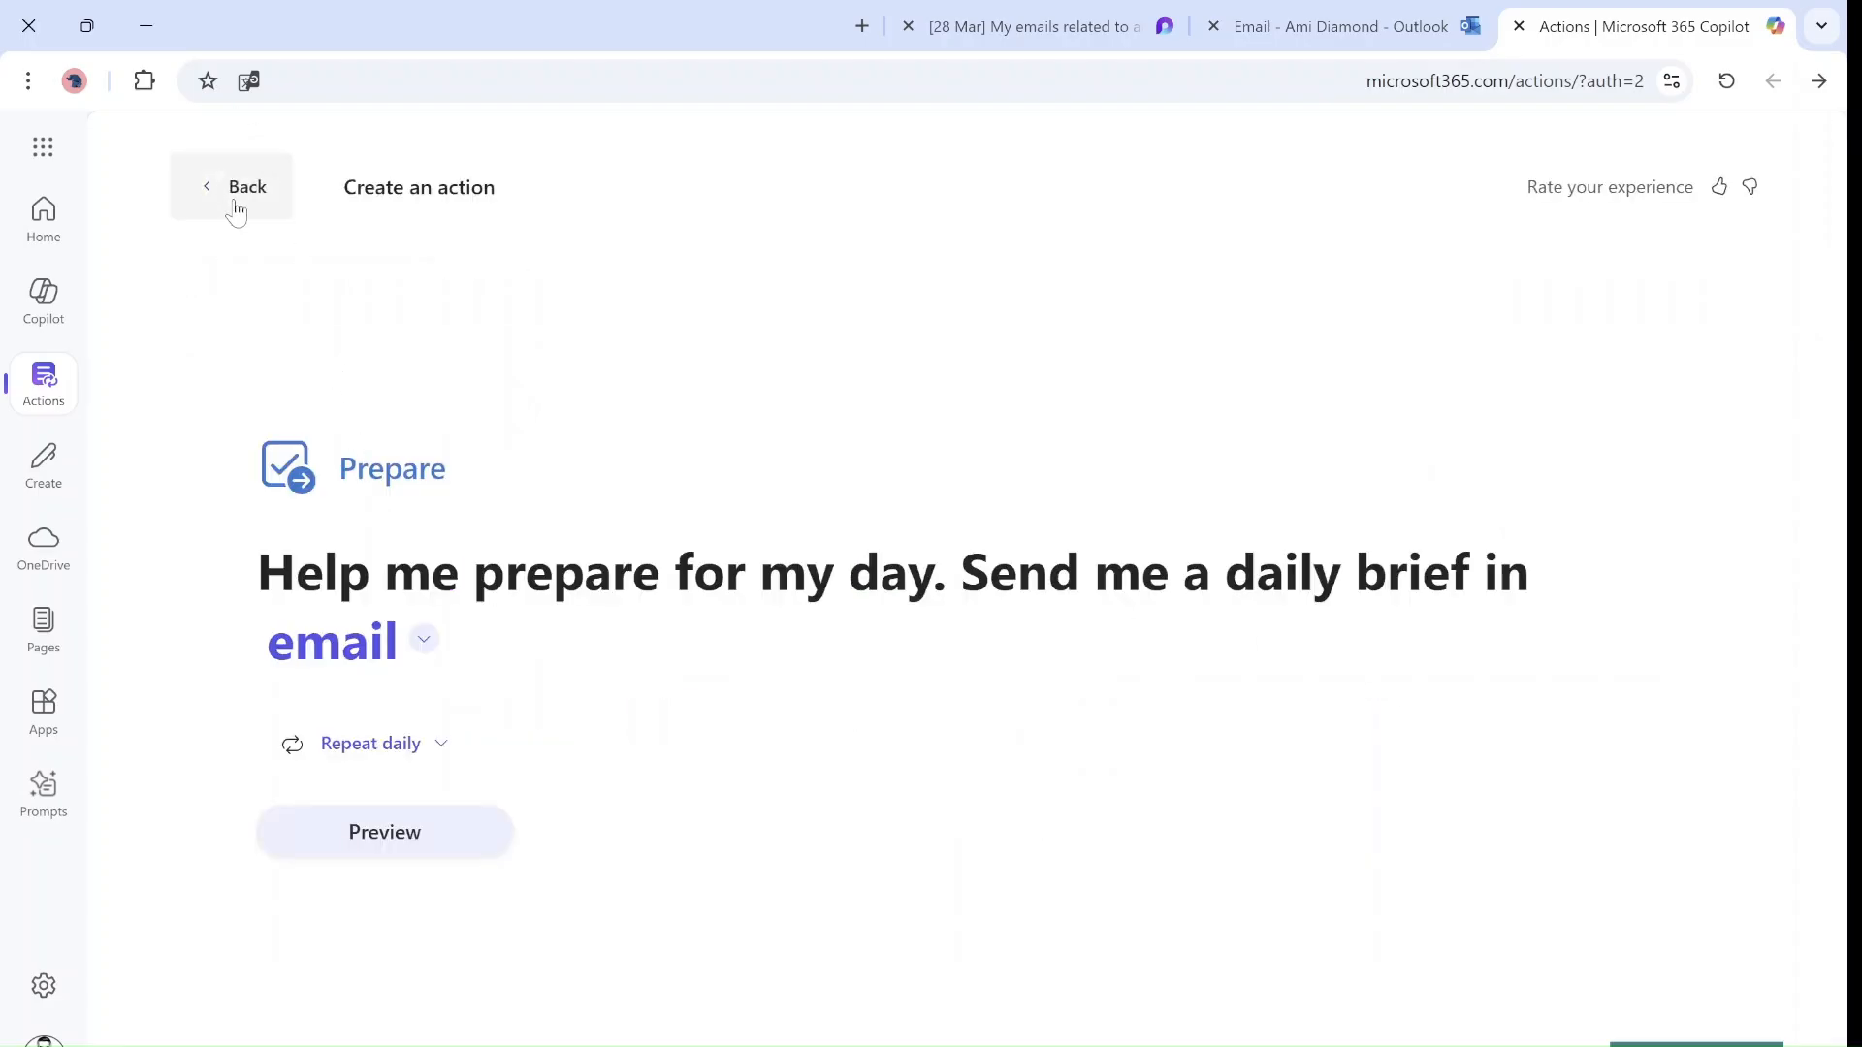
pyautogui.click(247, 186)
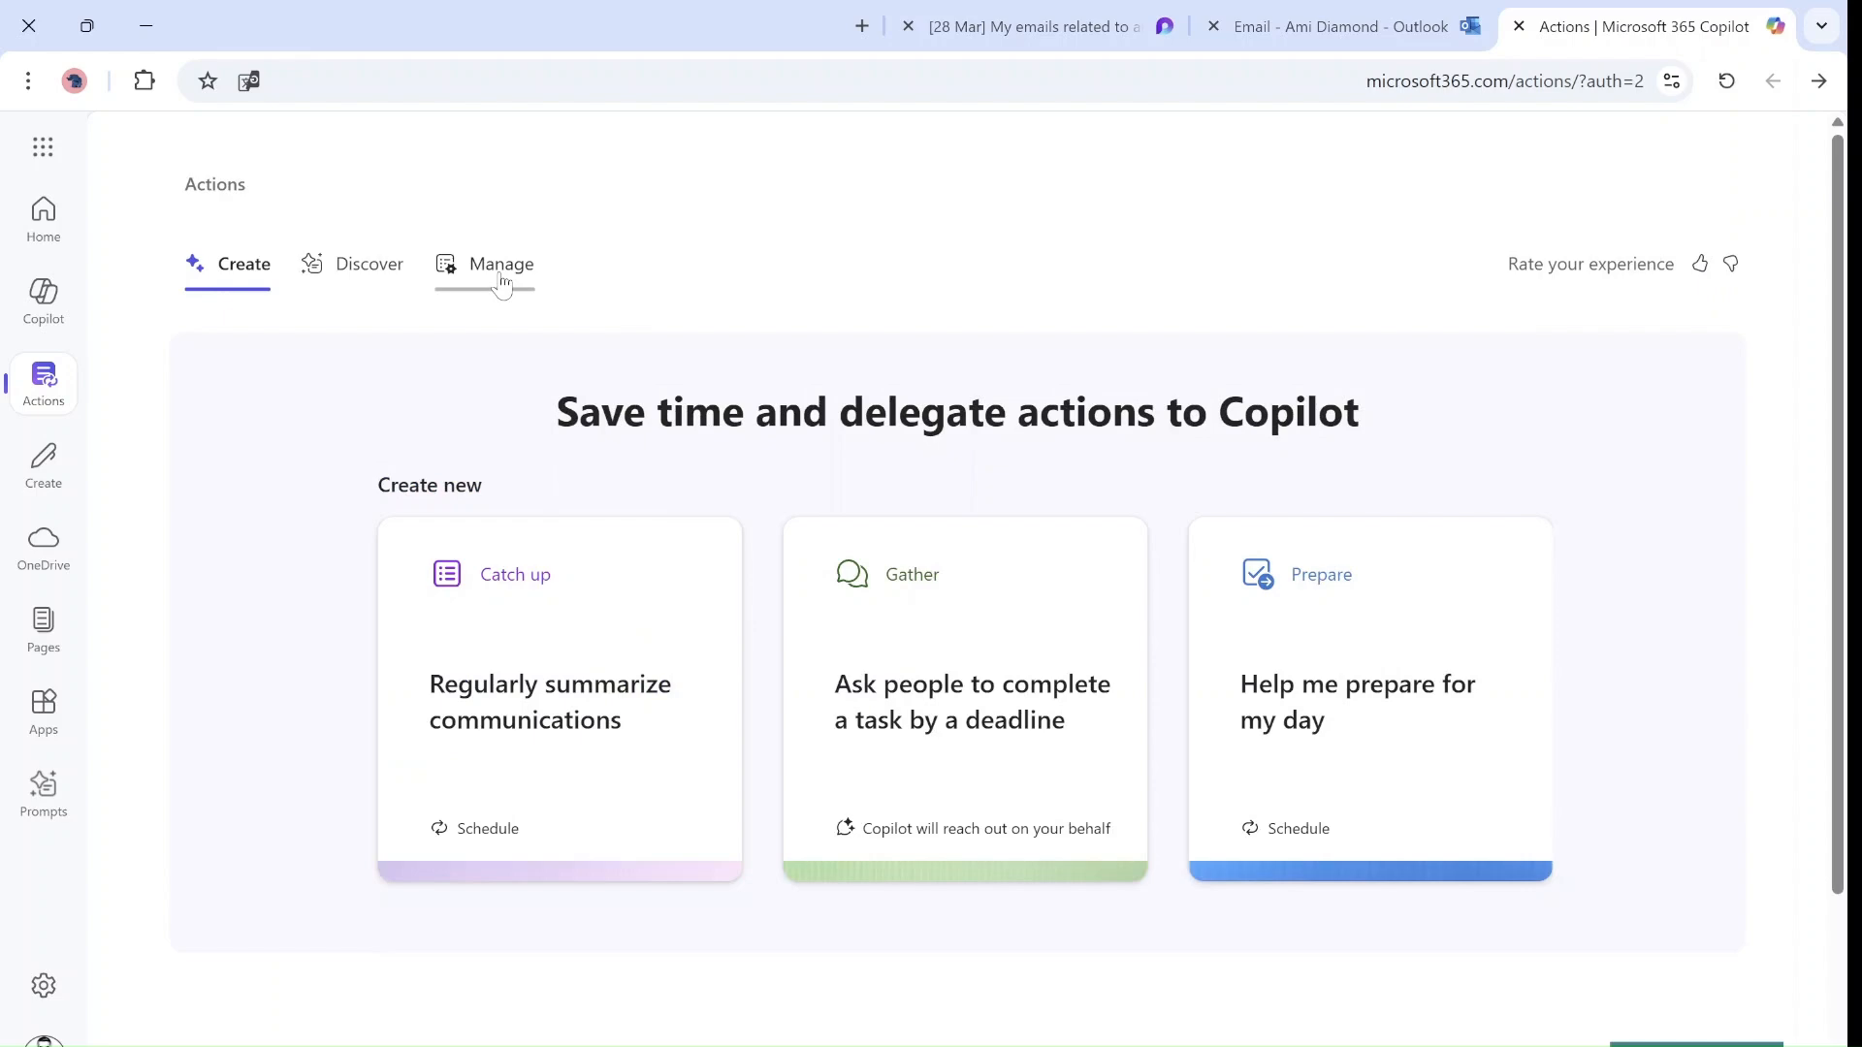
pyautogui.click(369, 264)
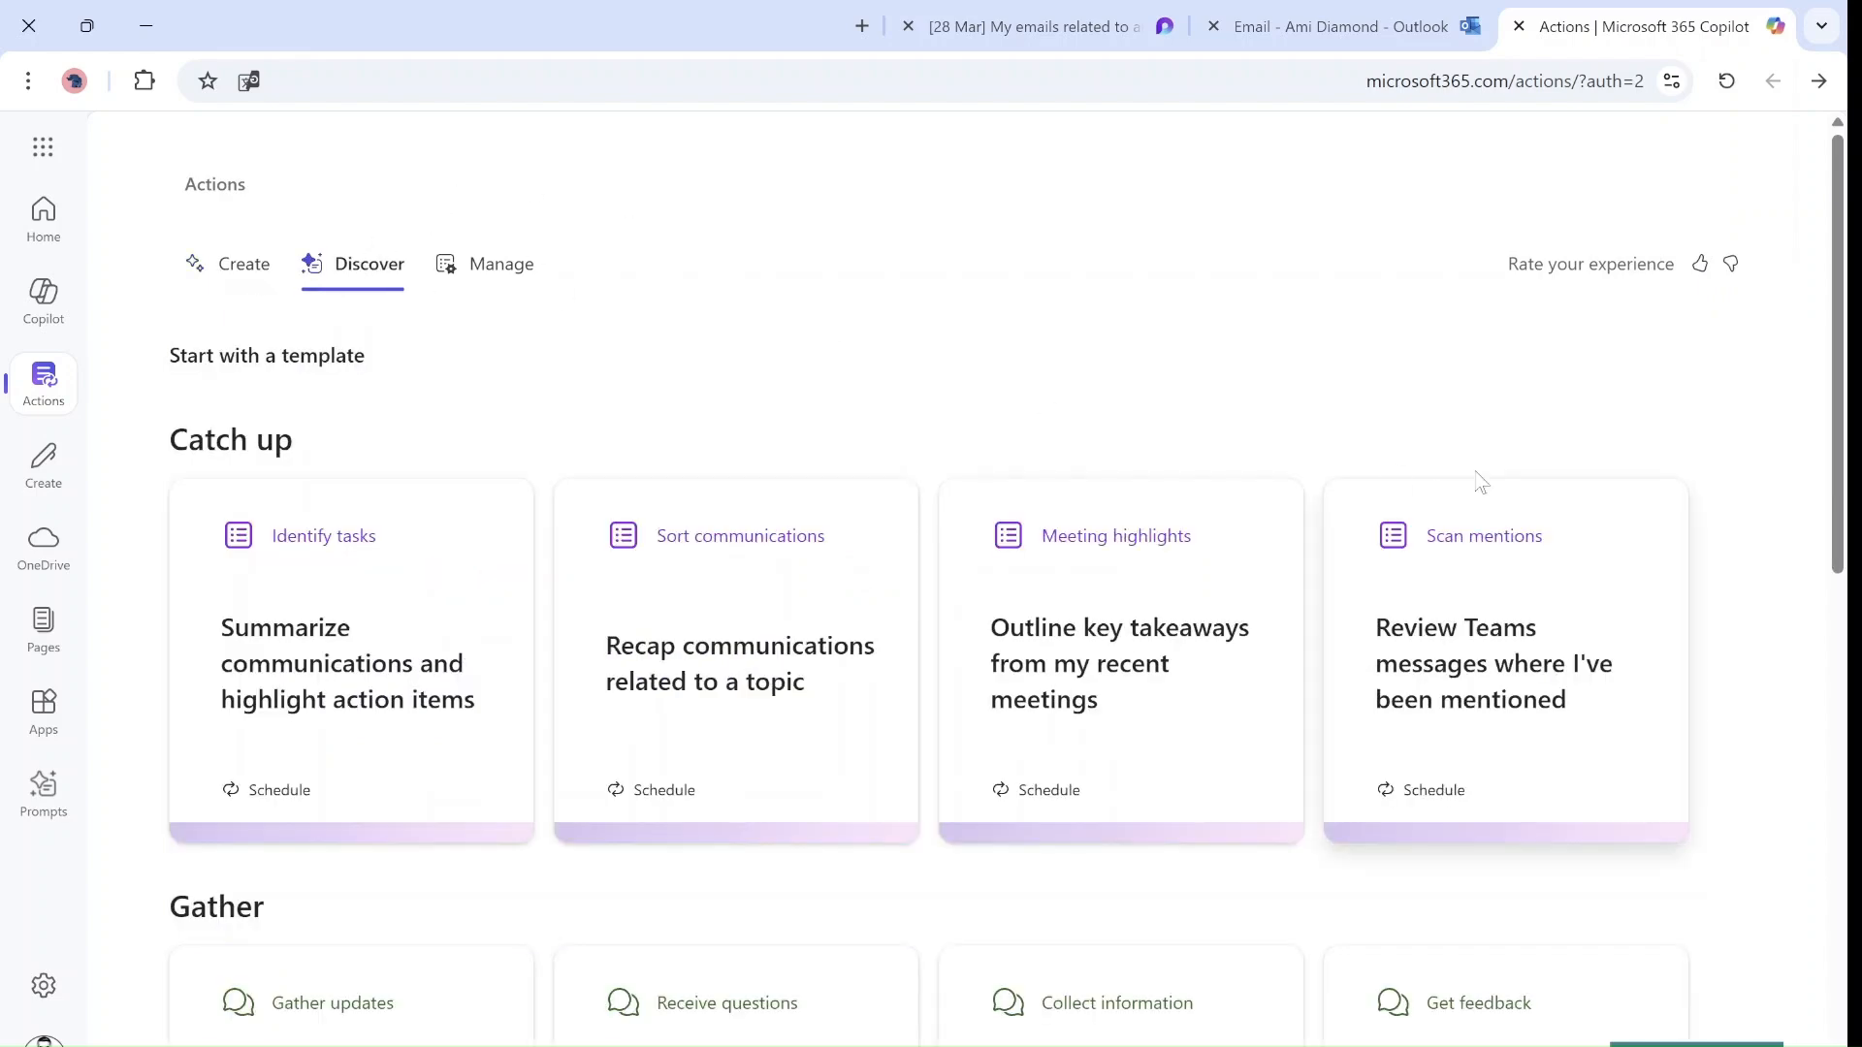
pyautogui.scroll(-3)
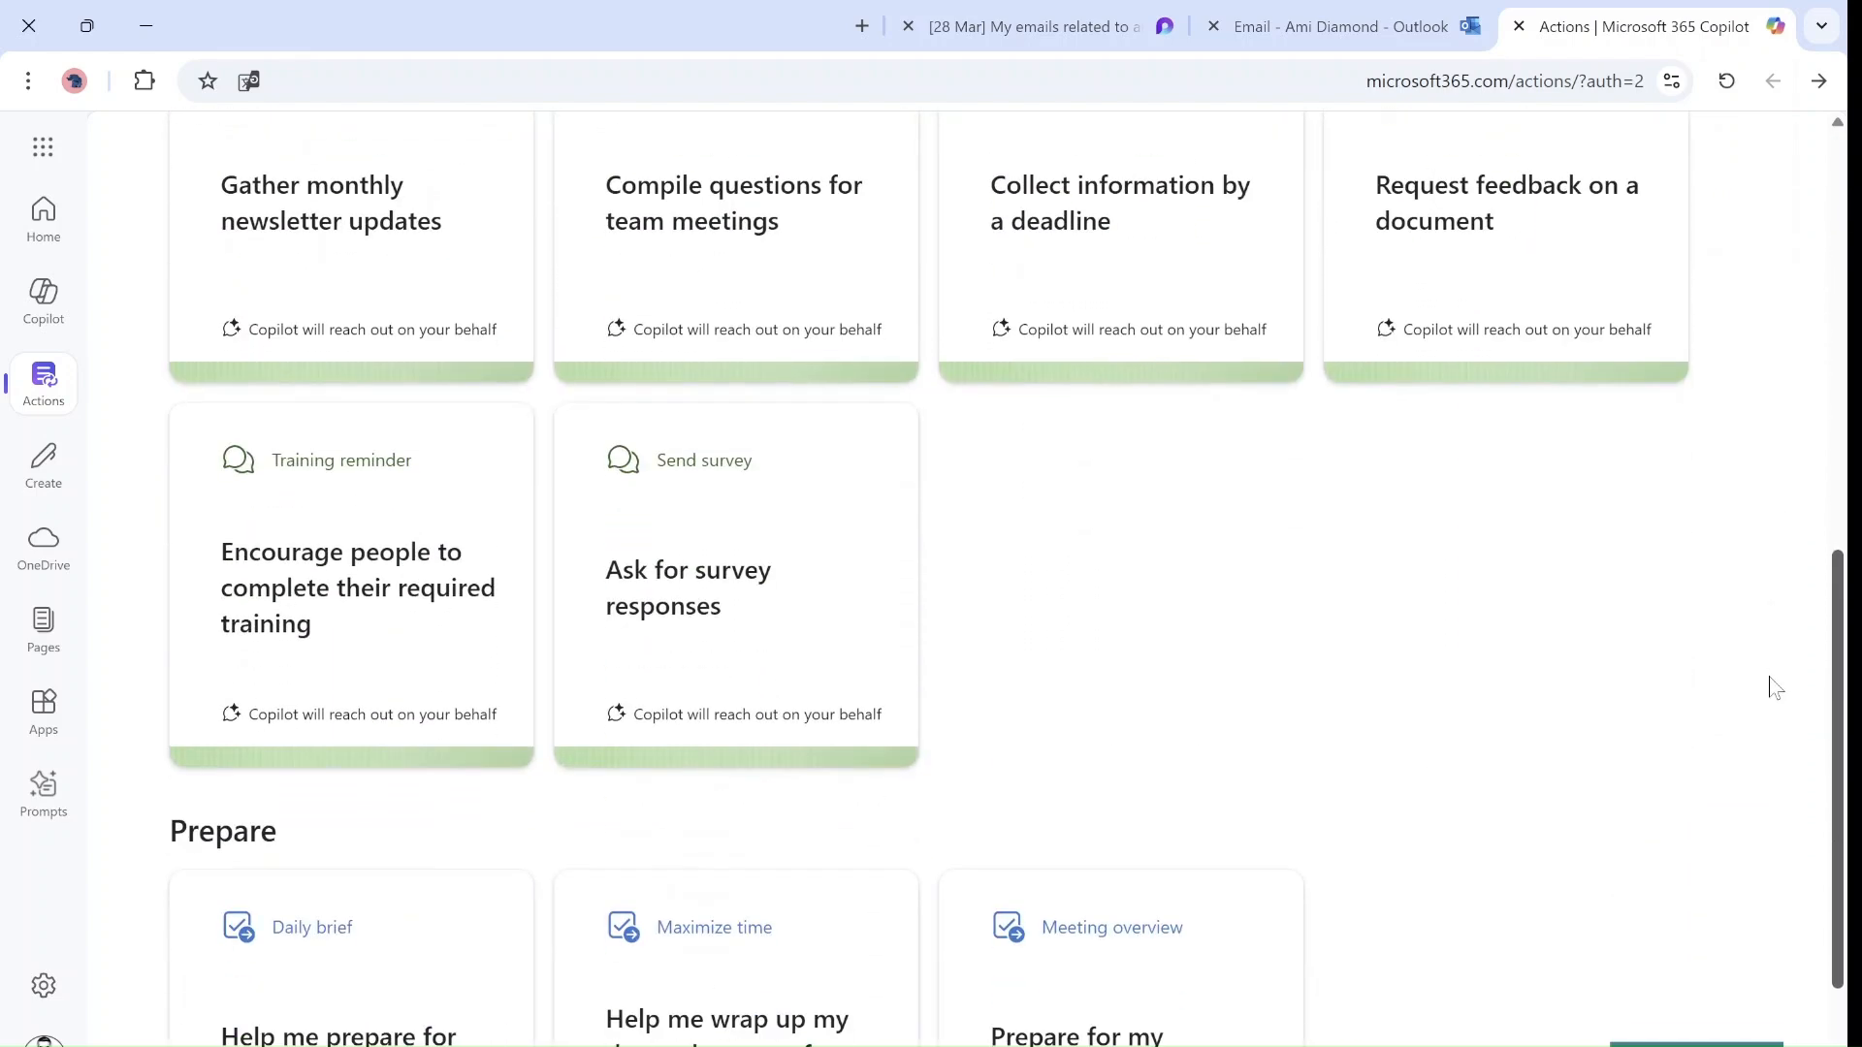
pyautogui.scroll(-3)
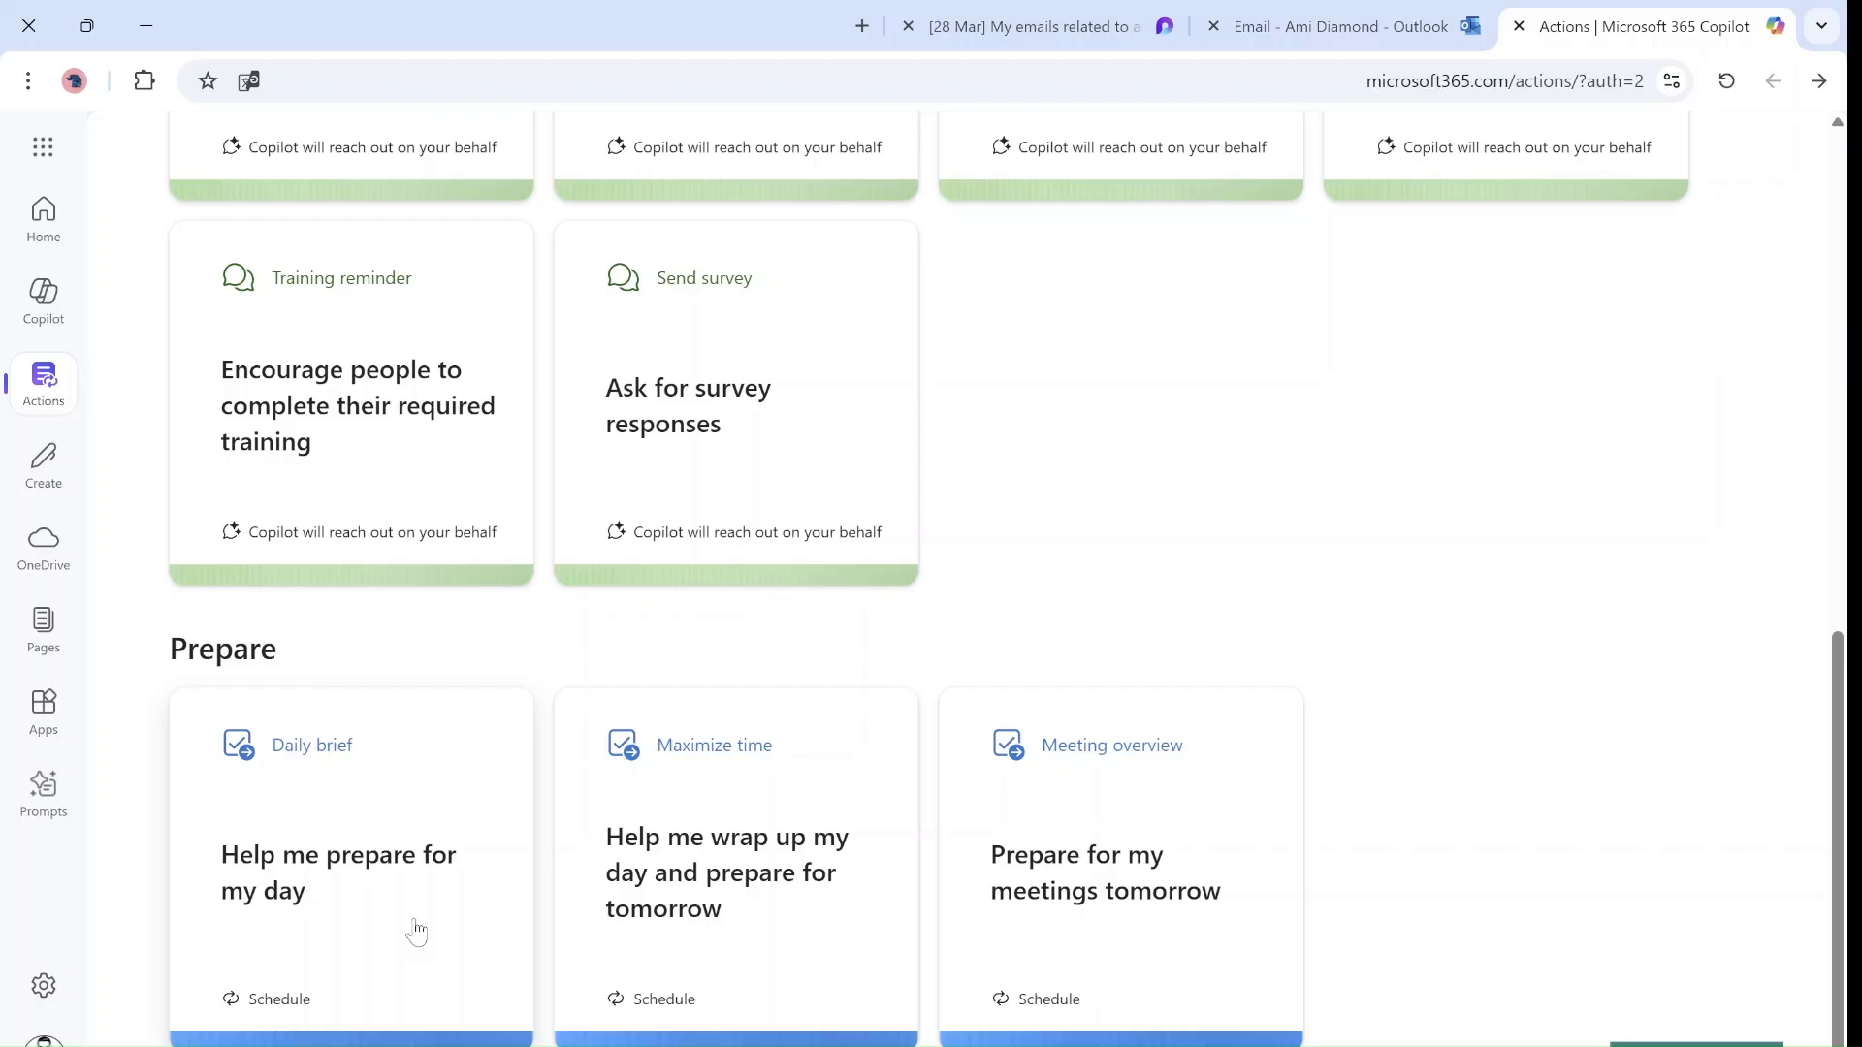
pyautogui.moveTo(310, 867)
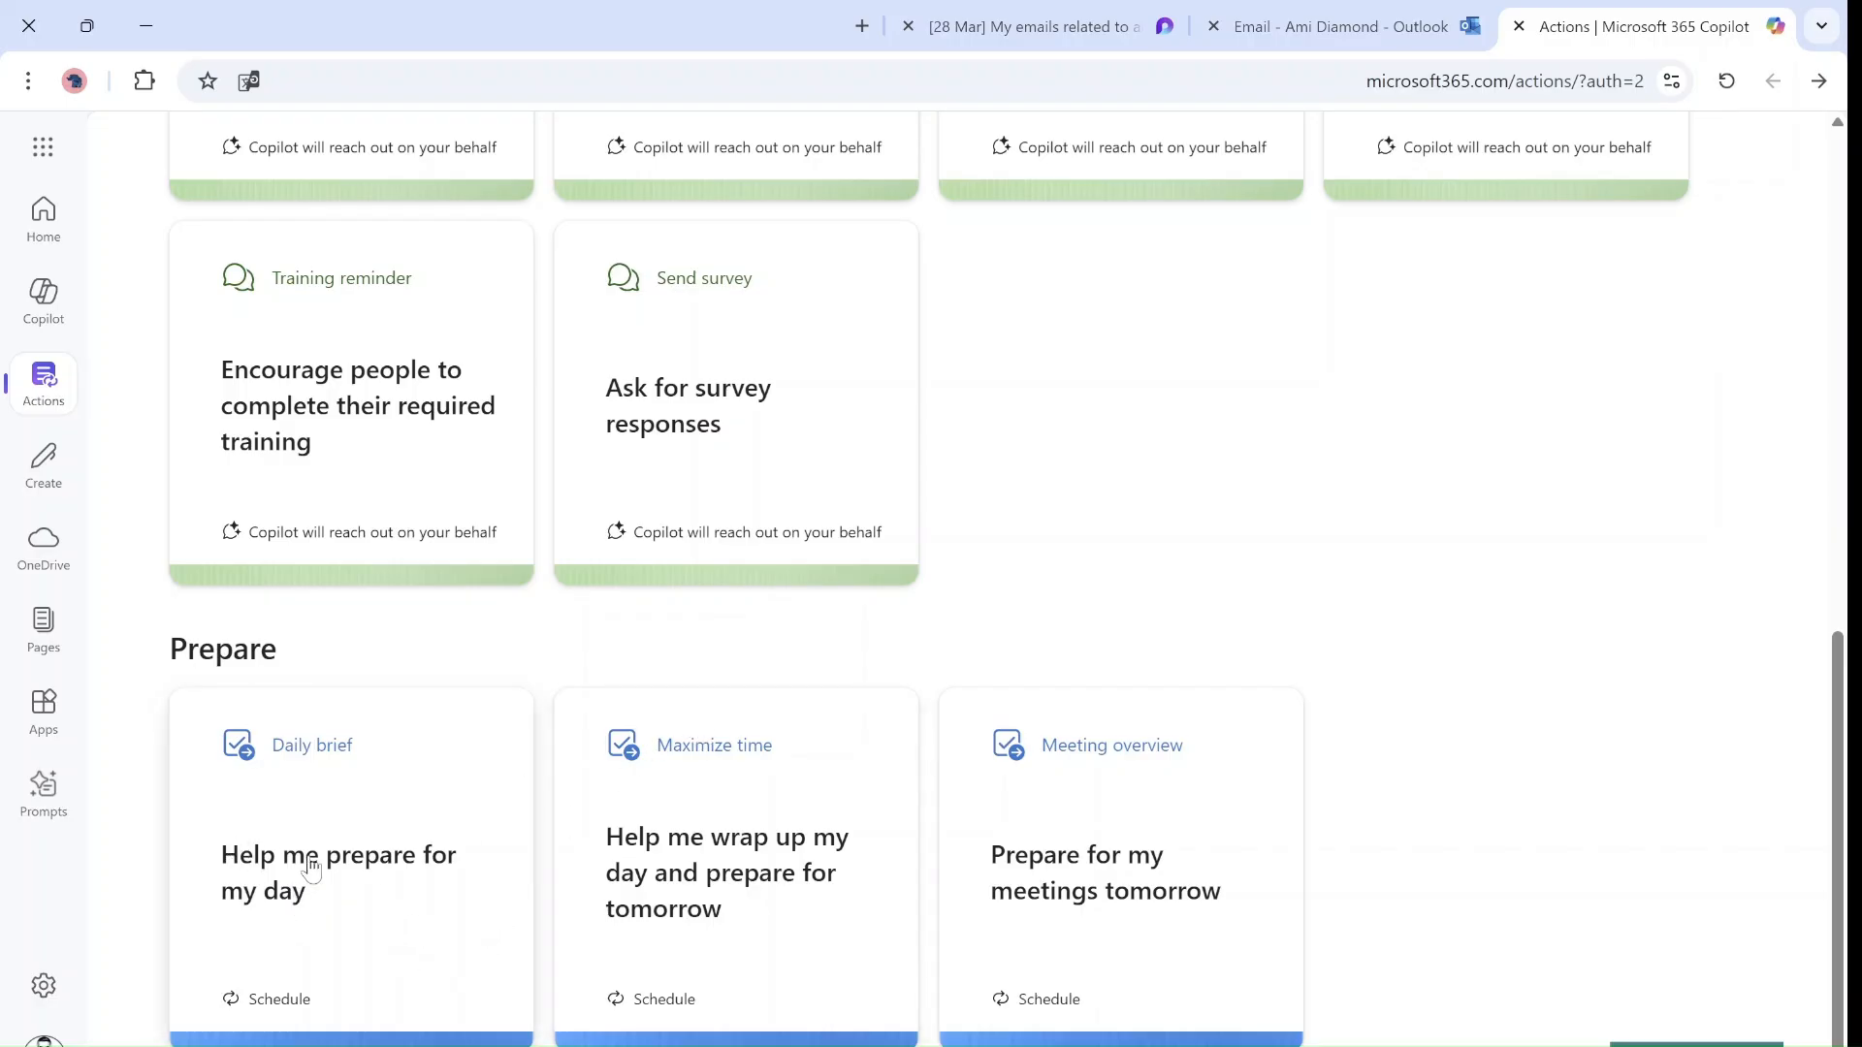
pyautogui.moveTo(742, 896)
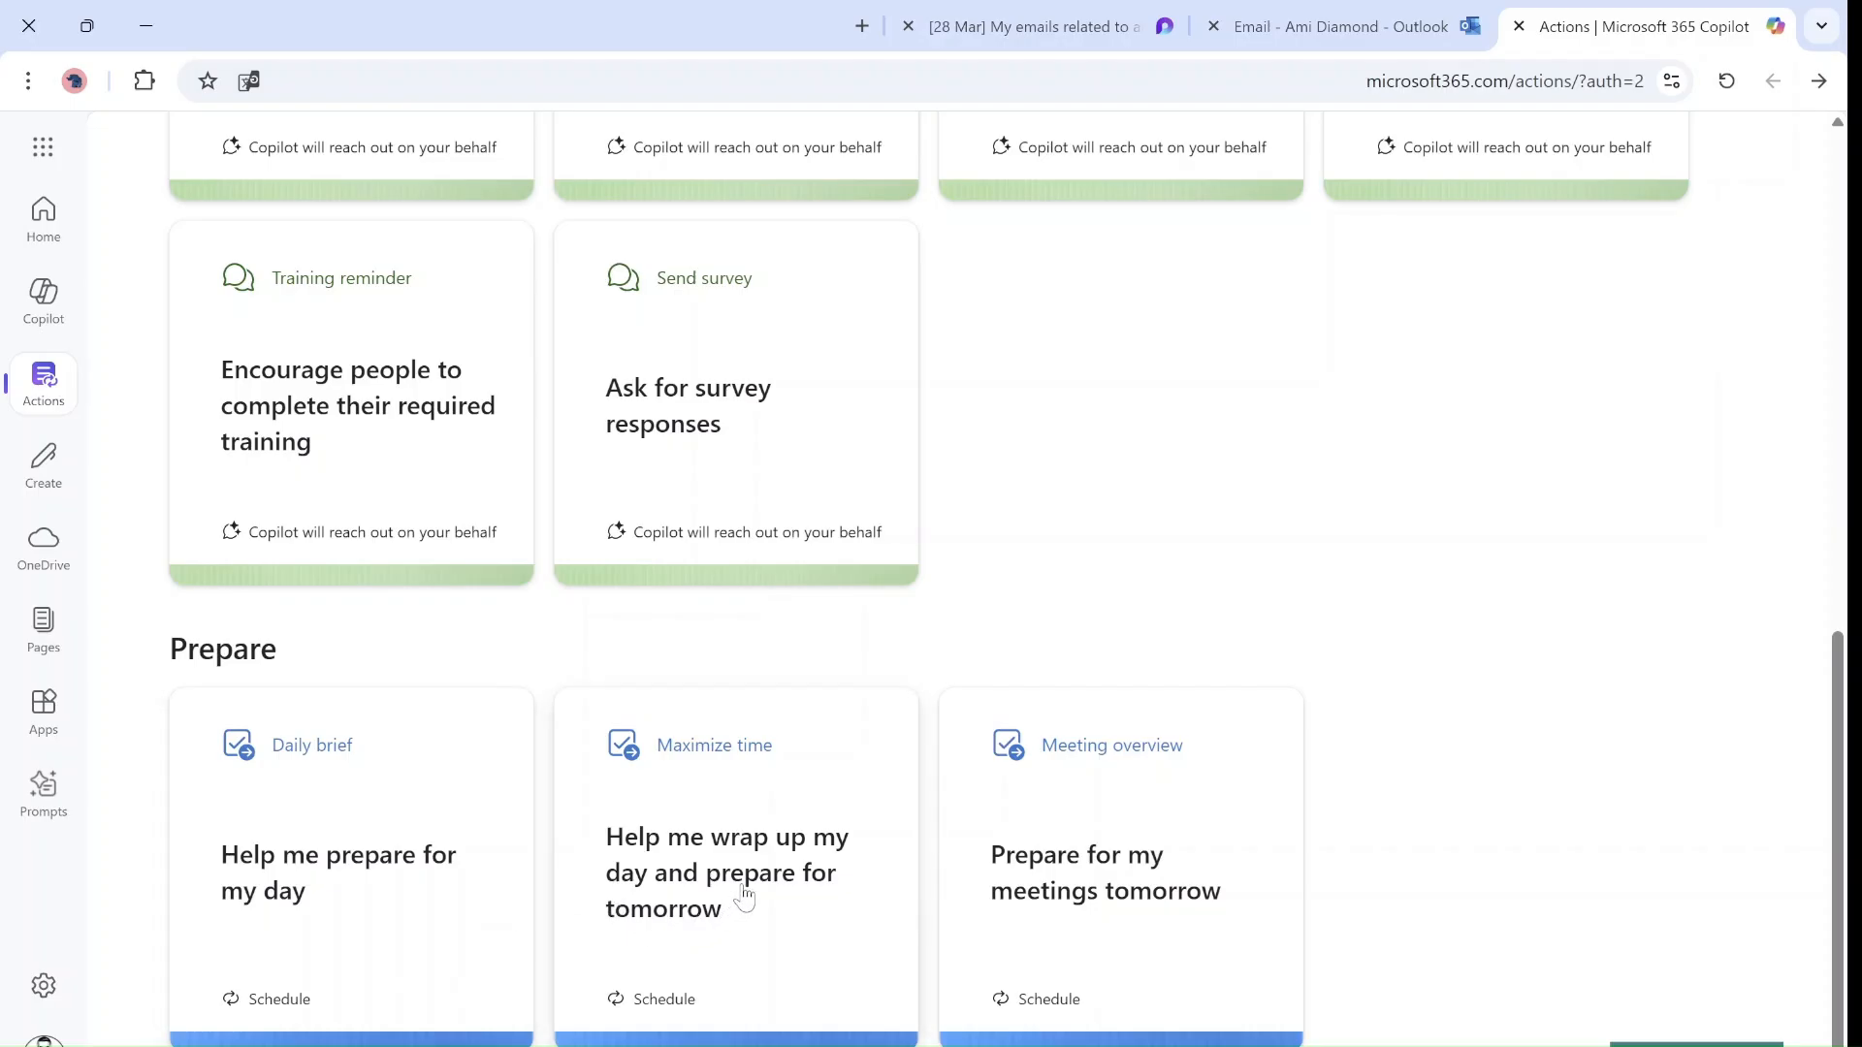
pyautogui.moveTo(991, 867)
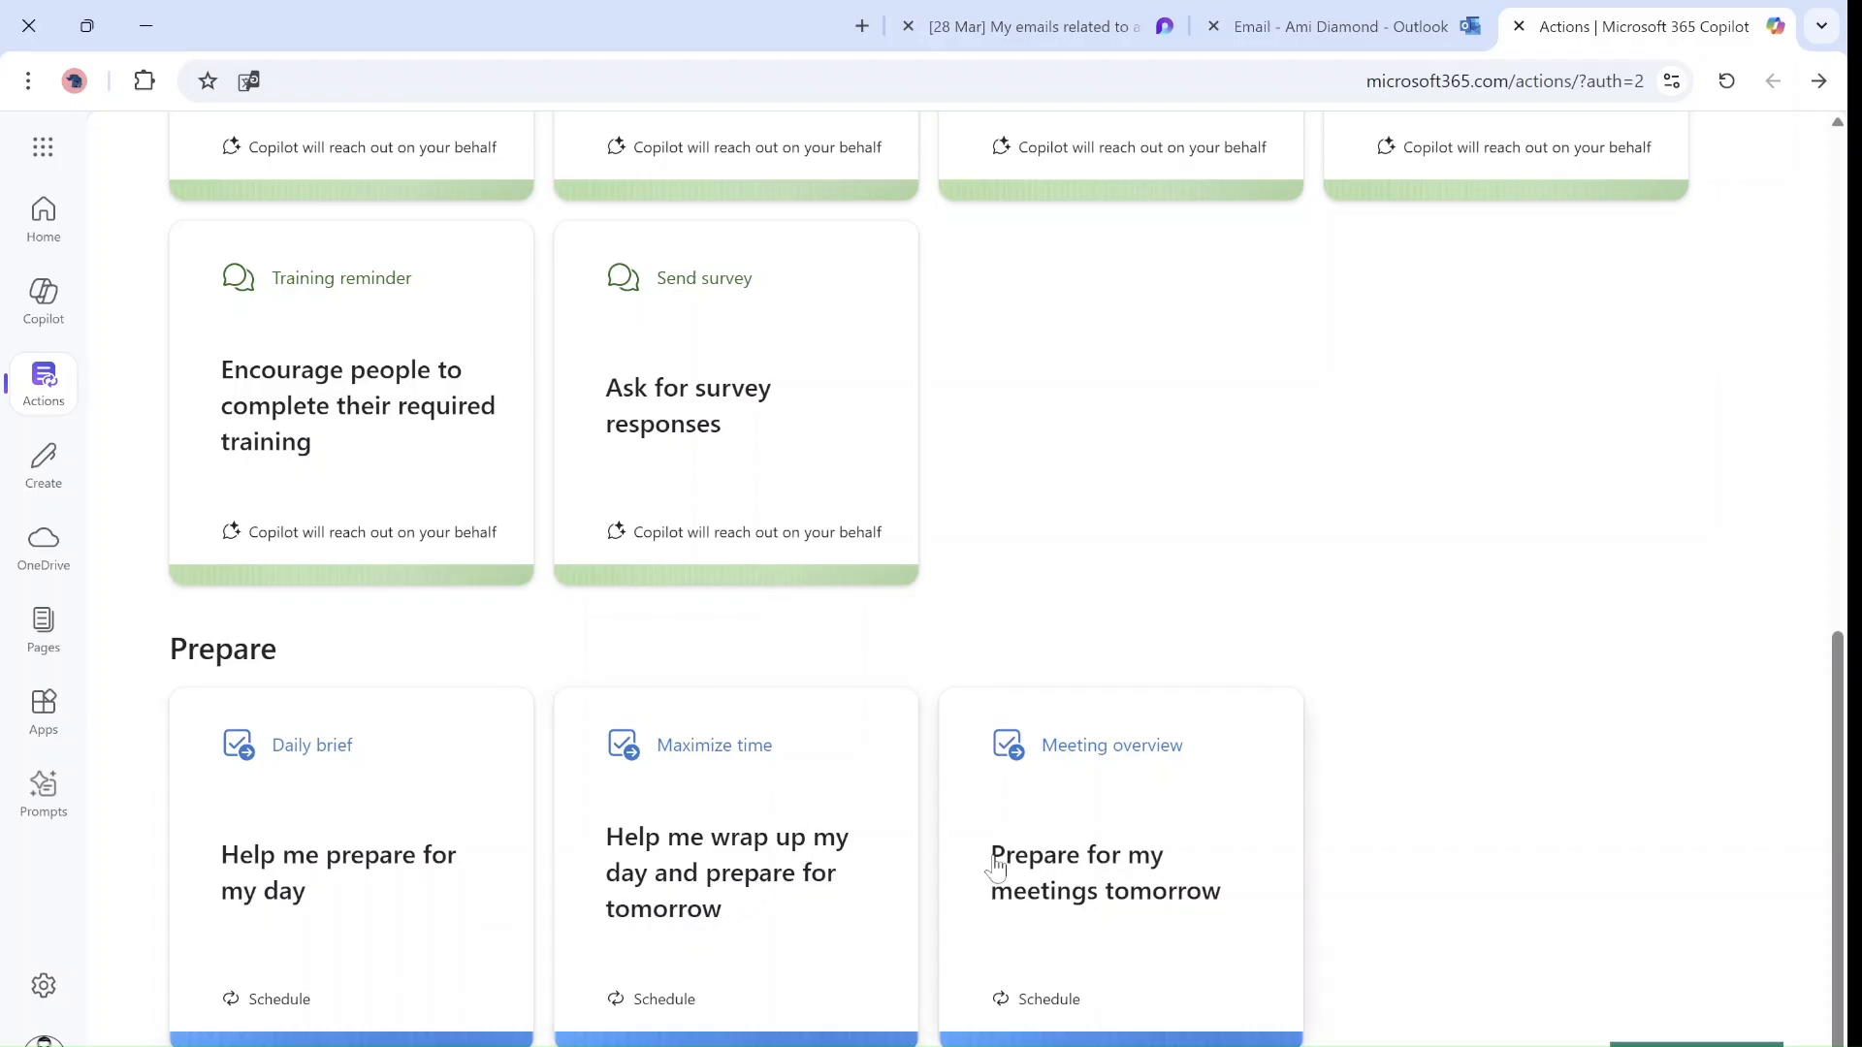
# Create a Daily brief action delivered as a Word document that does not repeat
pyautogui.click(350, 855)
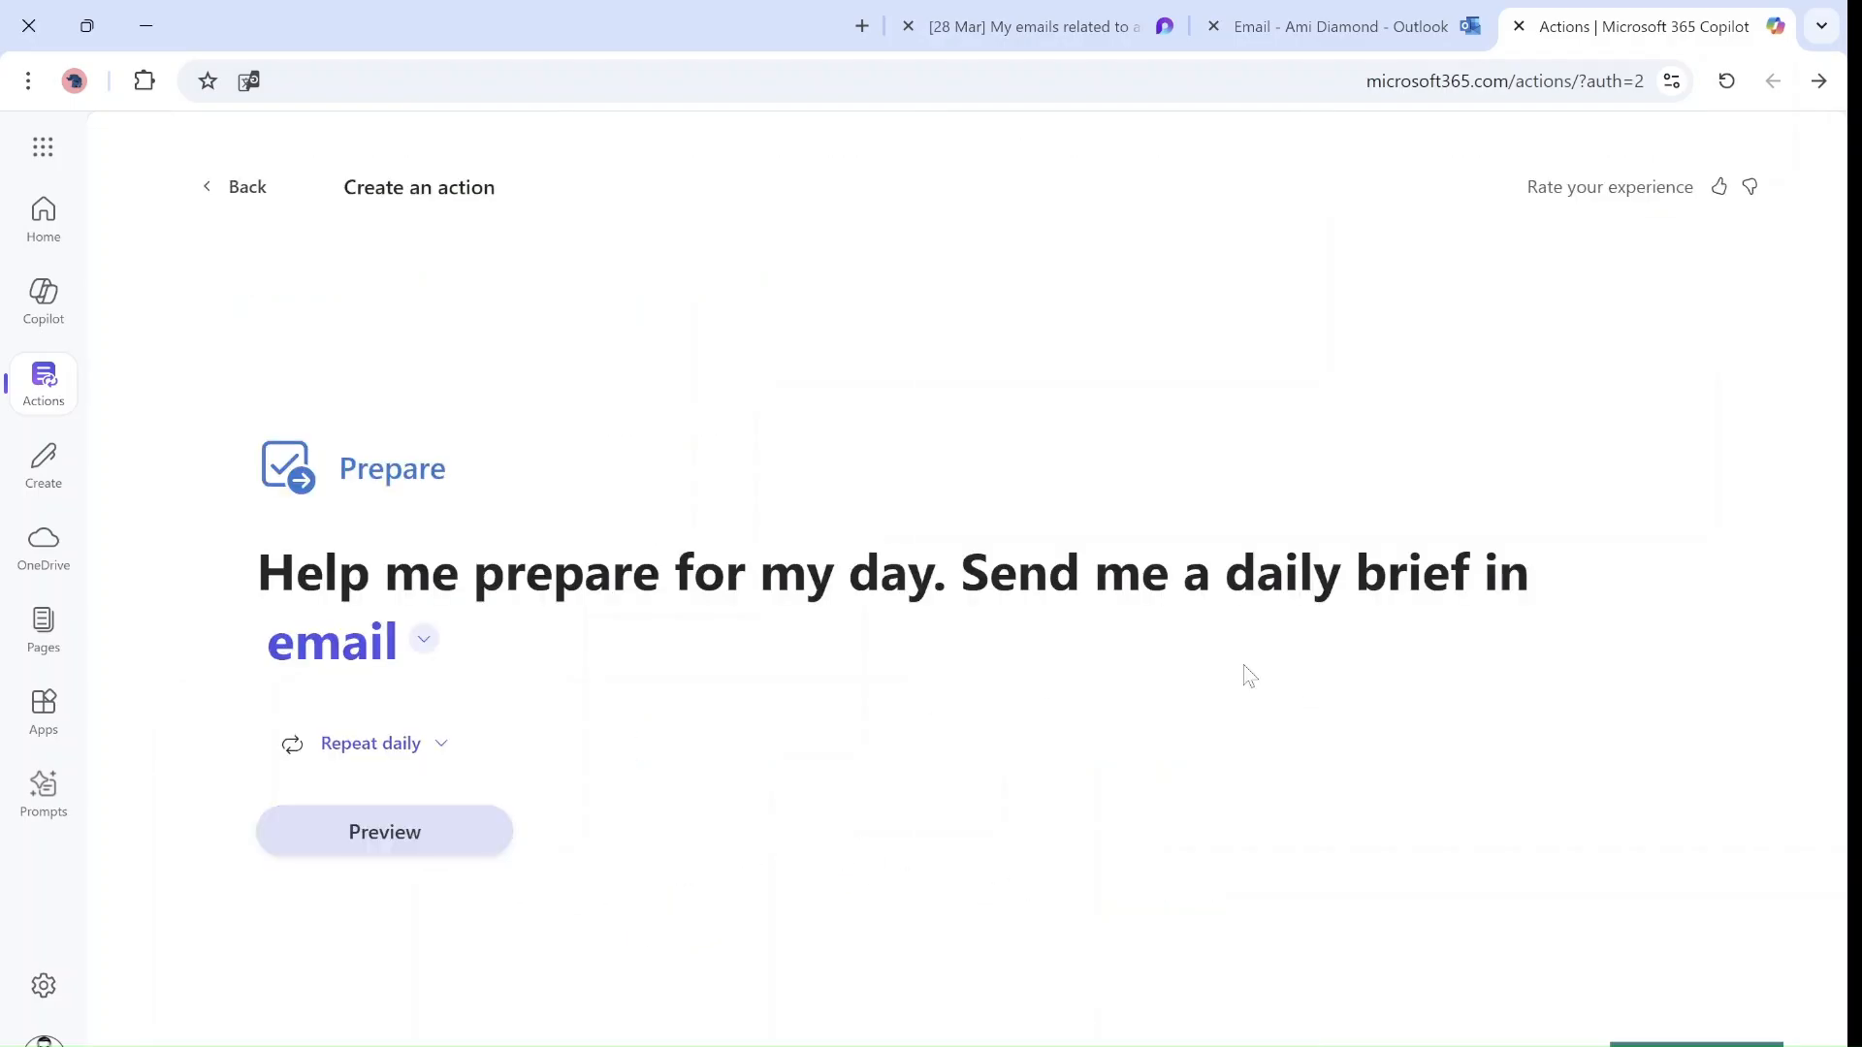
pyautogui.click(370, 742)
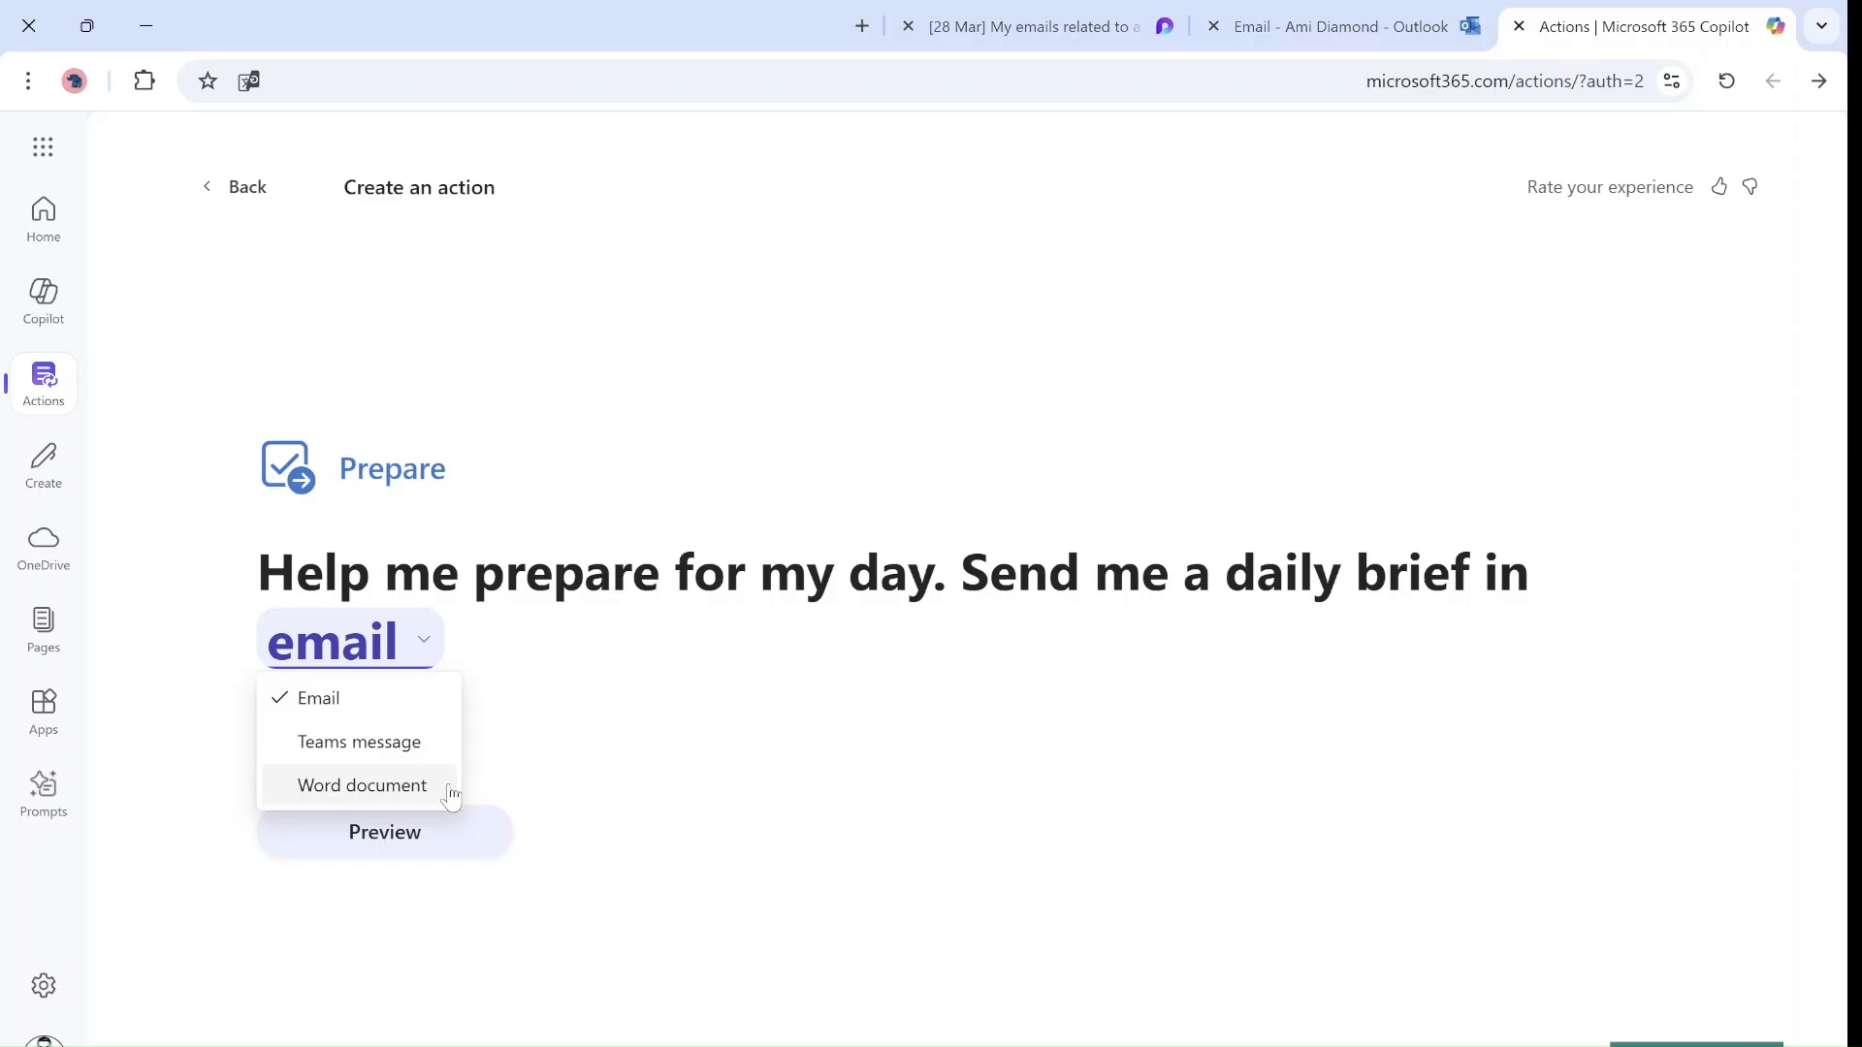
pyautogui.moveTo(583, 714)
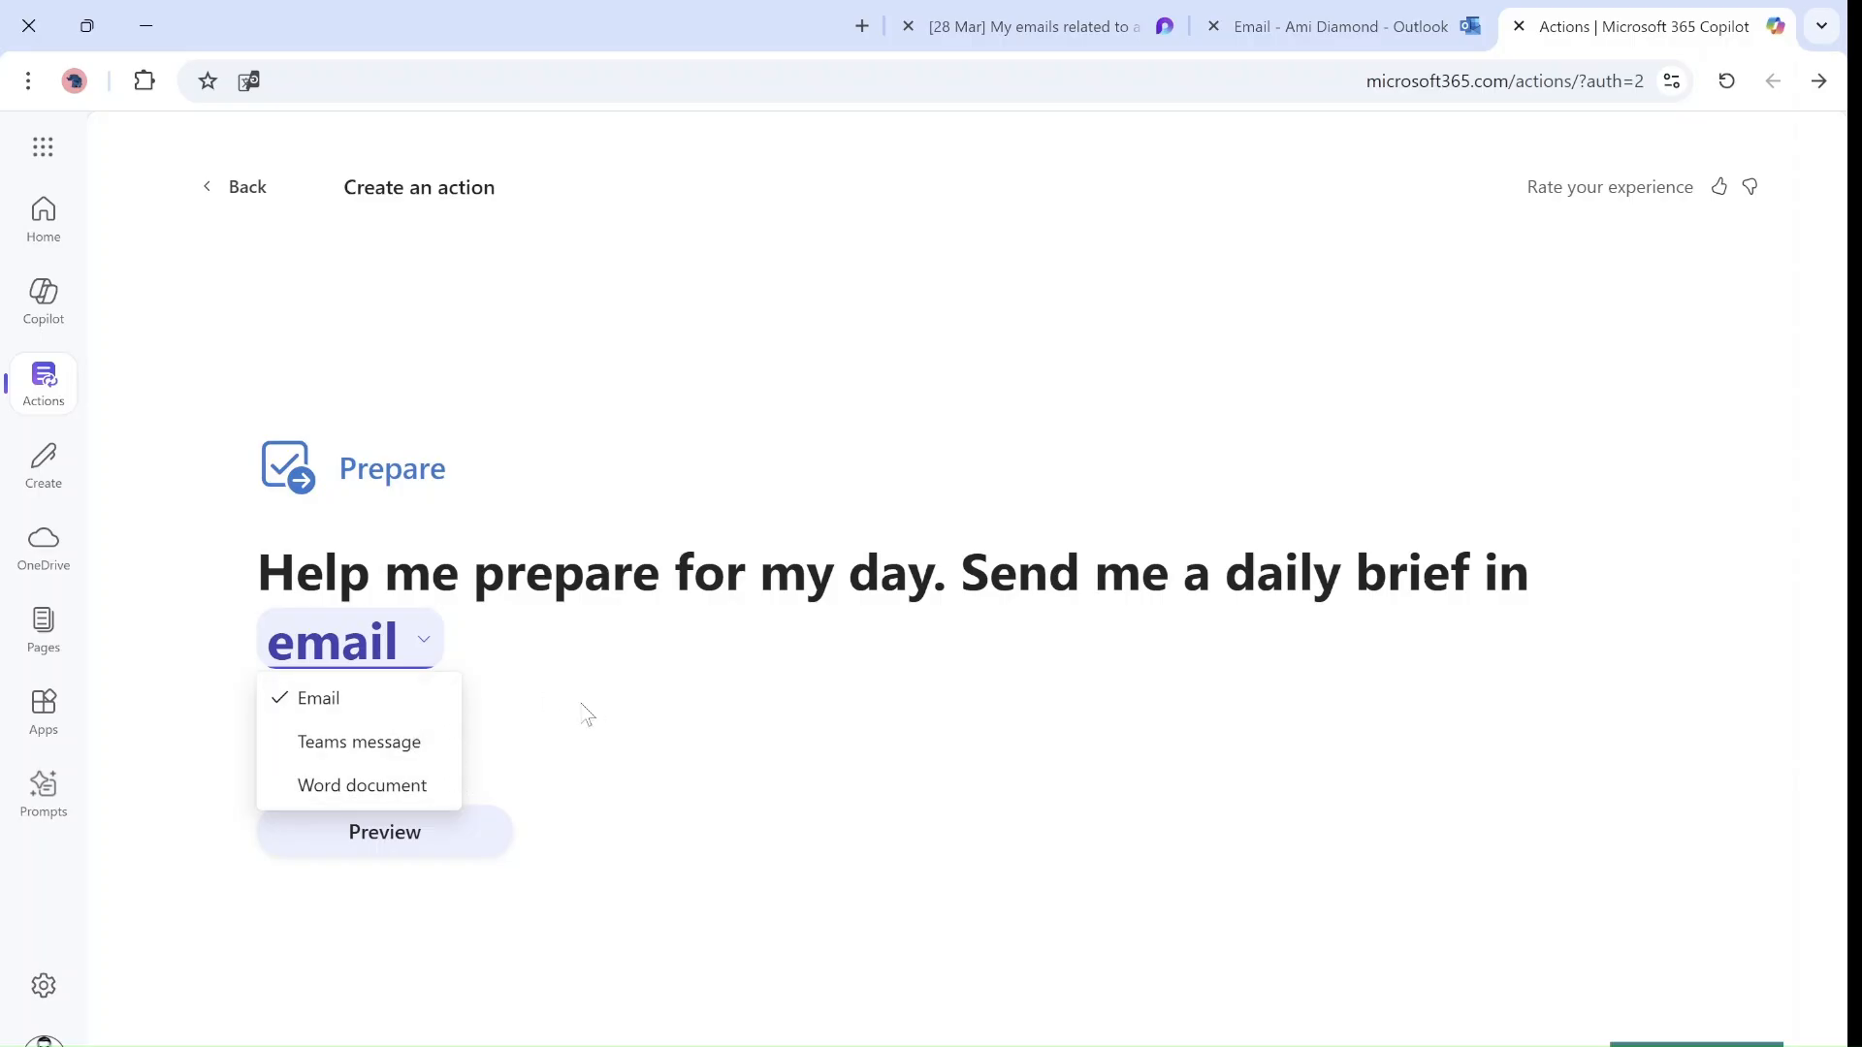
pyautogui.click(362, 784)
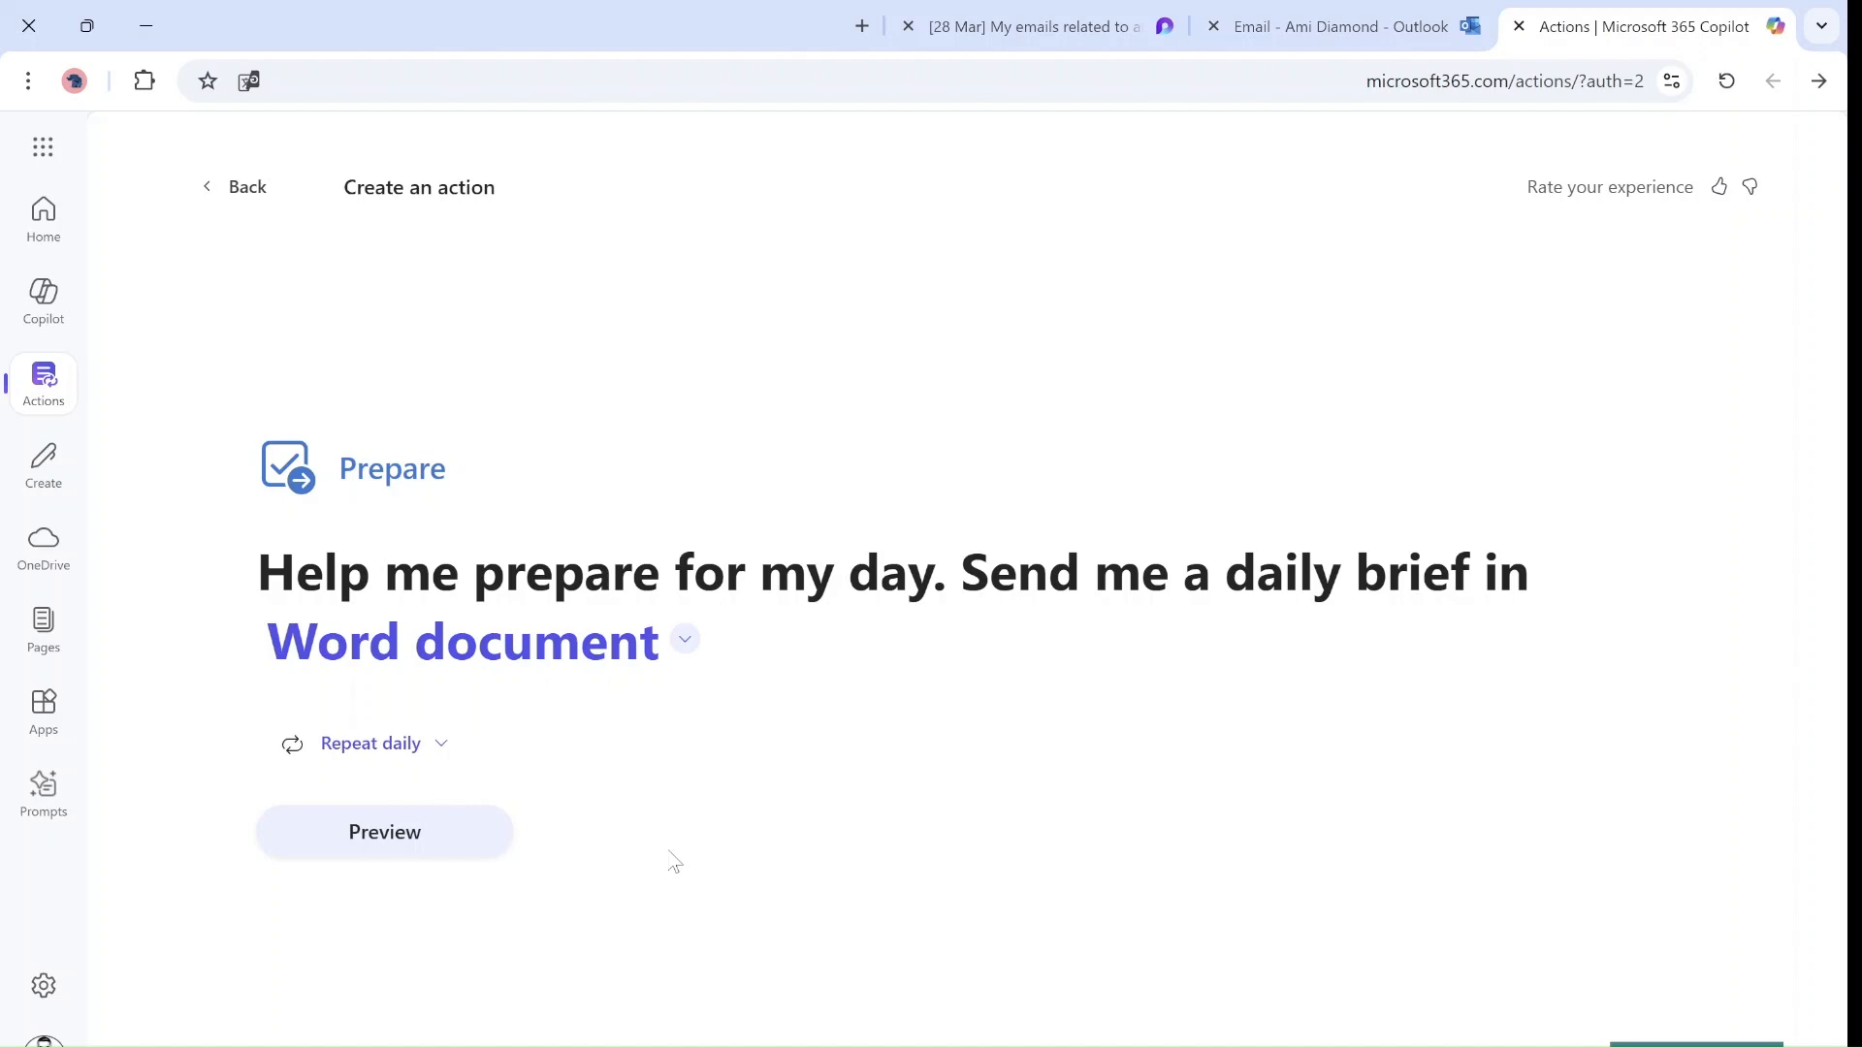
pyautogui.moveTo(372, 742)
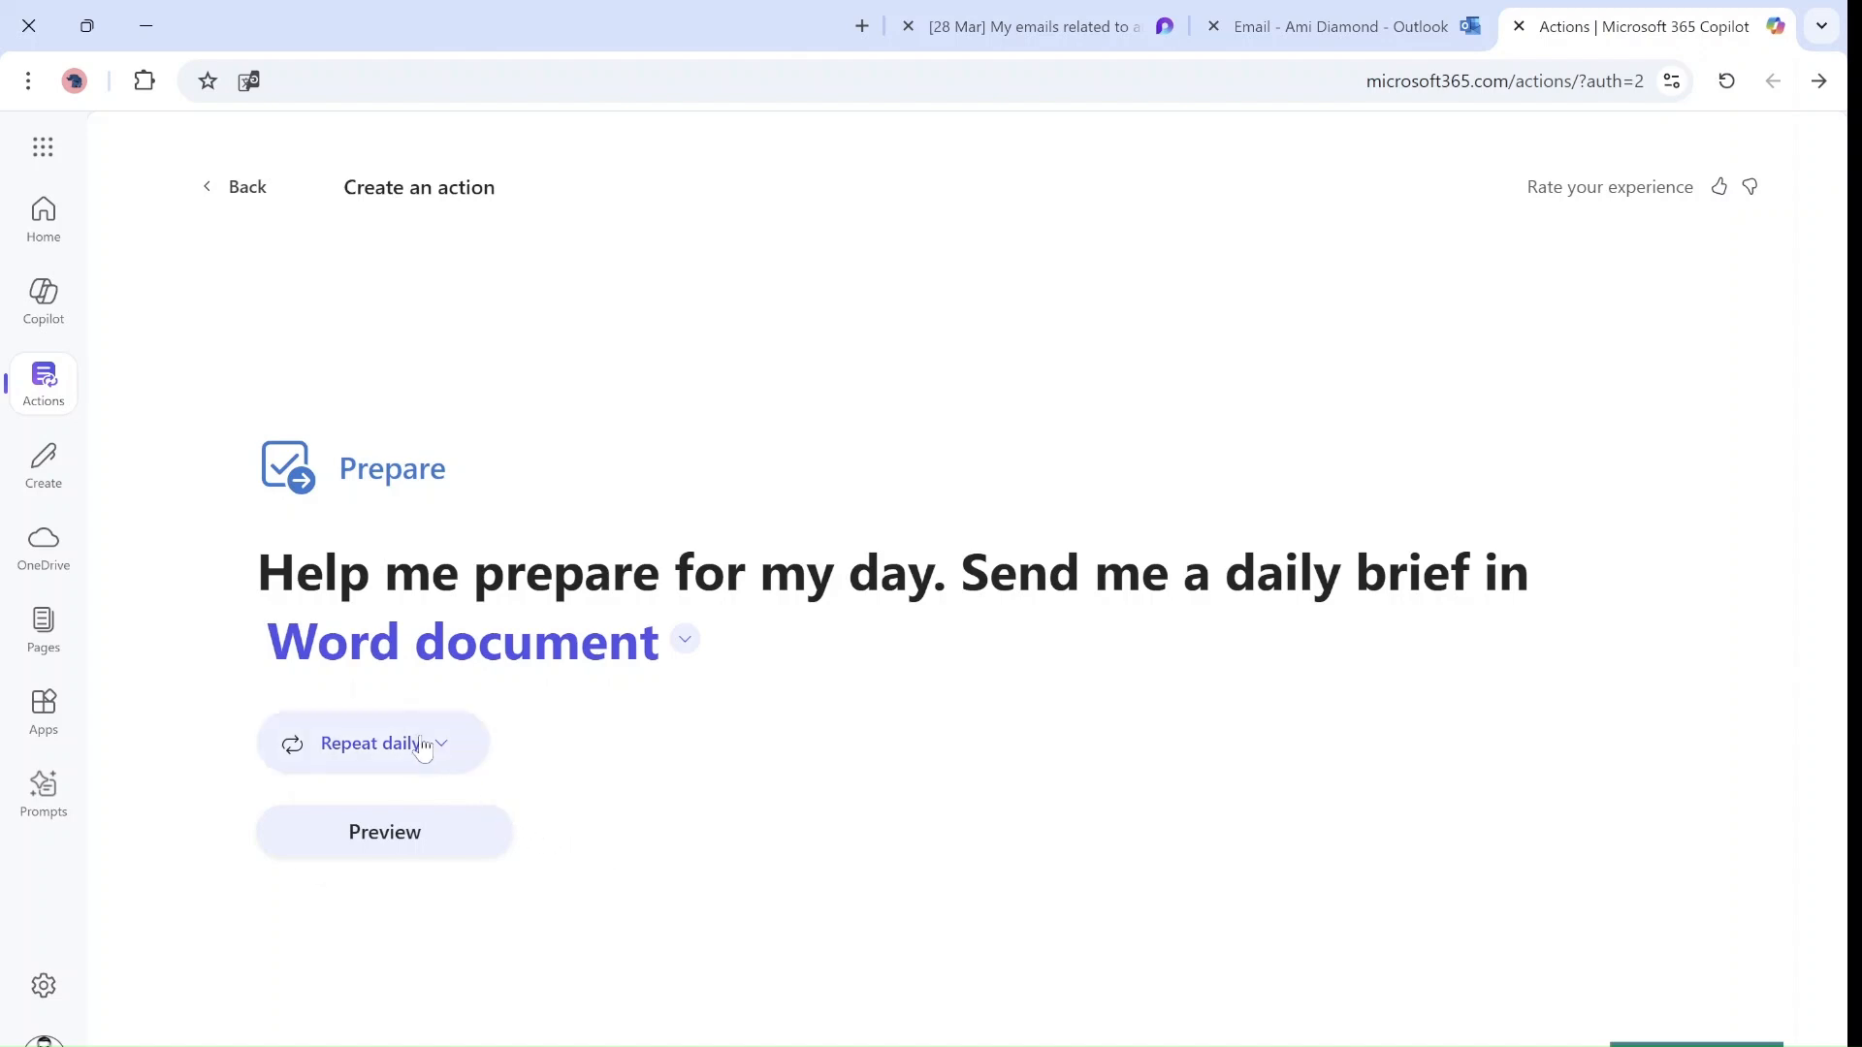
pyautogui.click(373, 742)
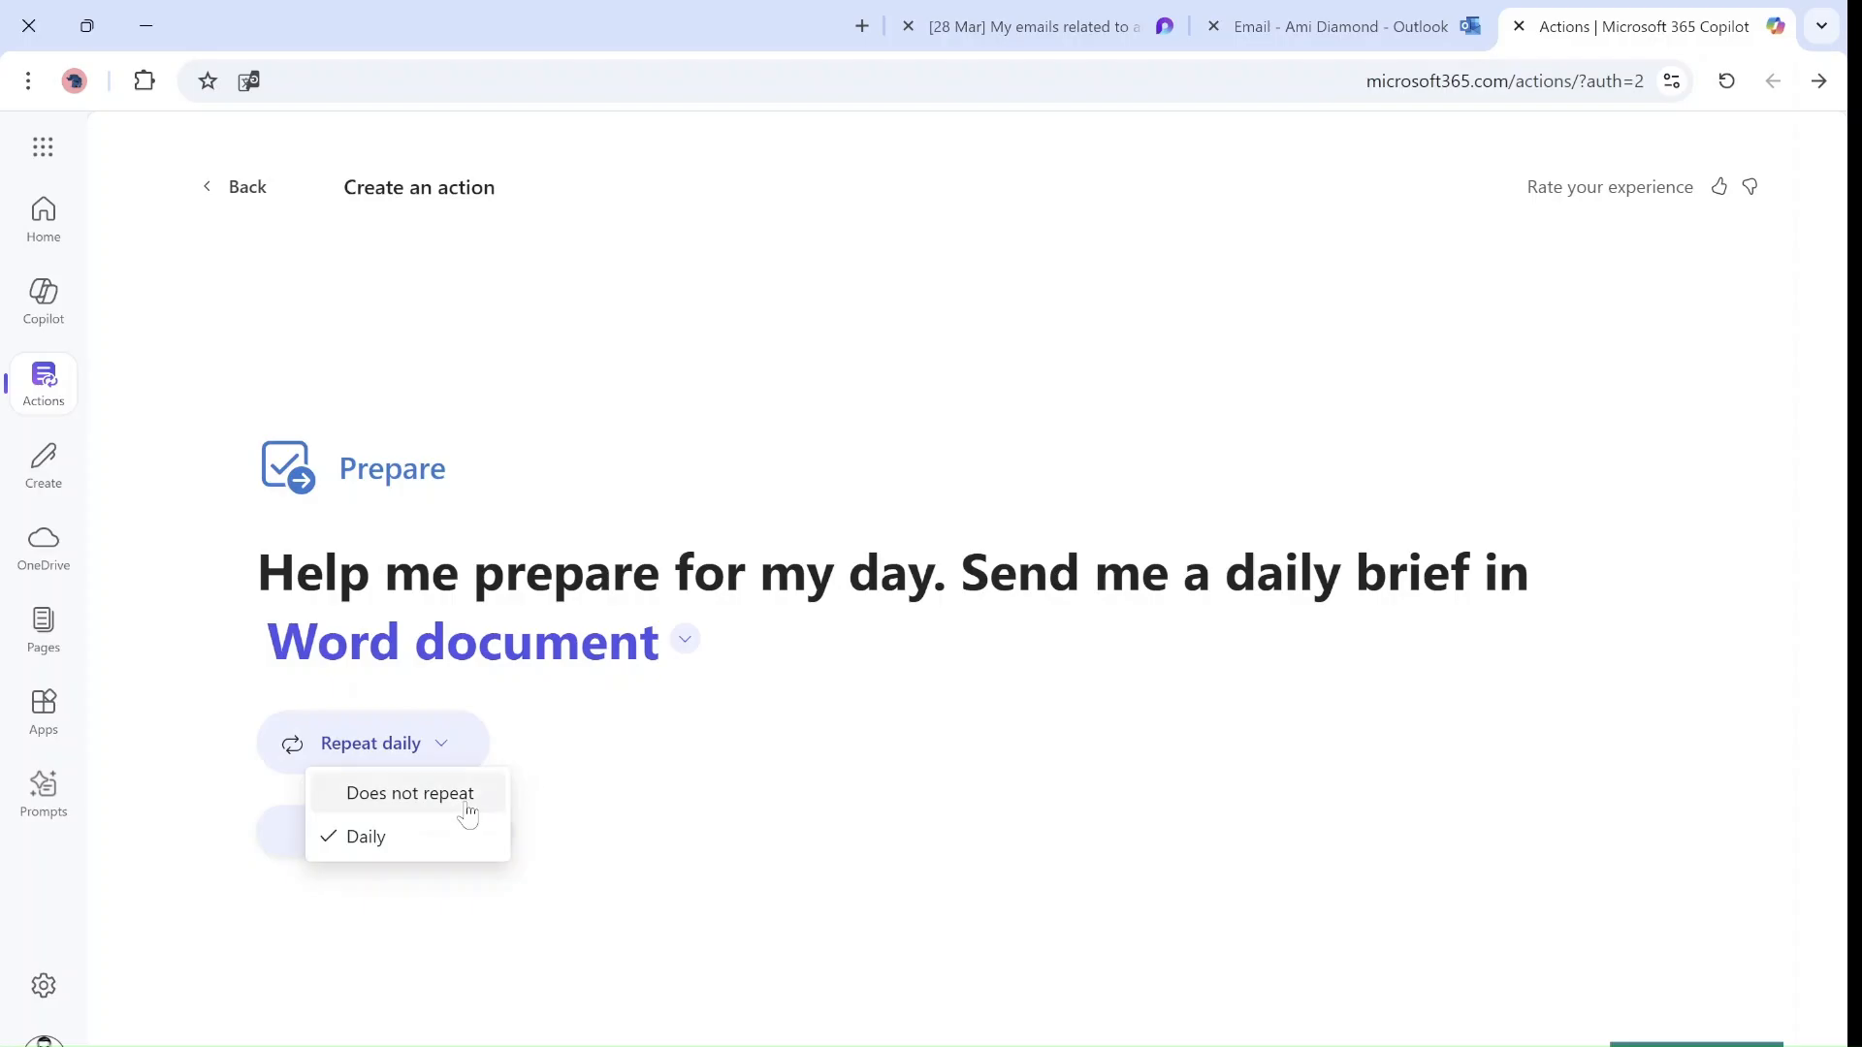
pyautogui.click(410, 793)
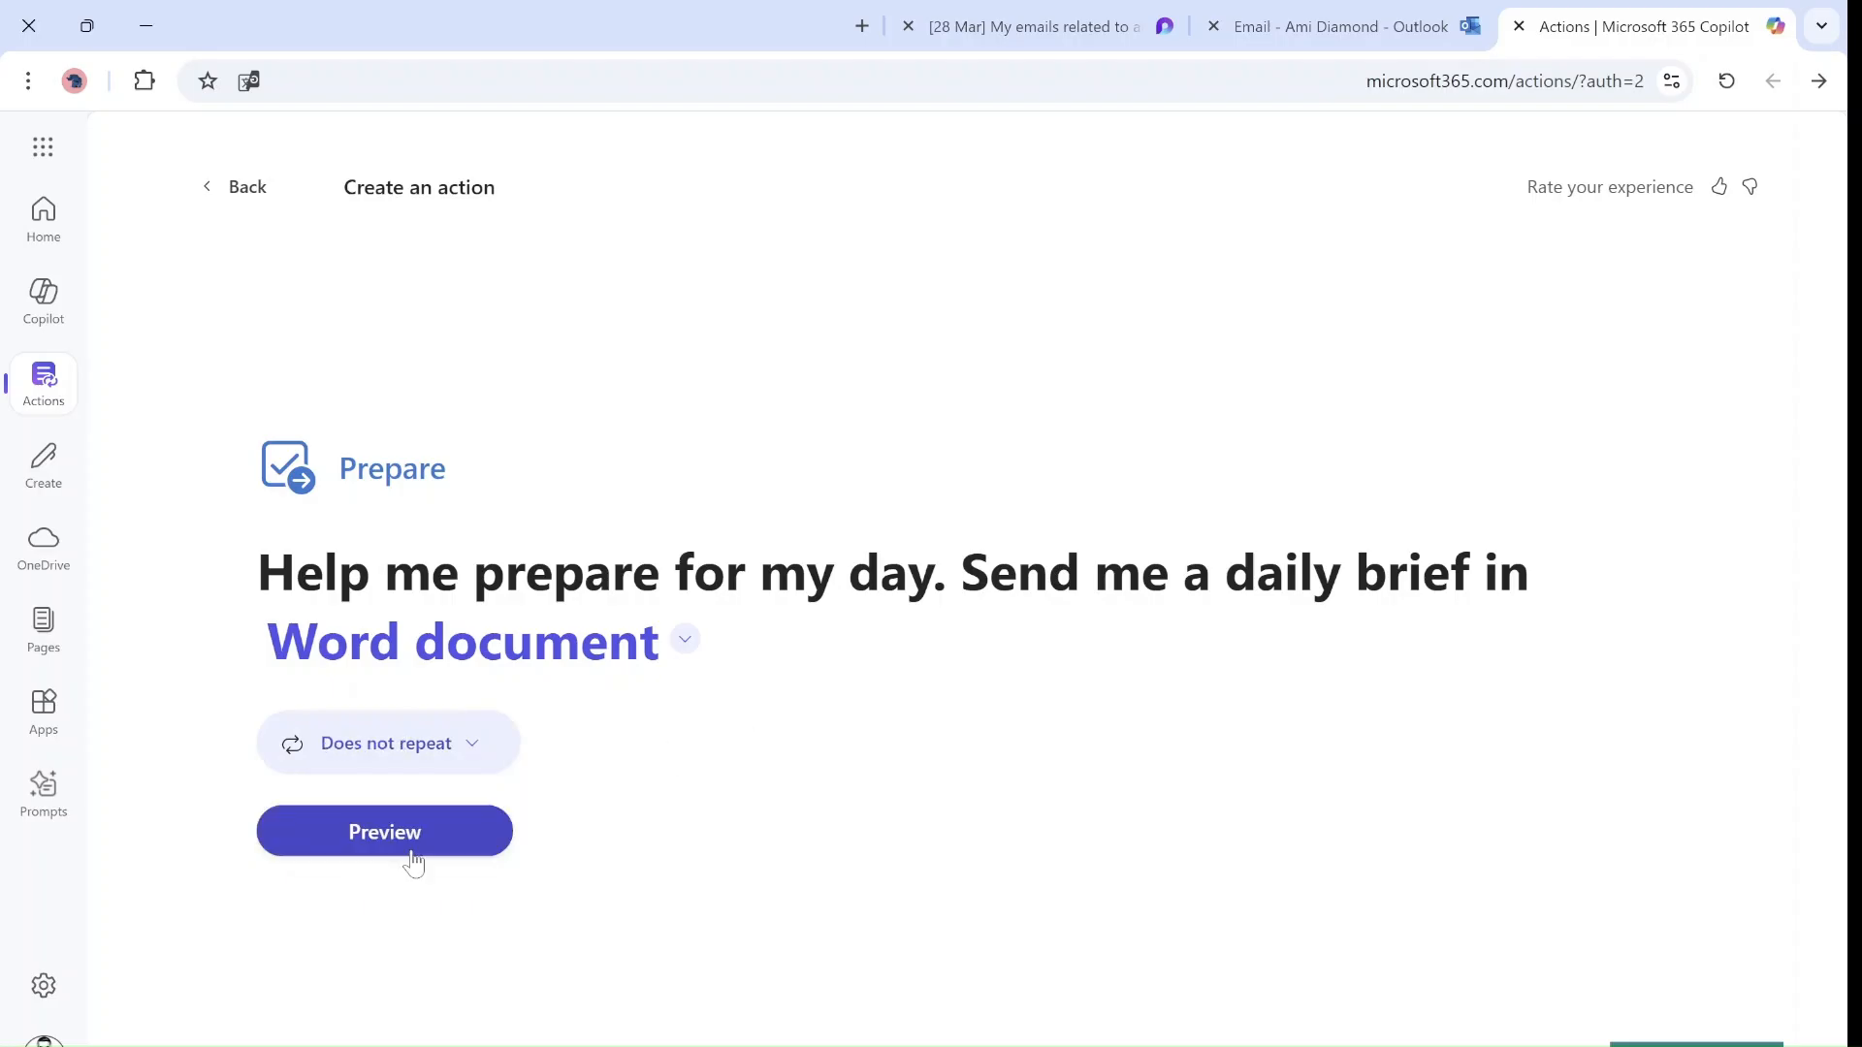
pyautogui.click(384, 831)
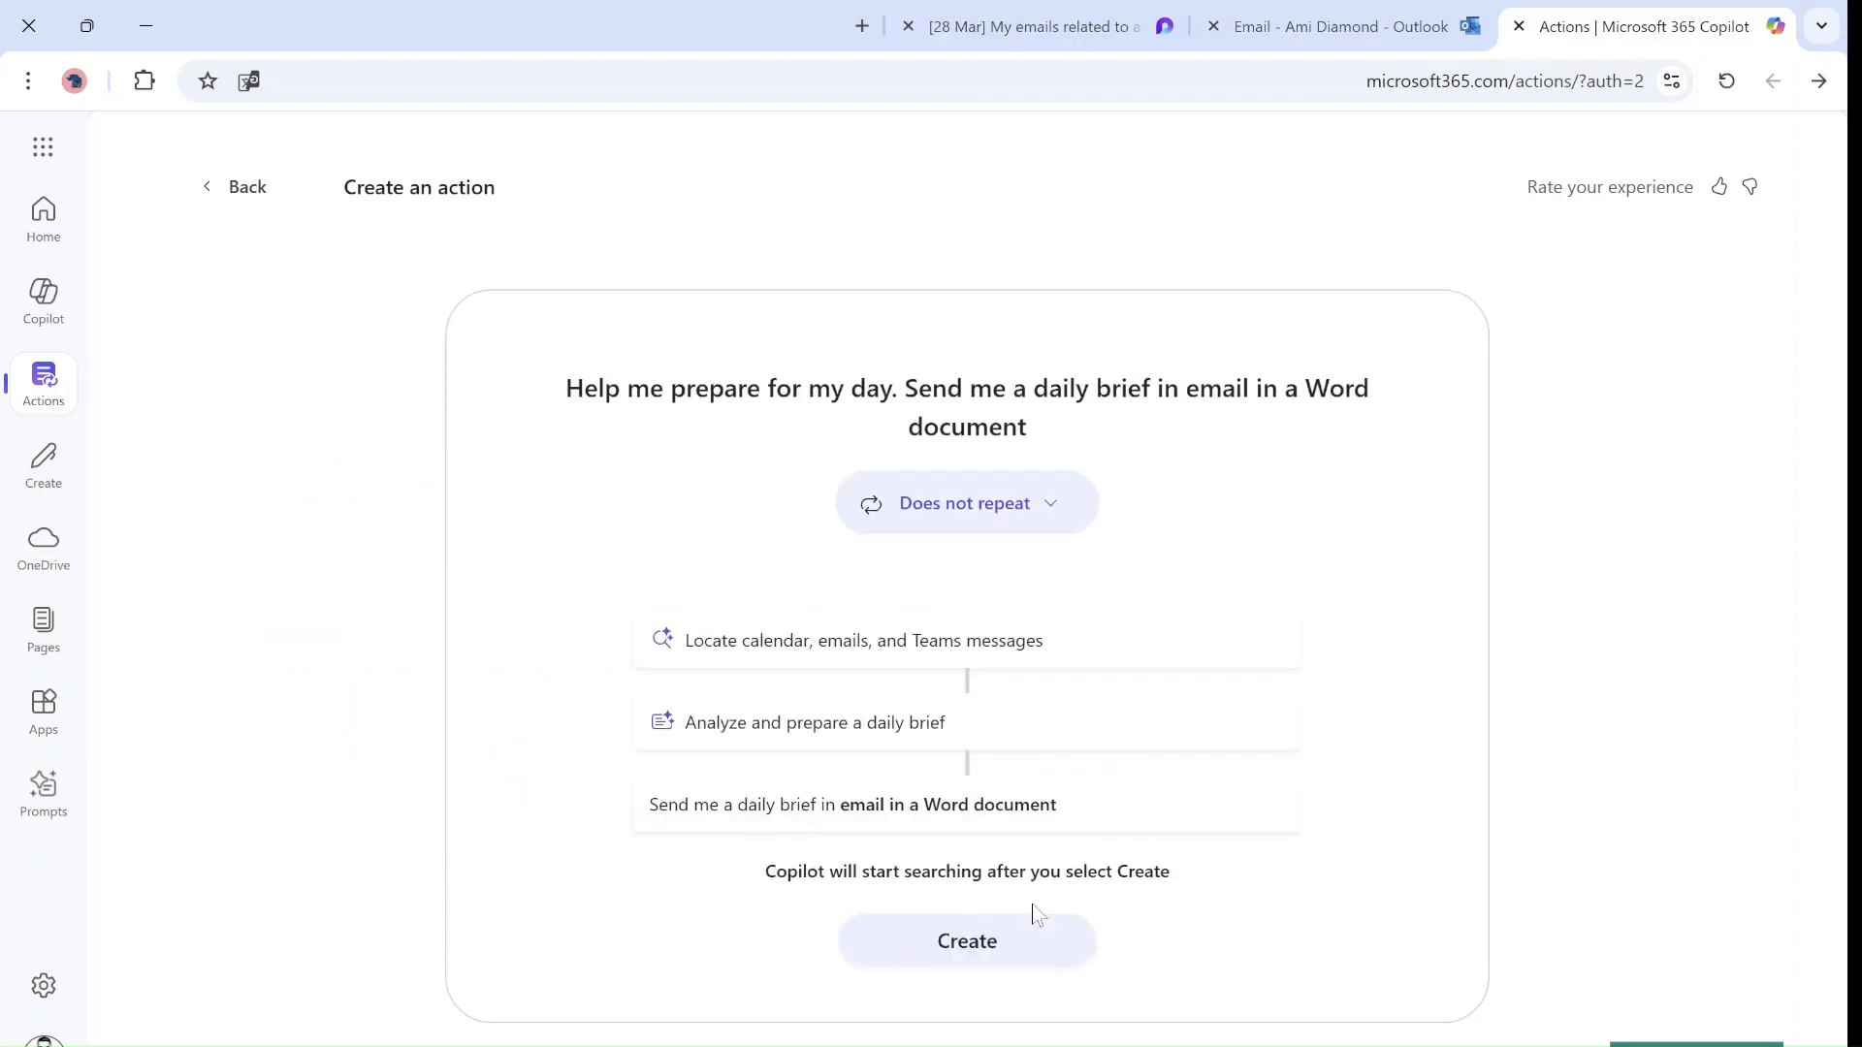
pyautogui.click(967, 941)
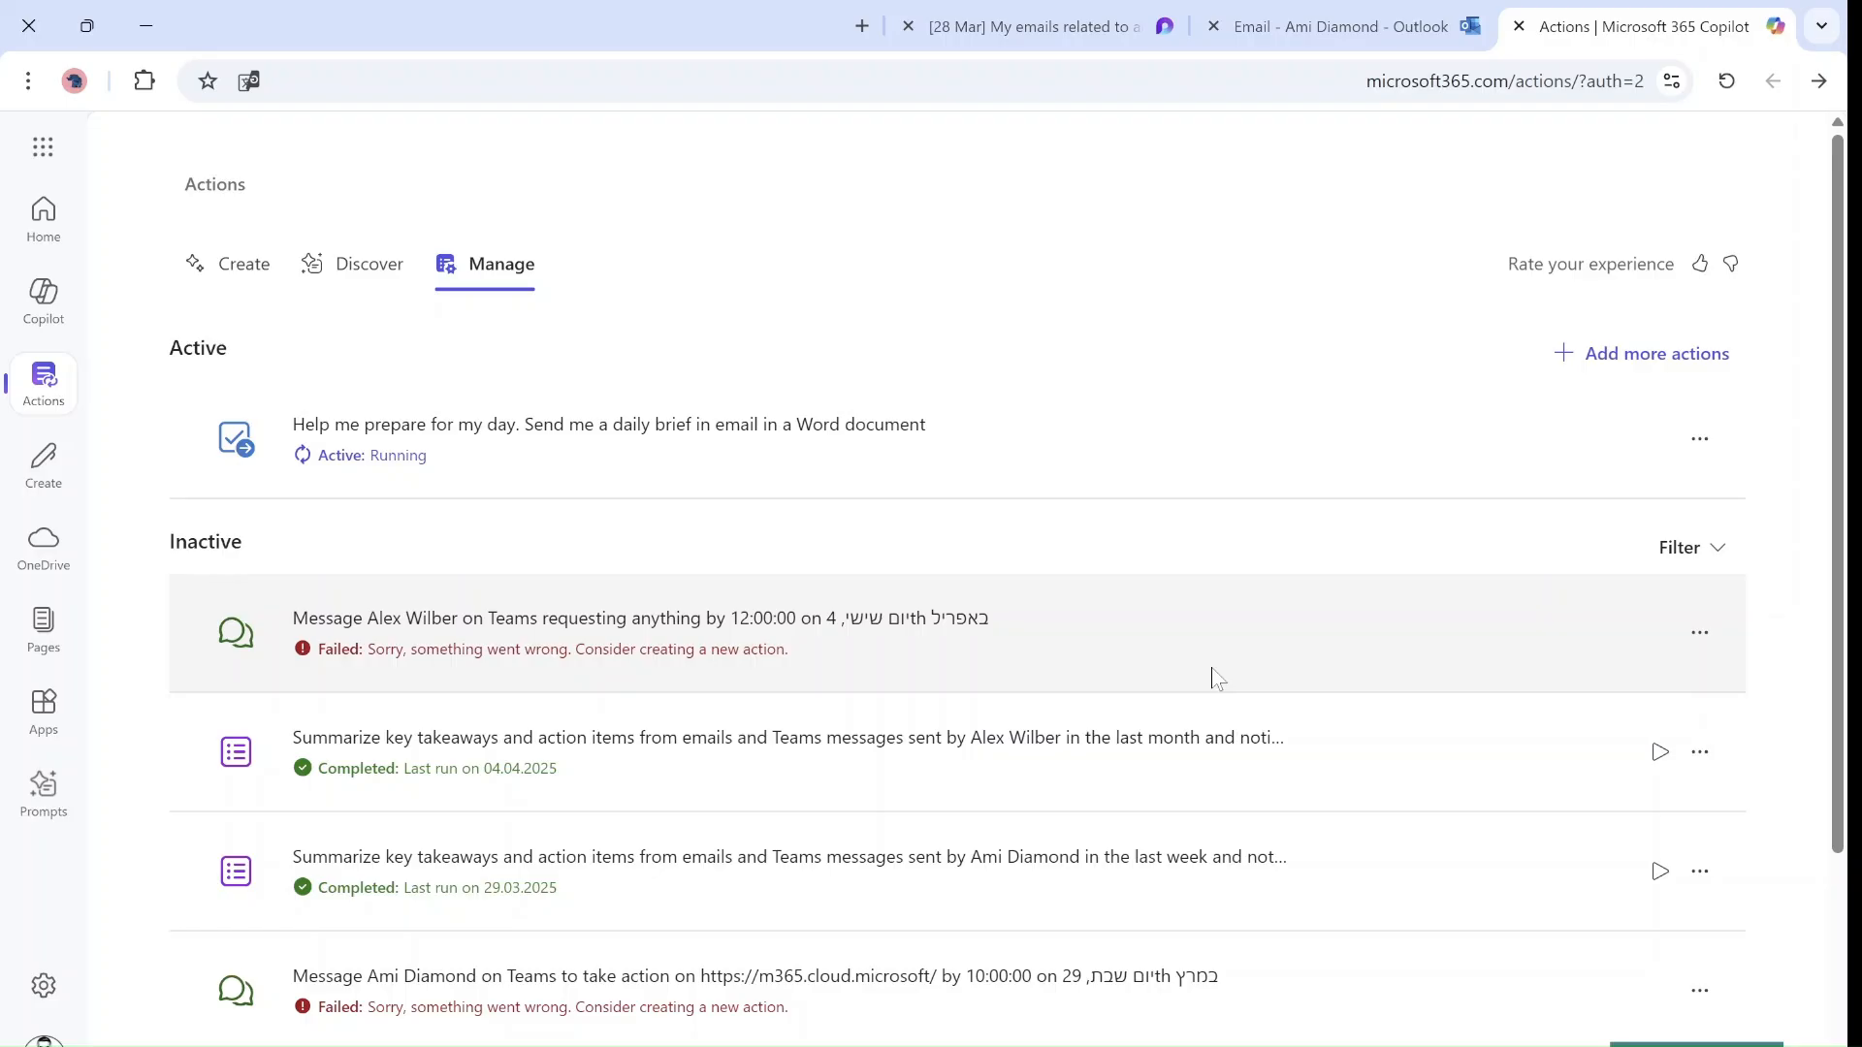
pyautogui.moveTo(289, 64)
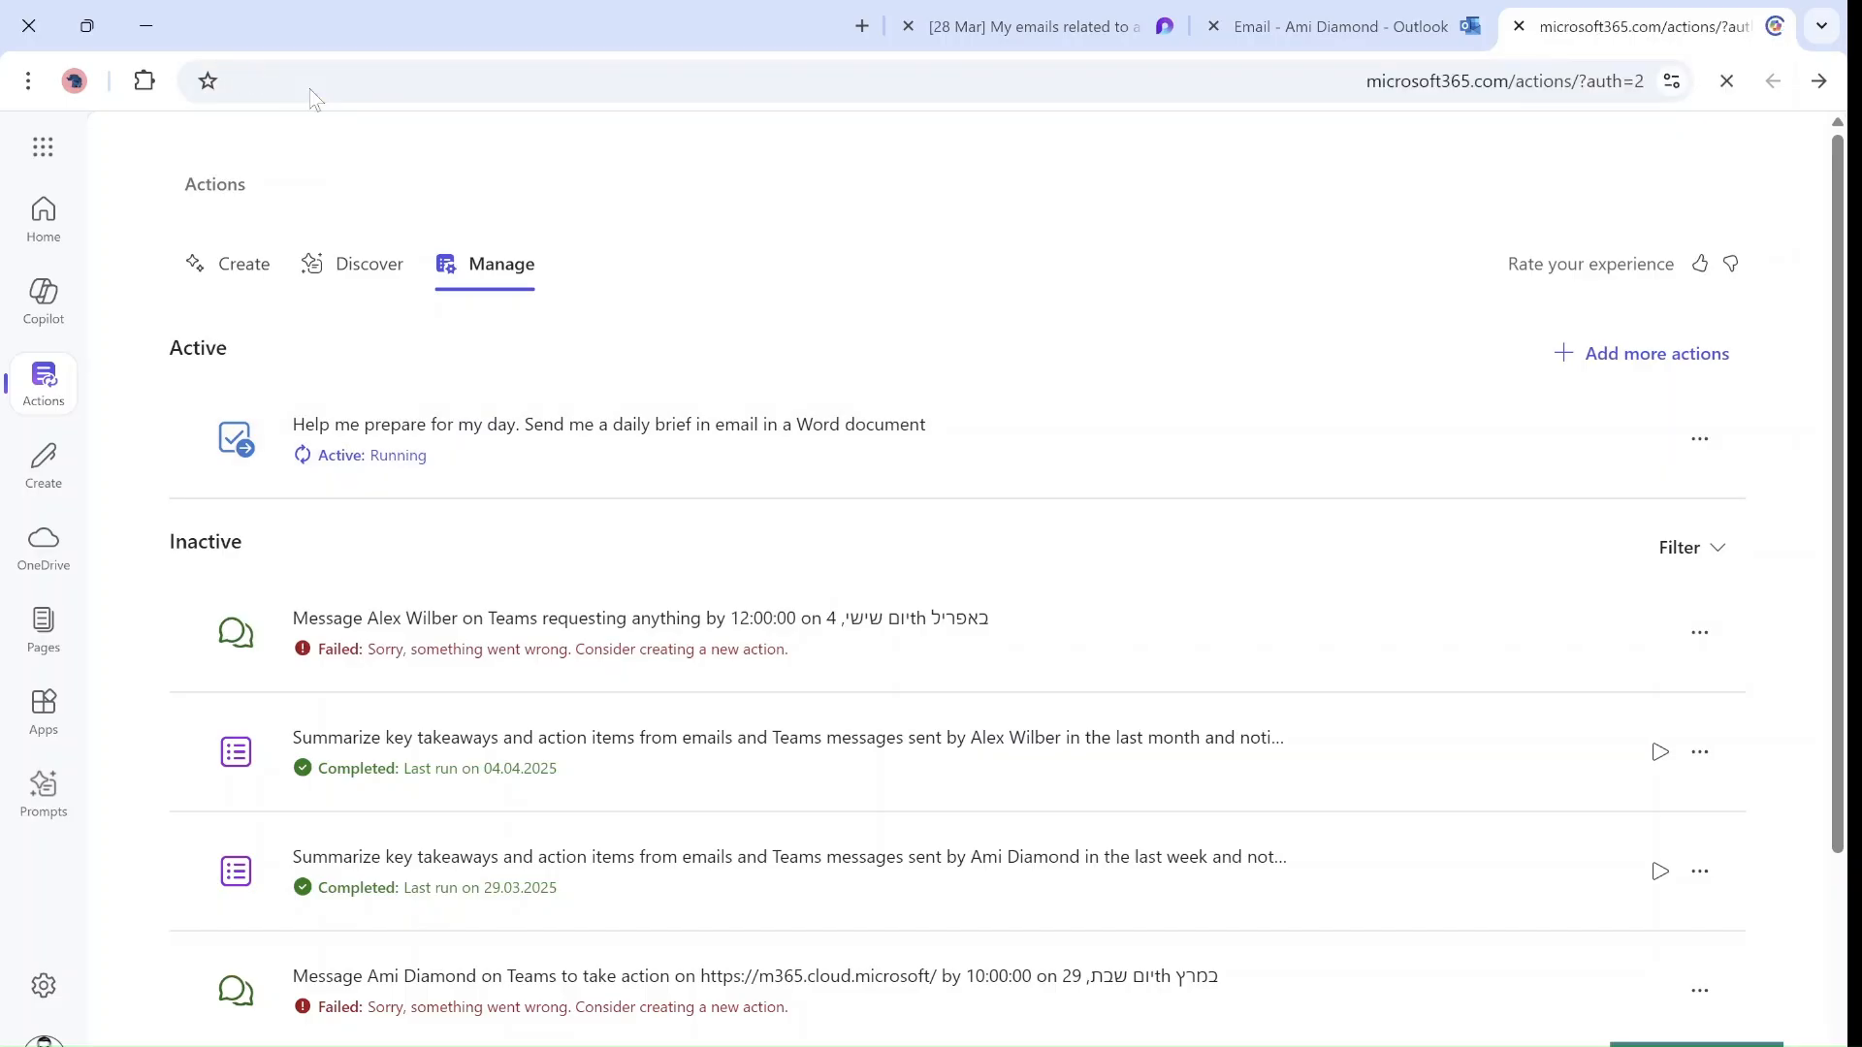
# Refresh the Manage list, then open the failed Teams message action's options menu
pyautogui.click(246, 264)
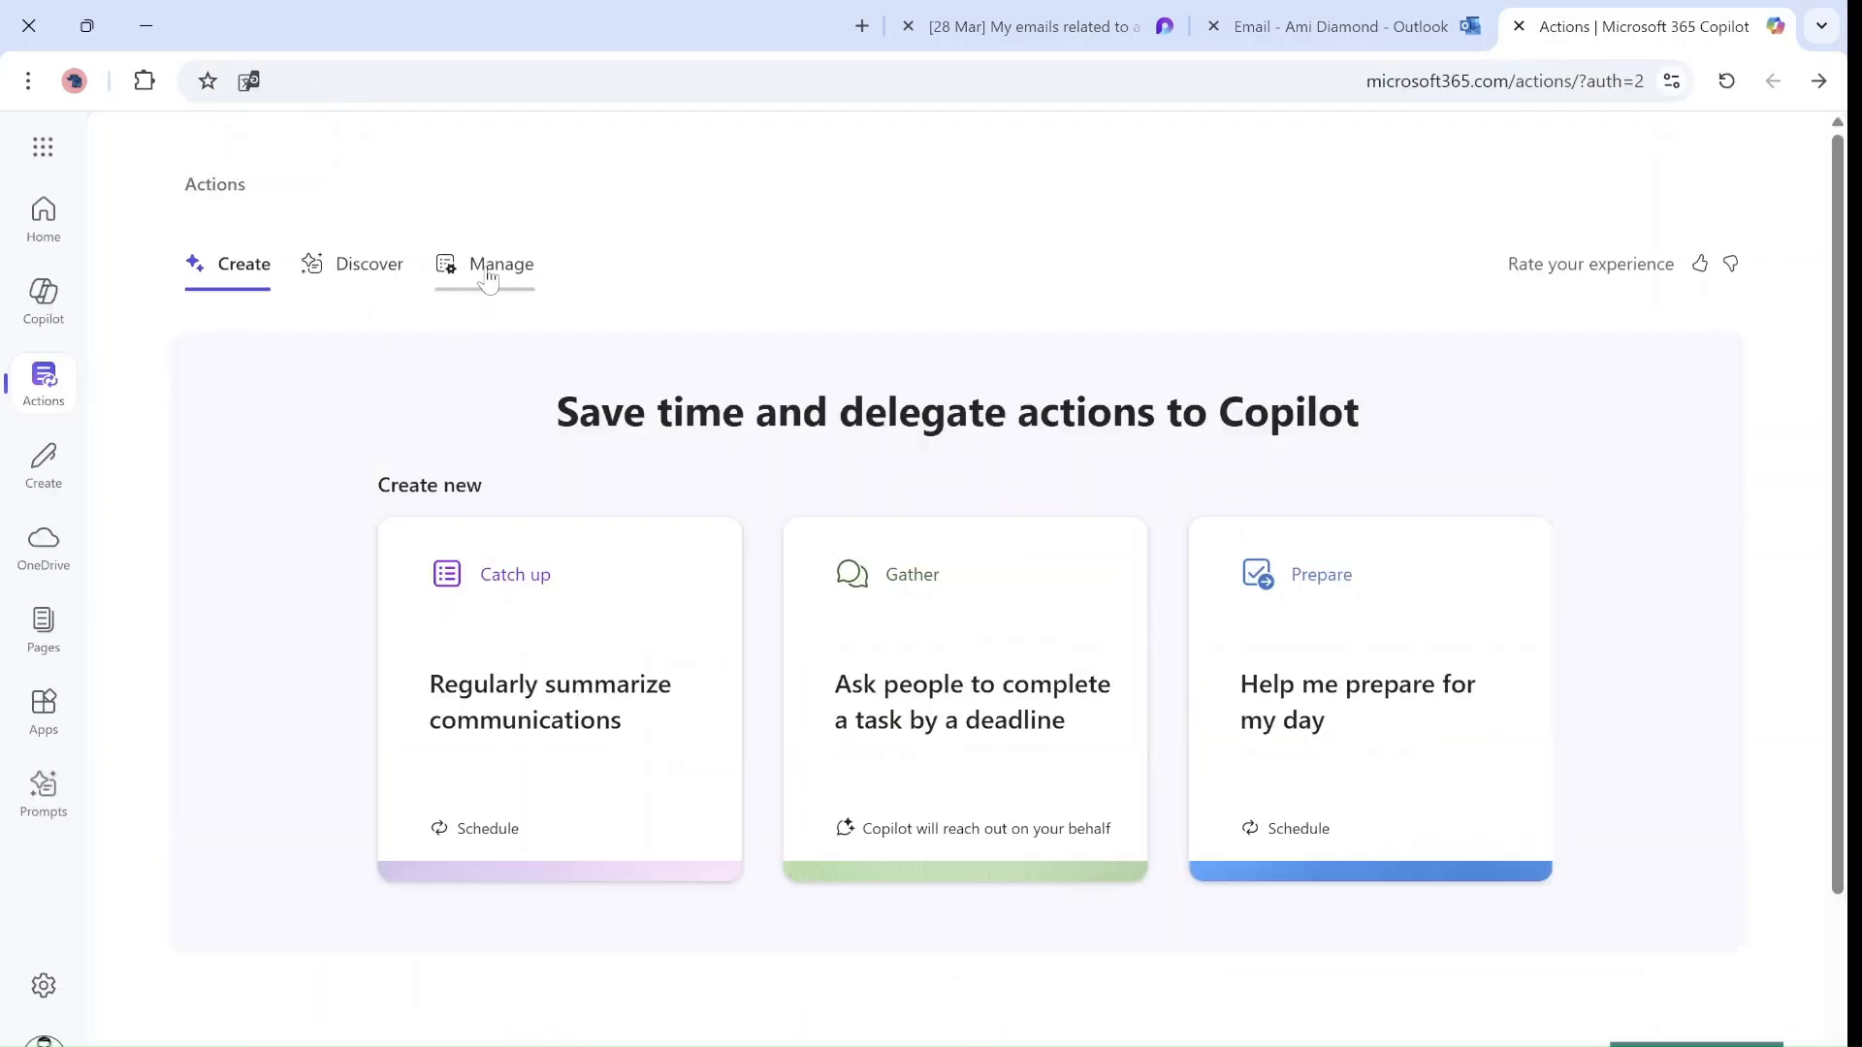
pyautogui.click(502, 264)
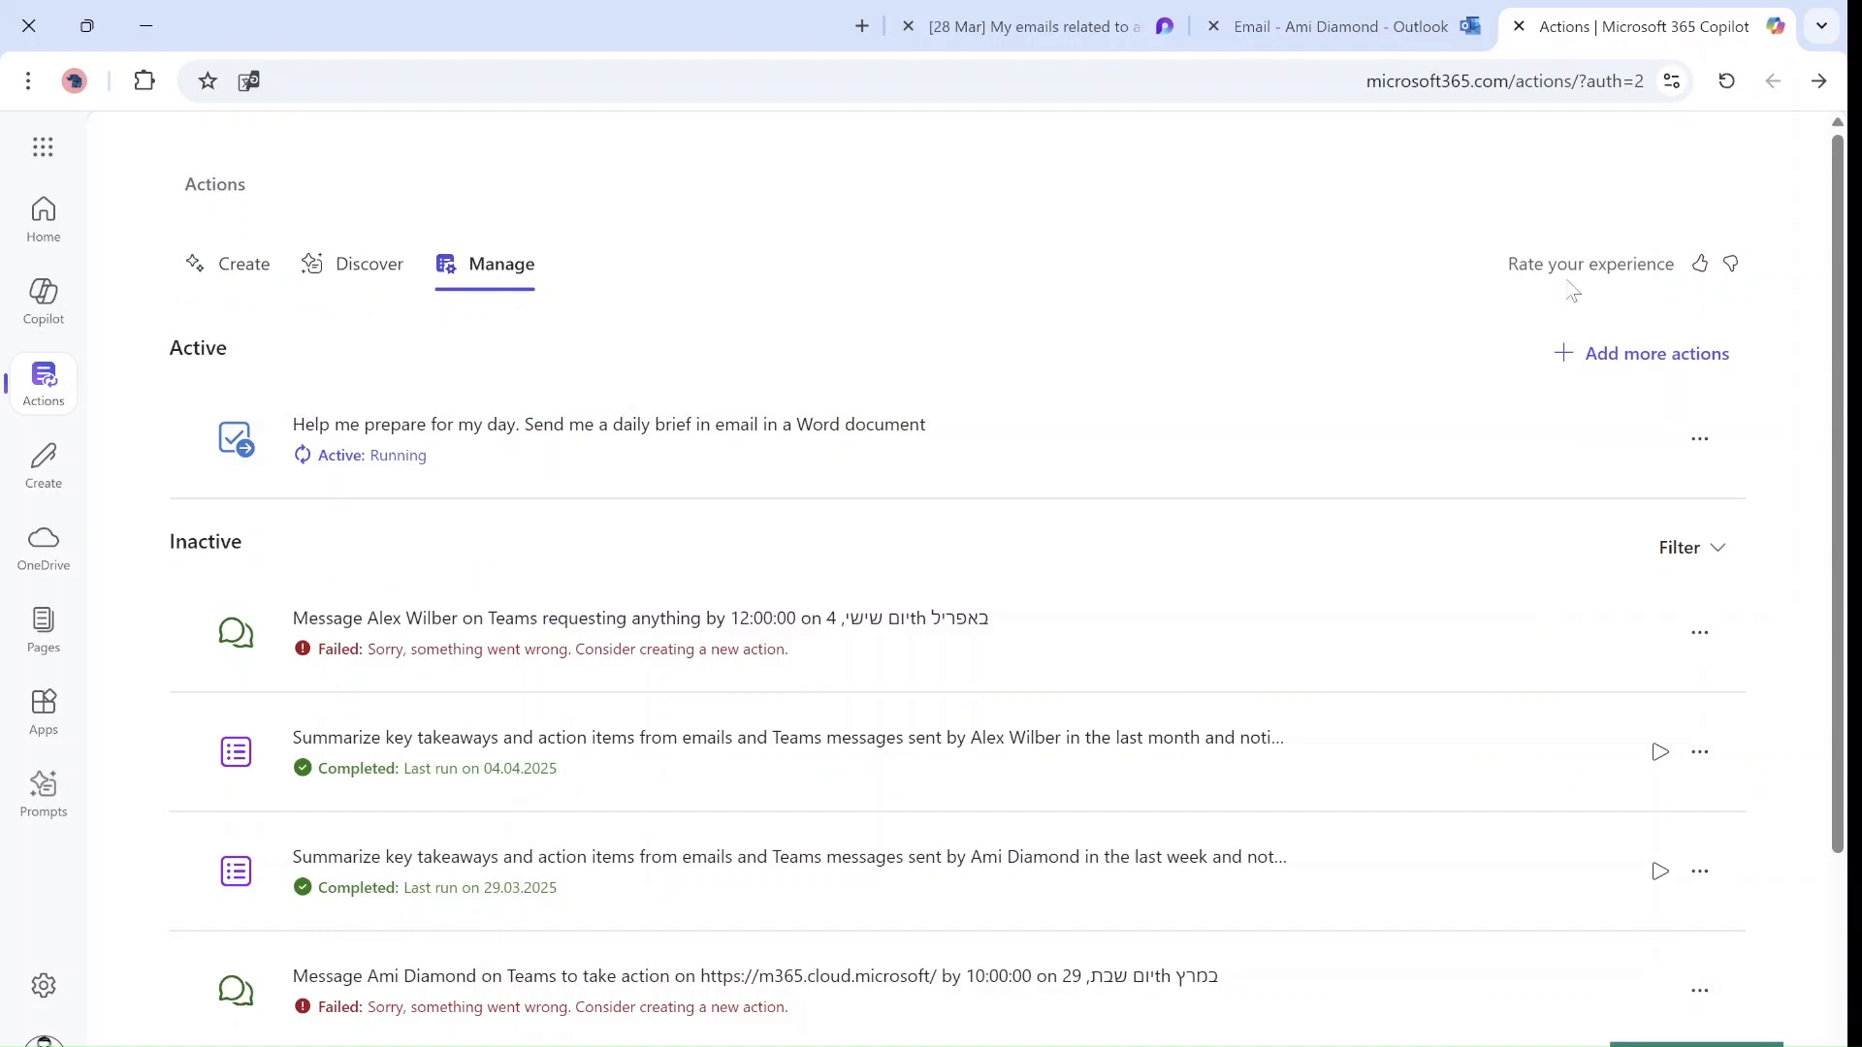
pyautogui.click(369, 264)
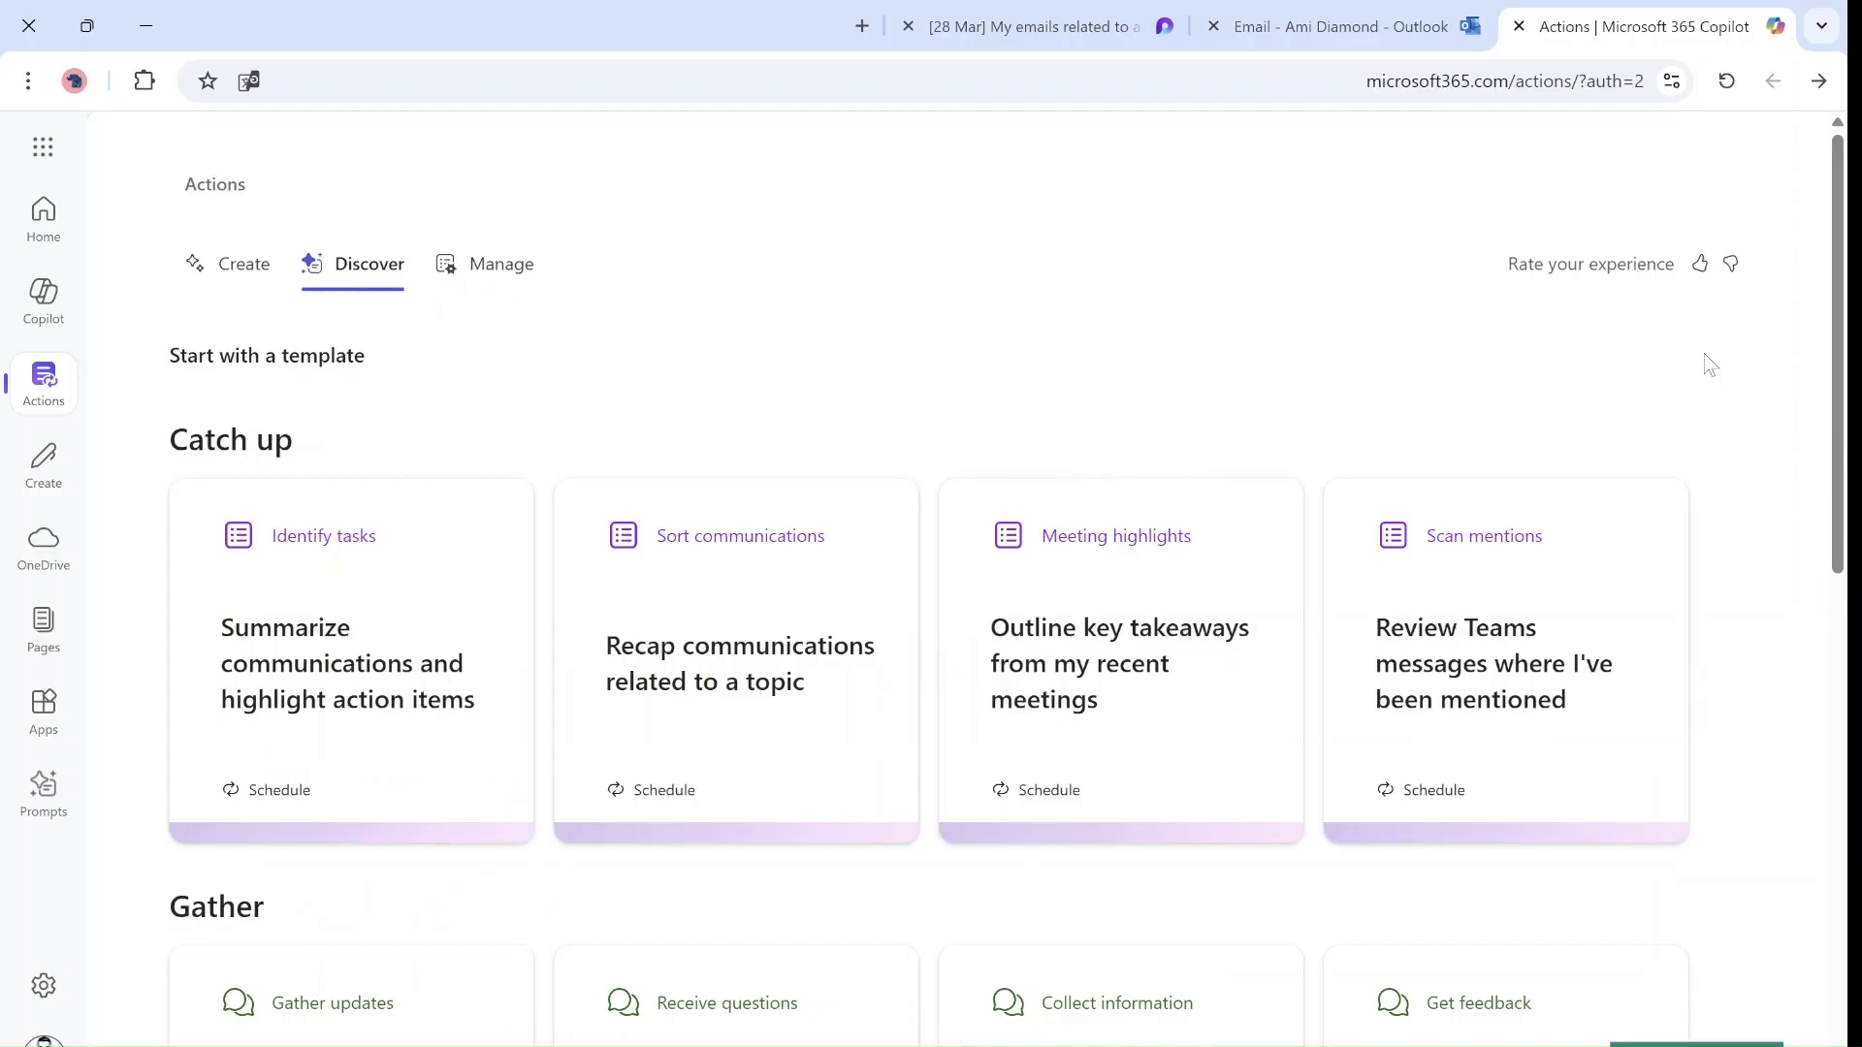
pyautogui.moveTo(1050, 351)
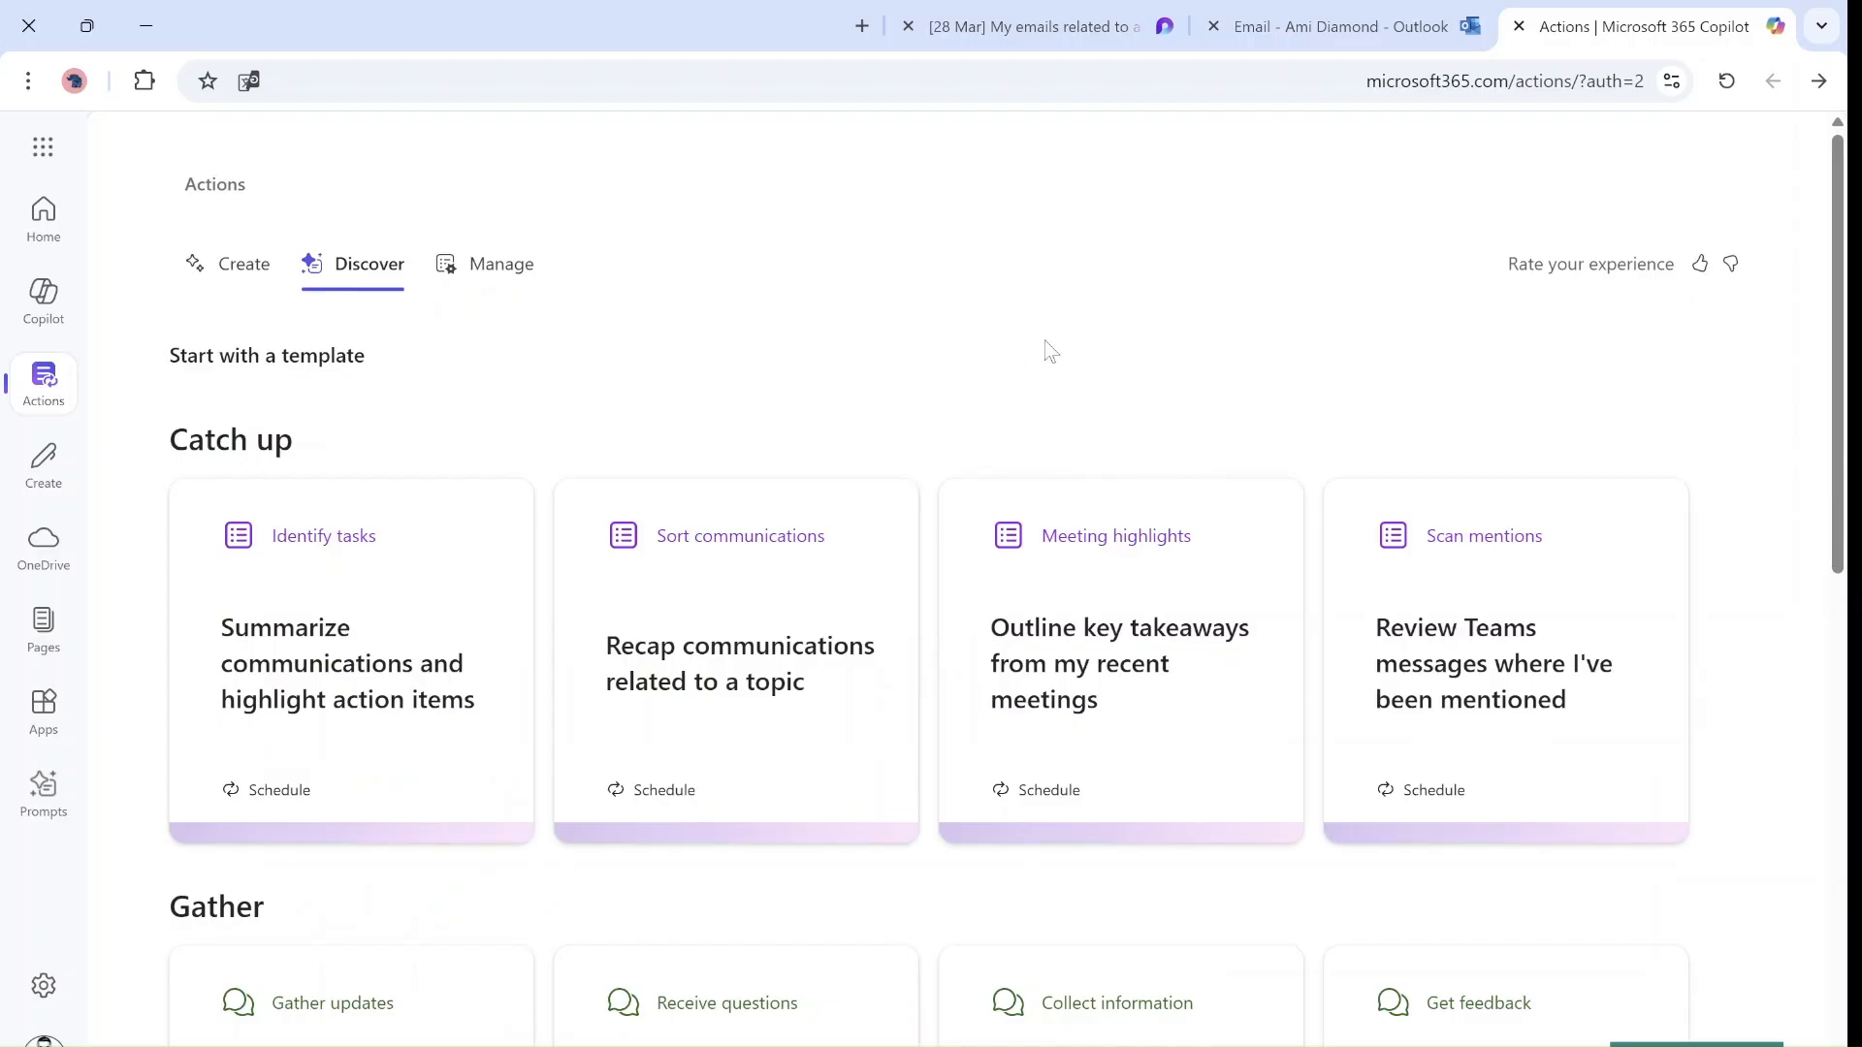
pyautogui.moveTo(490, 275)
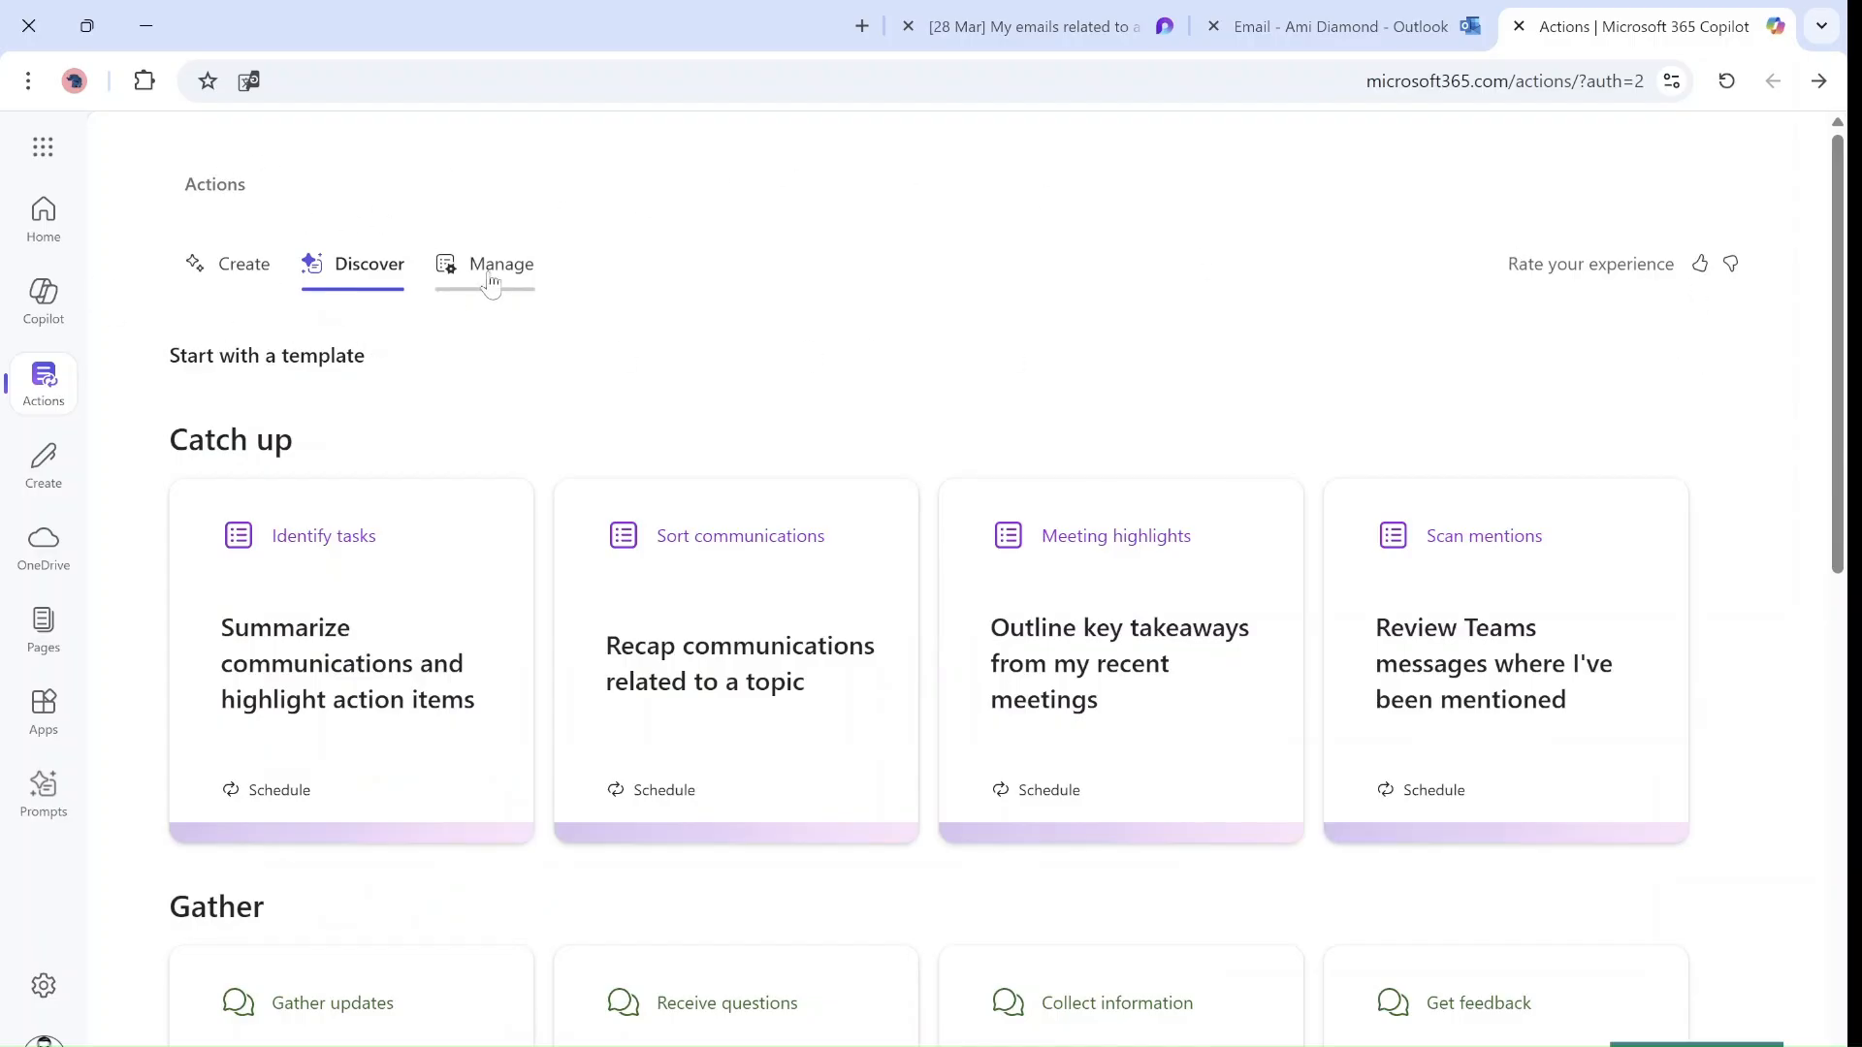
pyautogui.click(501, 264)
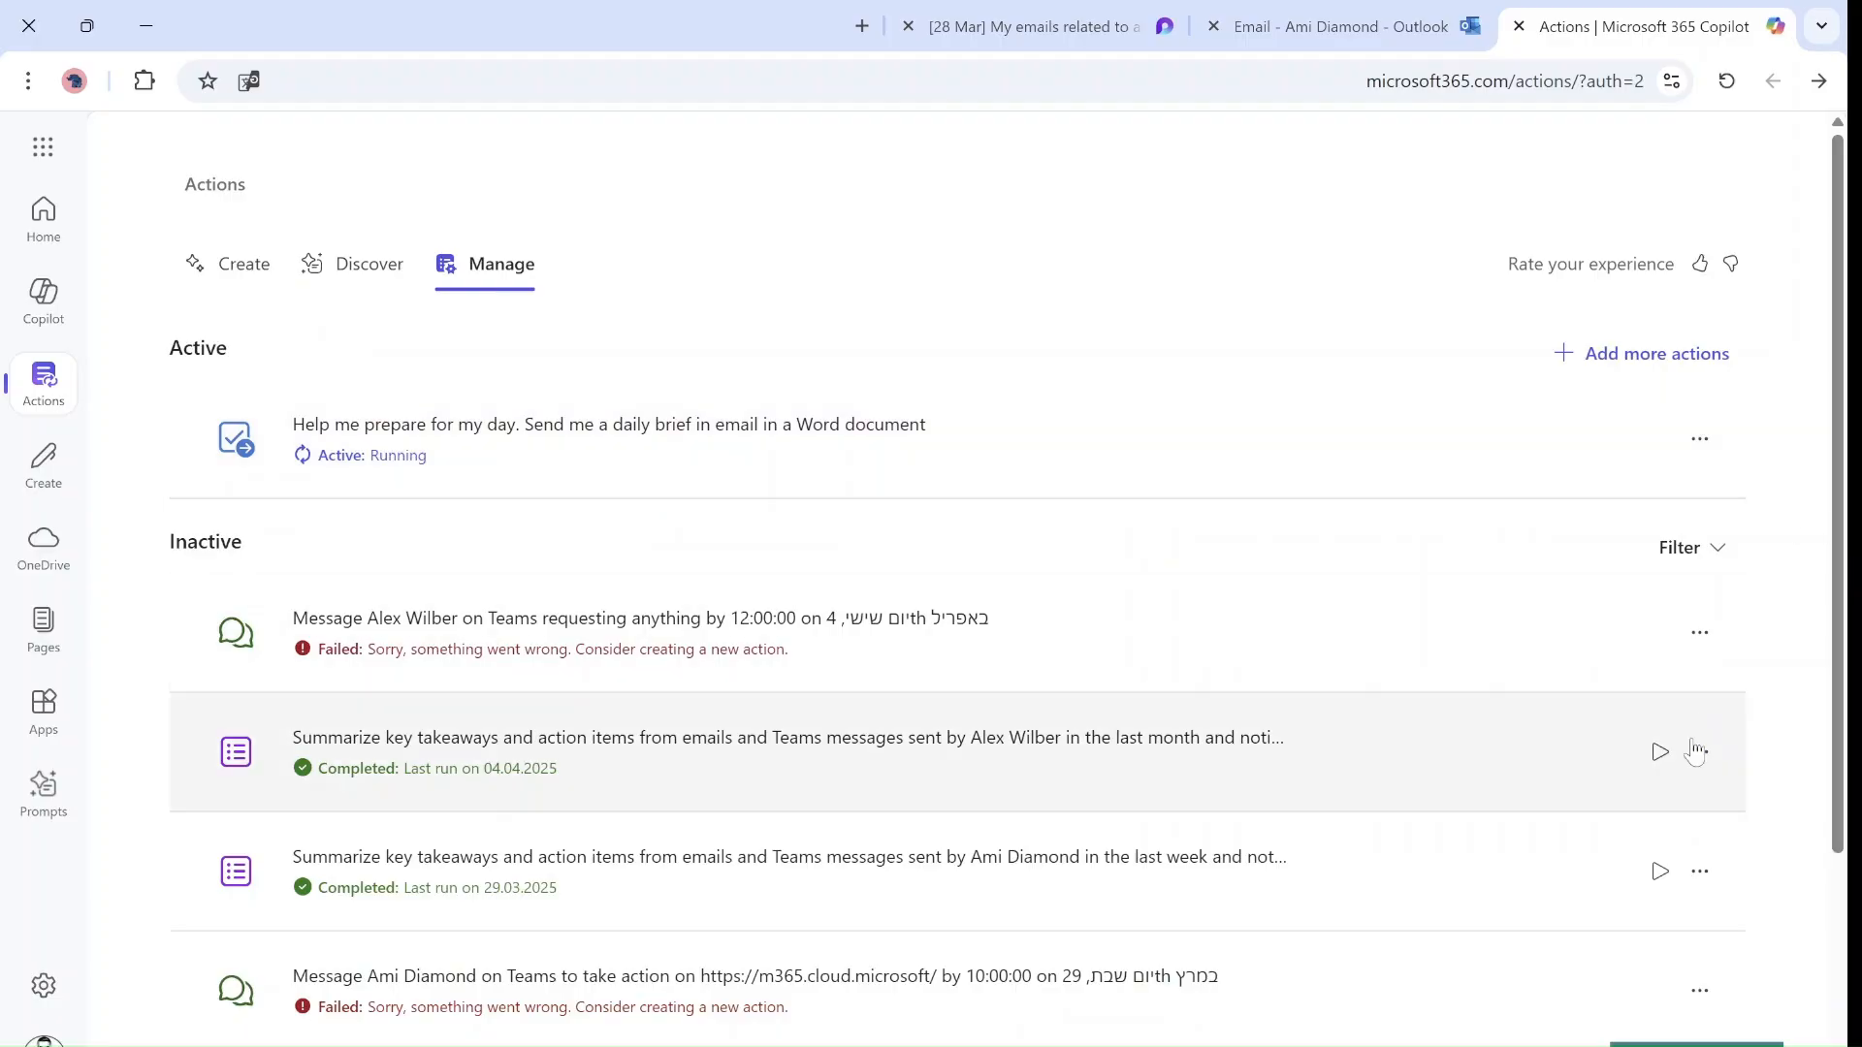
pyautogui.click(1699, 565)
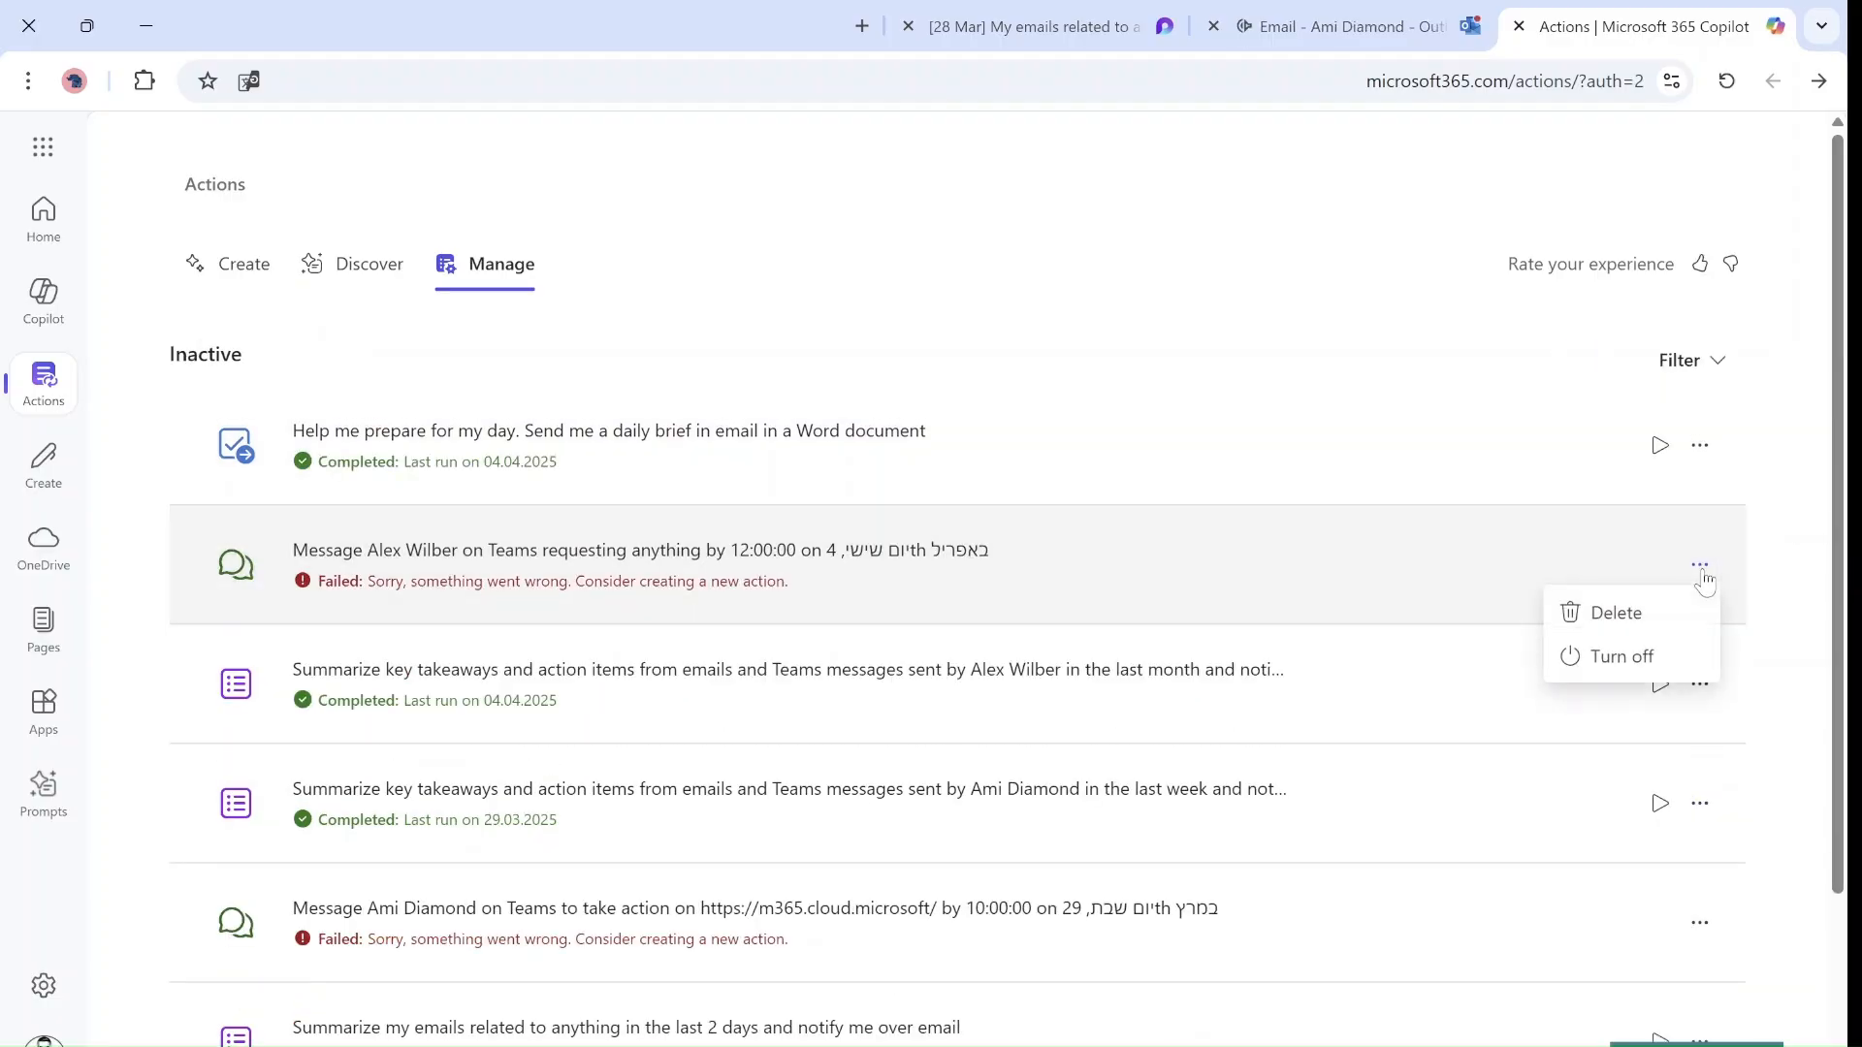